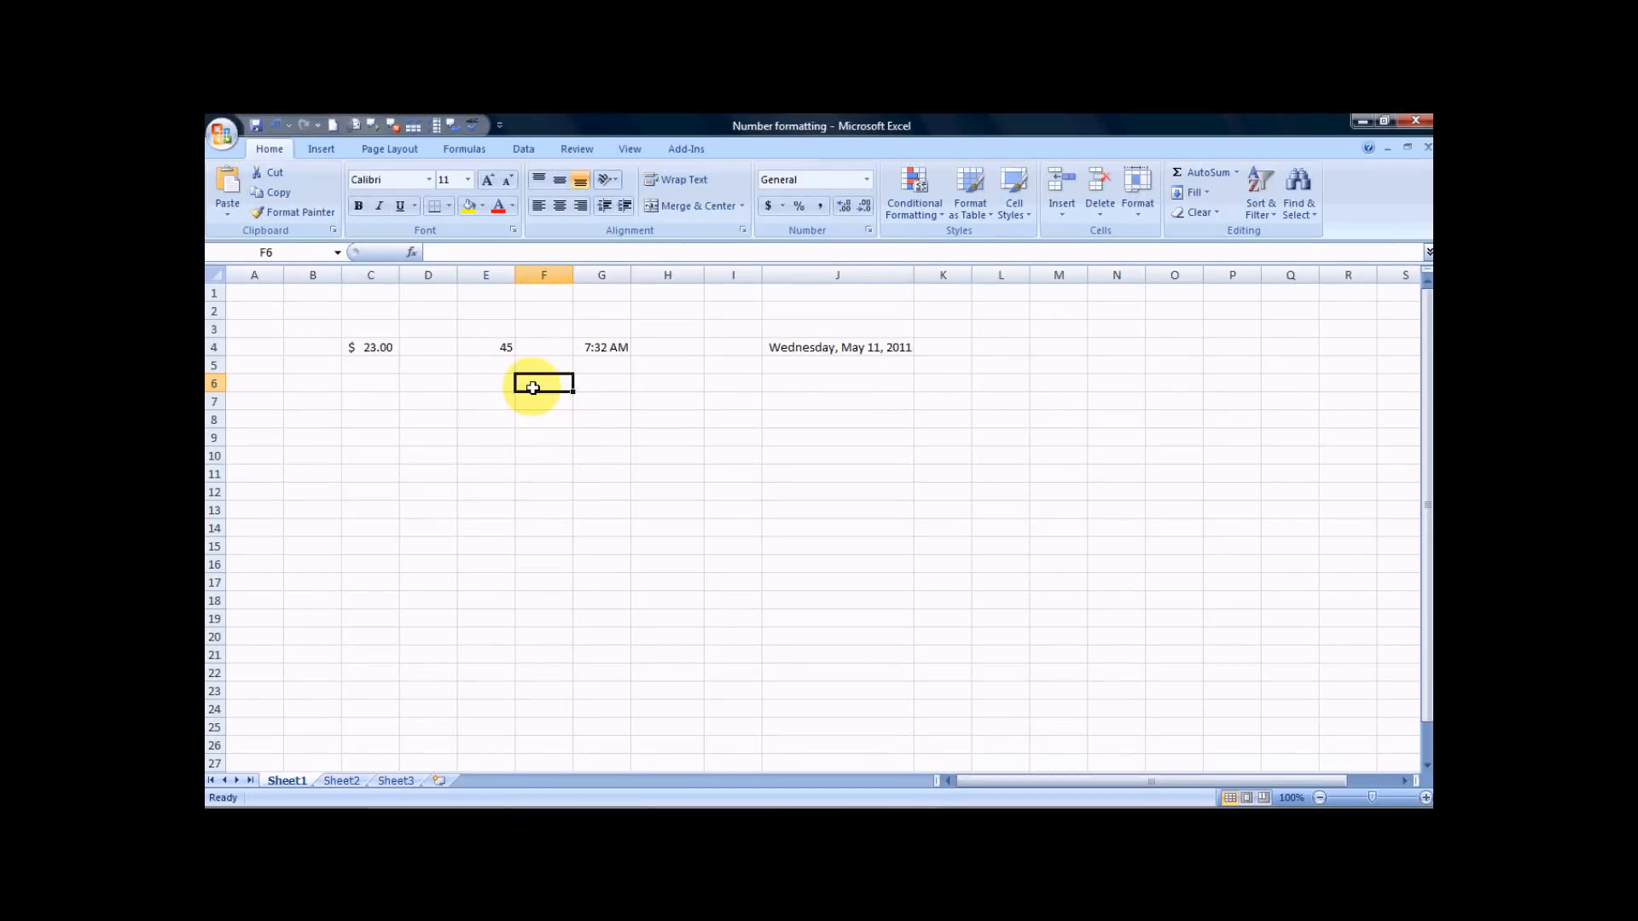
Step: Inspect worksheet cells, including how the date in J4 is formatted
click(427, 348)
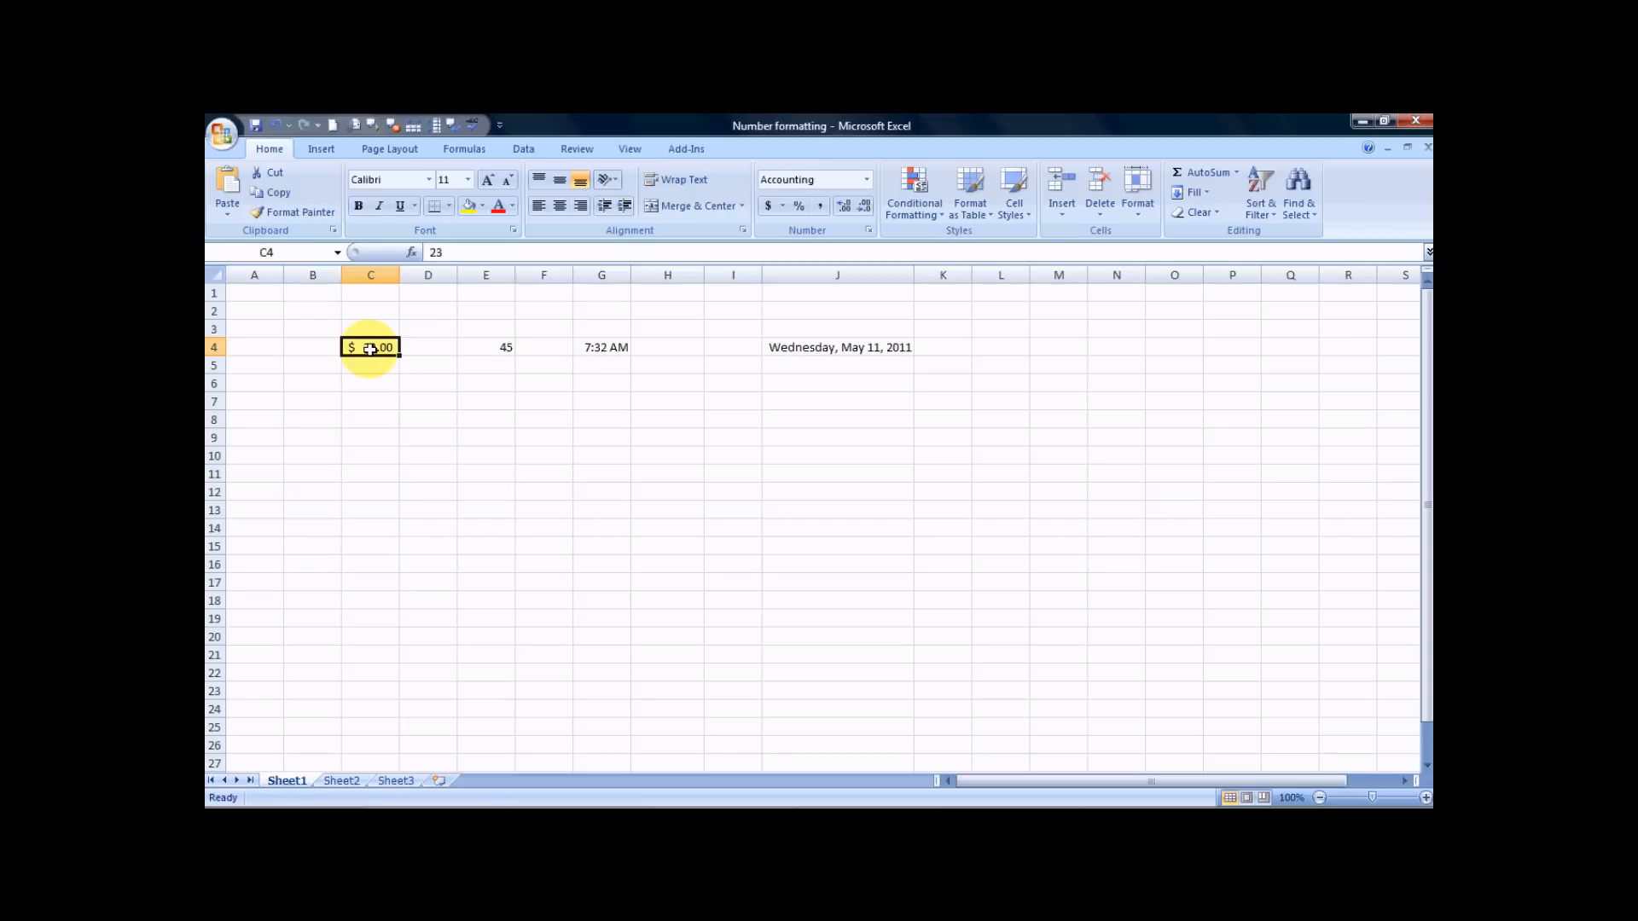
click(427, 401)
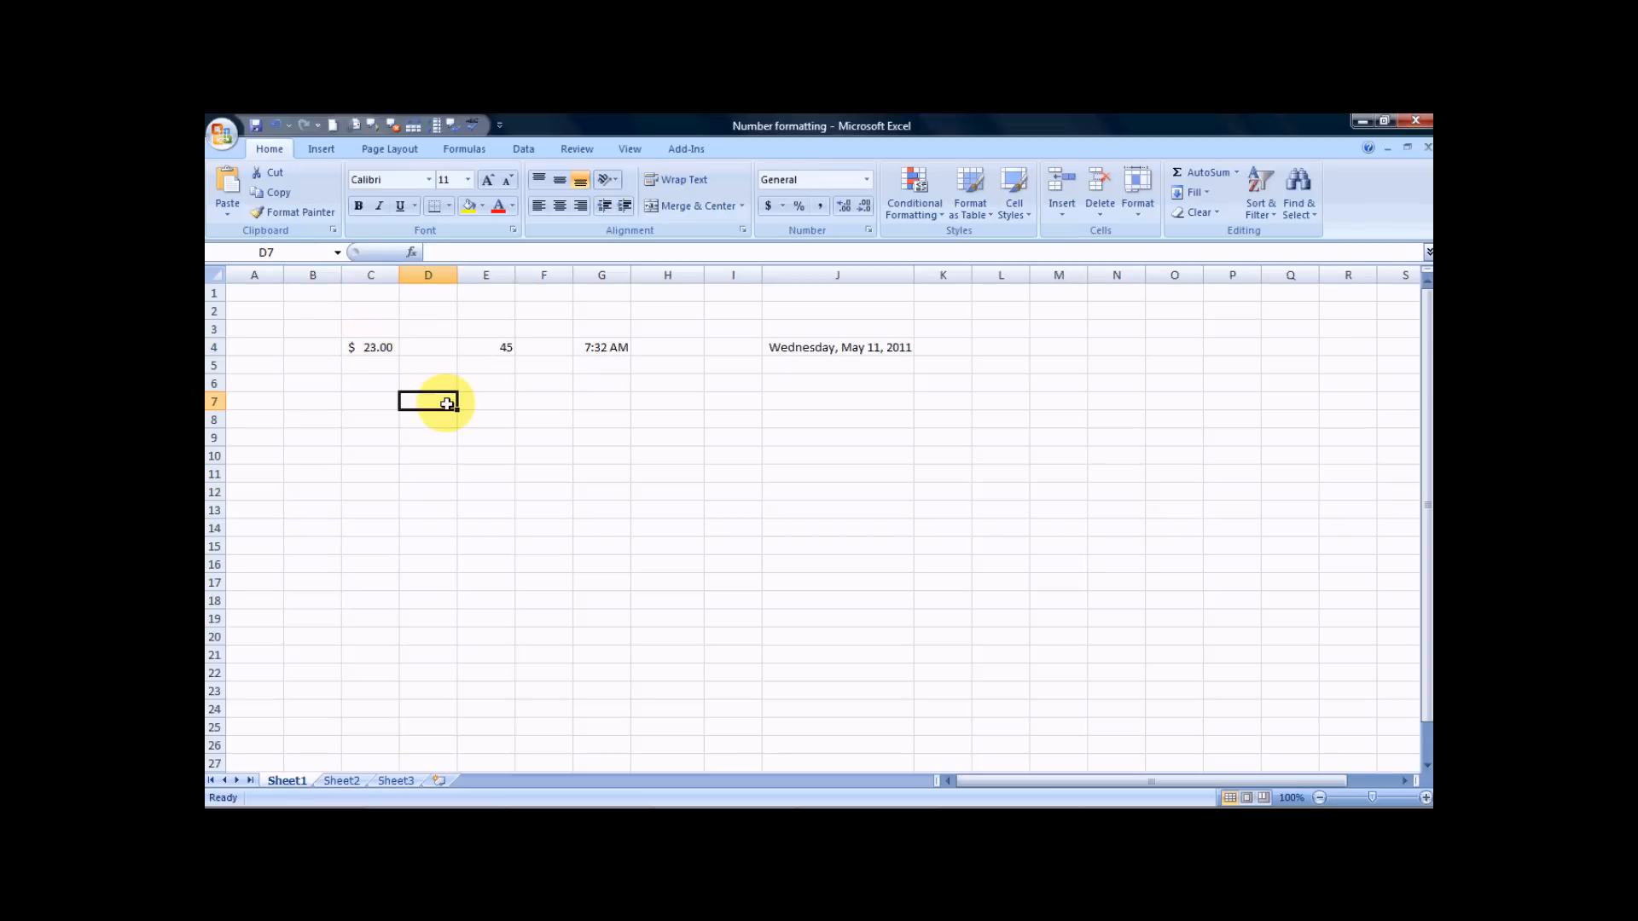
click(372, 330)
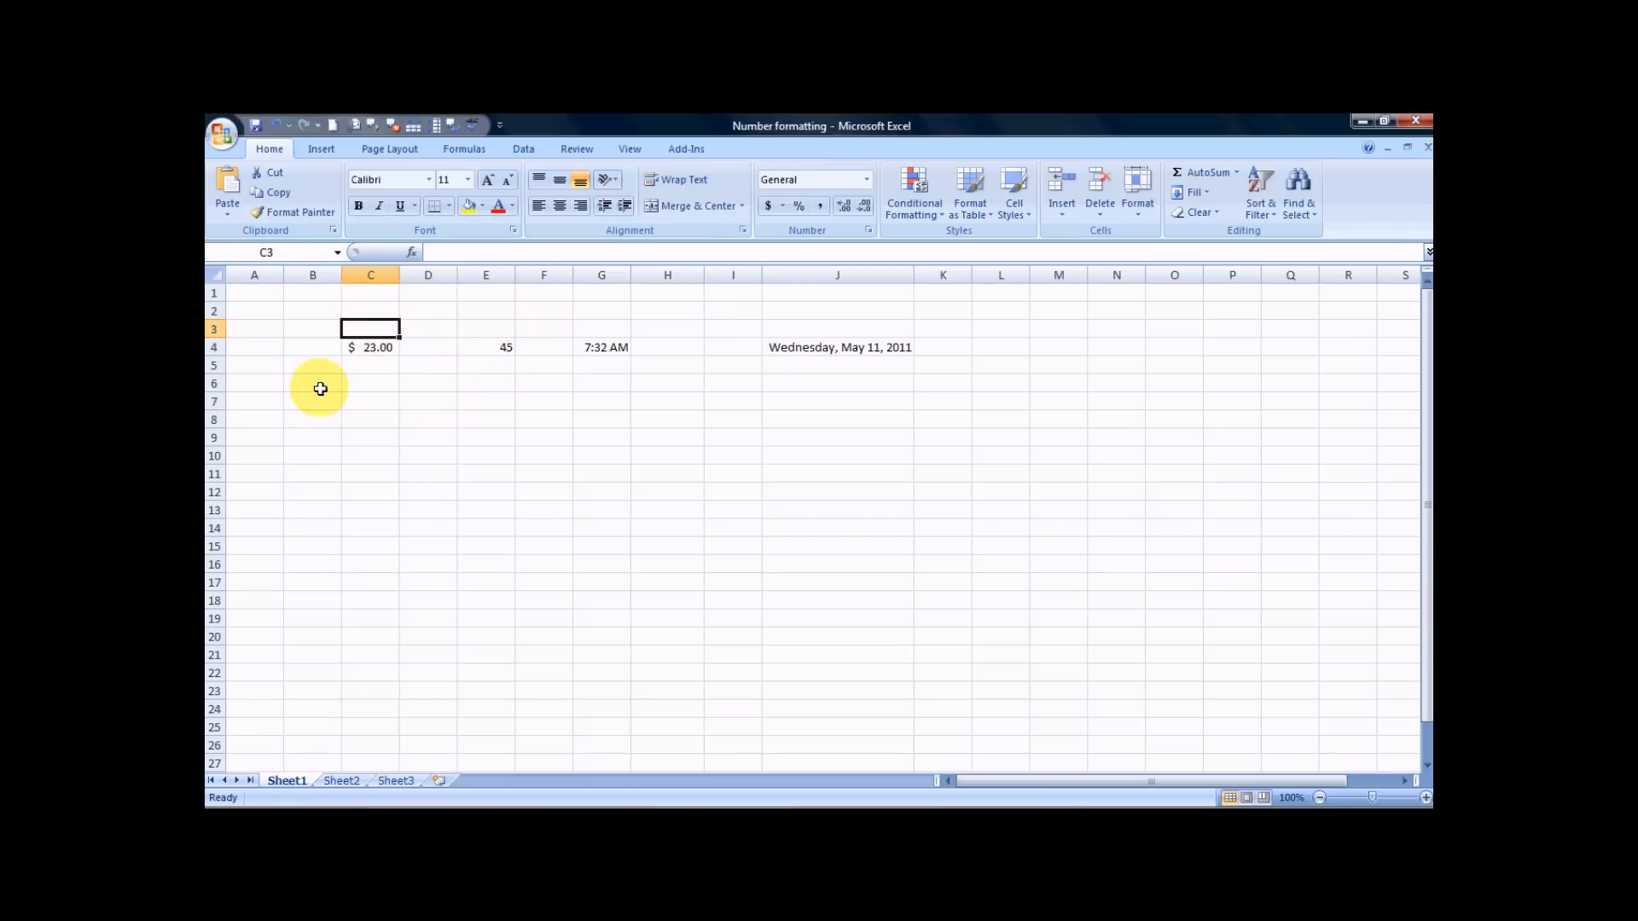
mouse_move(550, 353)
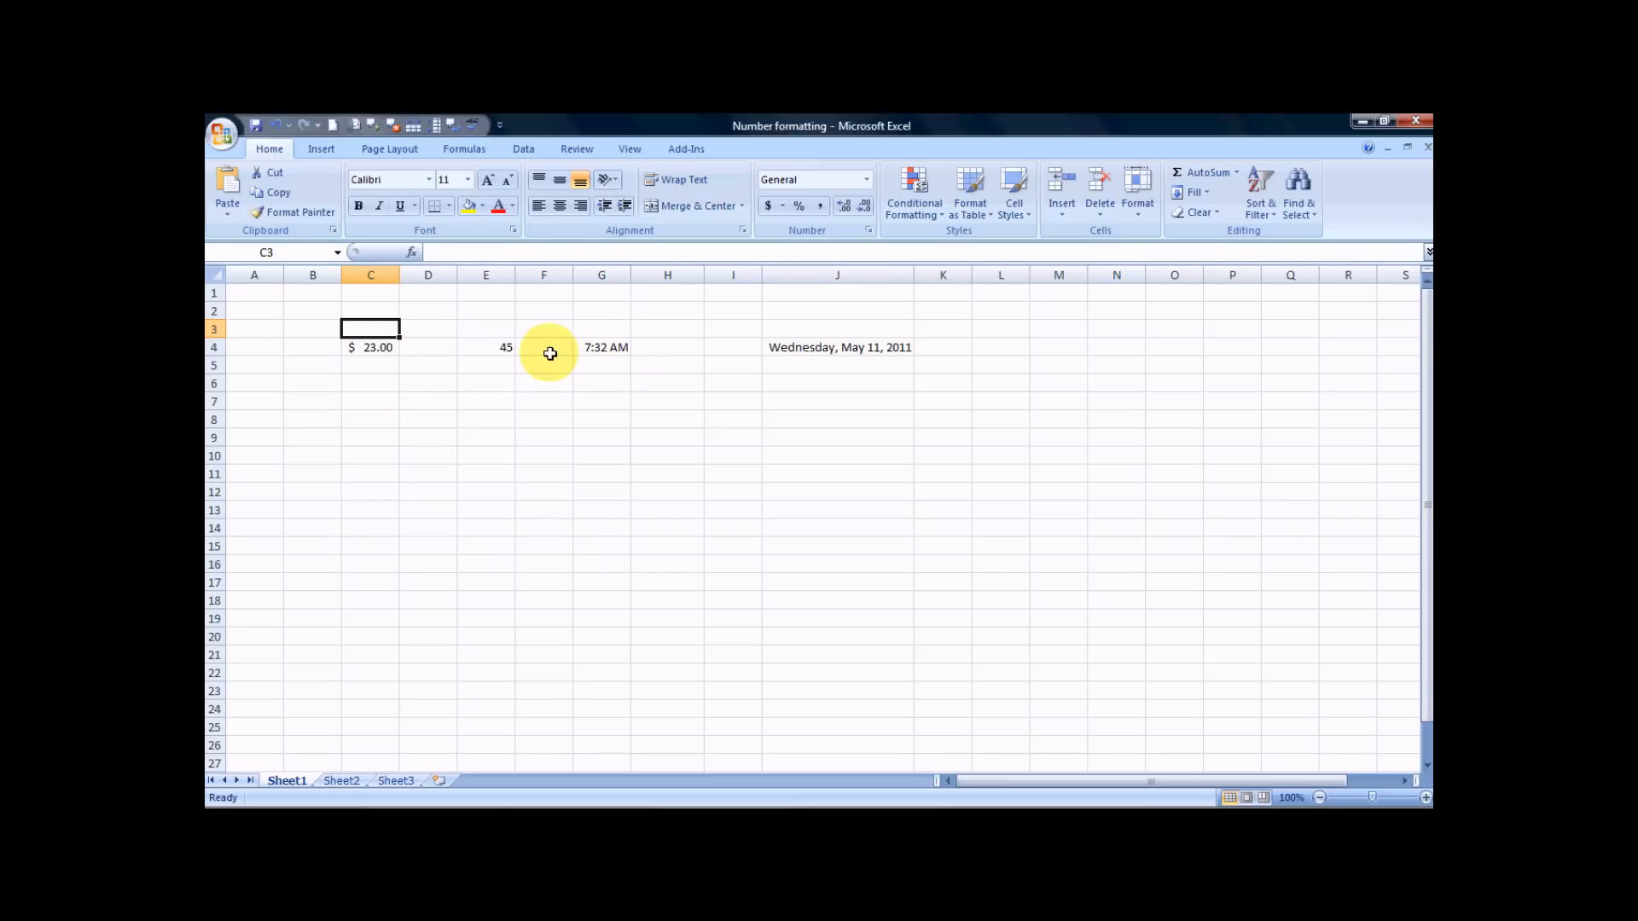
mouse_move(841, 341)
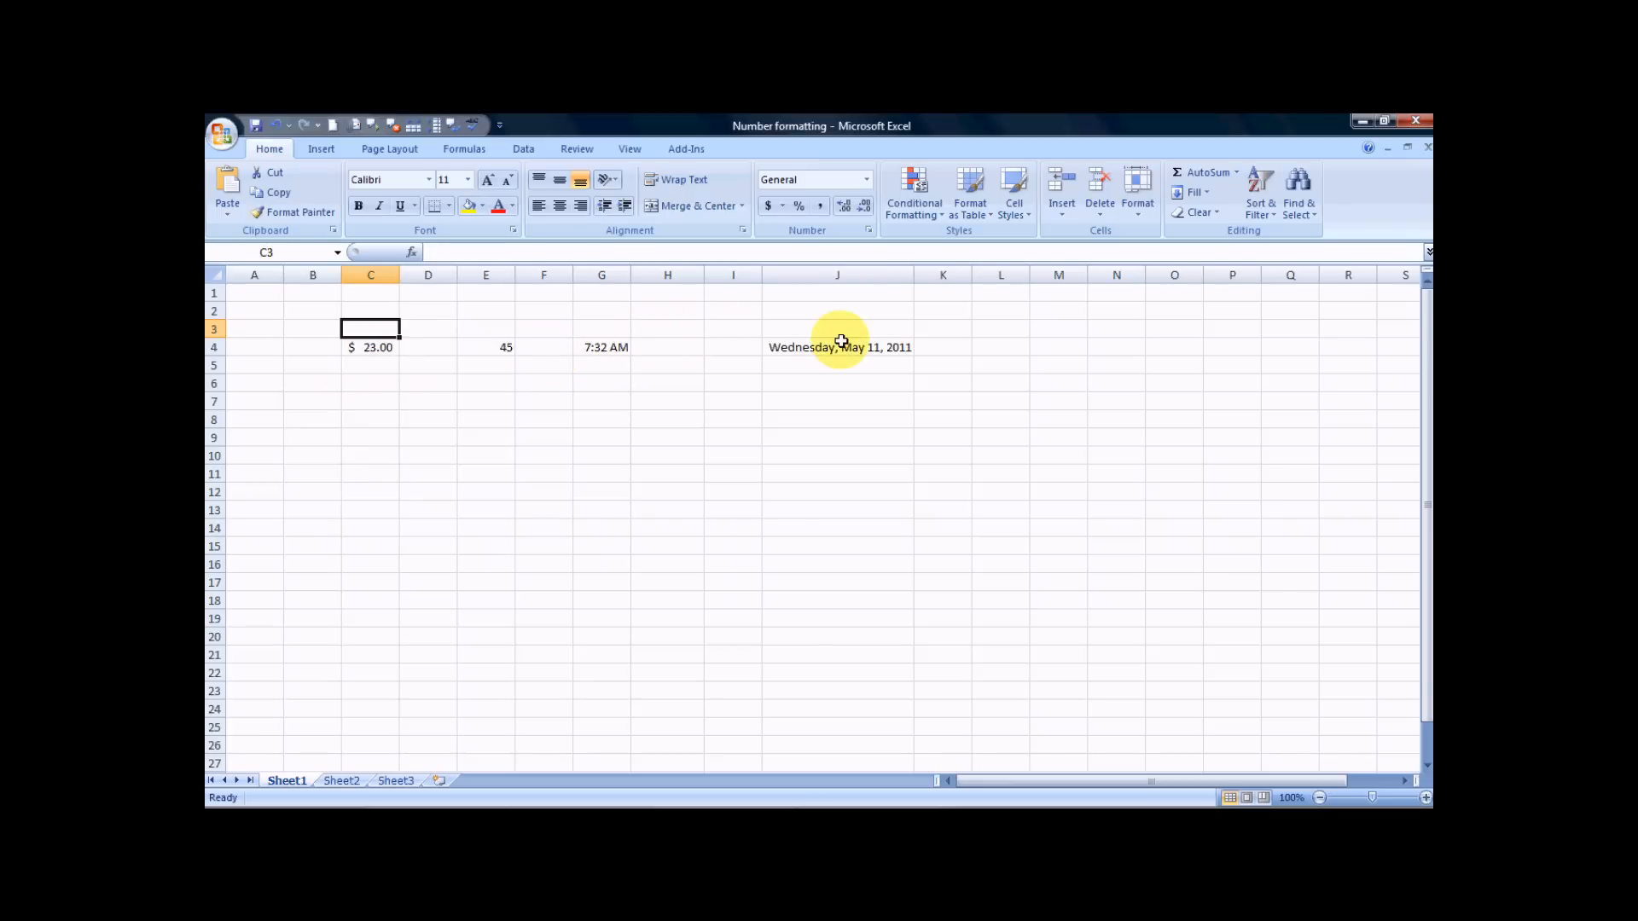
click(837, 348)
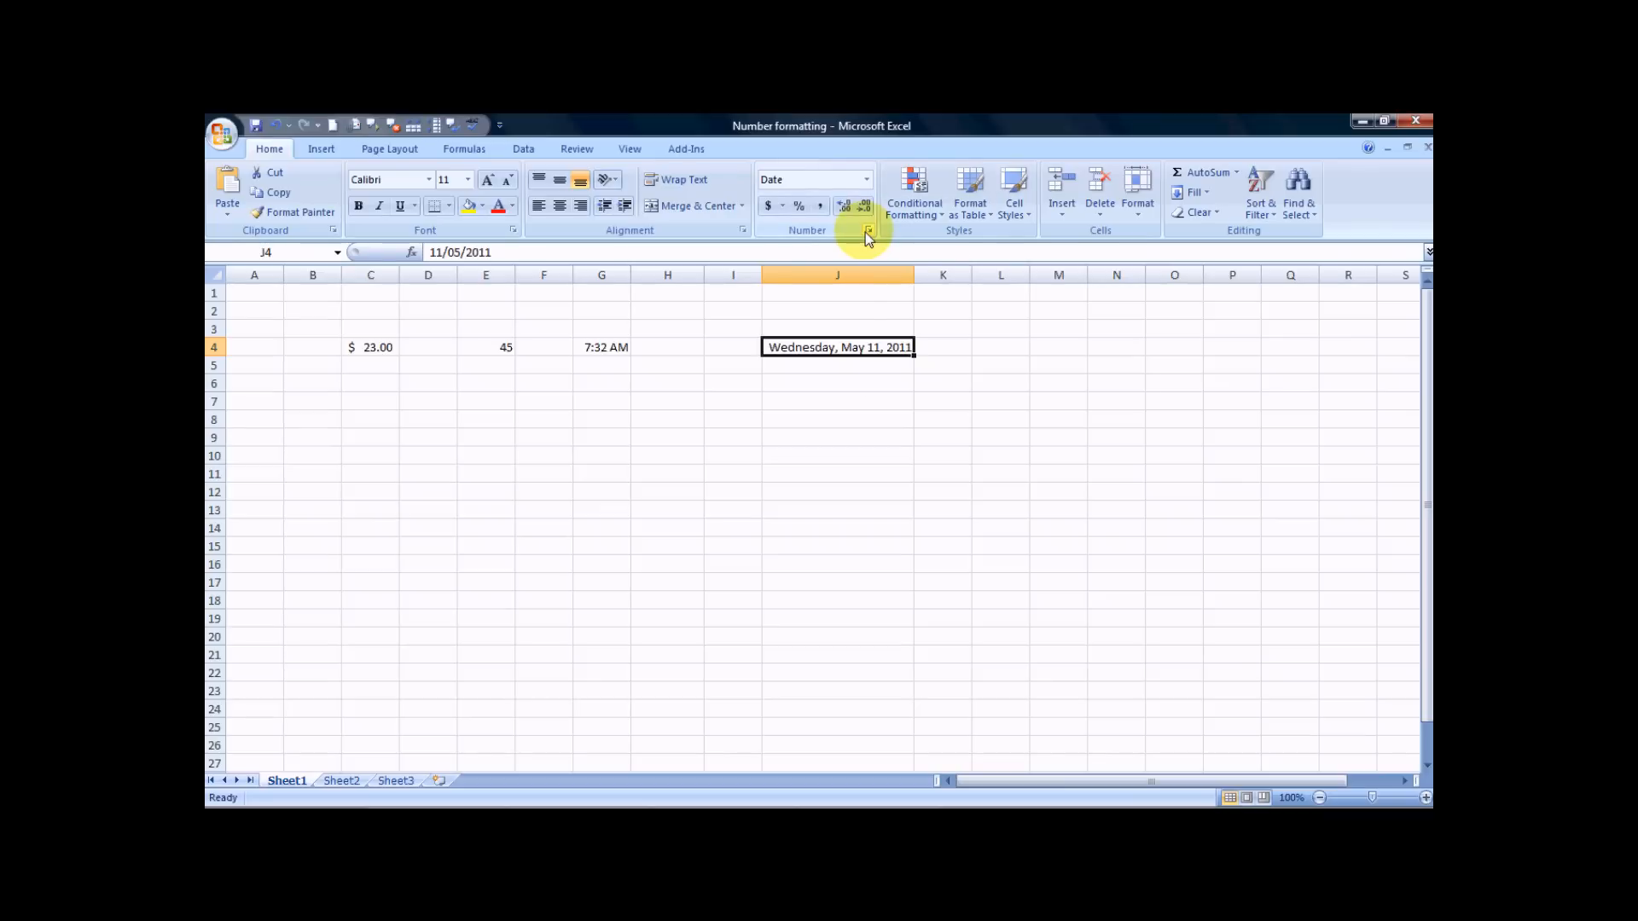
mouse_move(869, 232)
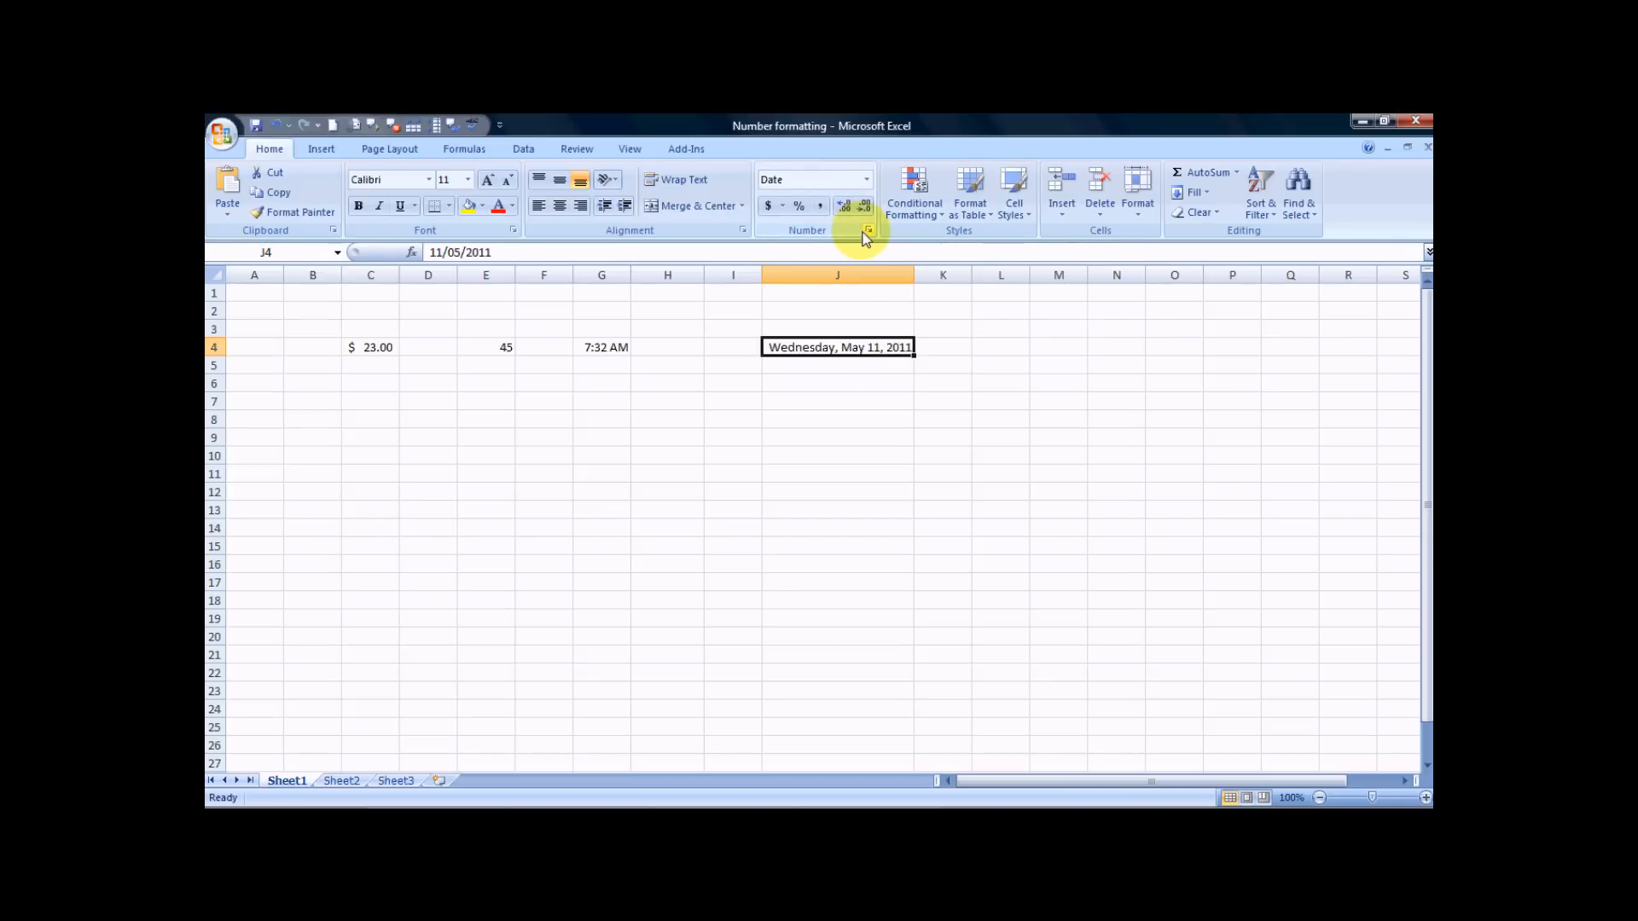
mouse_move(867, 231)
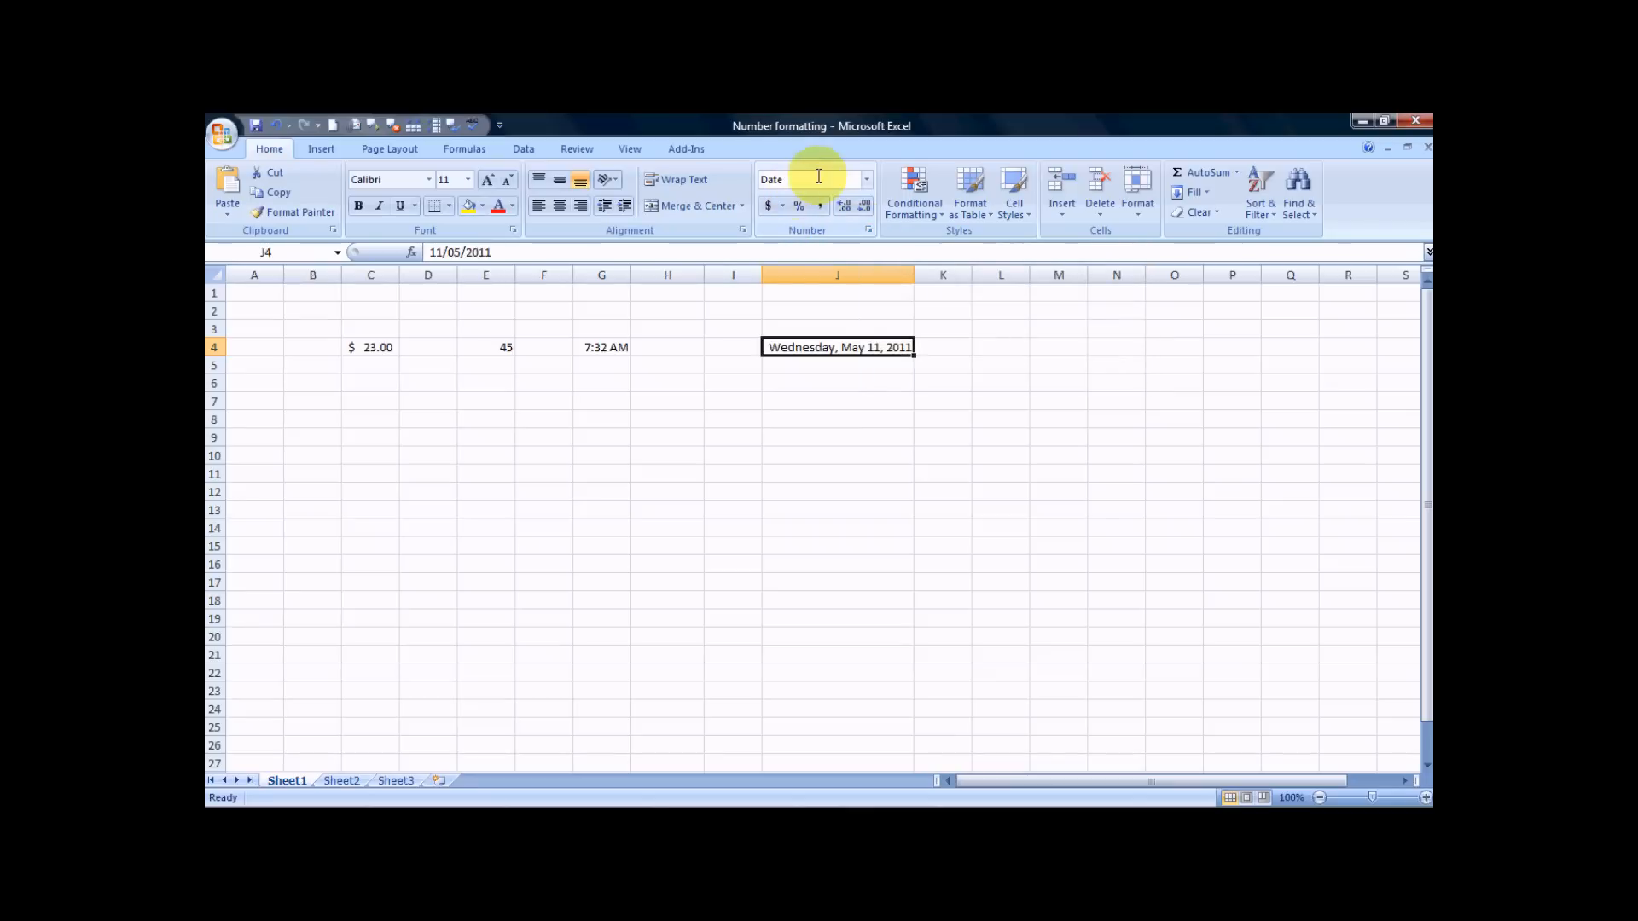
mouse_move(506, 385)
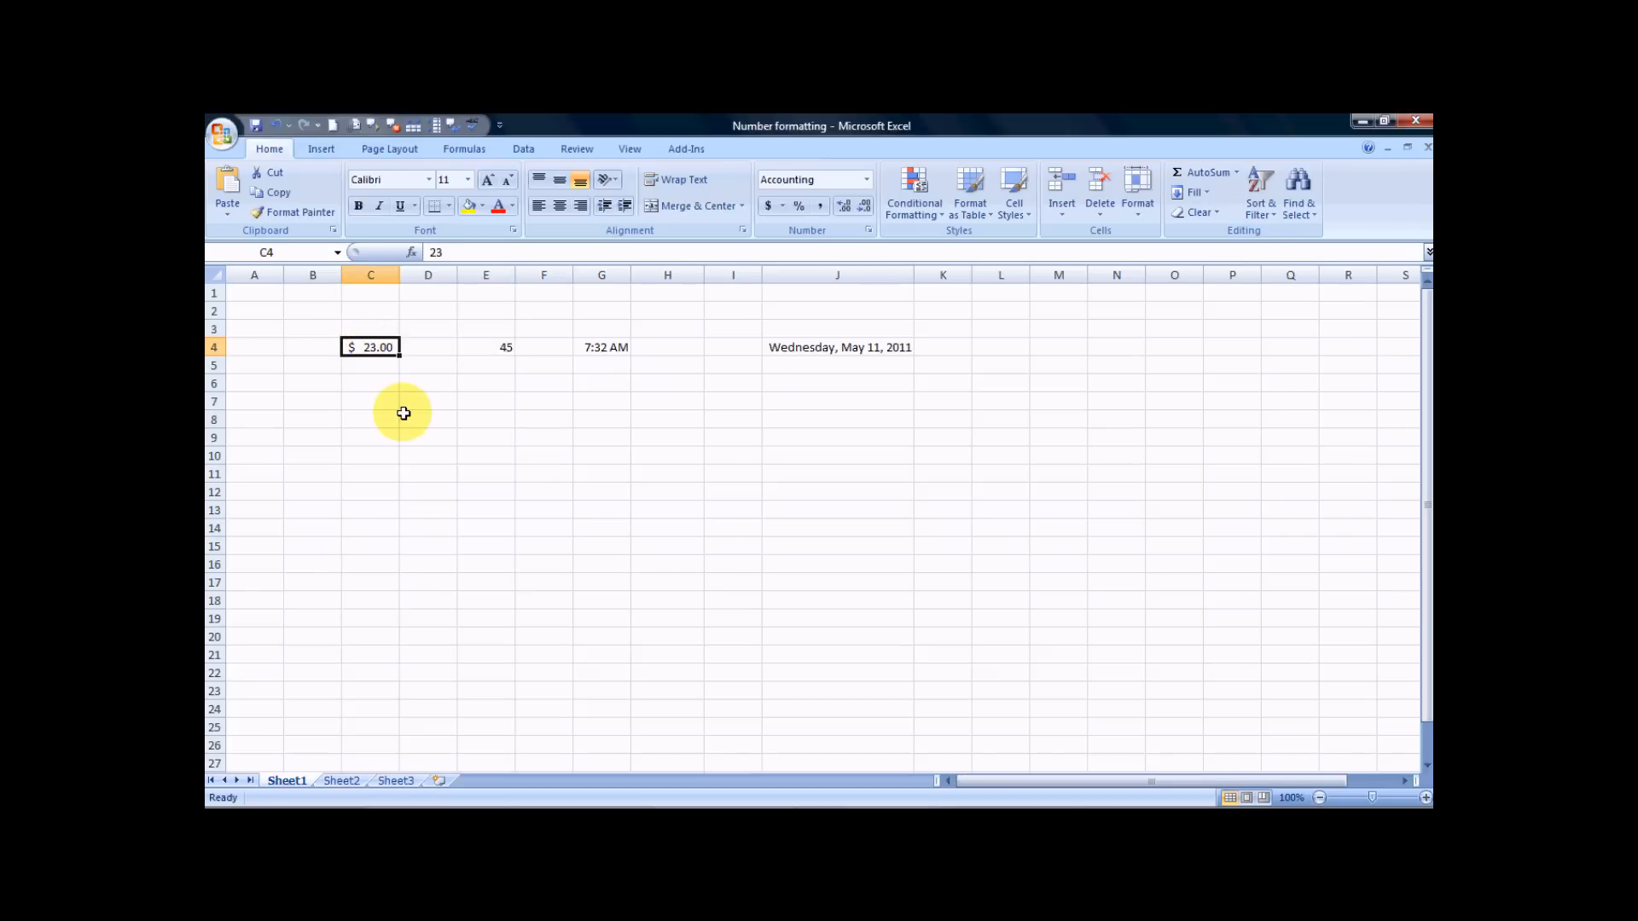
Step: Enter 23 in C7 as Accounting format, then bring up More Accounting Formats
click(372, 401)
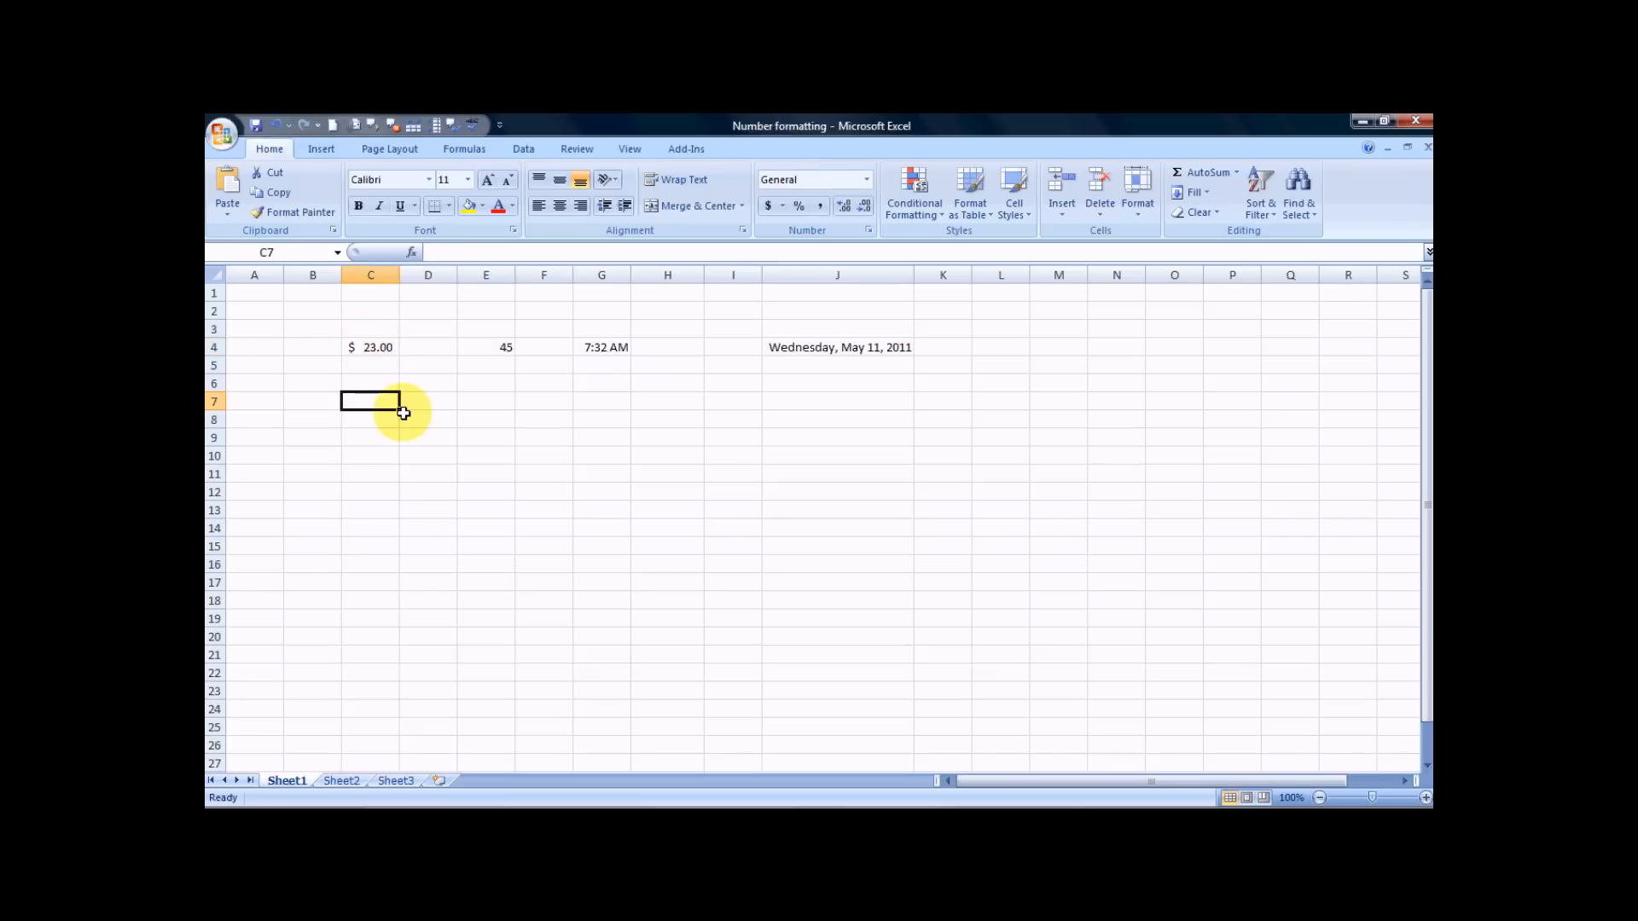
text(23)
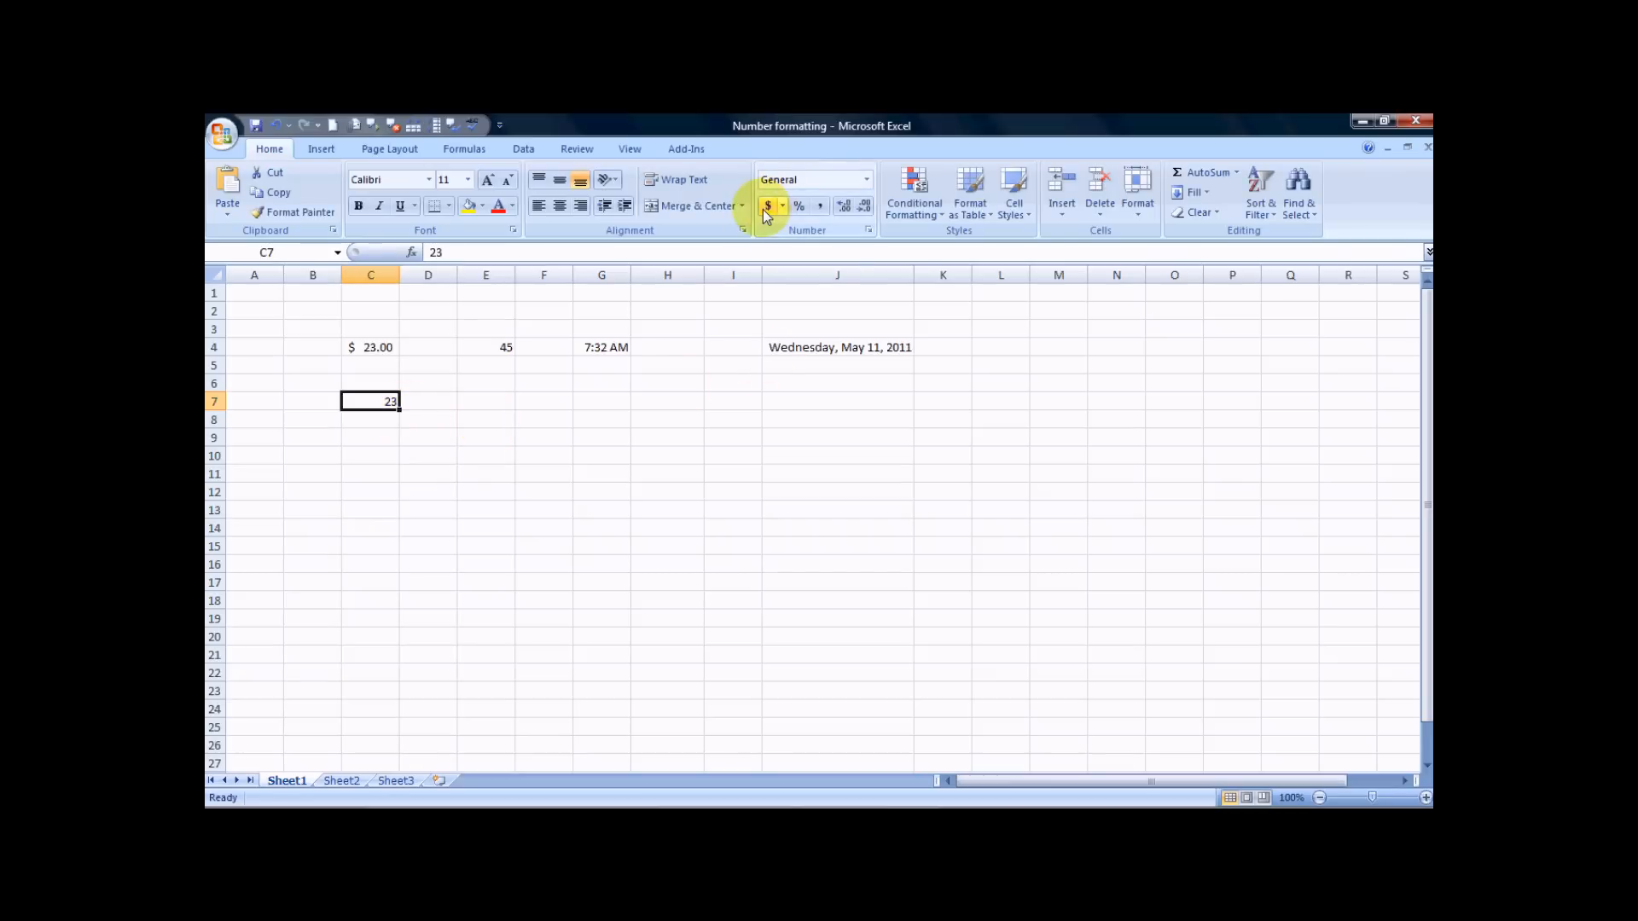
mouse_move(769, 205)
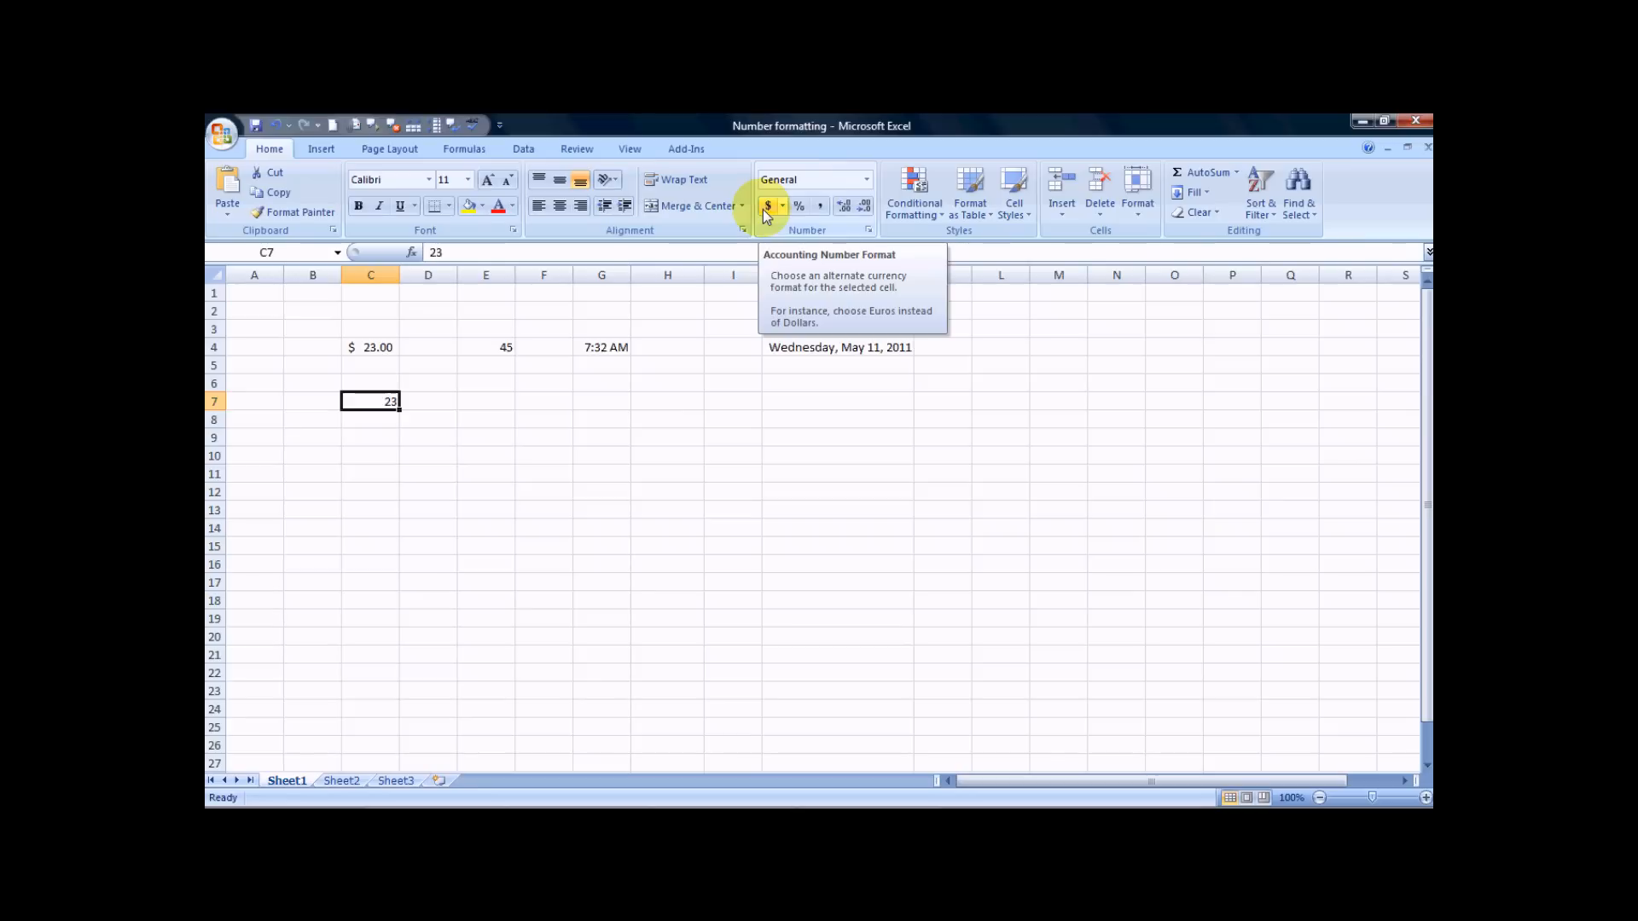
click(768, 206)
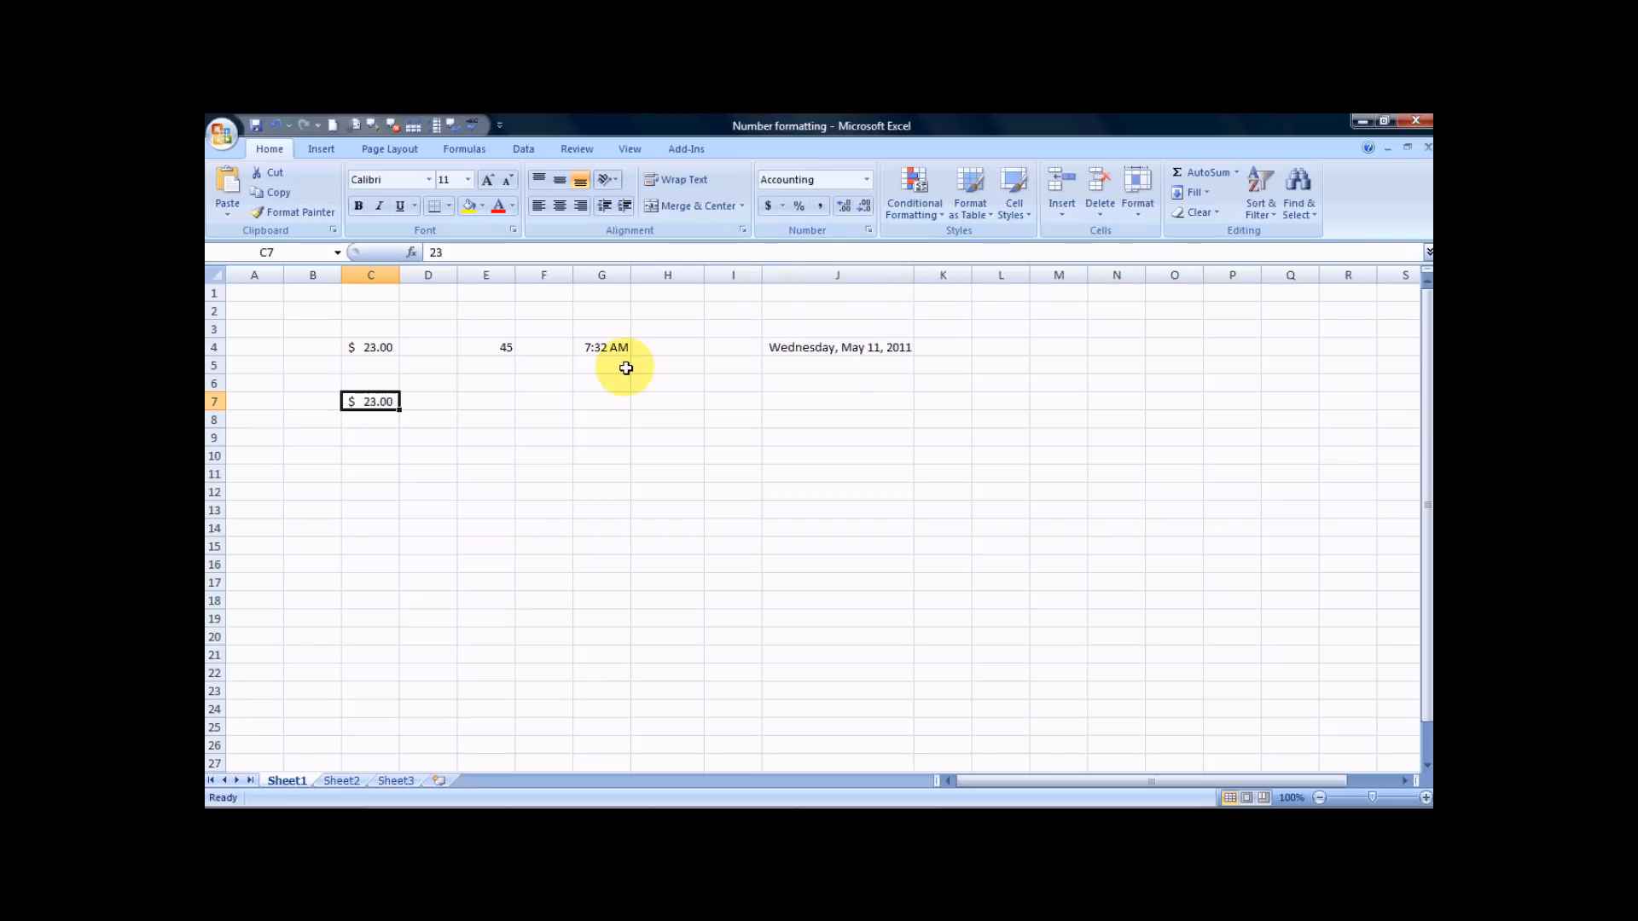
click(785, 206)
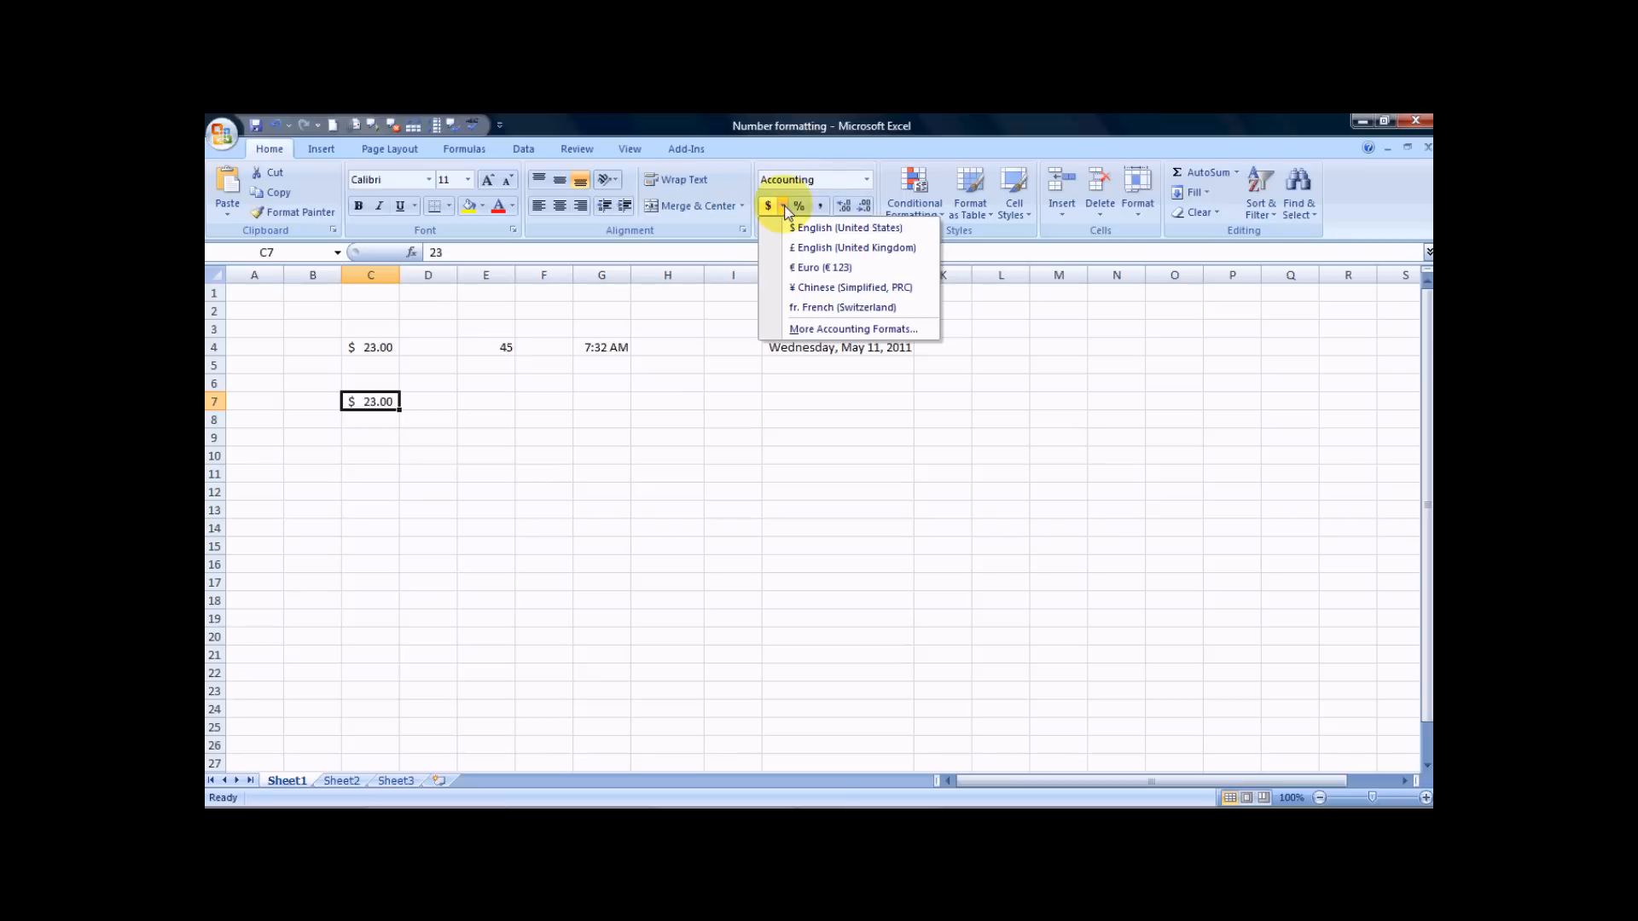
mouse_move(810, 255)
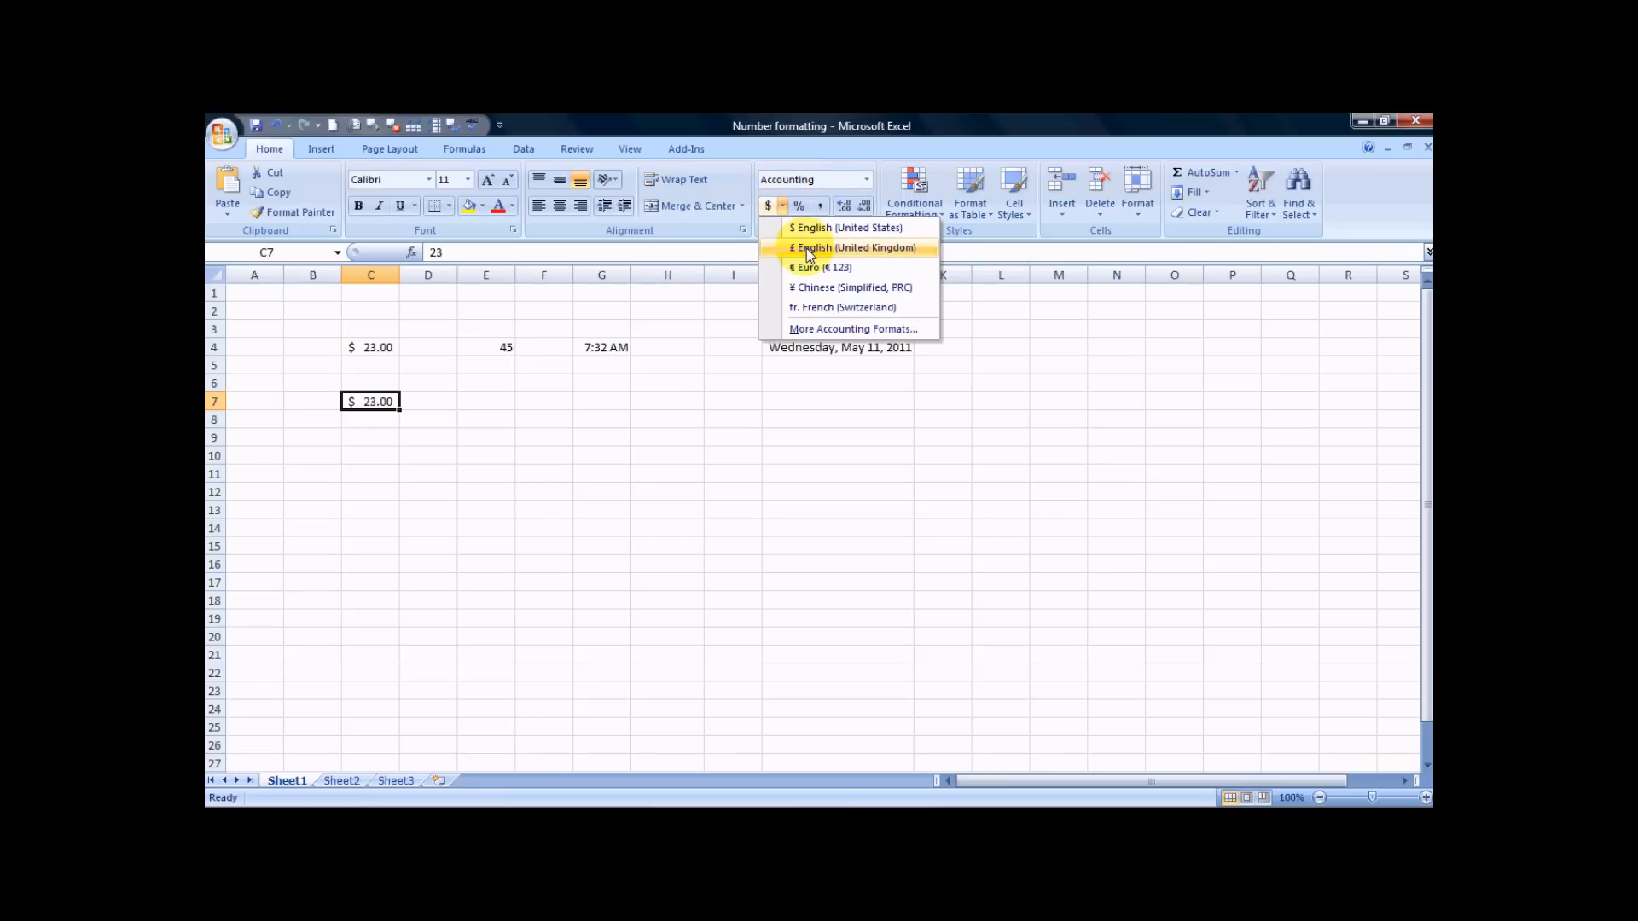
mouse_move(823, 293)
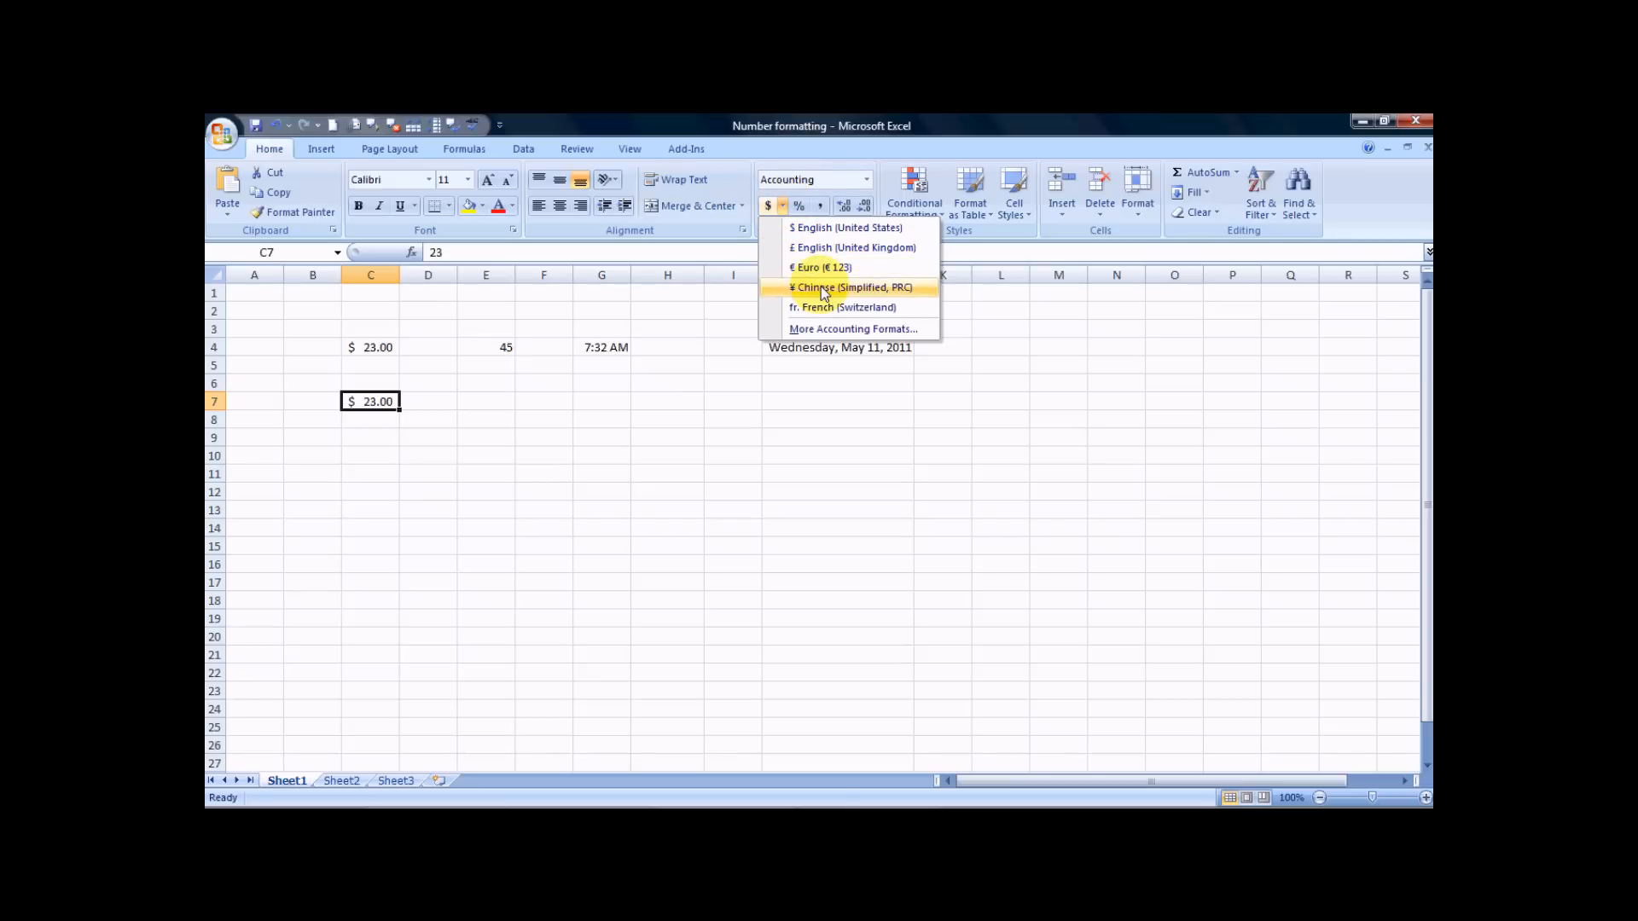
mouse_move(829, 307)
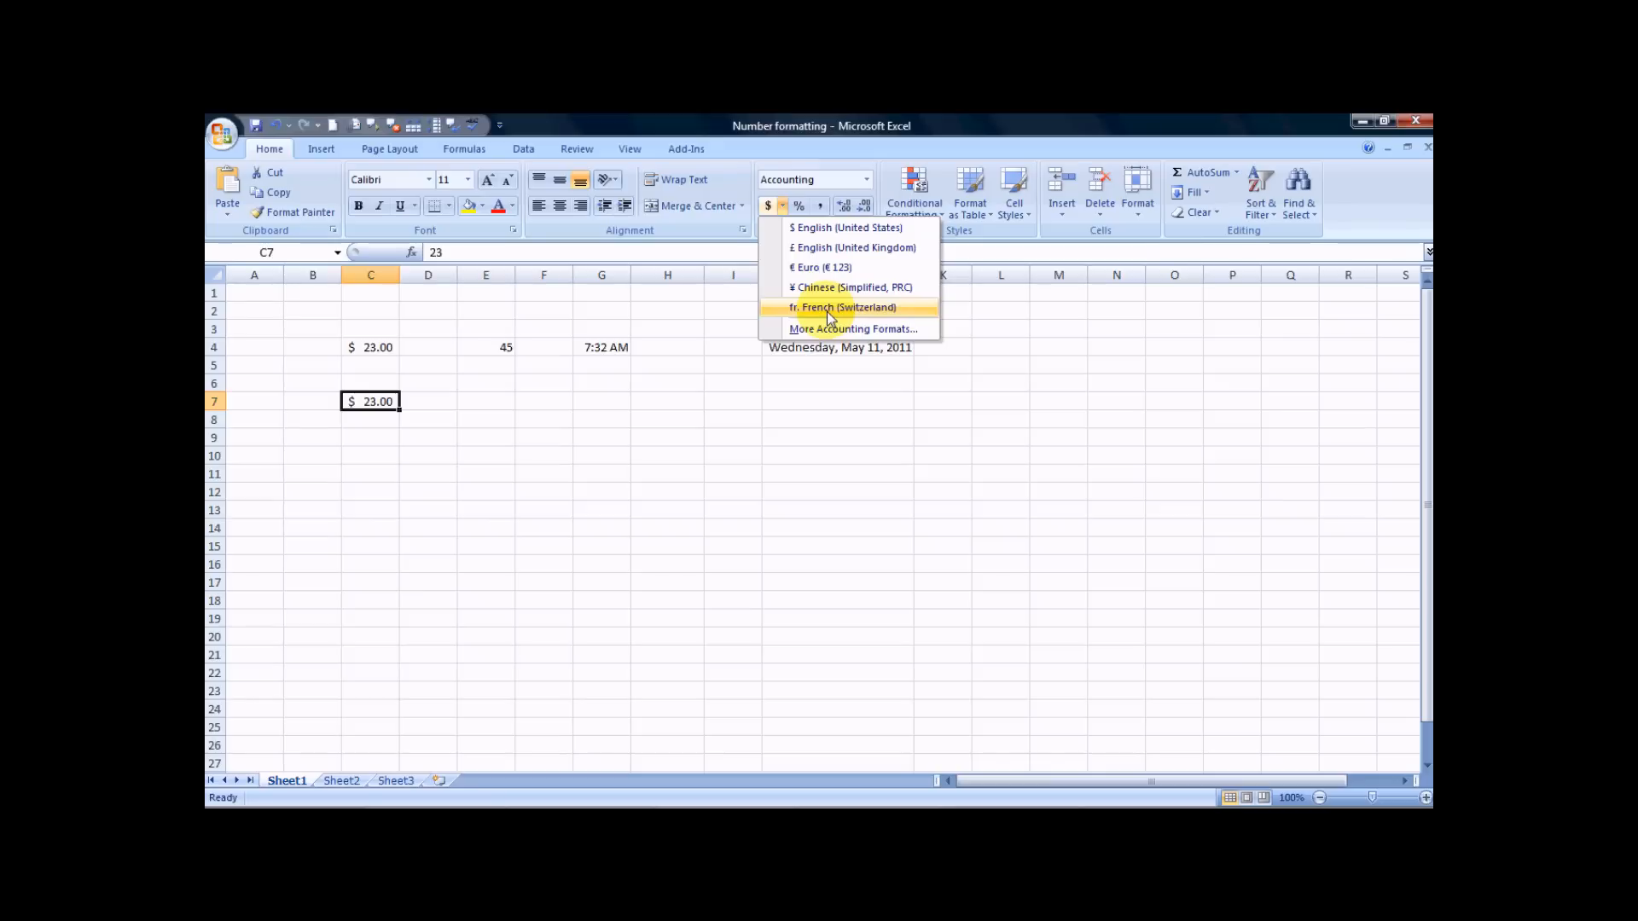
click(853, 329)
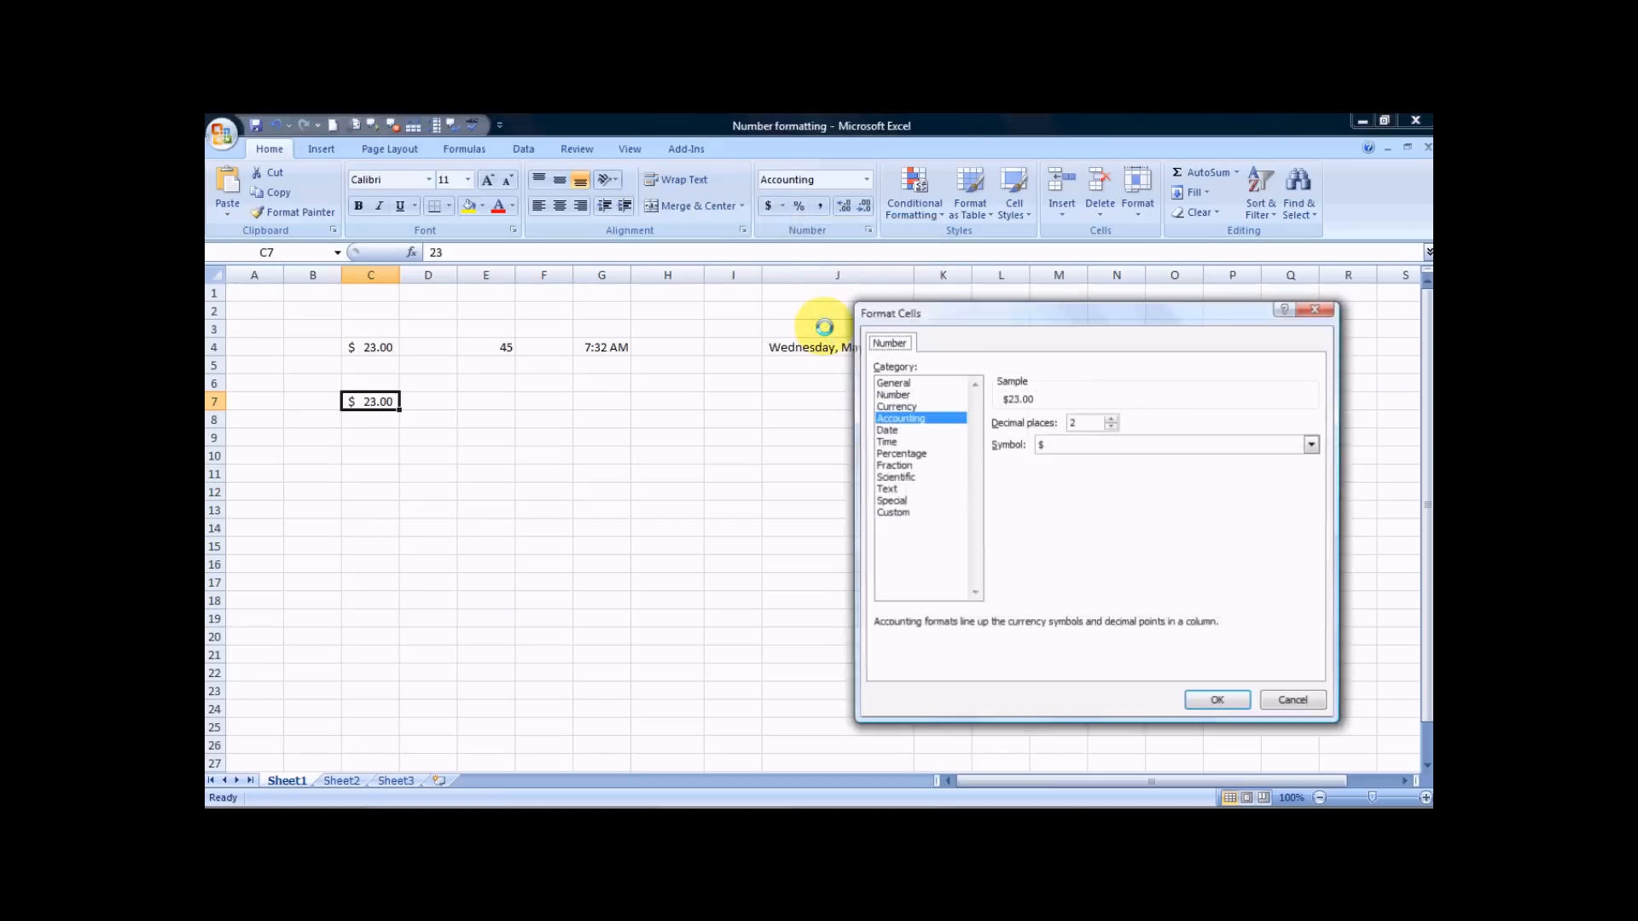
Step: Give C7 the $ English (Singapore) accounting symbol with 2 decimal places
click(1311, 443)
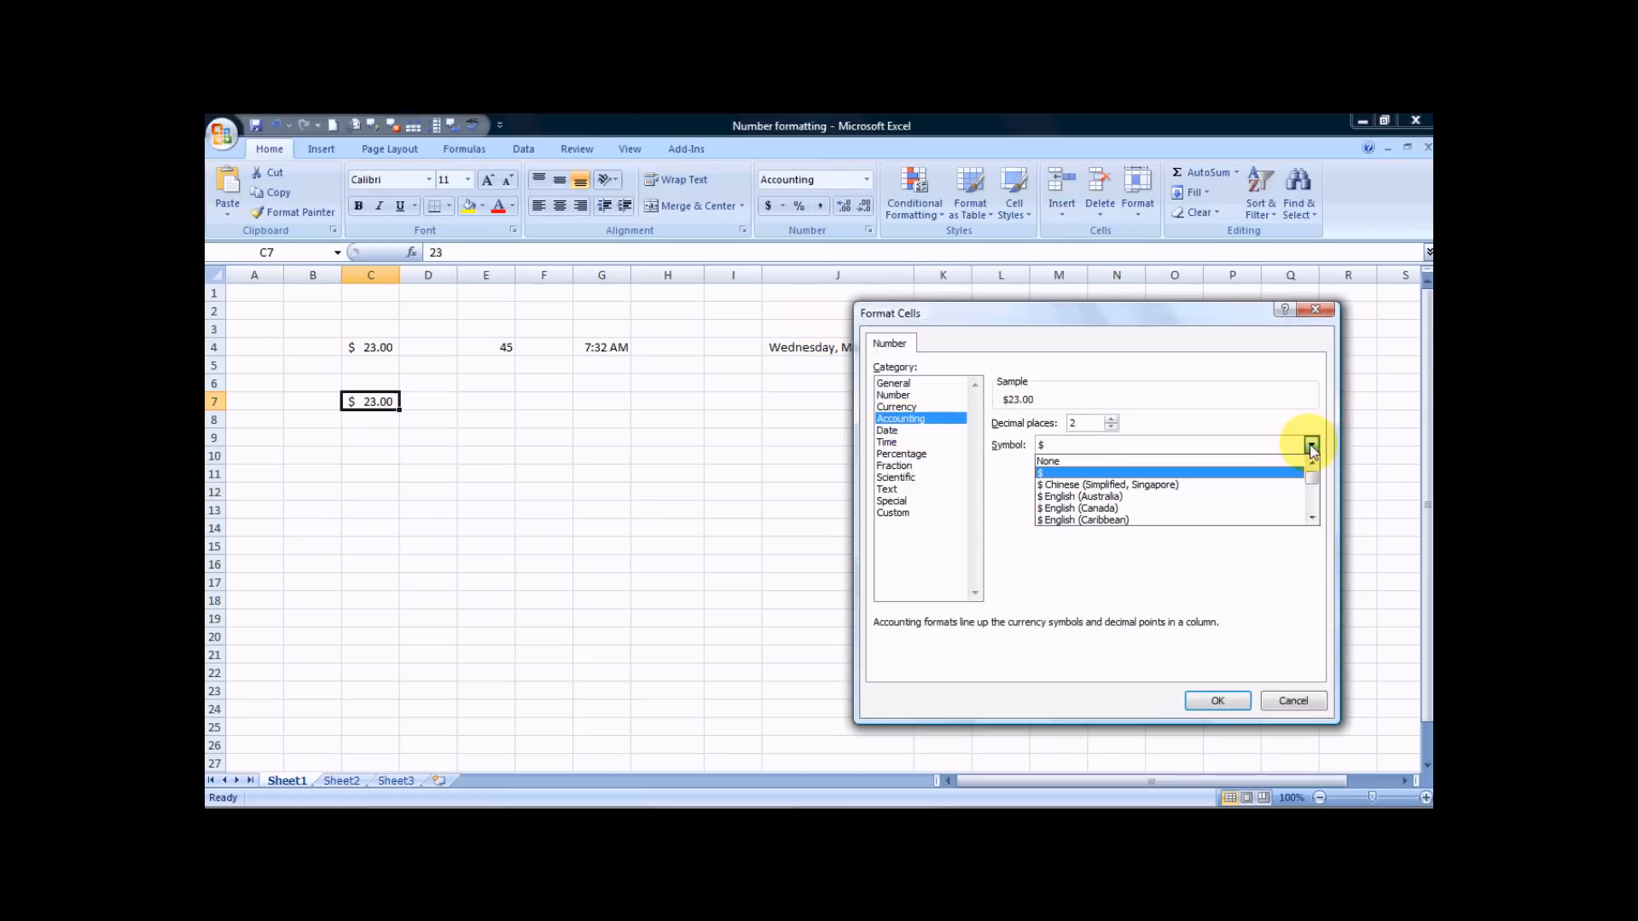
scroll(down, 3)
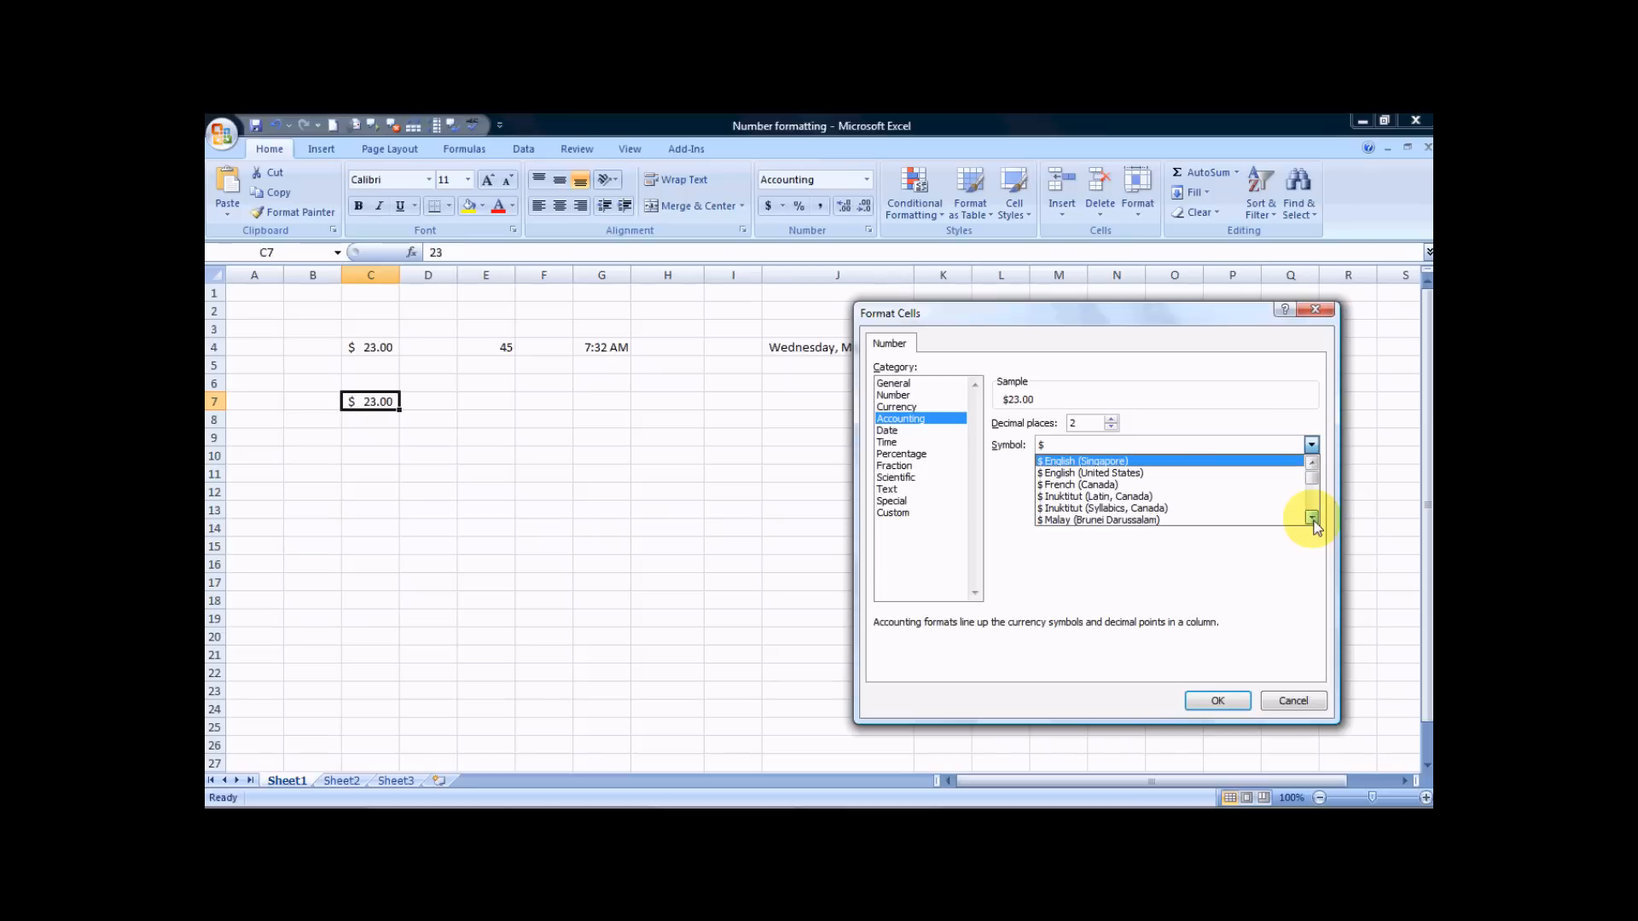
click(1312, 519)
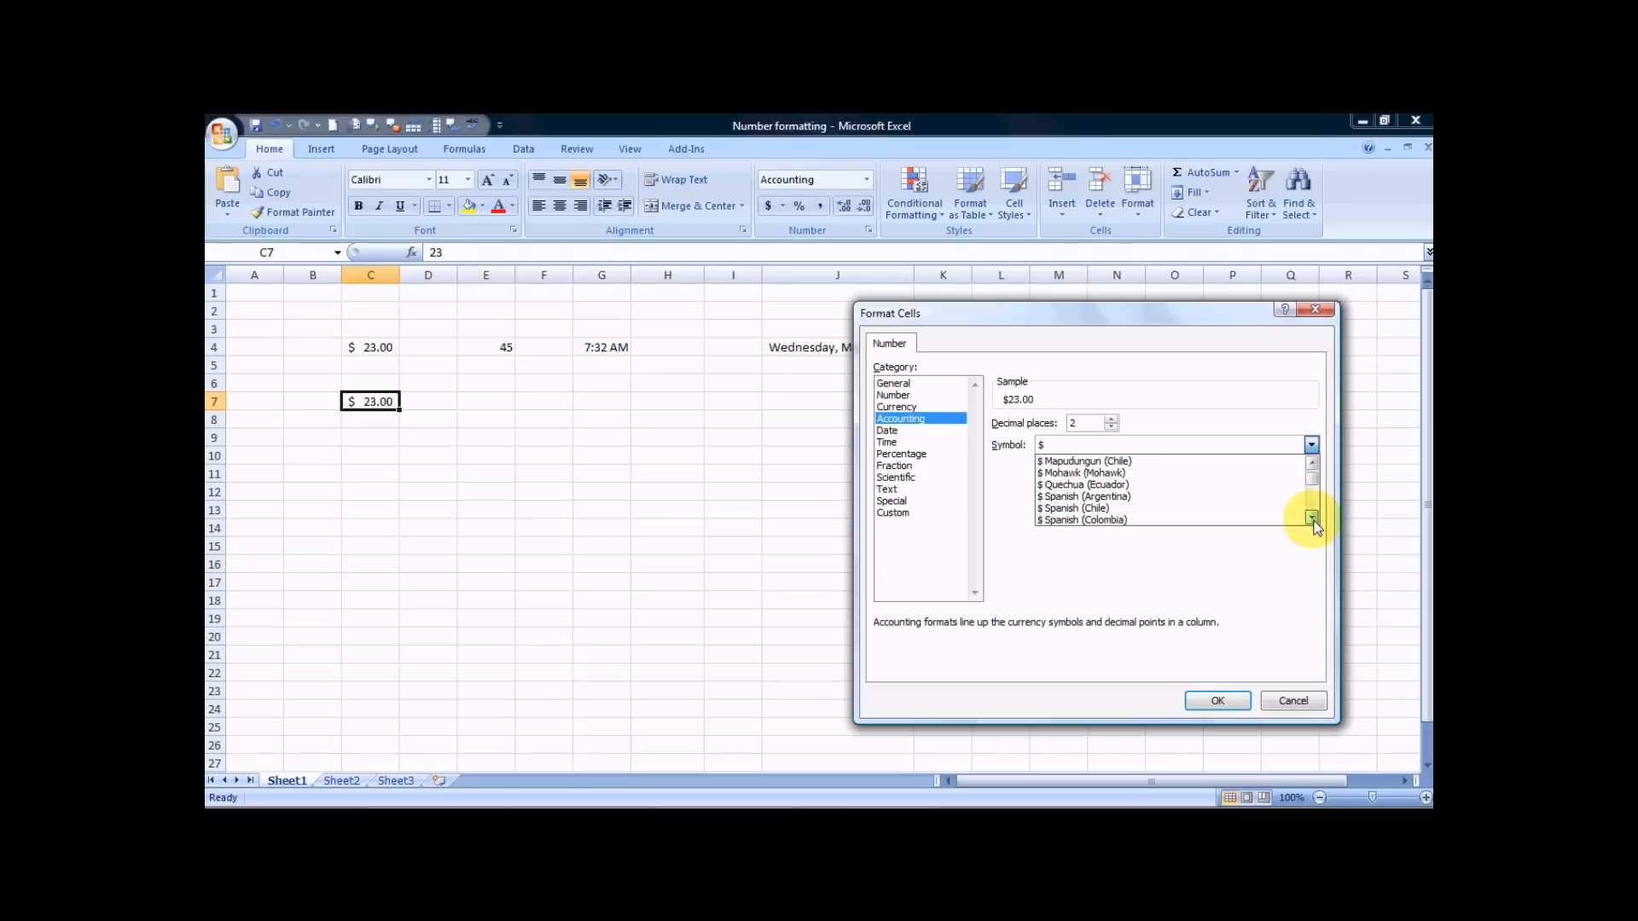
click(1311, 519)
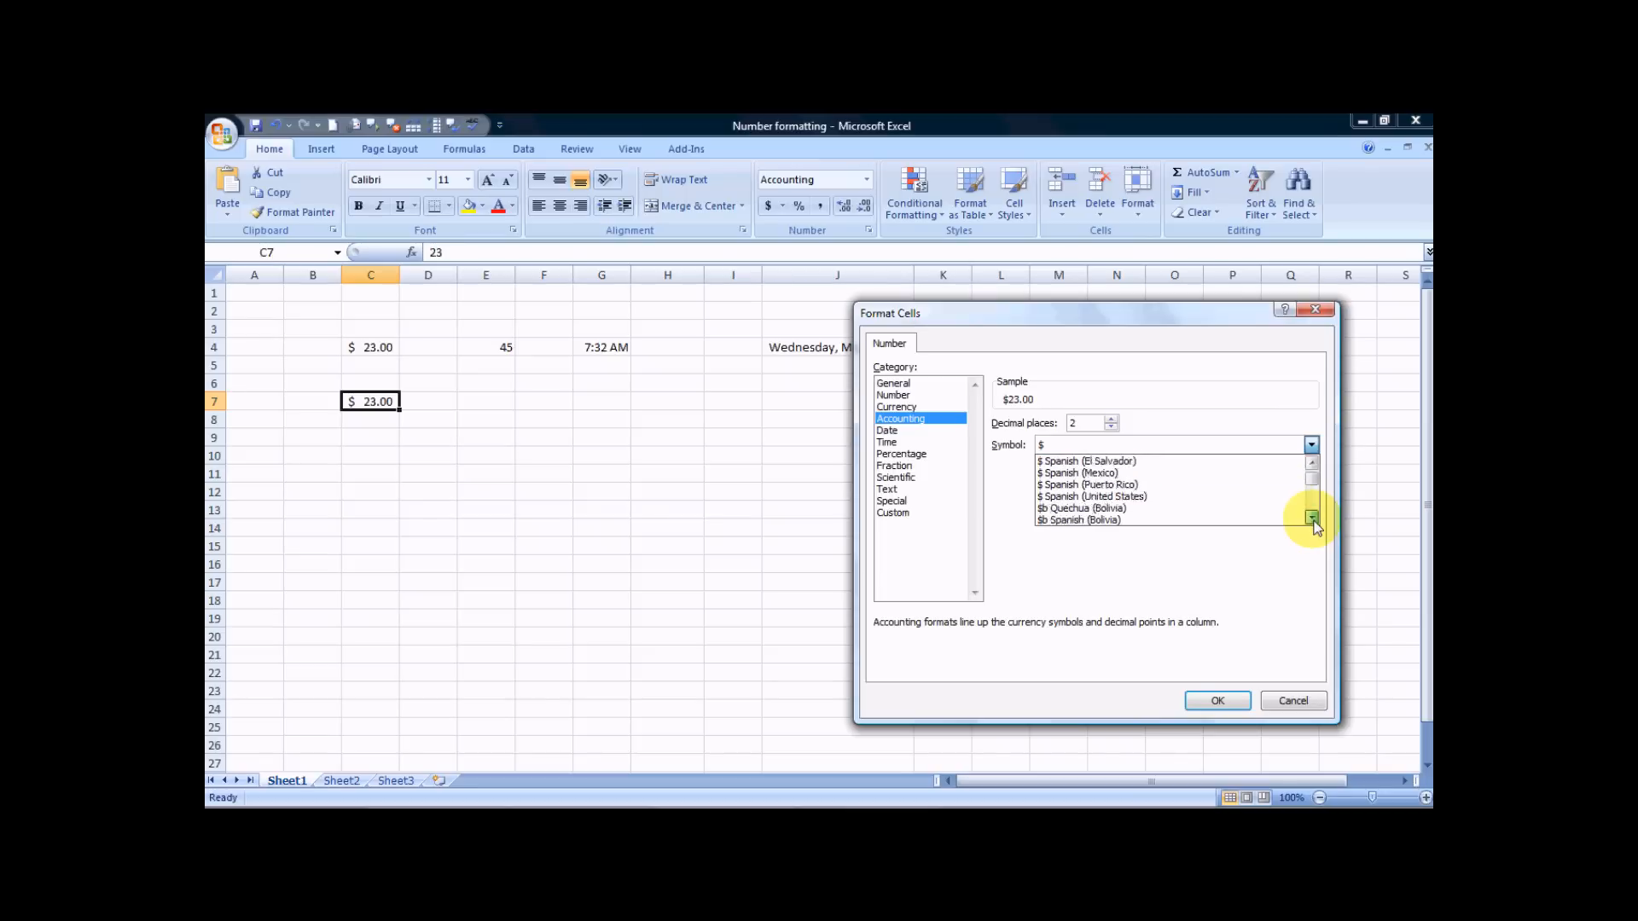
click(1312, 520)
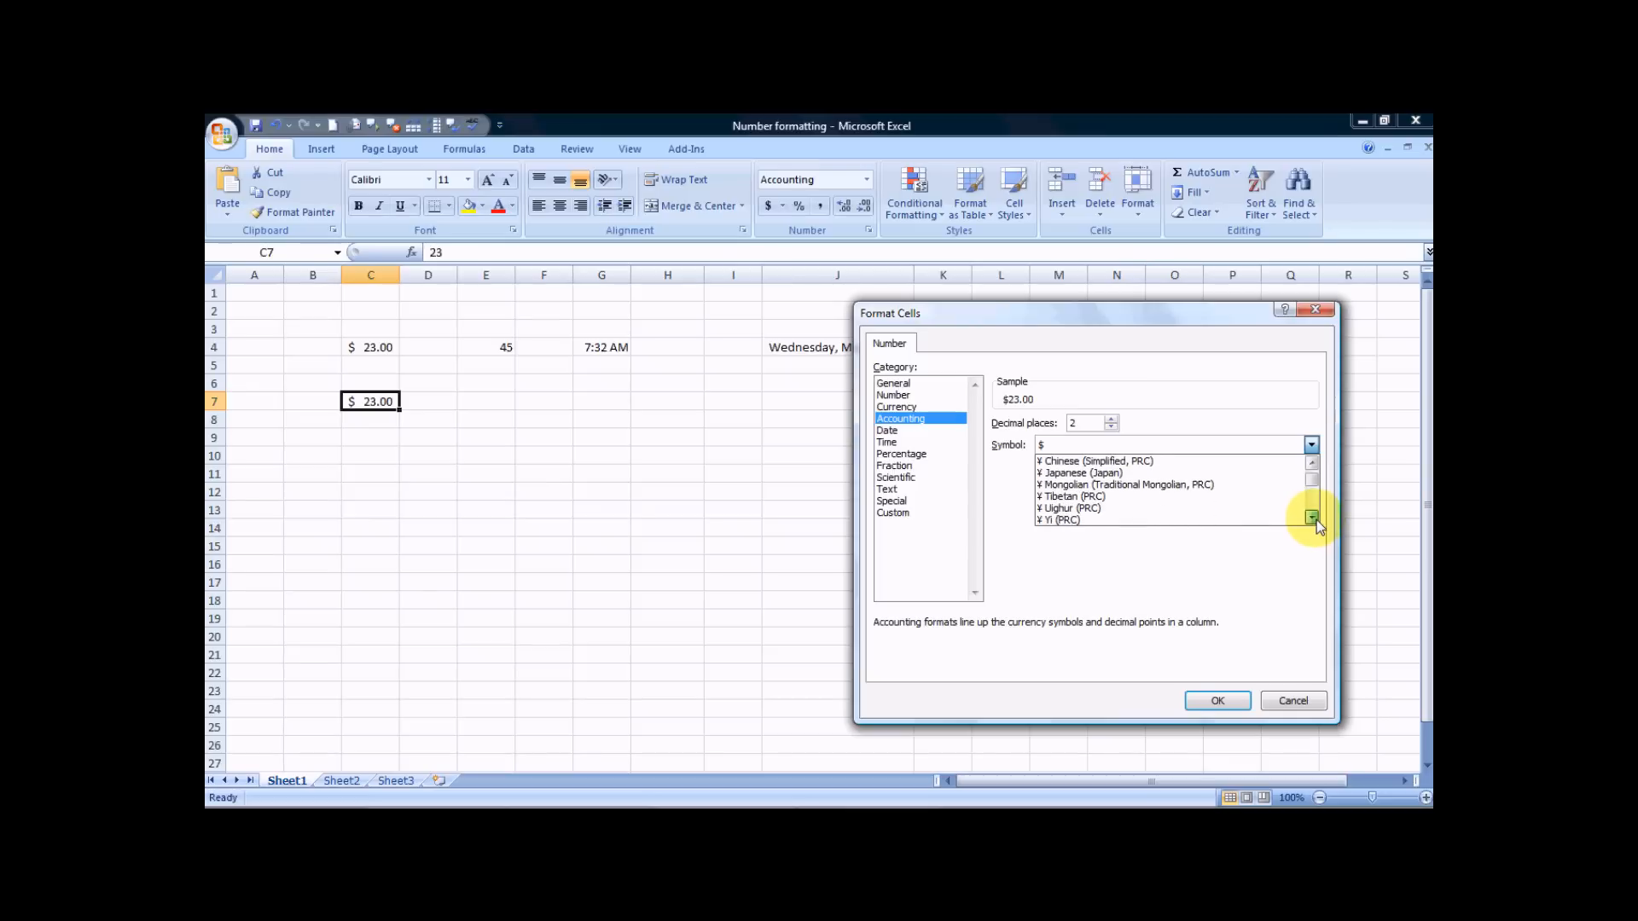
click(1312, 519)
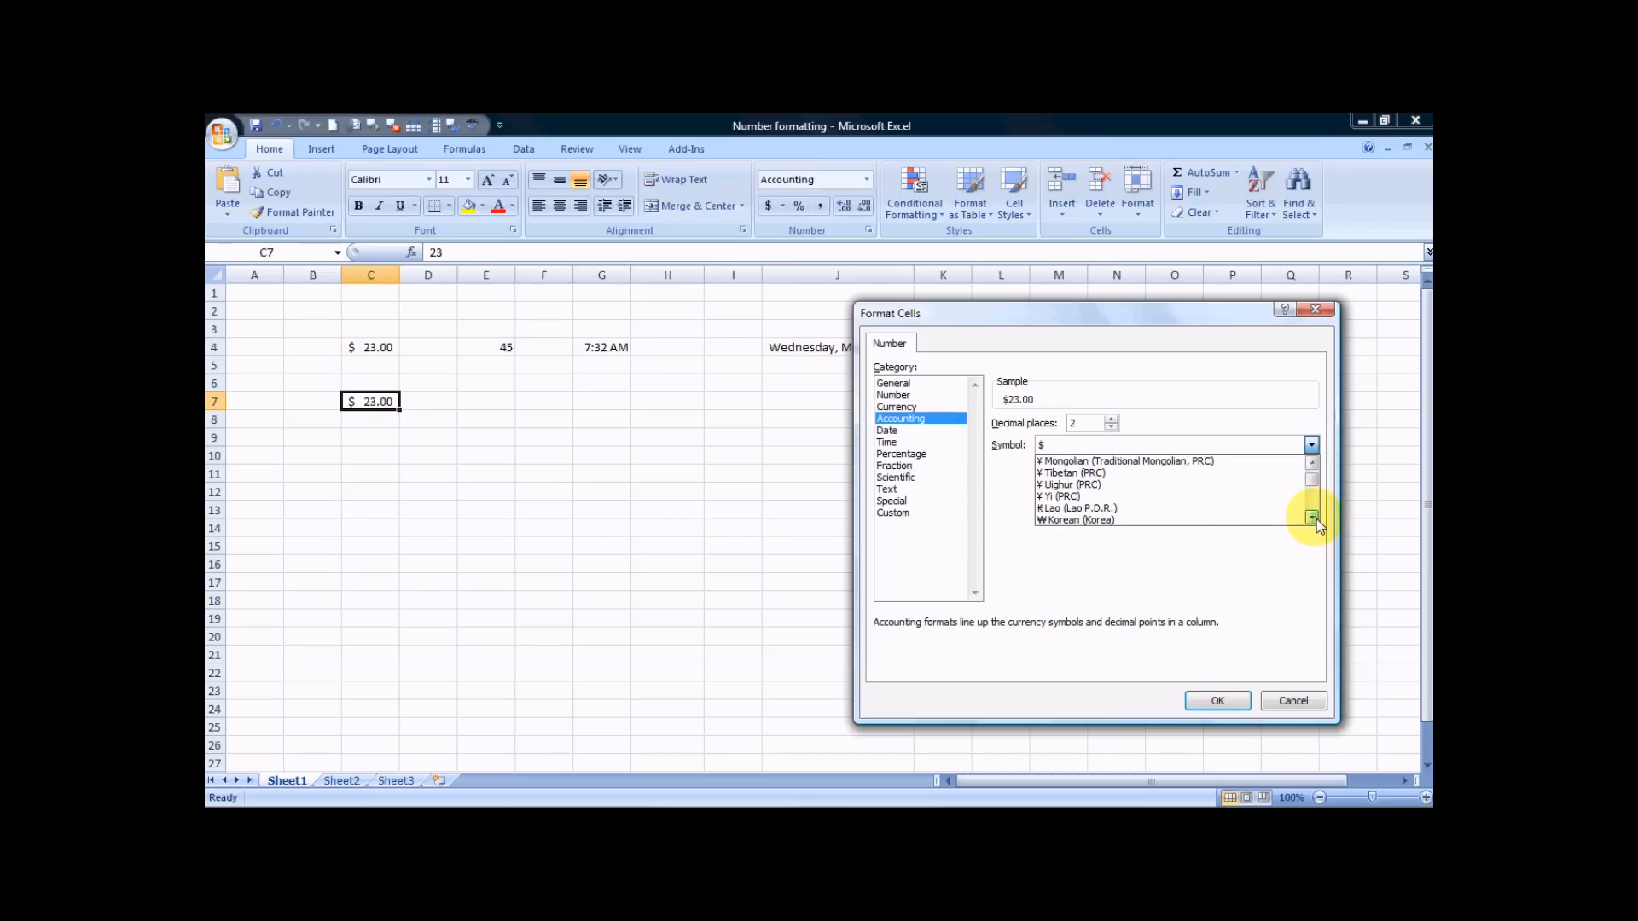
click(1312, 520)
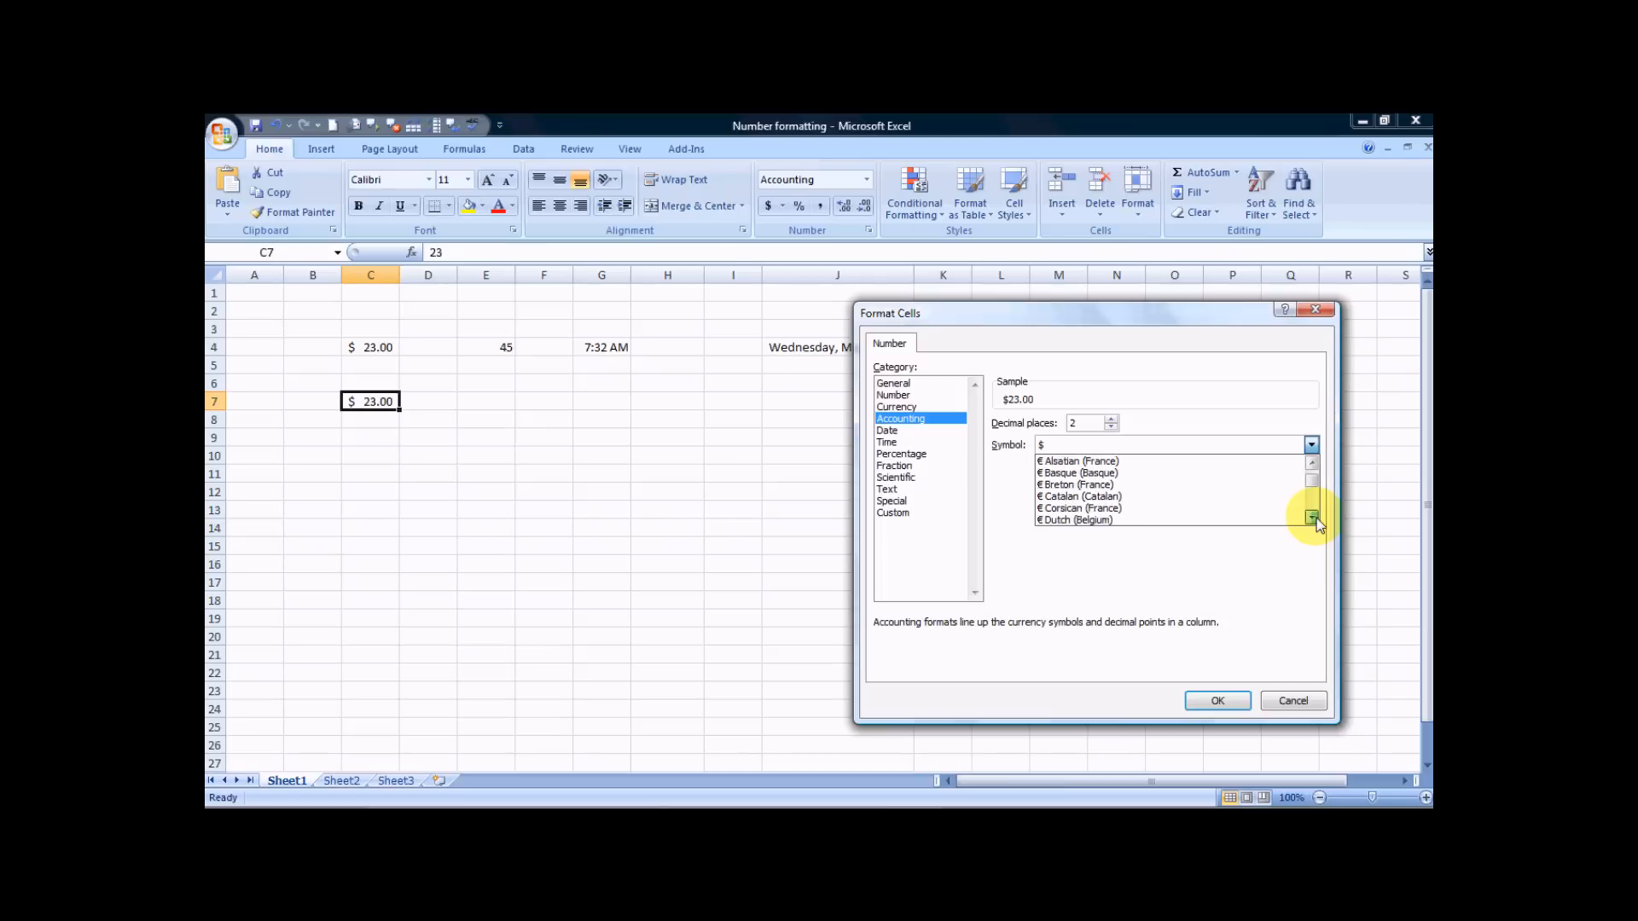
click(1312, 520)
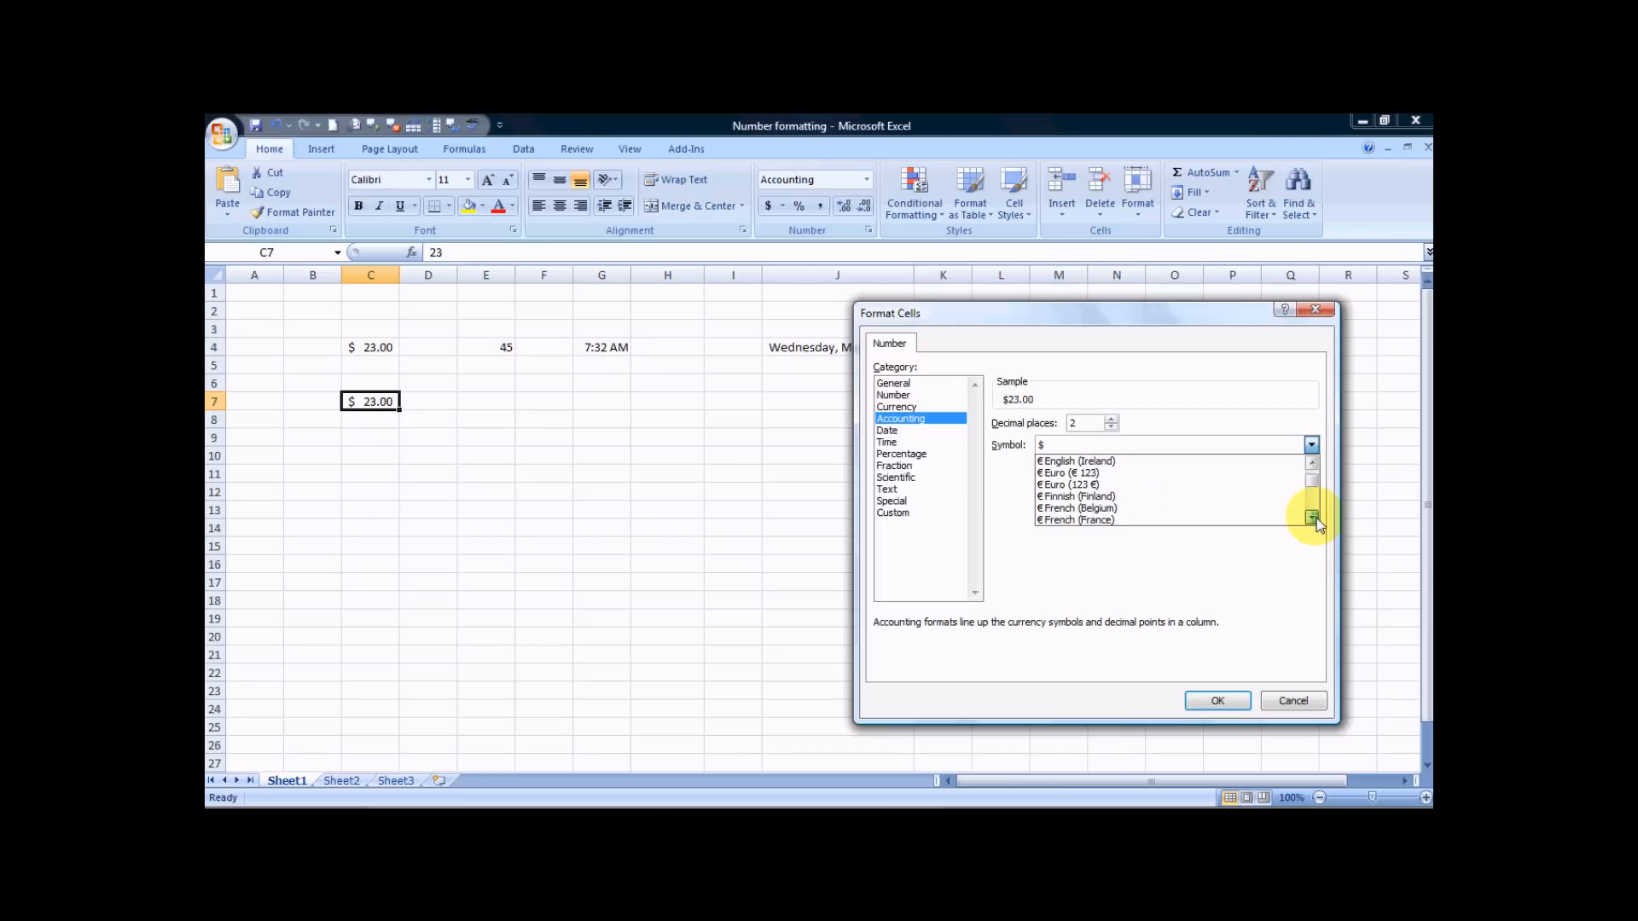
click(1312, 519)
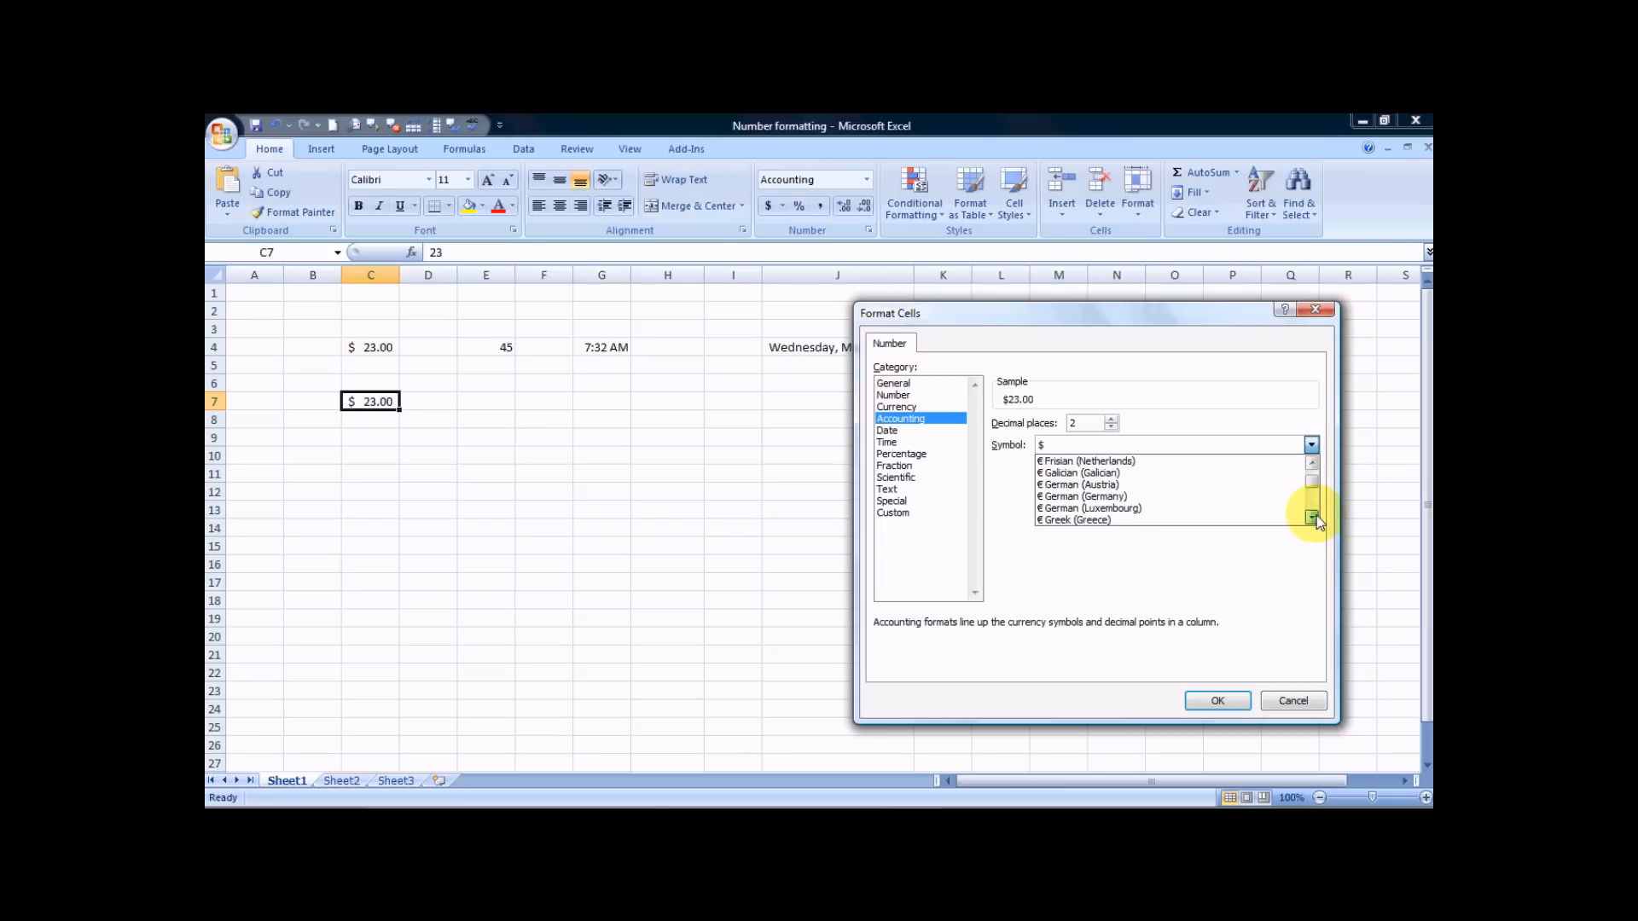
click(1312, 520)
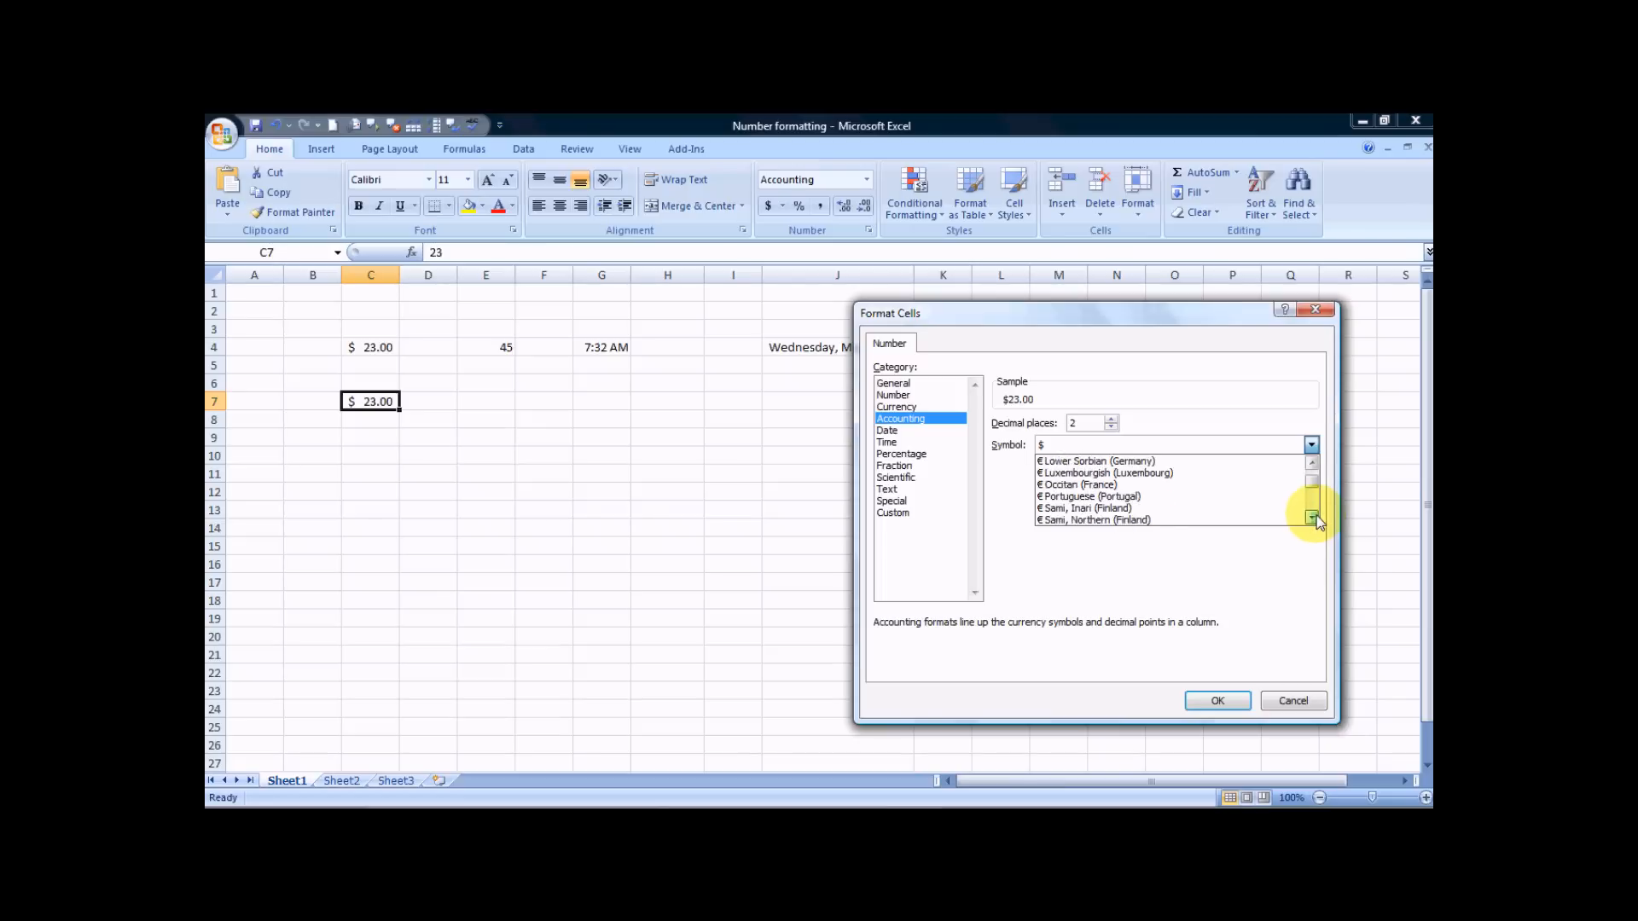
click(1311, 520)
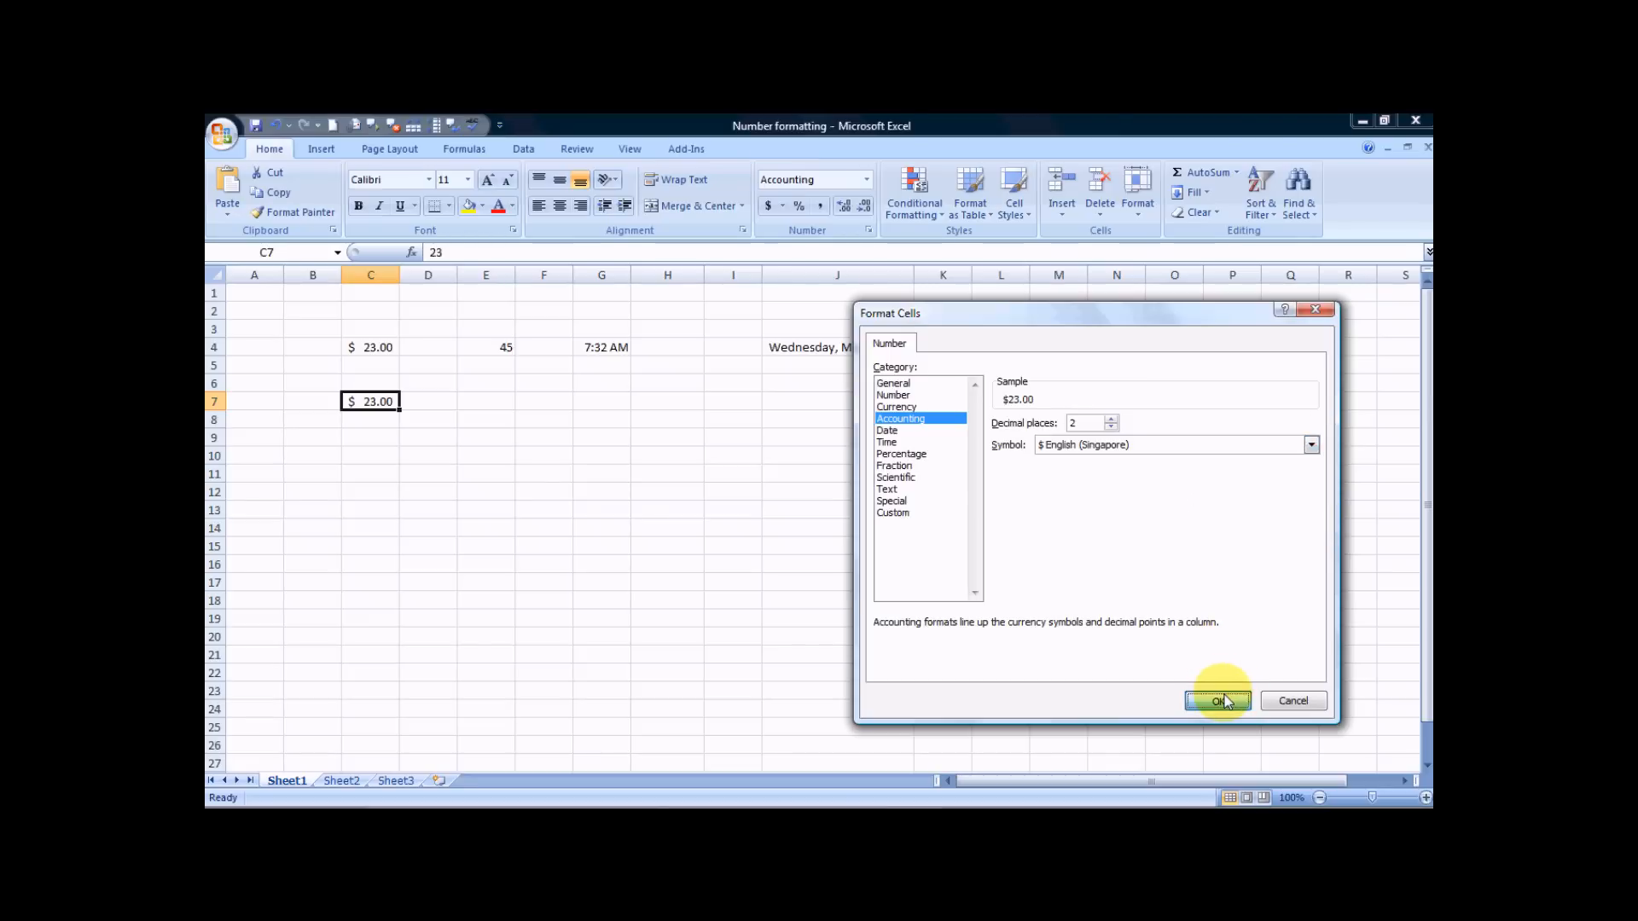
click(1215, 699)
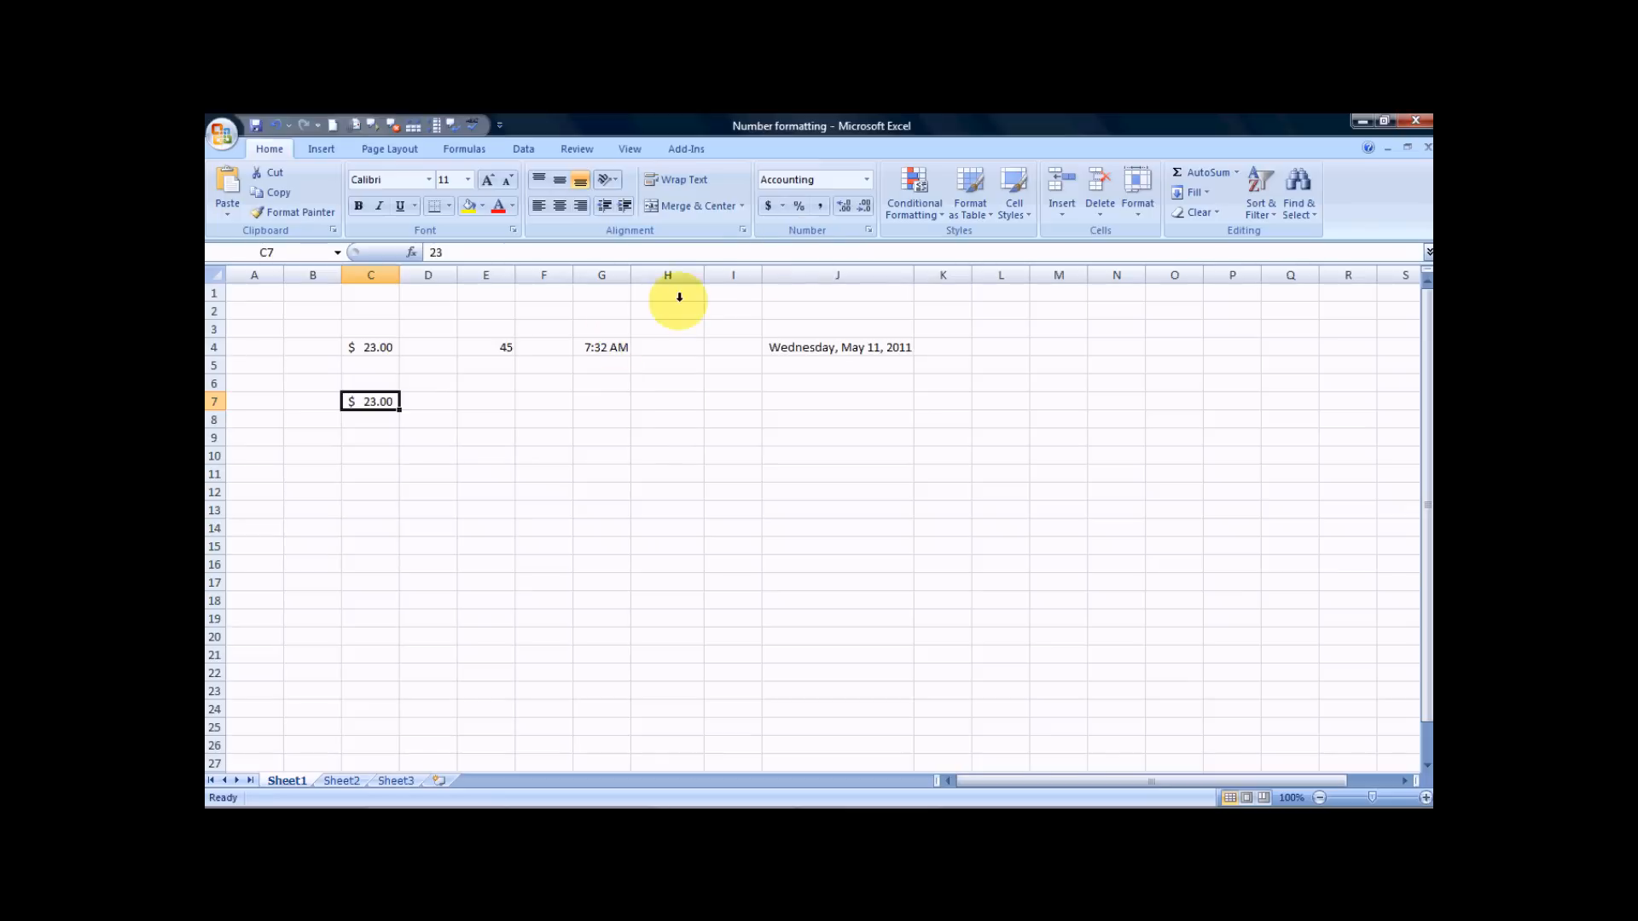
Step: Apply Percent Style to the 45 in E4, which shows 4500%
click(485, 347)
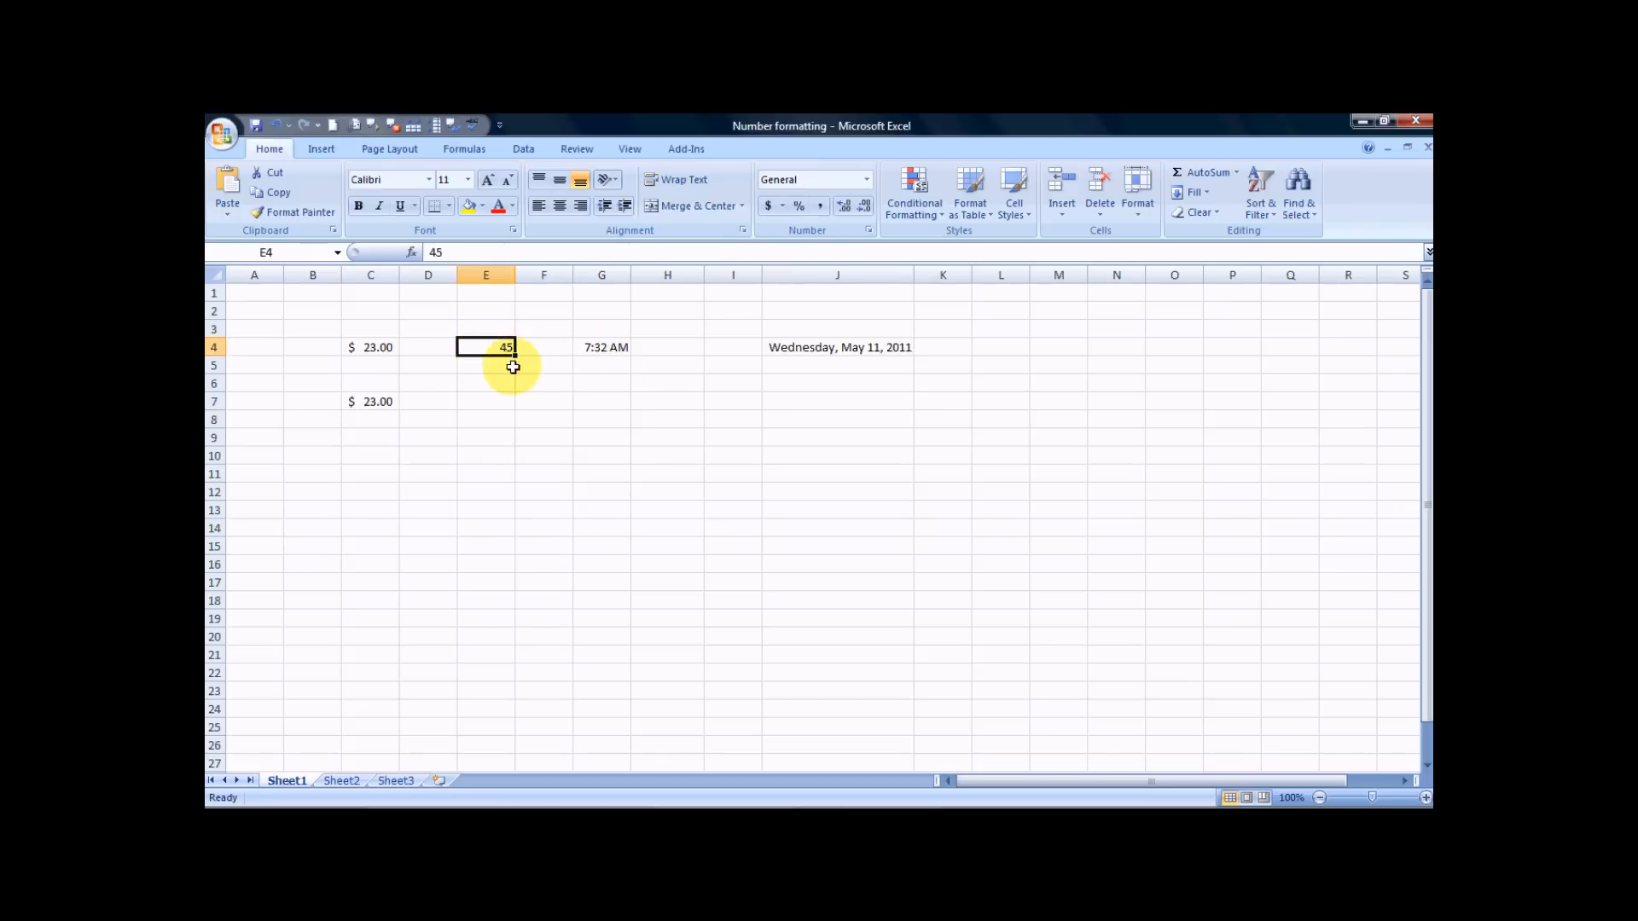
mouse_move(792, 244)
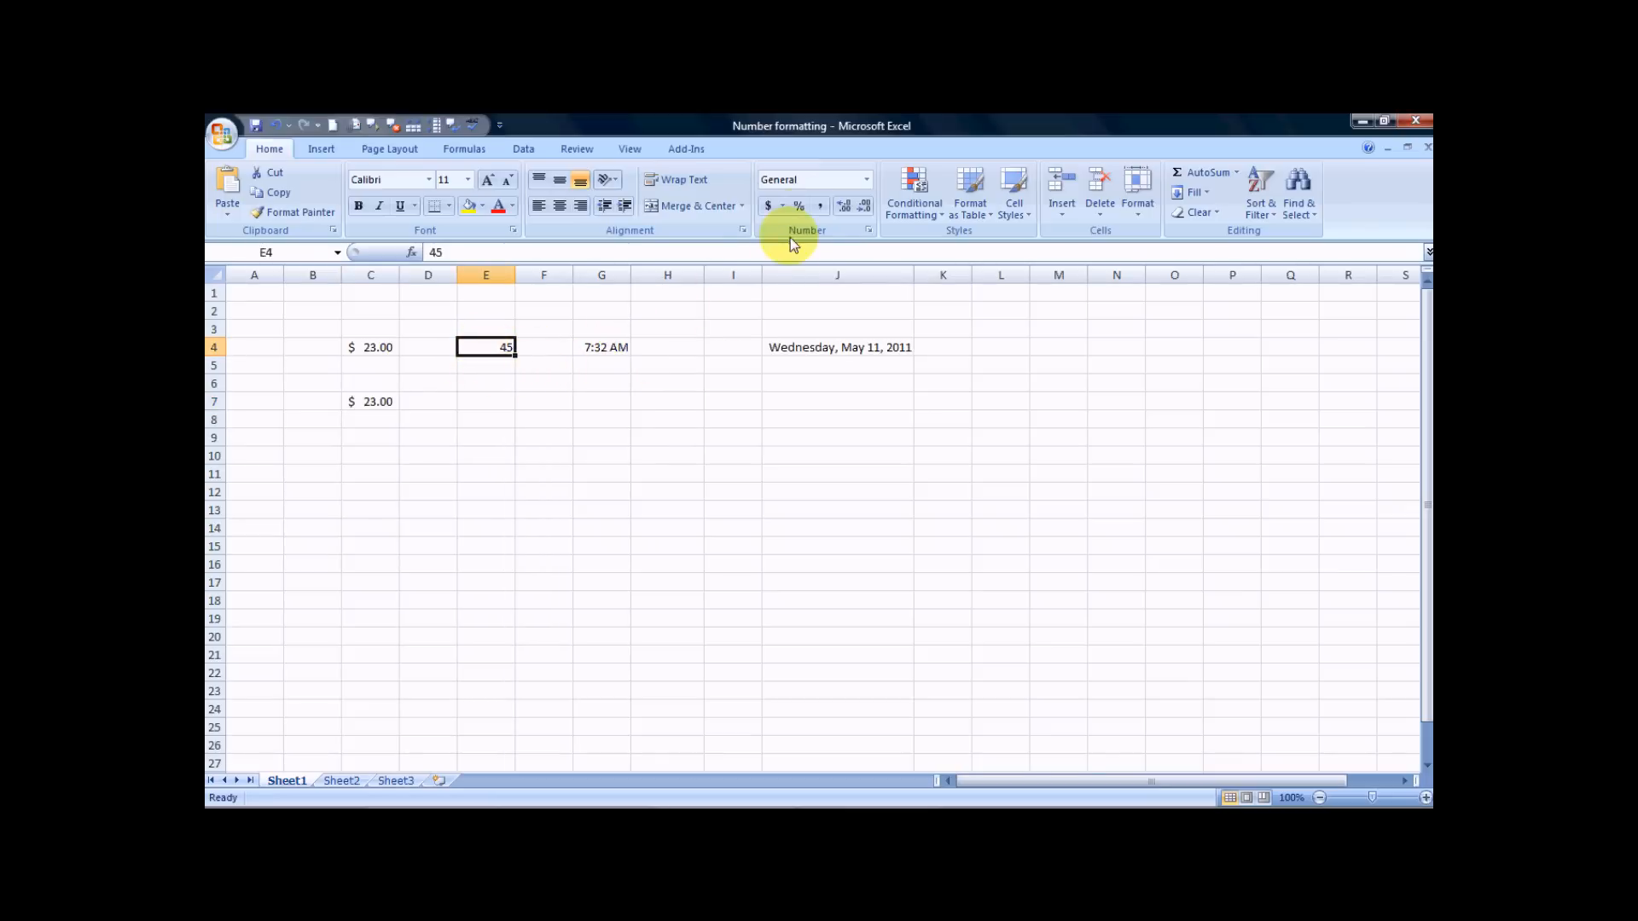
click(798, 206)
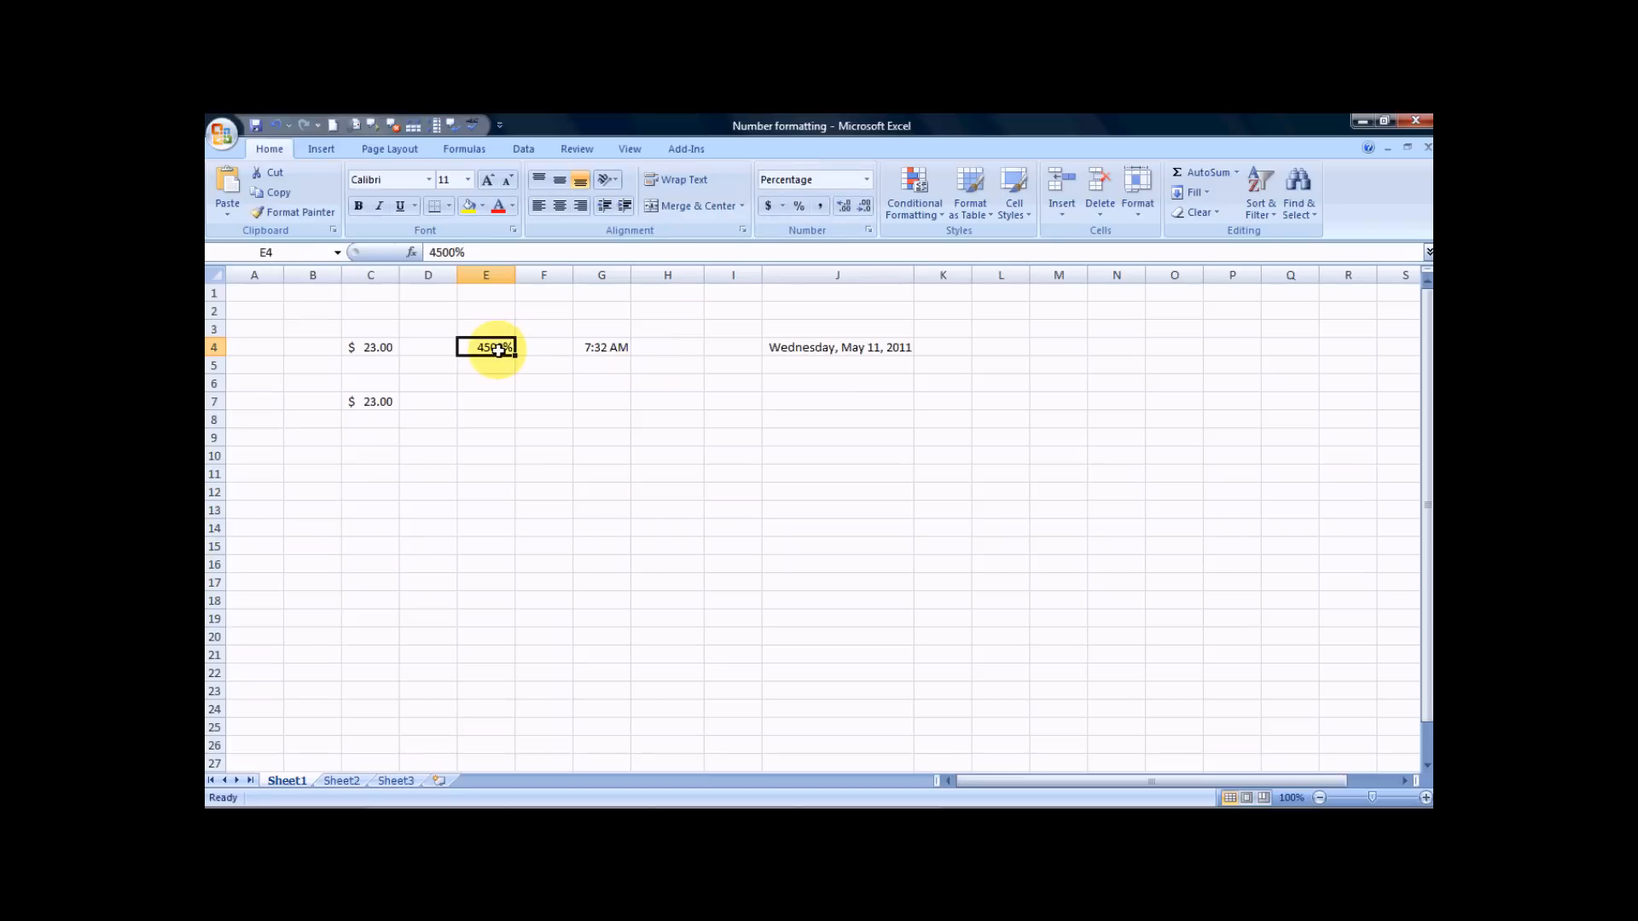
mouse_move(455, 303)
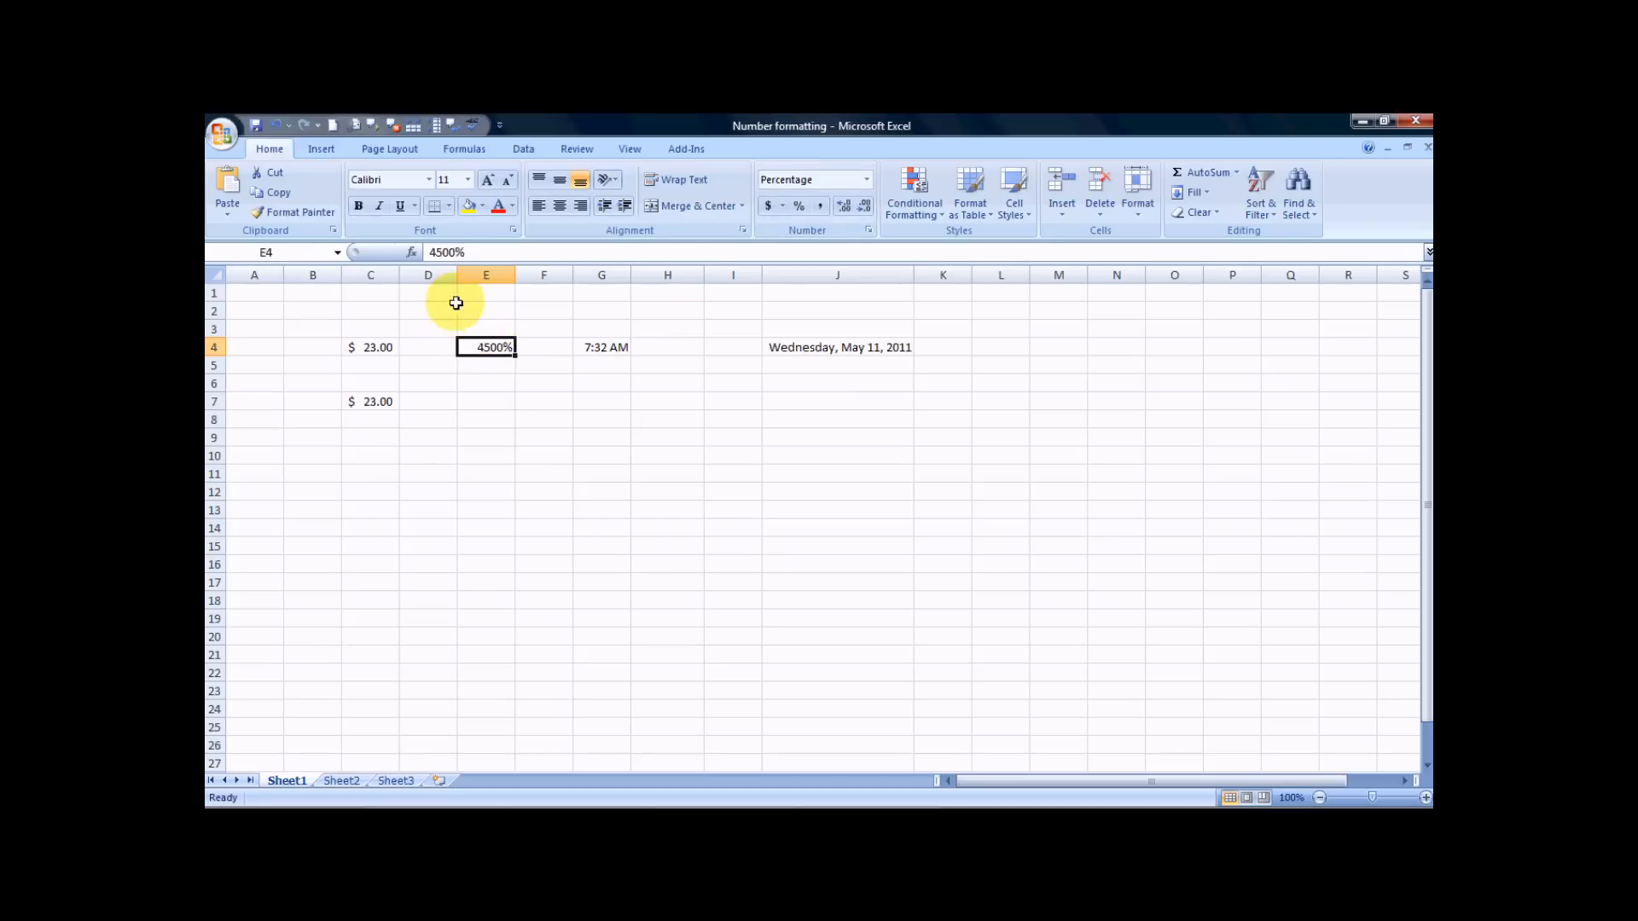
mouse_move(447, 251)
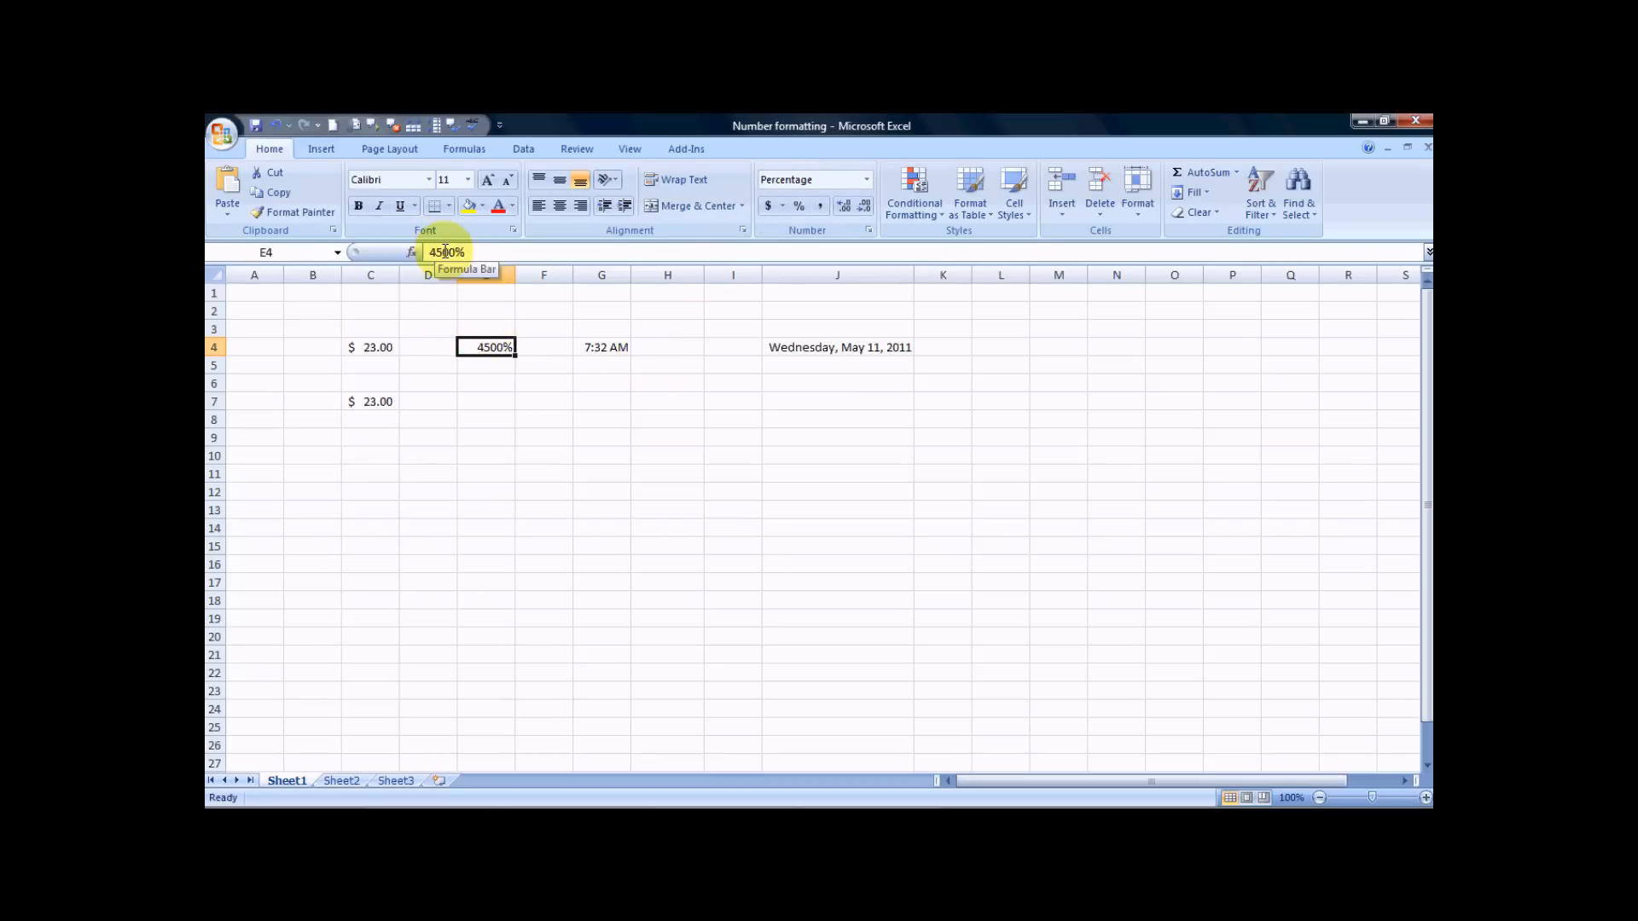
mouse_move(491, 347)
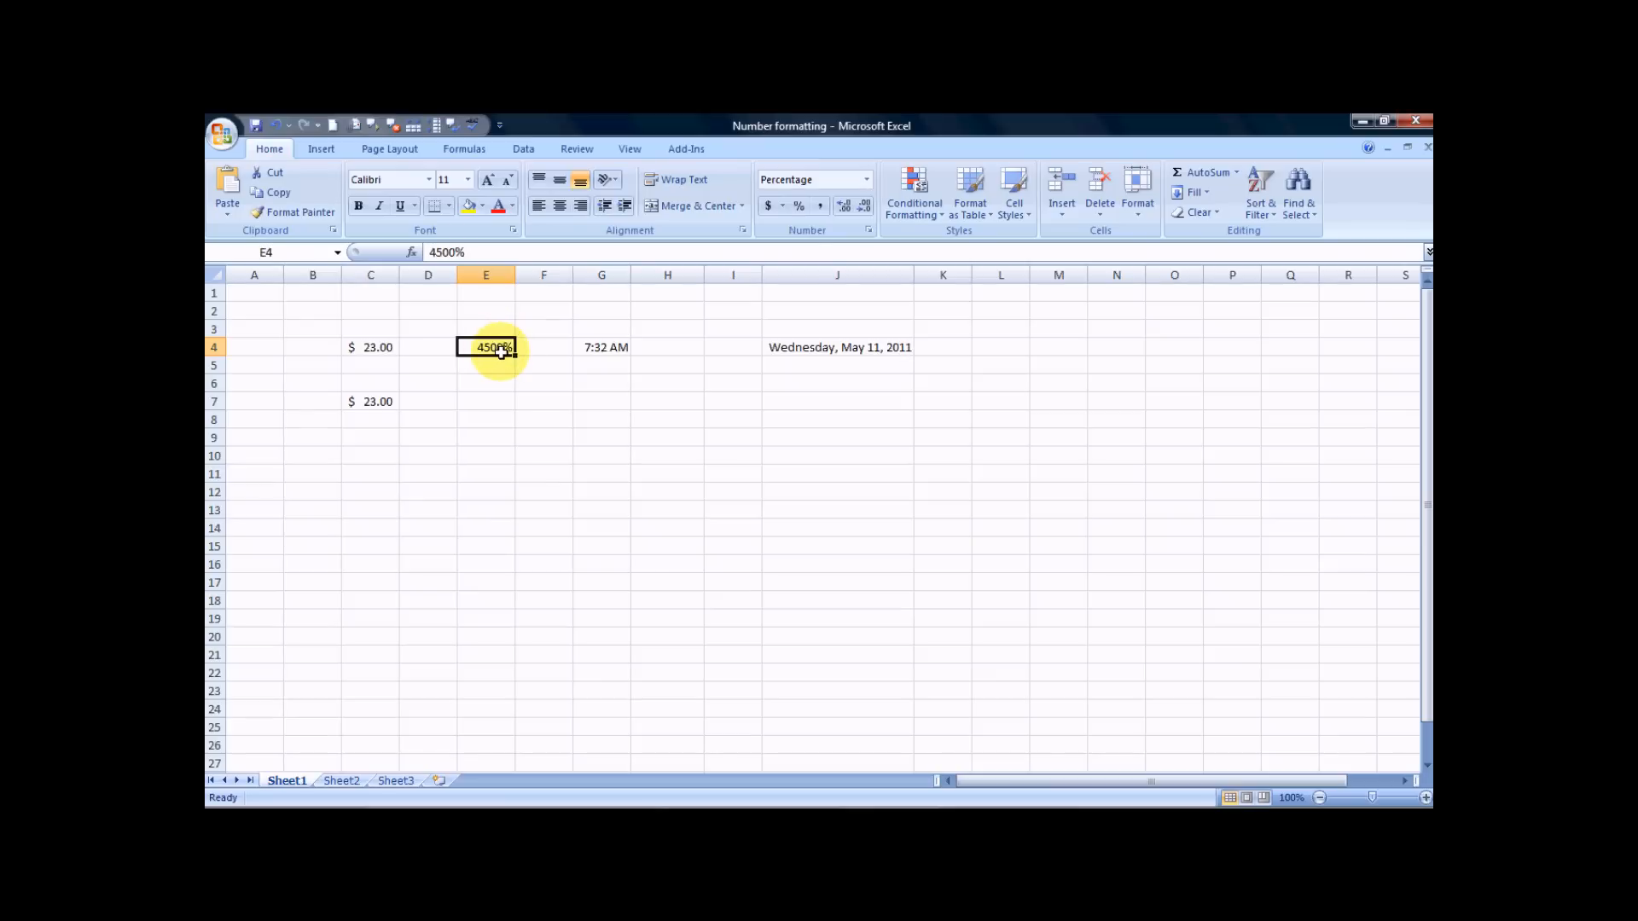
mouse_move(508, 382)
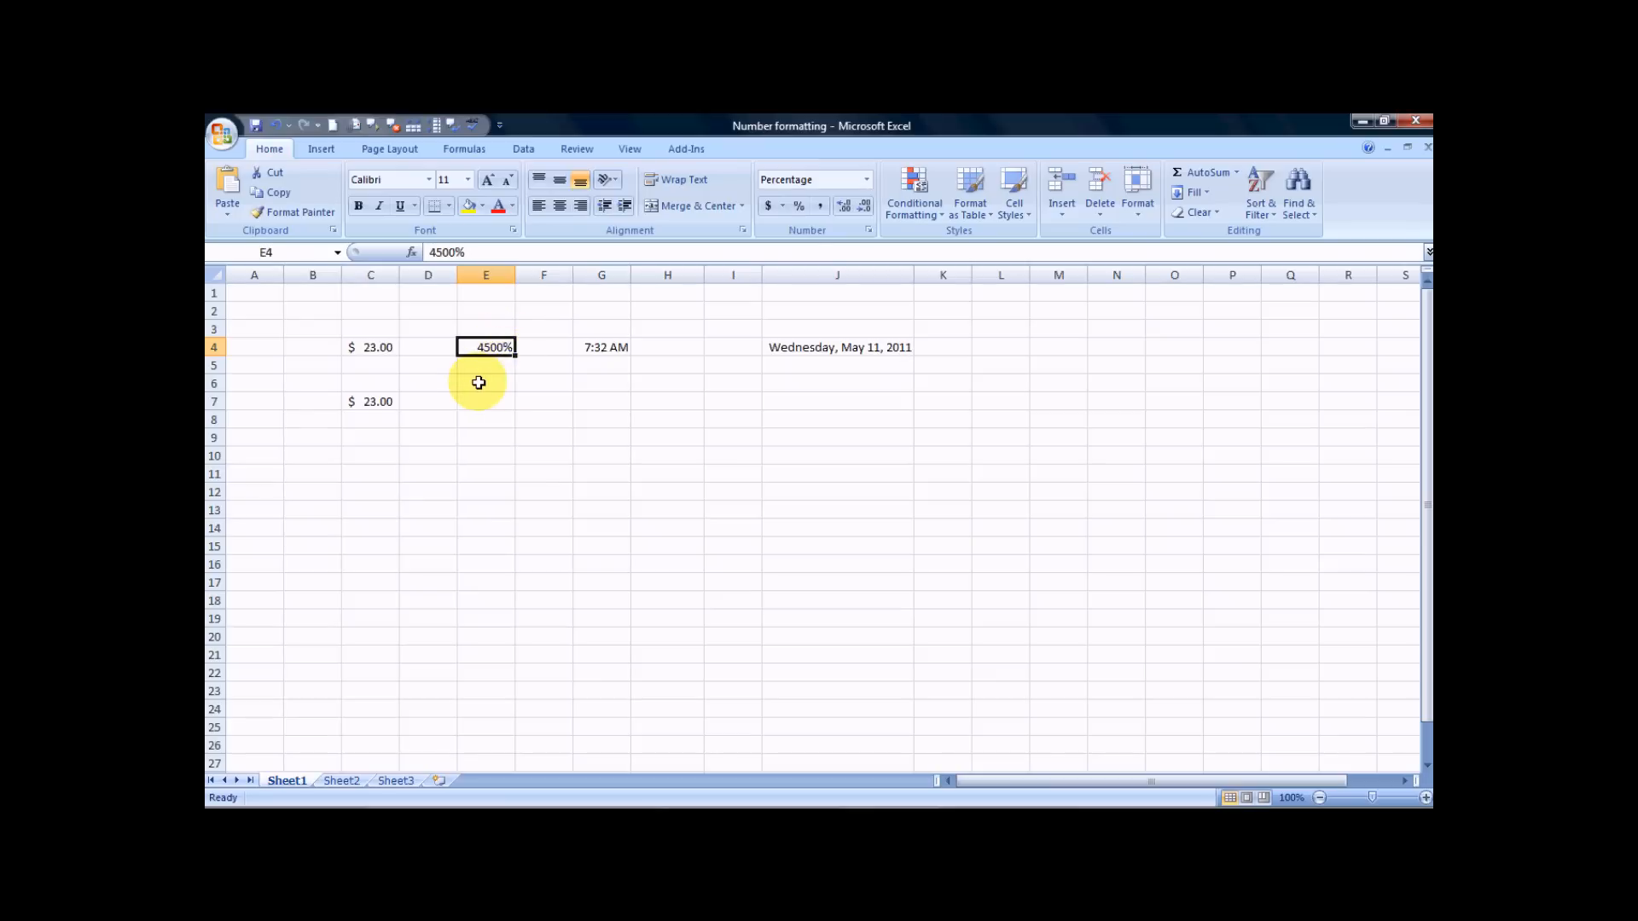
double_click(485, 348)
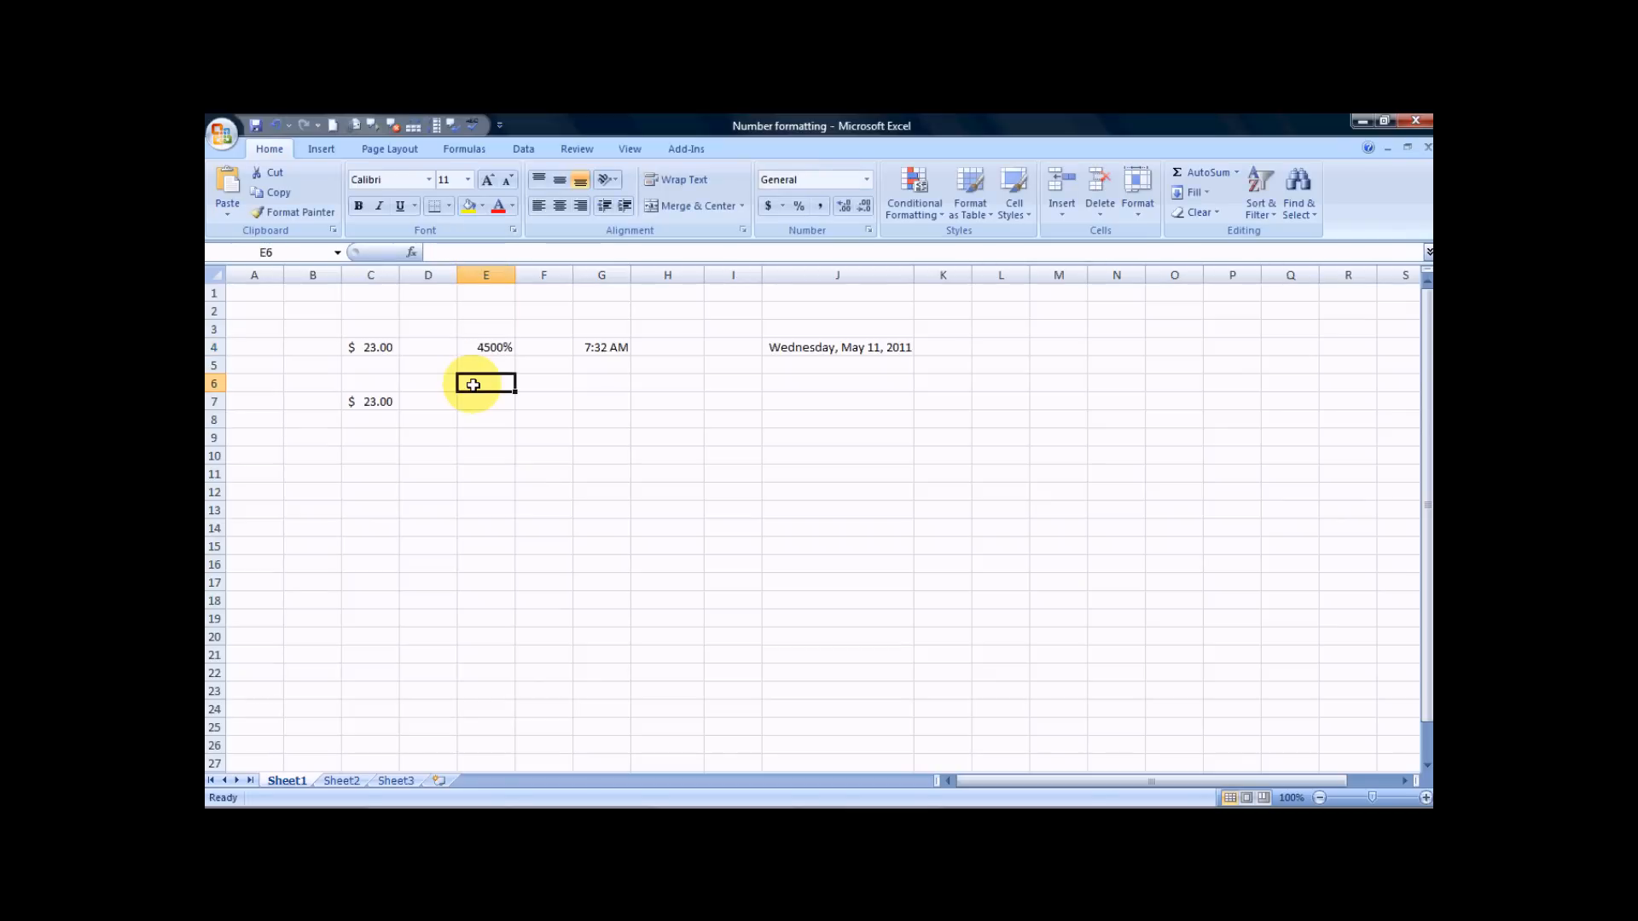
click(486, 365)
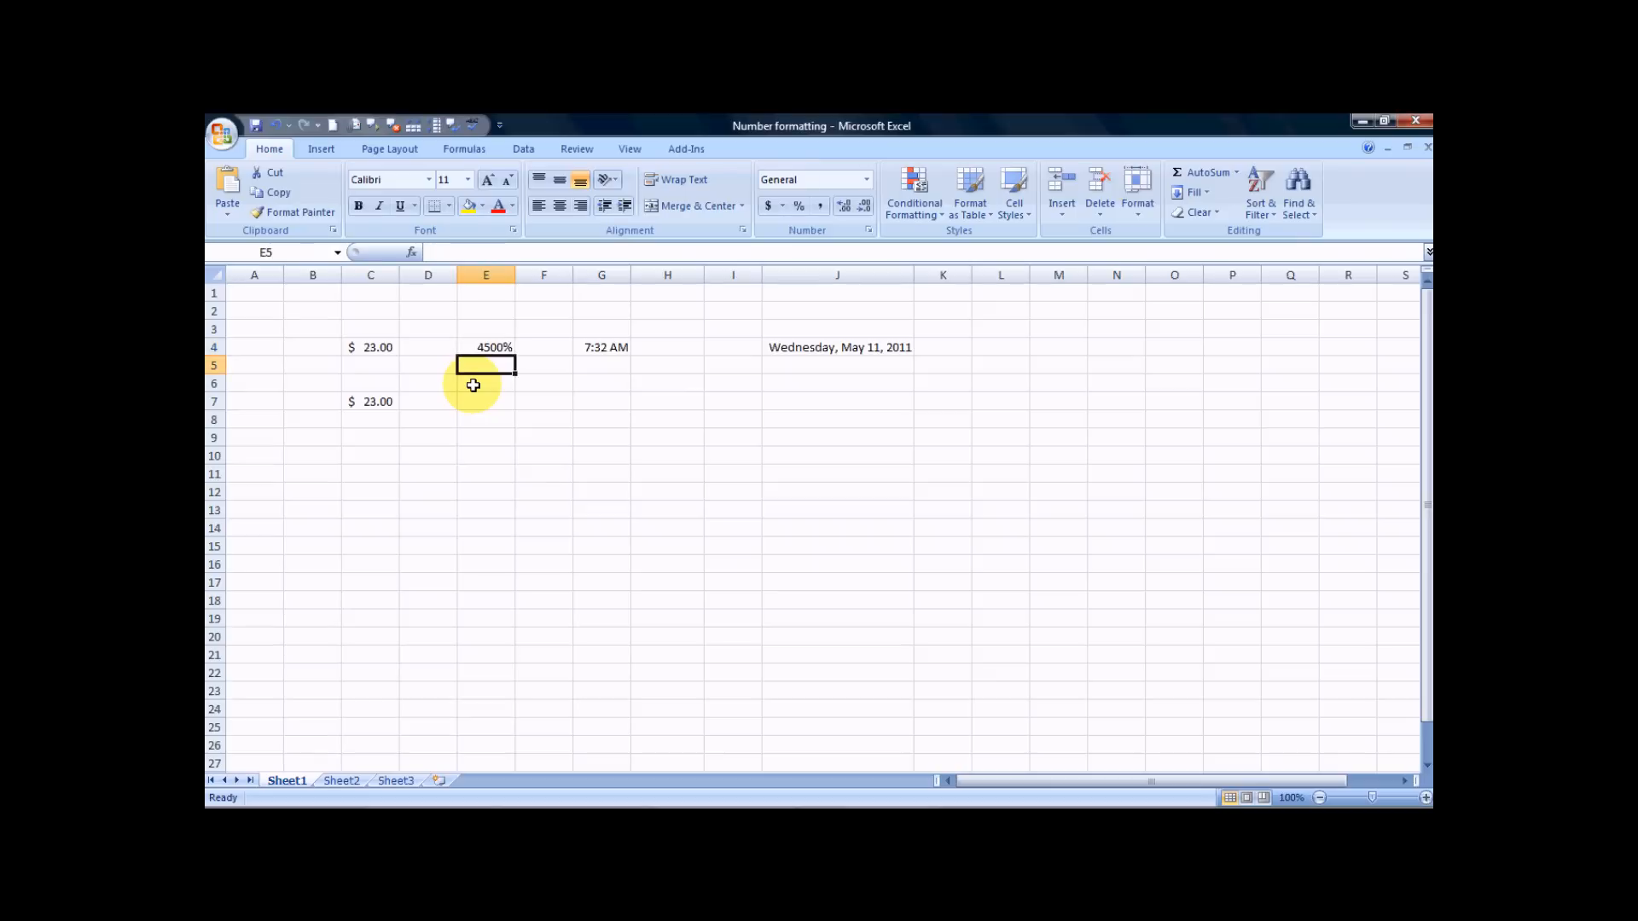
click(485, 347)
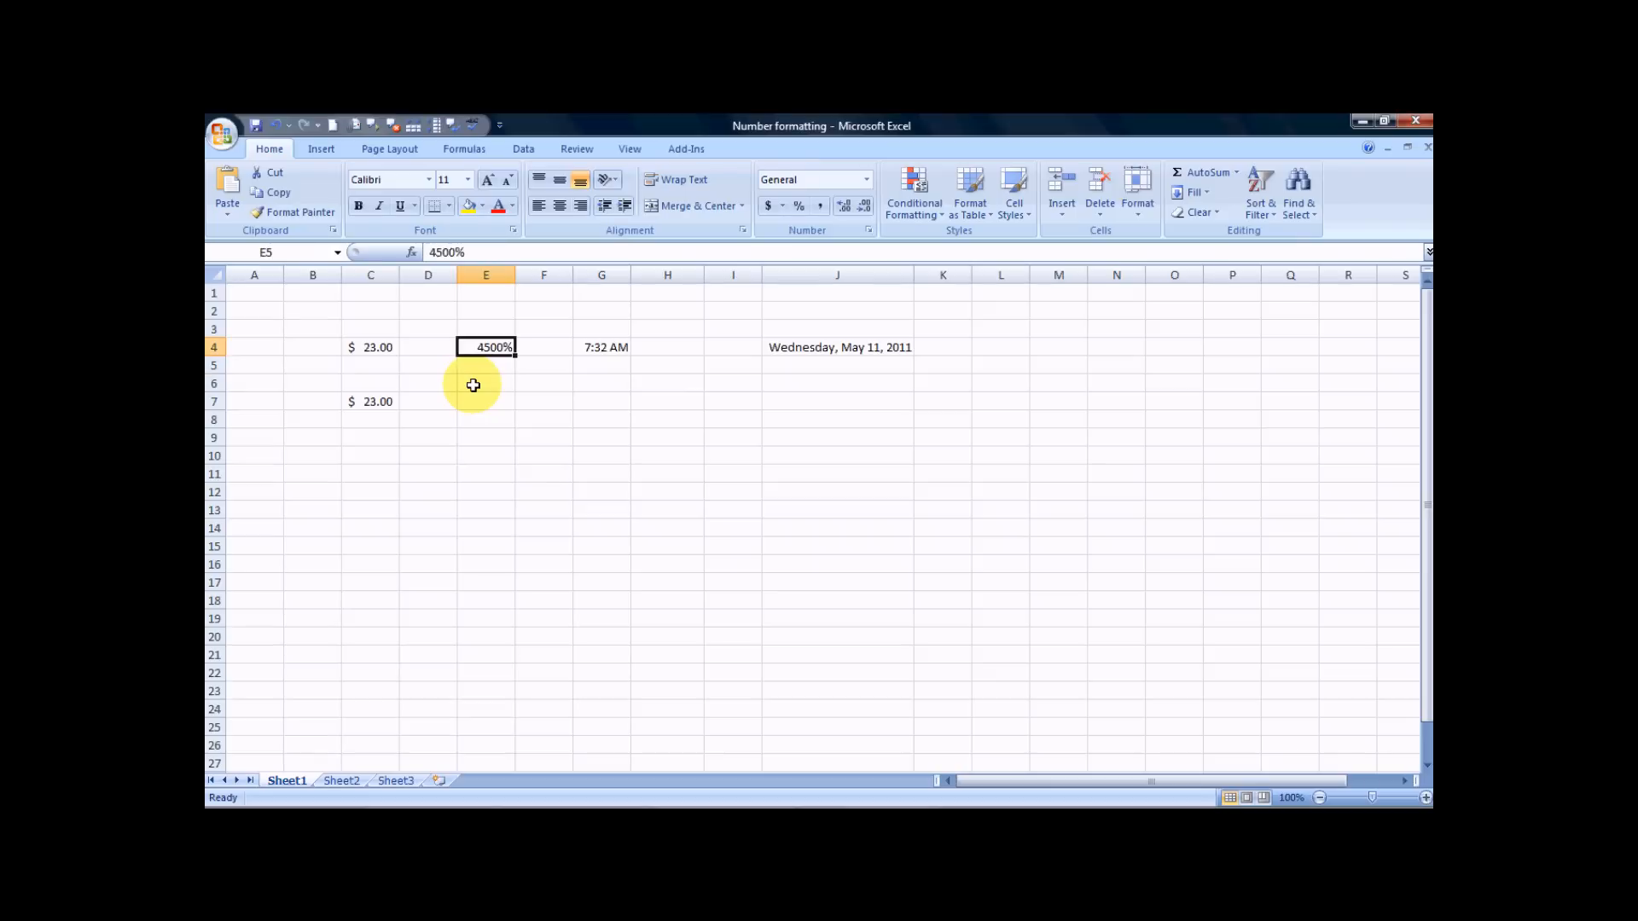
Step: Test 4.5 and 0.45 as percentages in the cells below E4
double_click(484, 347)
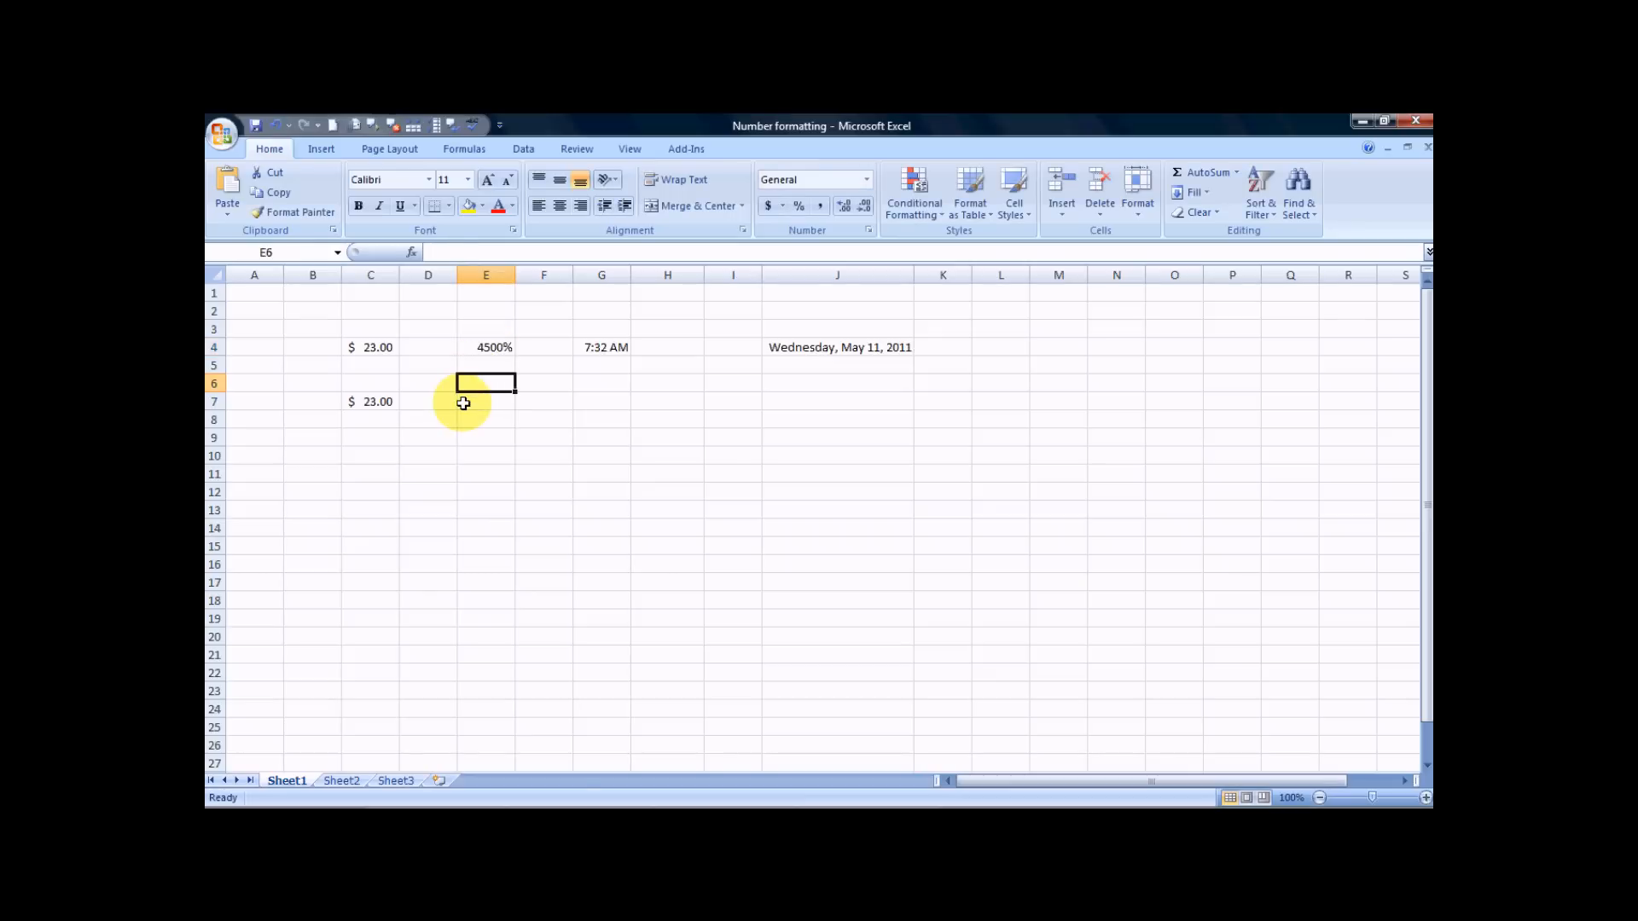
text(4.5)
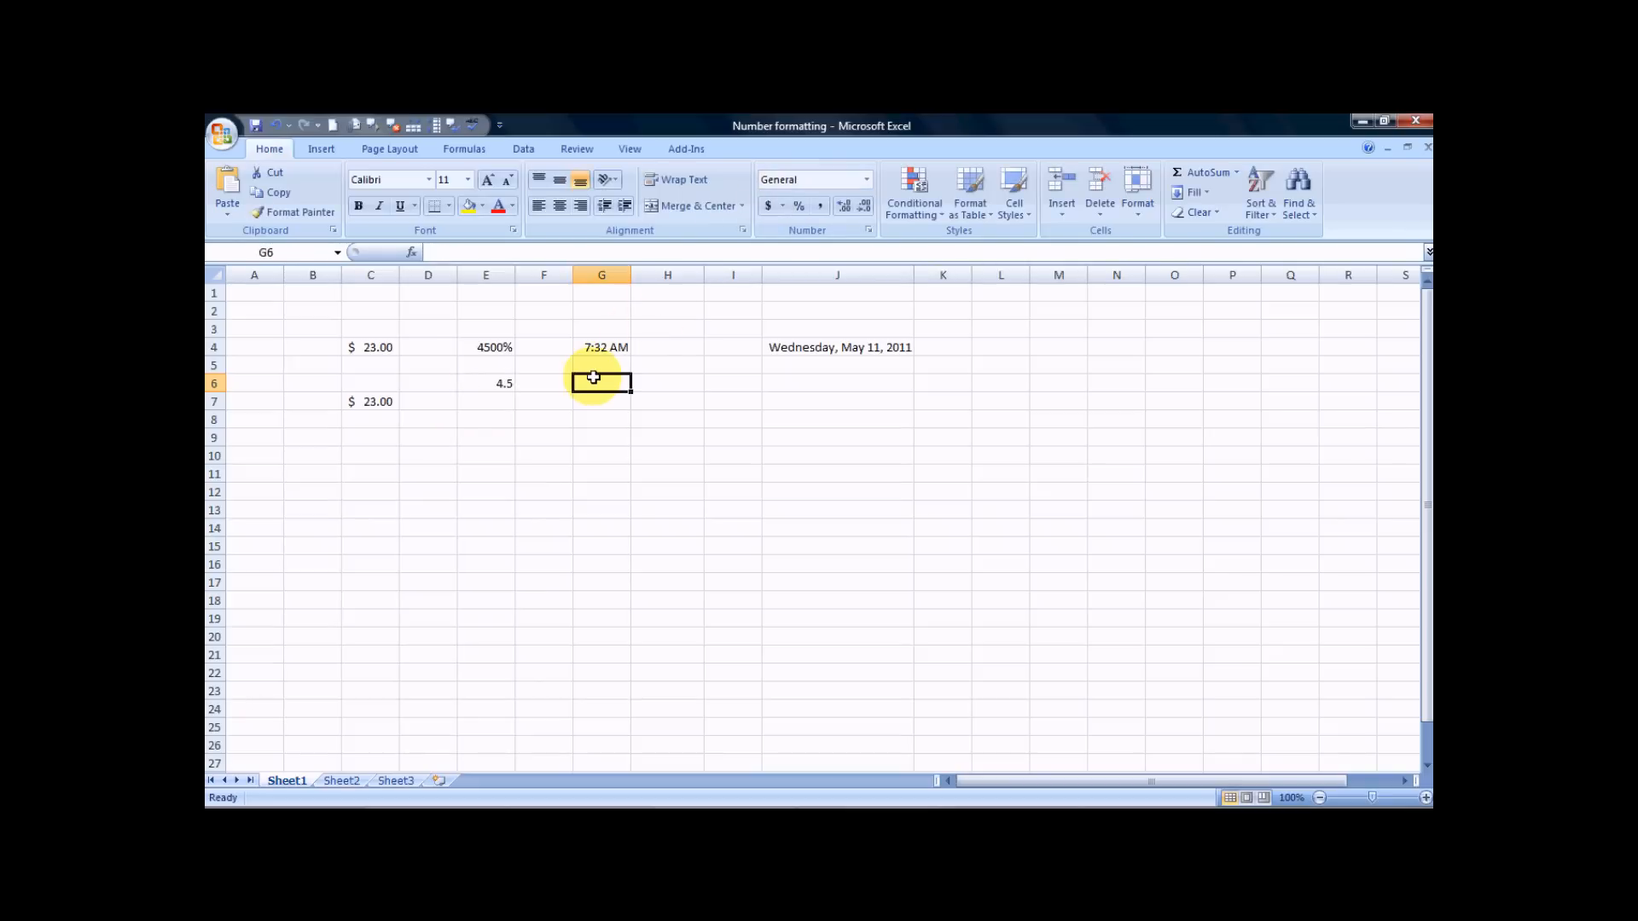
click(486, 382)
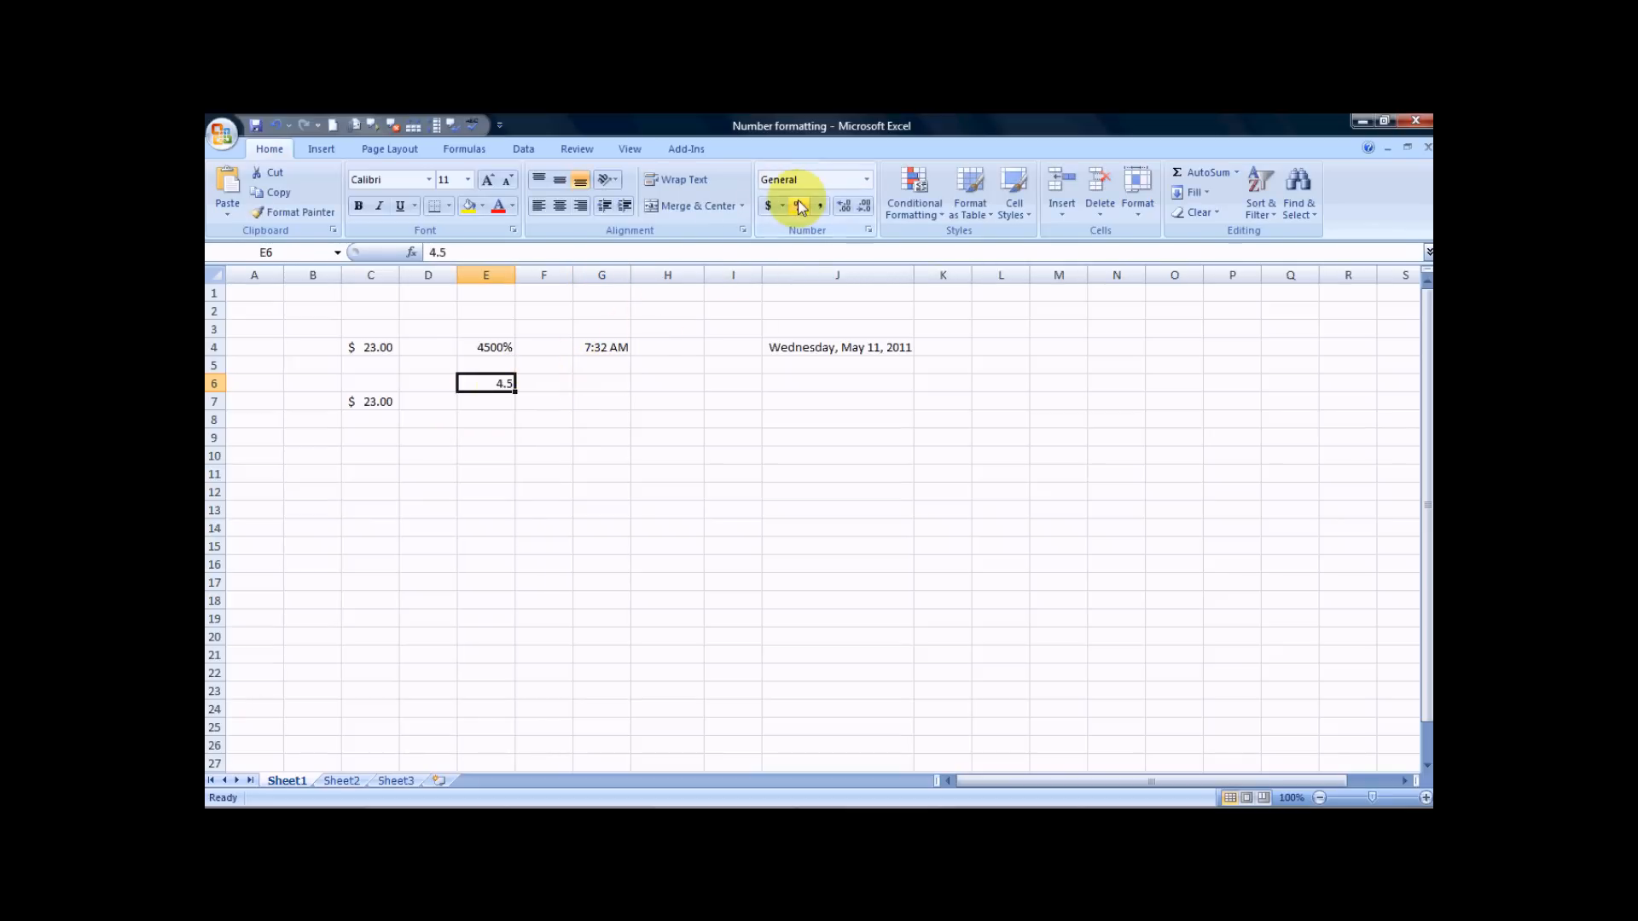
click(799, 204)
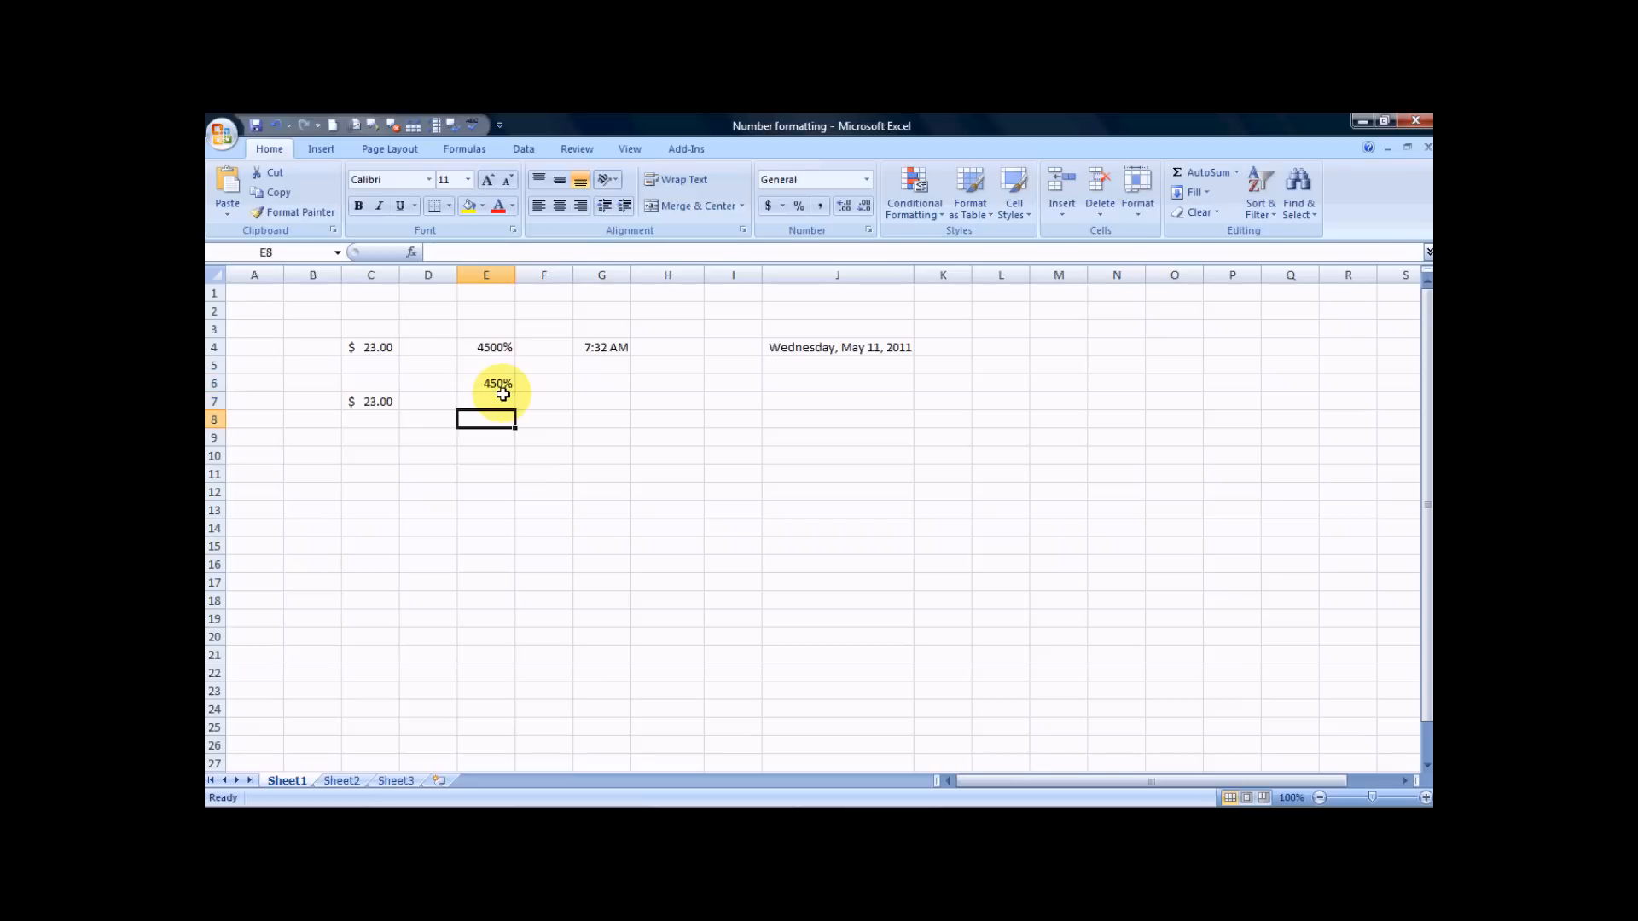
text(.)
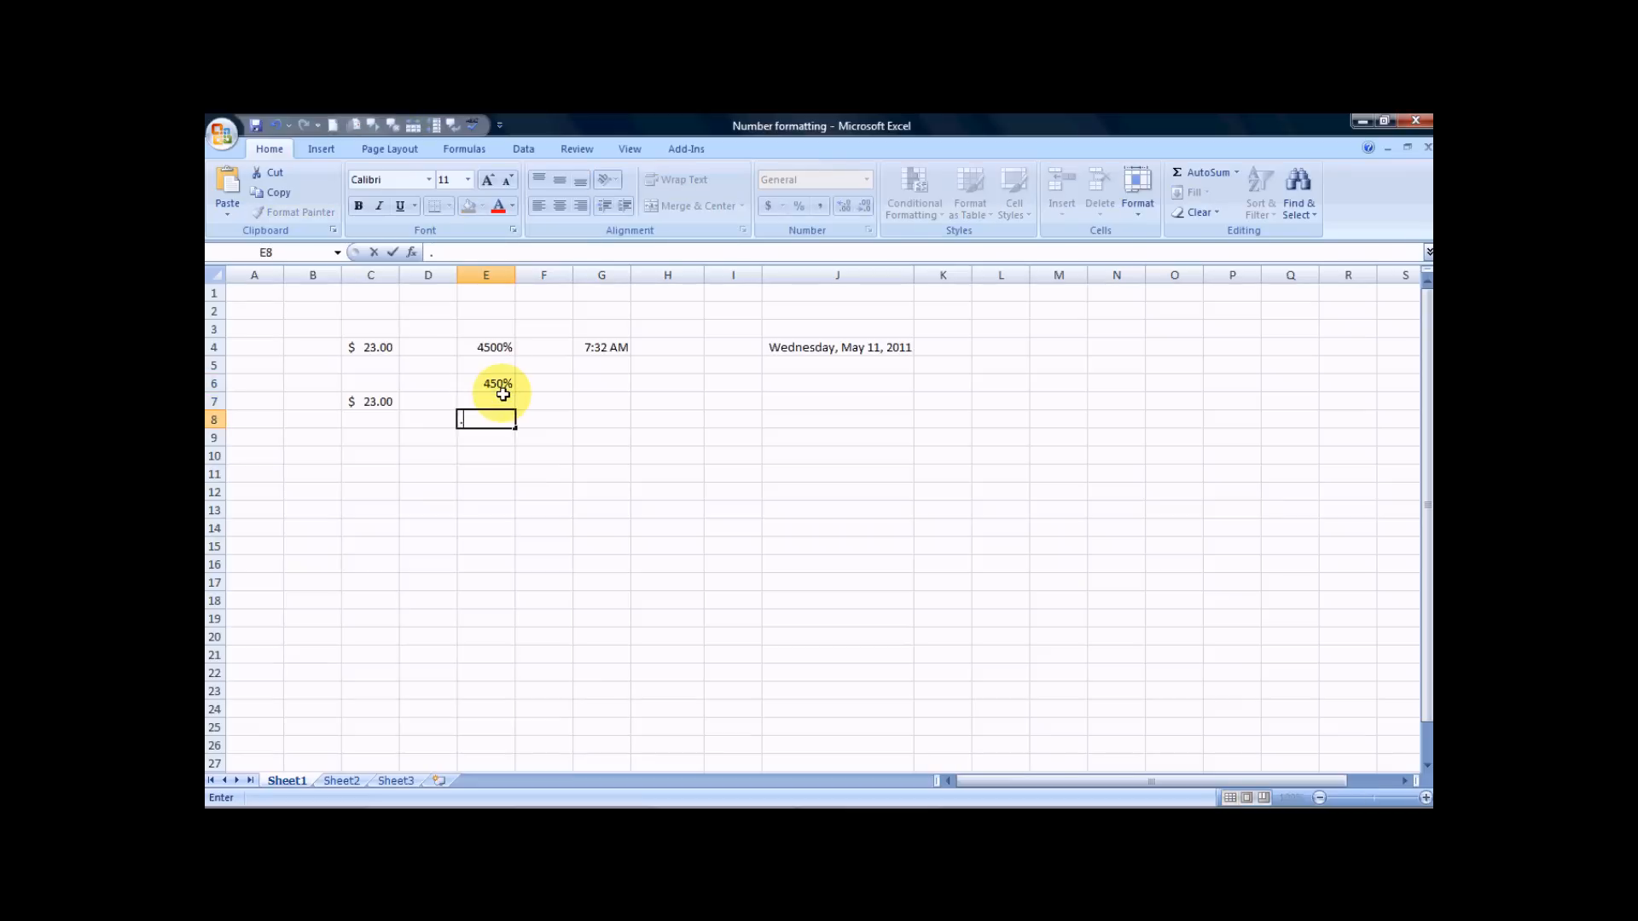
text(0.45)
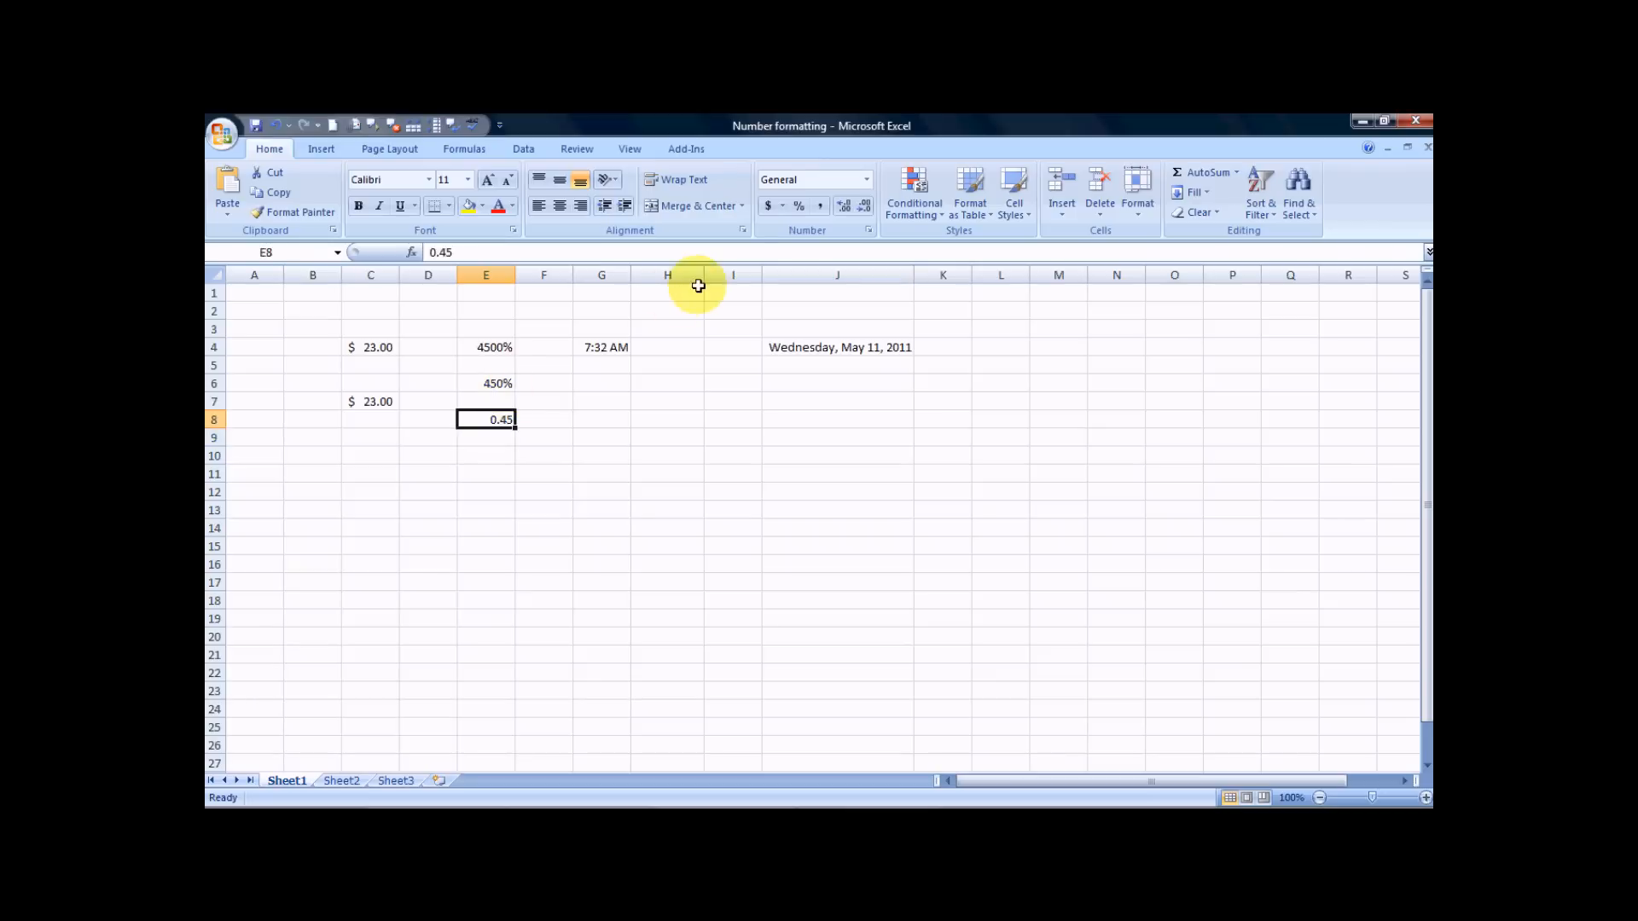
click(799, 206)
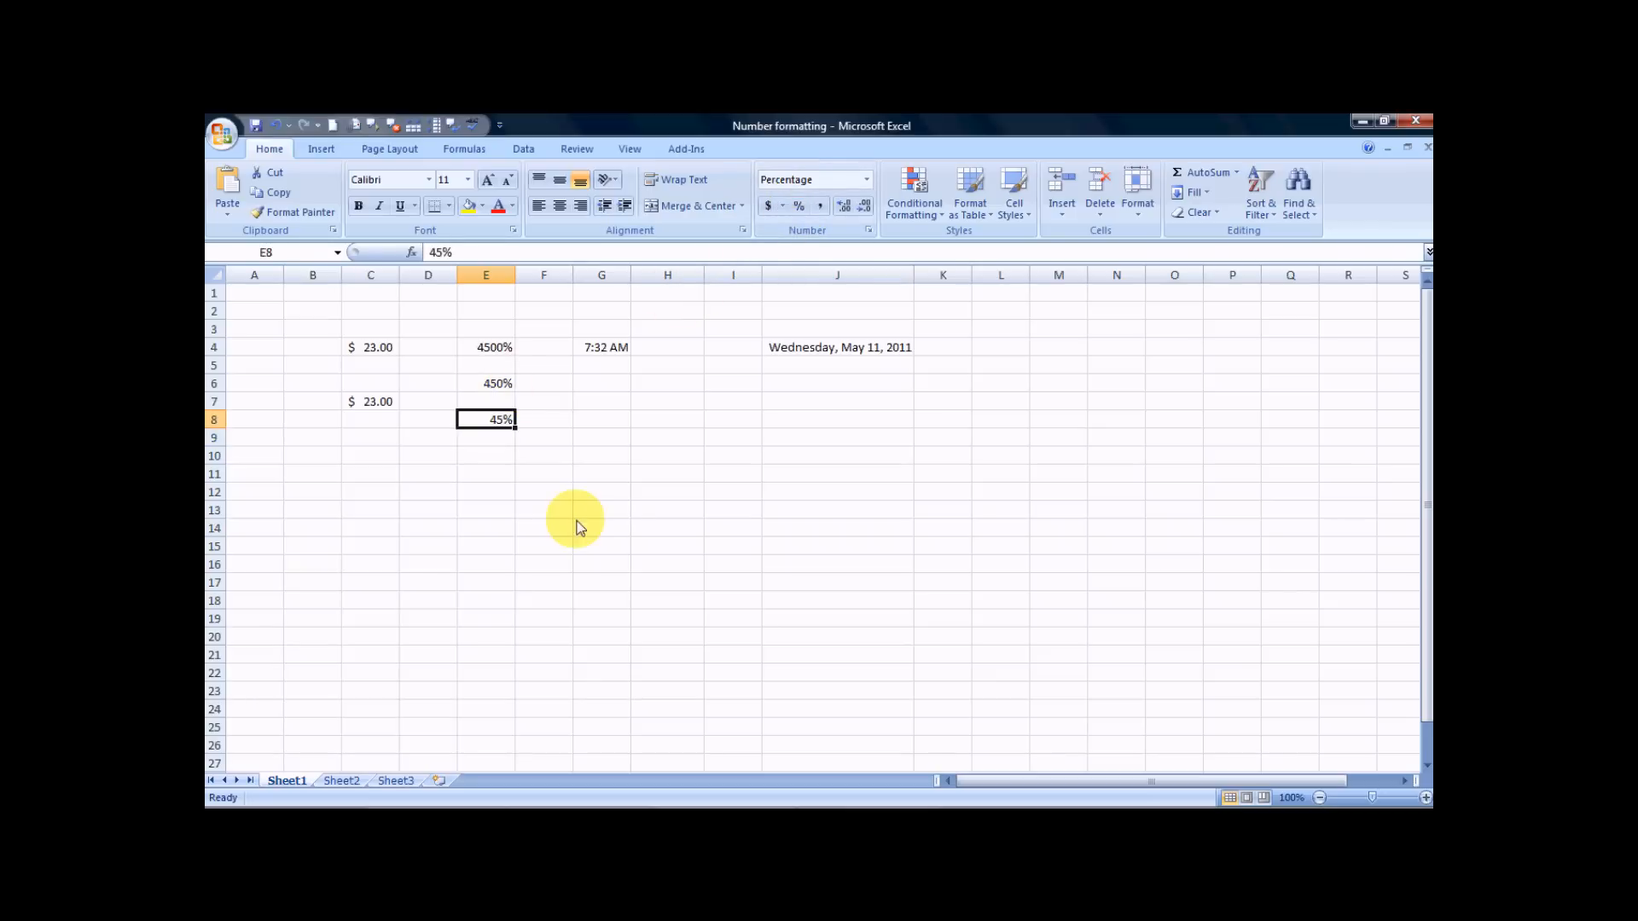
Step: Re-enter E4 so it reads 45% and clear the test entries
click(484, 347)
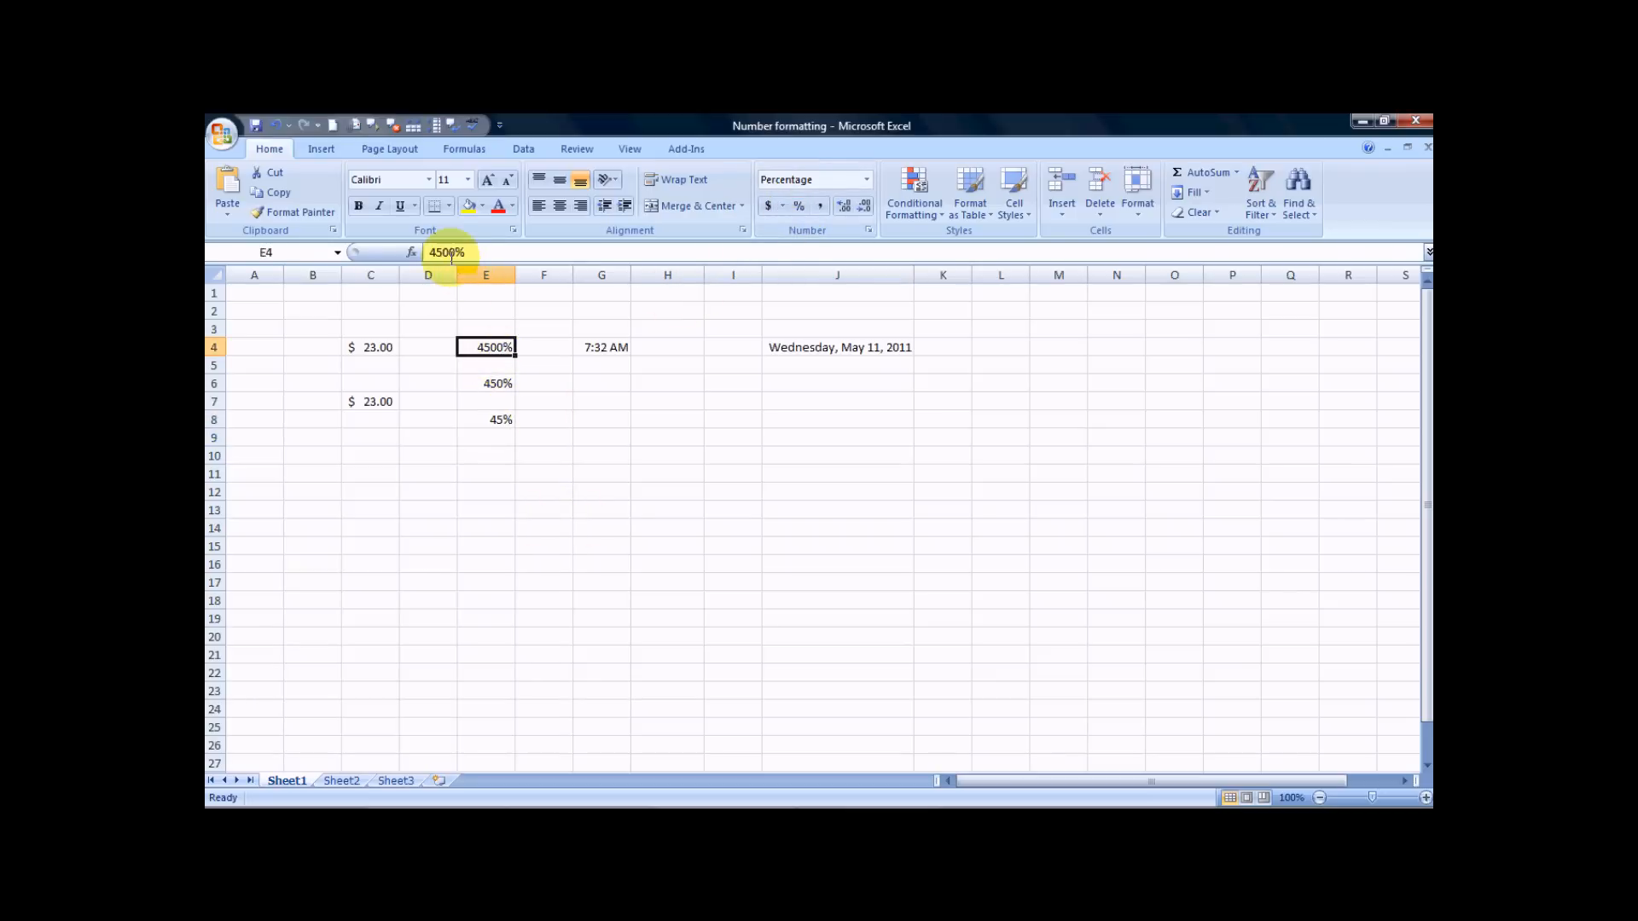
double_click(485, 347)
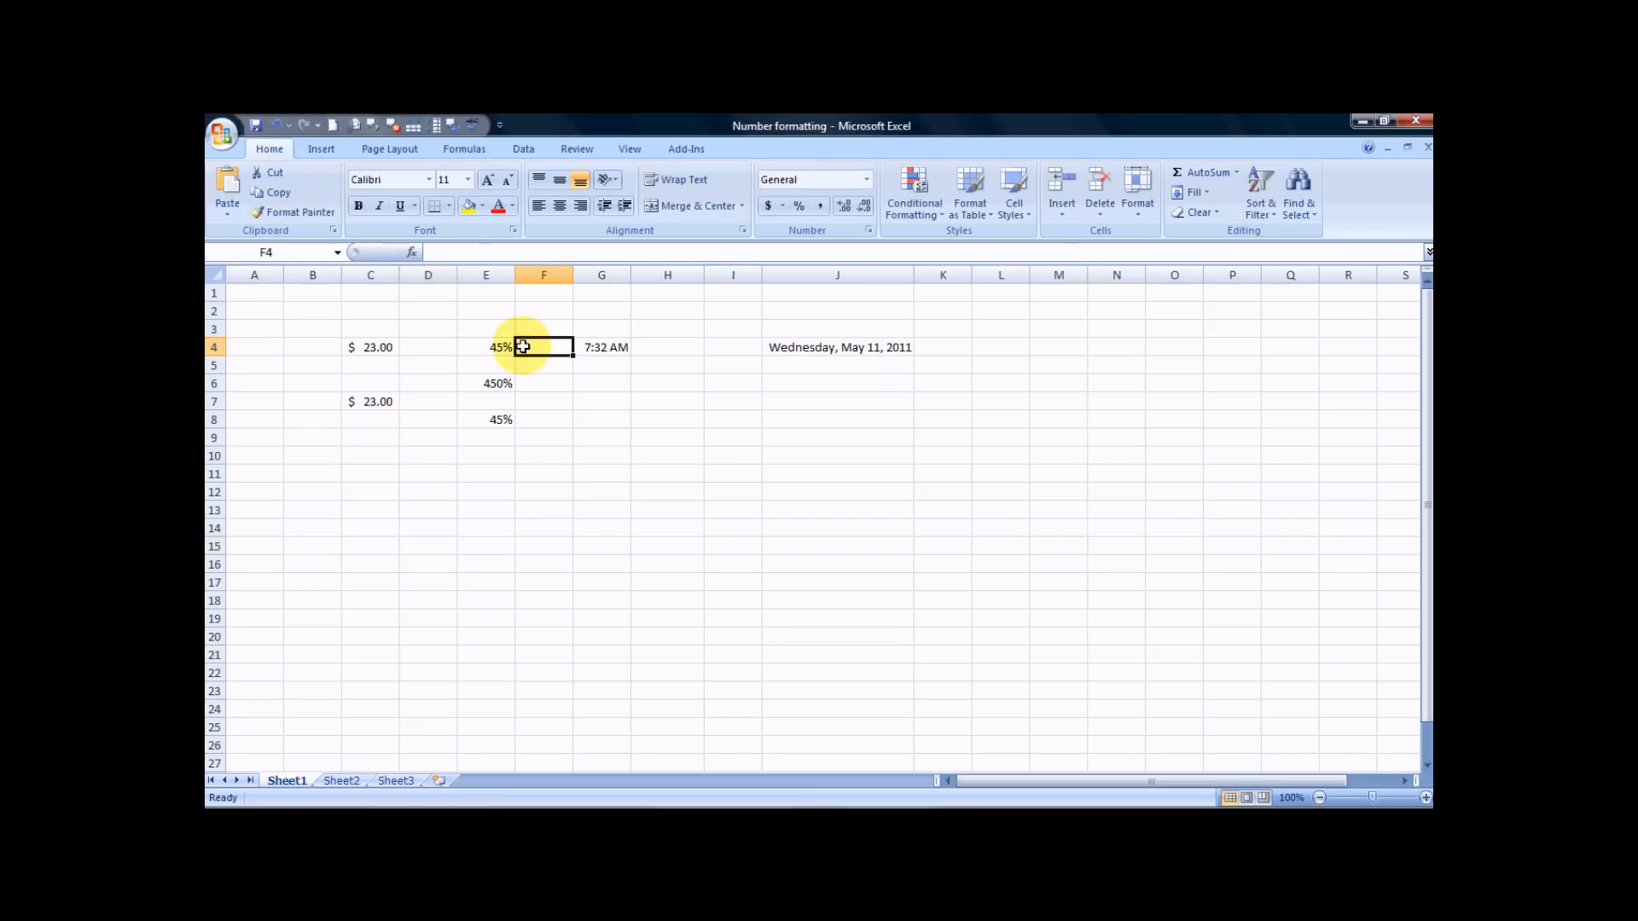
click(486, 382)
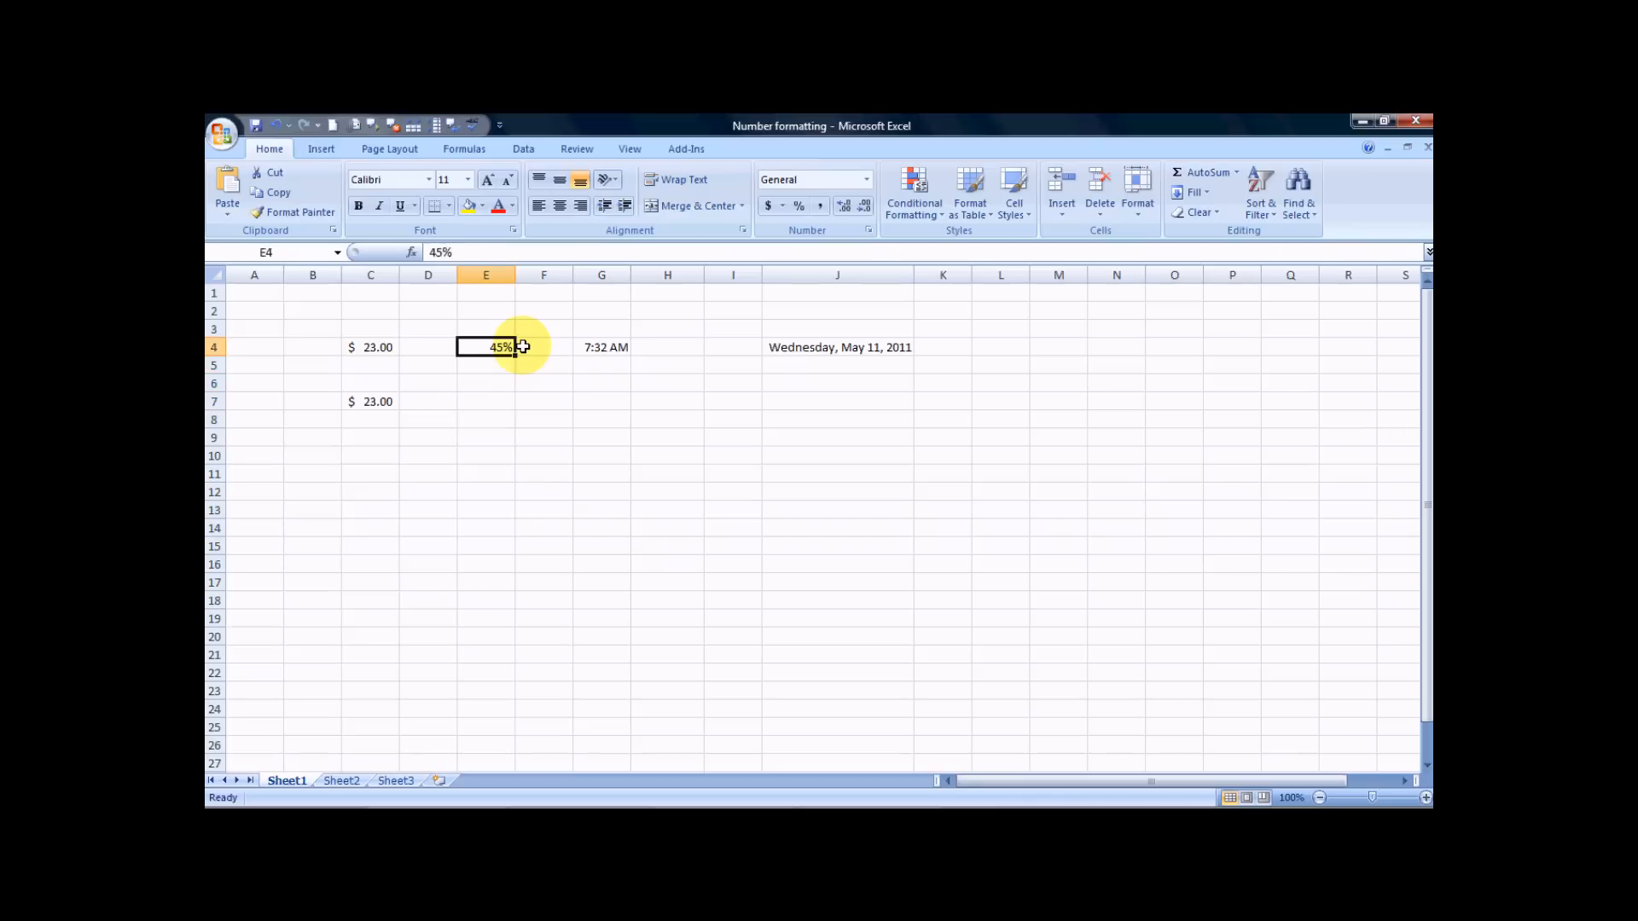
click(486, 436)
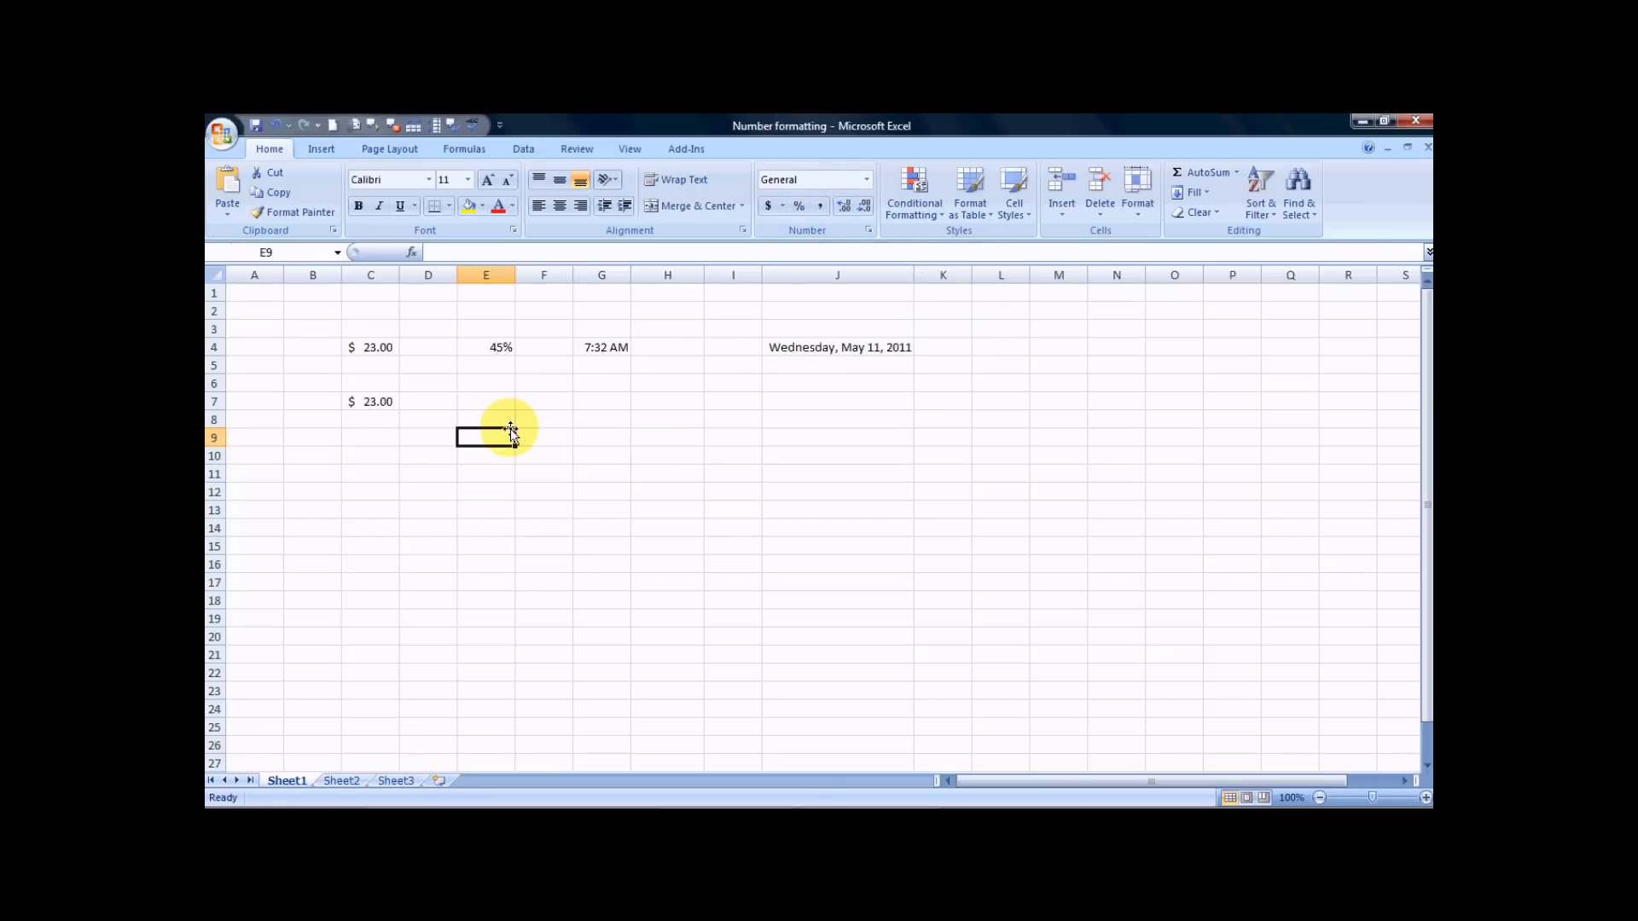
text(23464585969)
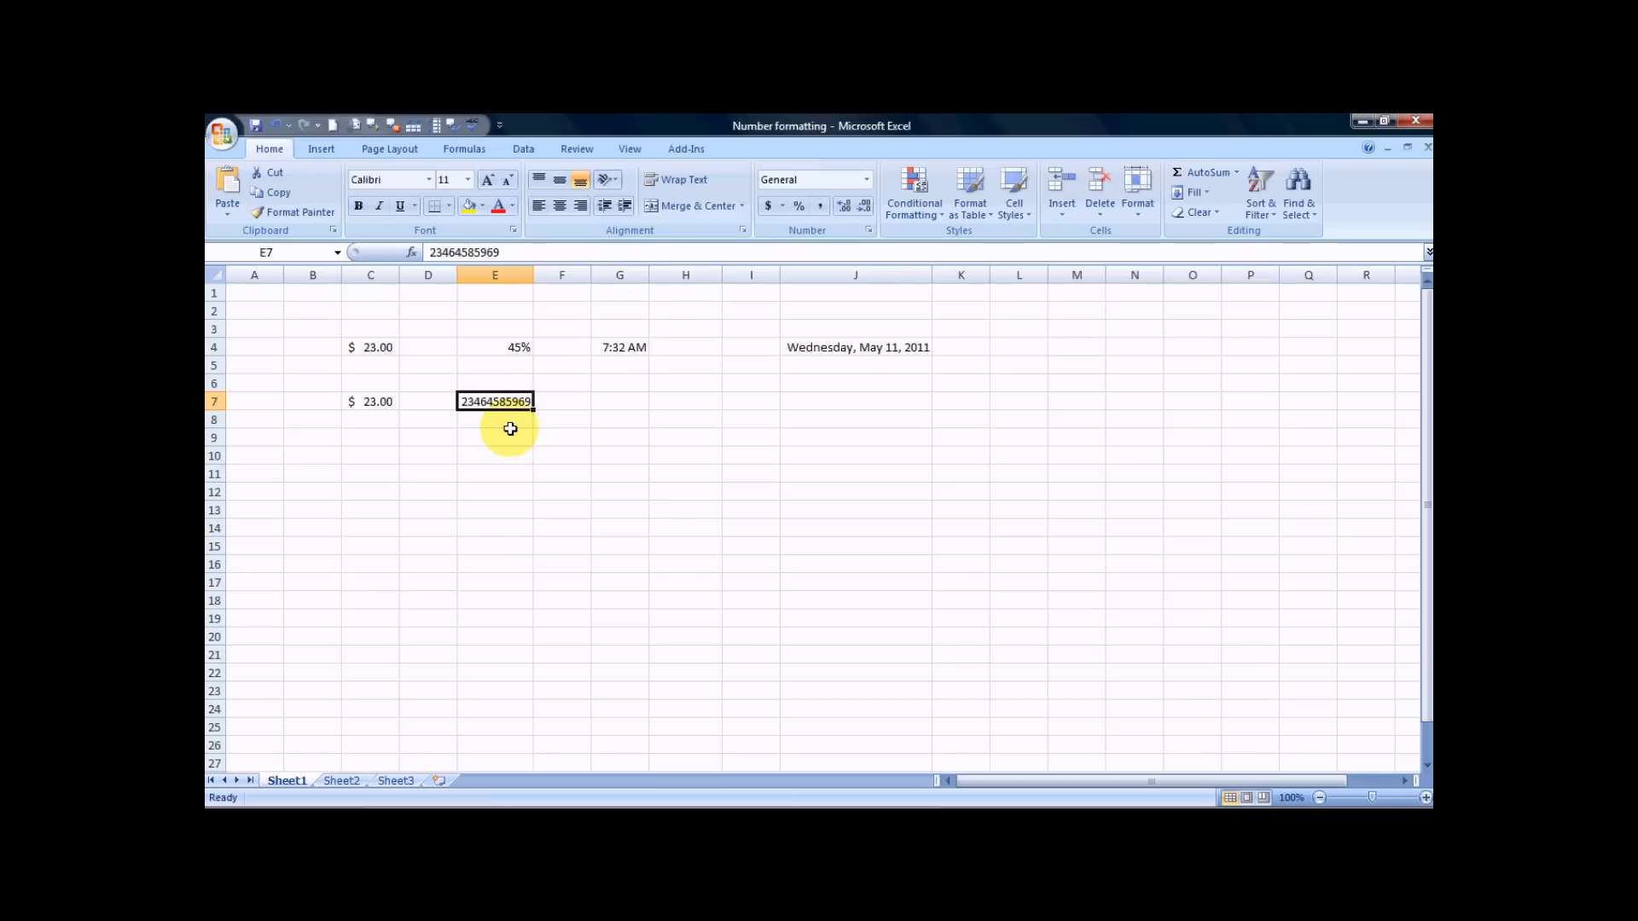
mouse_move(651, 404)
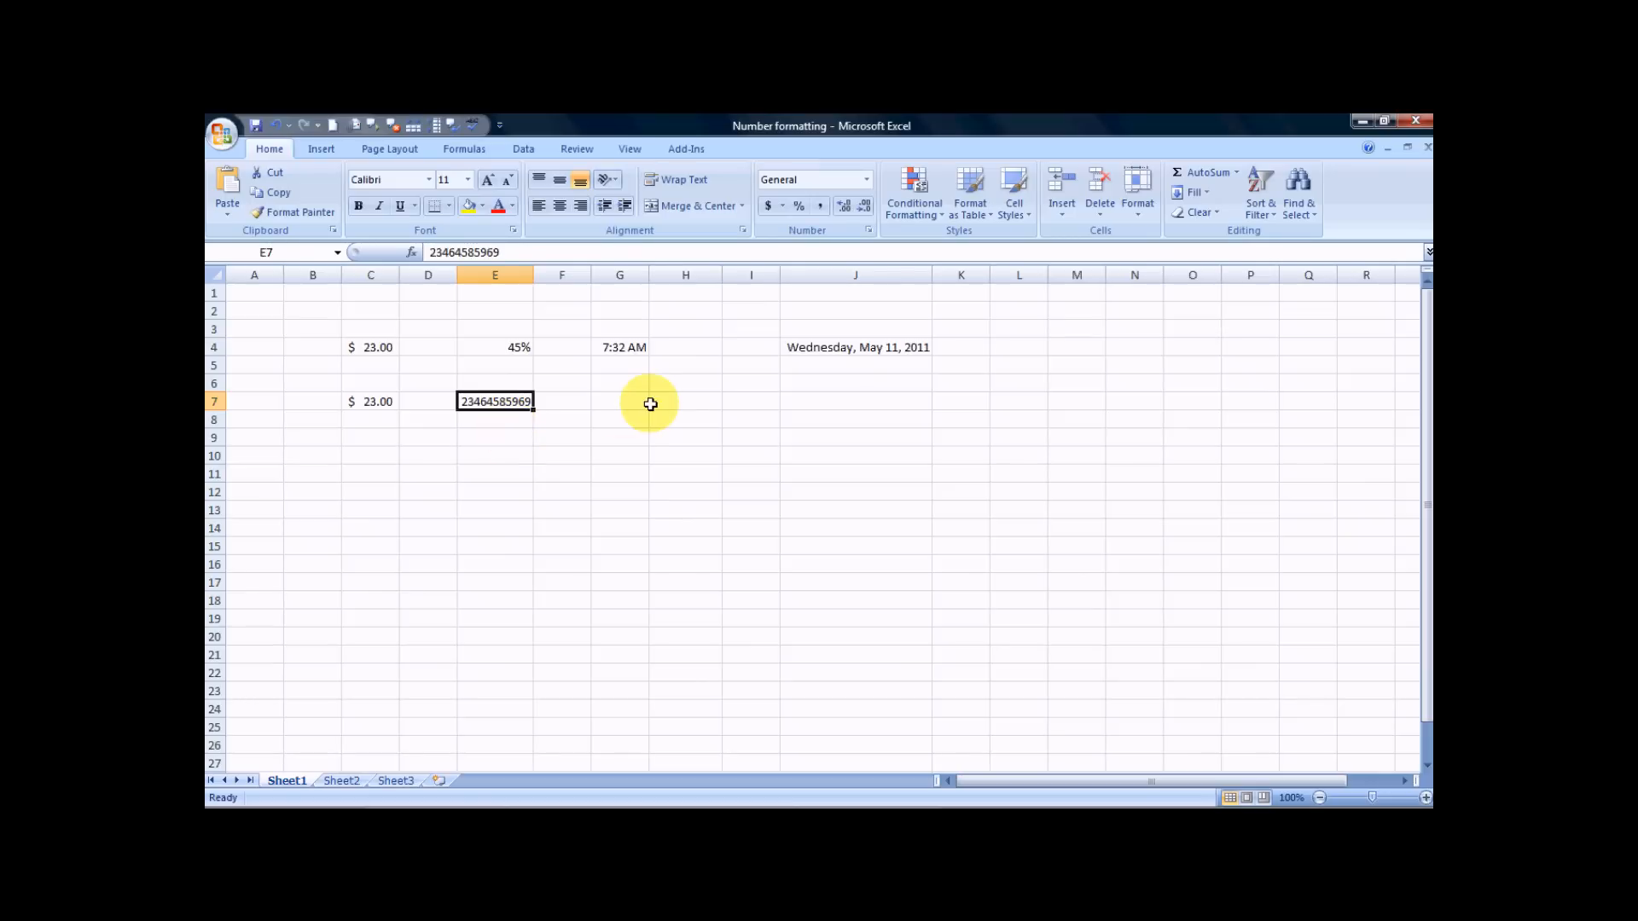
mouse_move(529, 420)
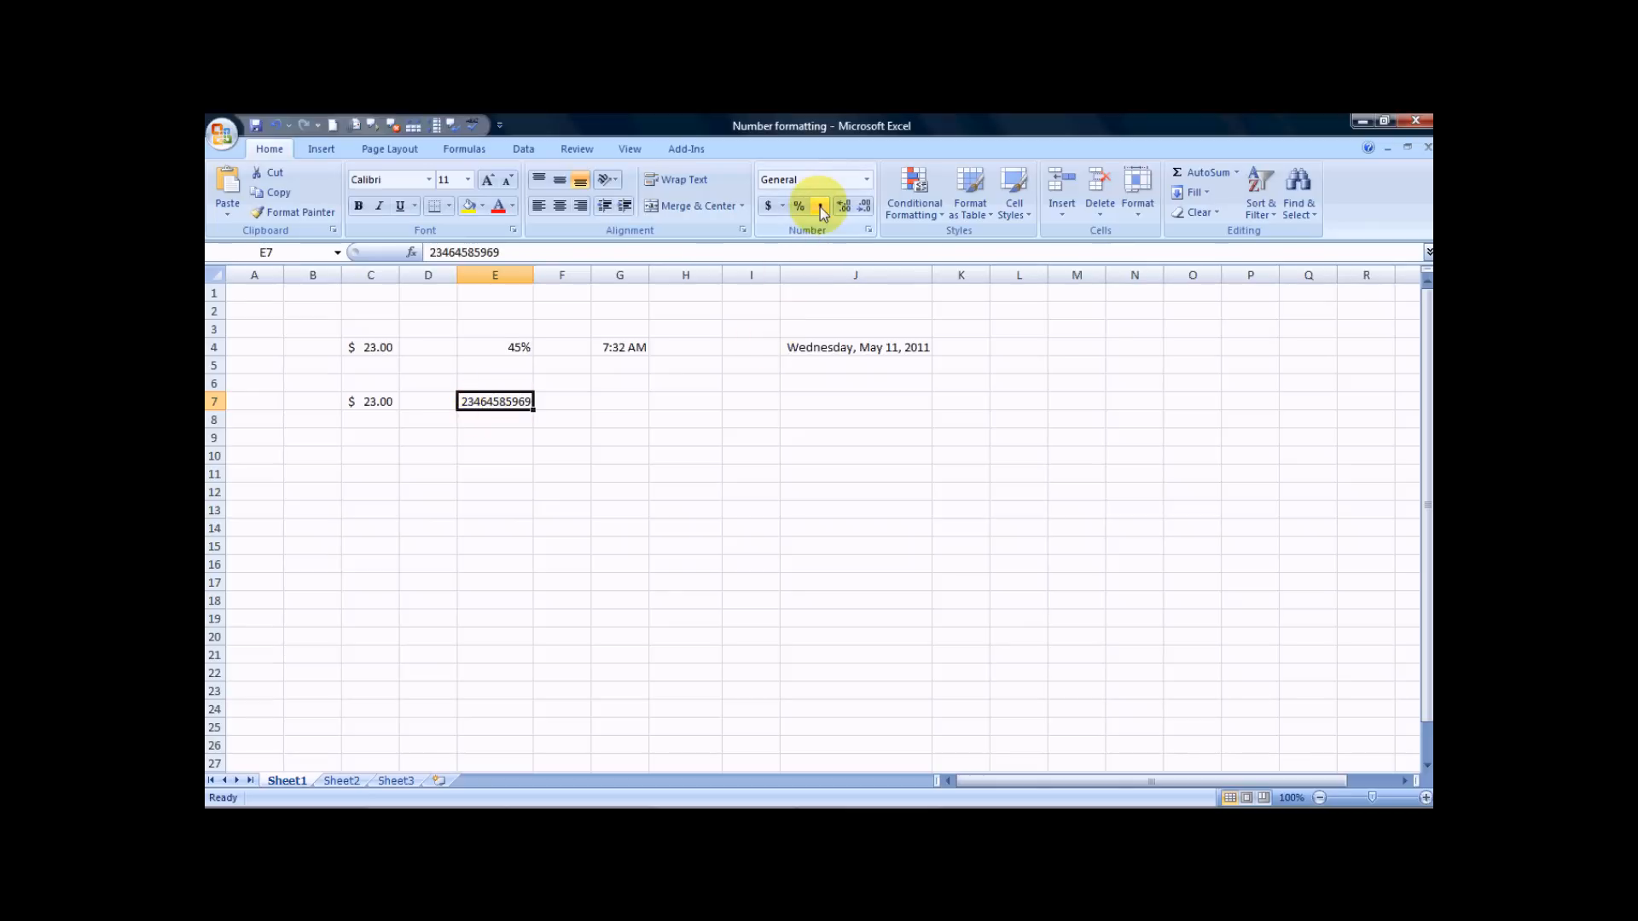
click(819, 205)
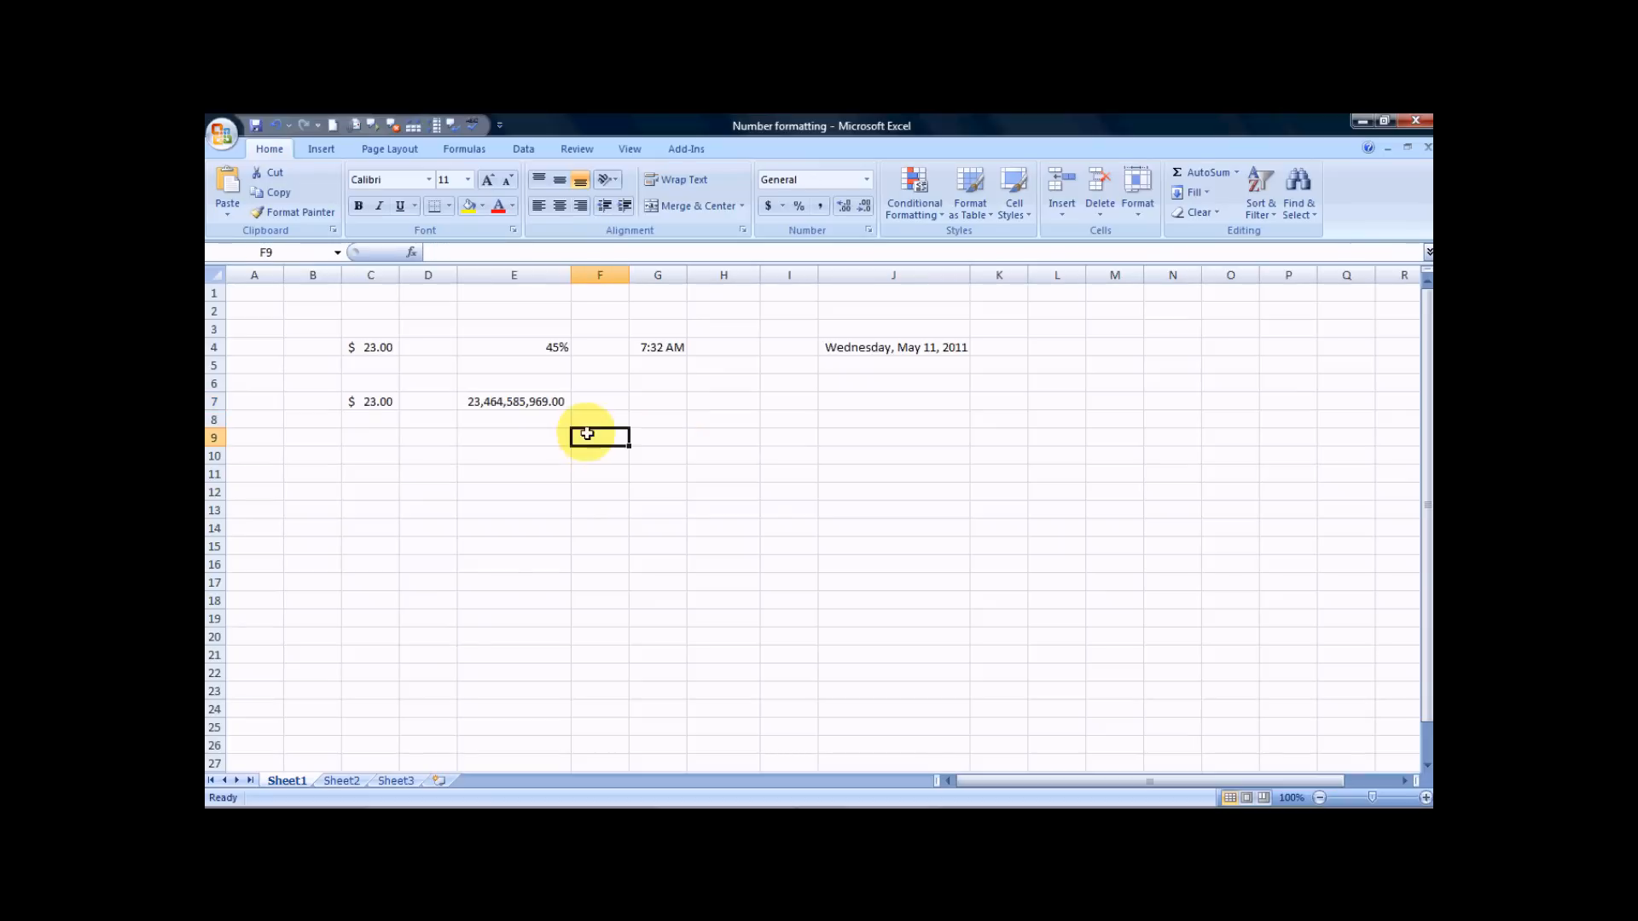
Step: Adjust E7's decimal places up and down, ending at 23,464,585,969 with none
click(512, 401)
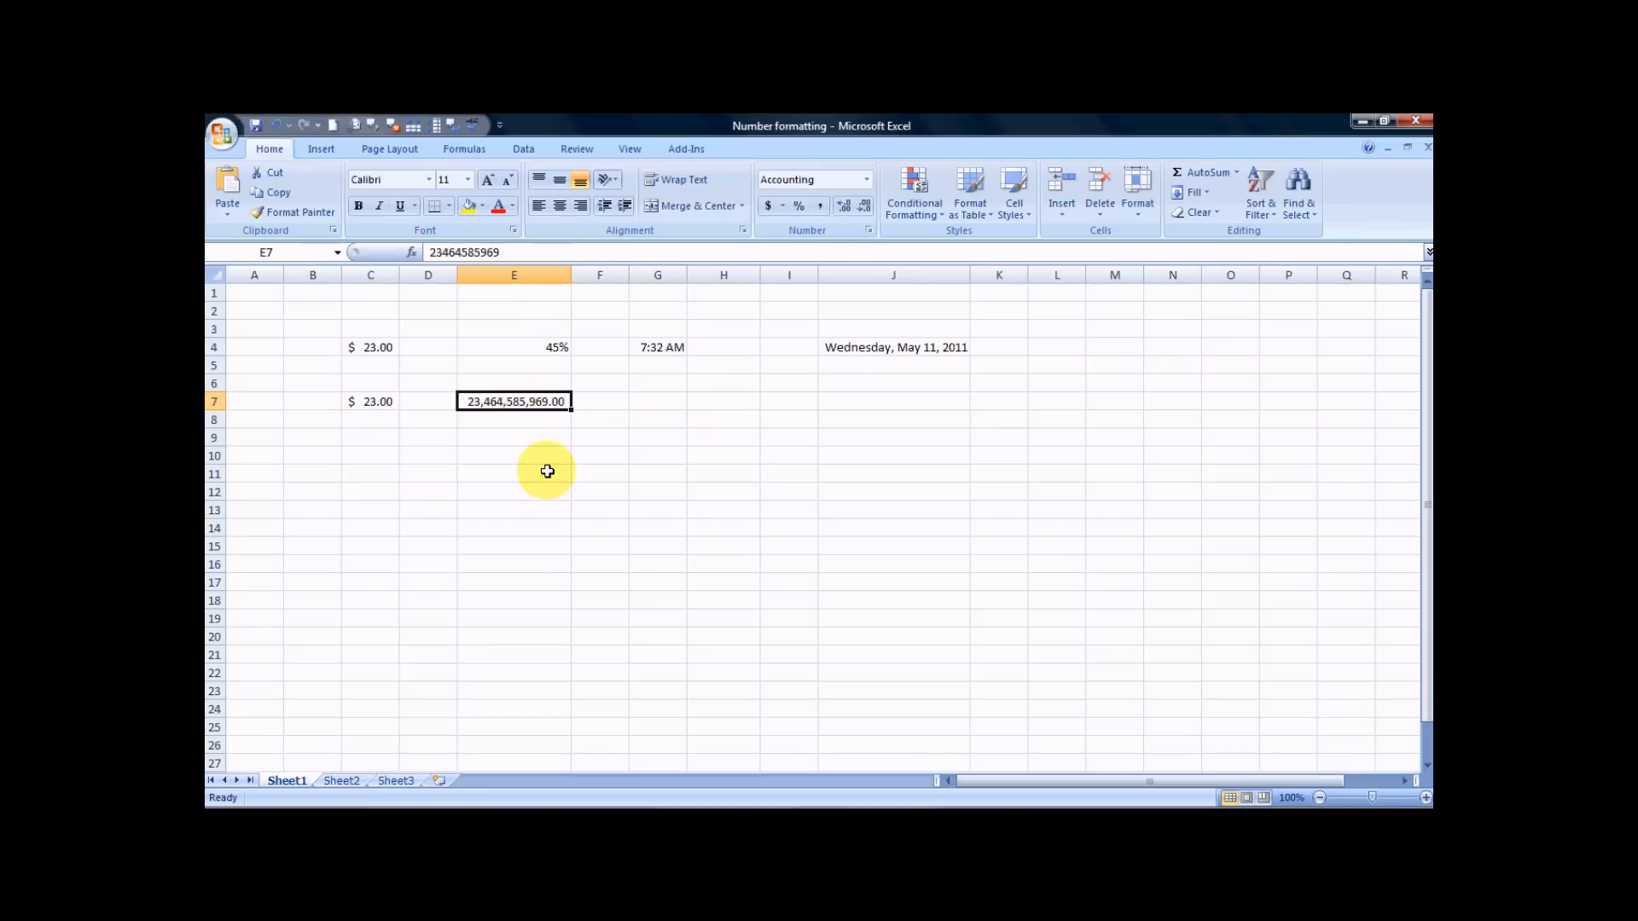
mouse_move(564, 410)
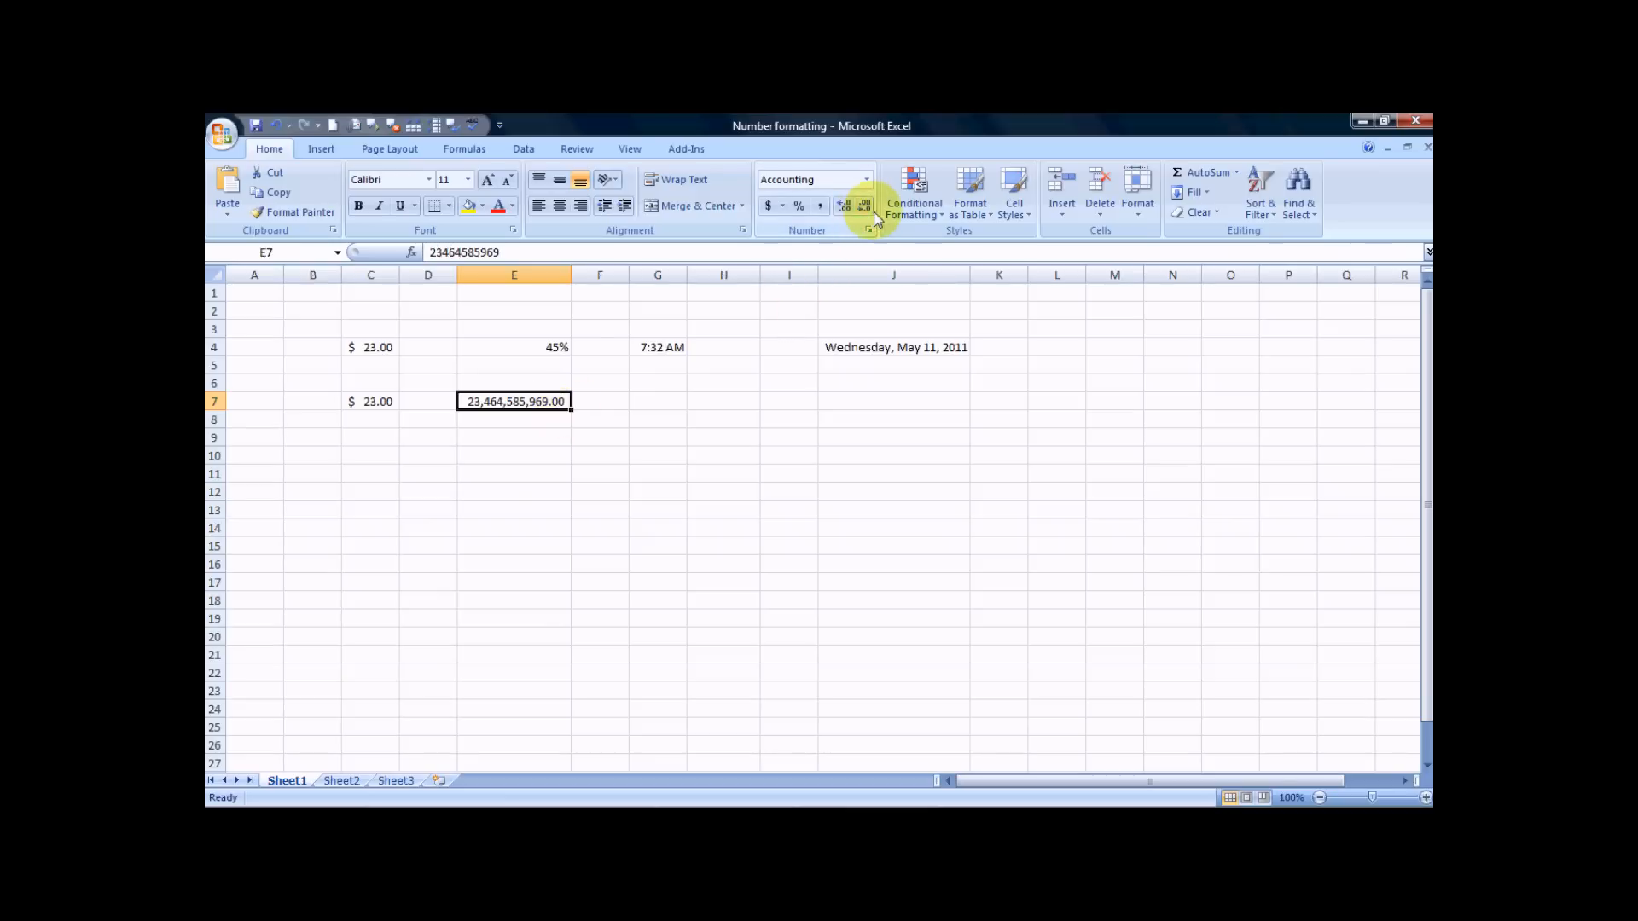
mouse_move(865, 204)
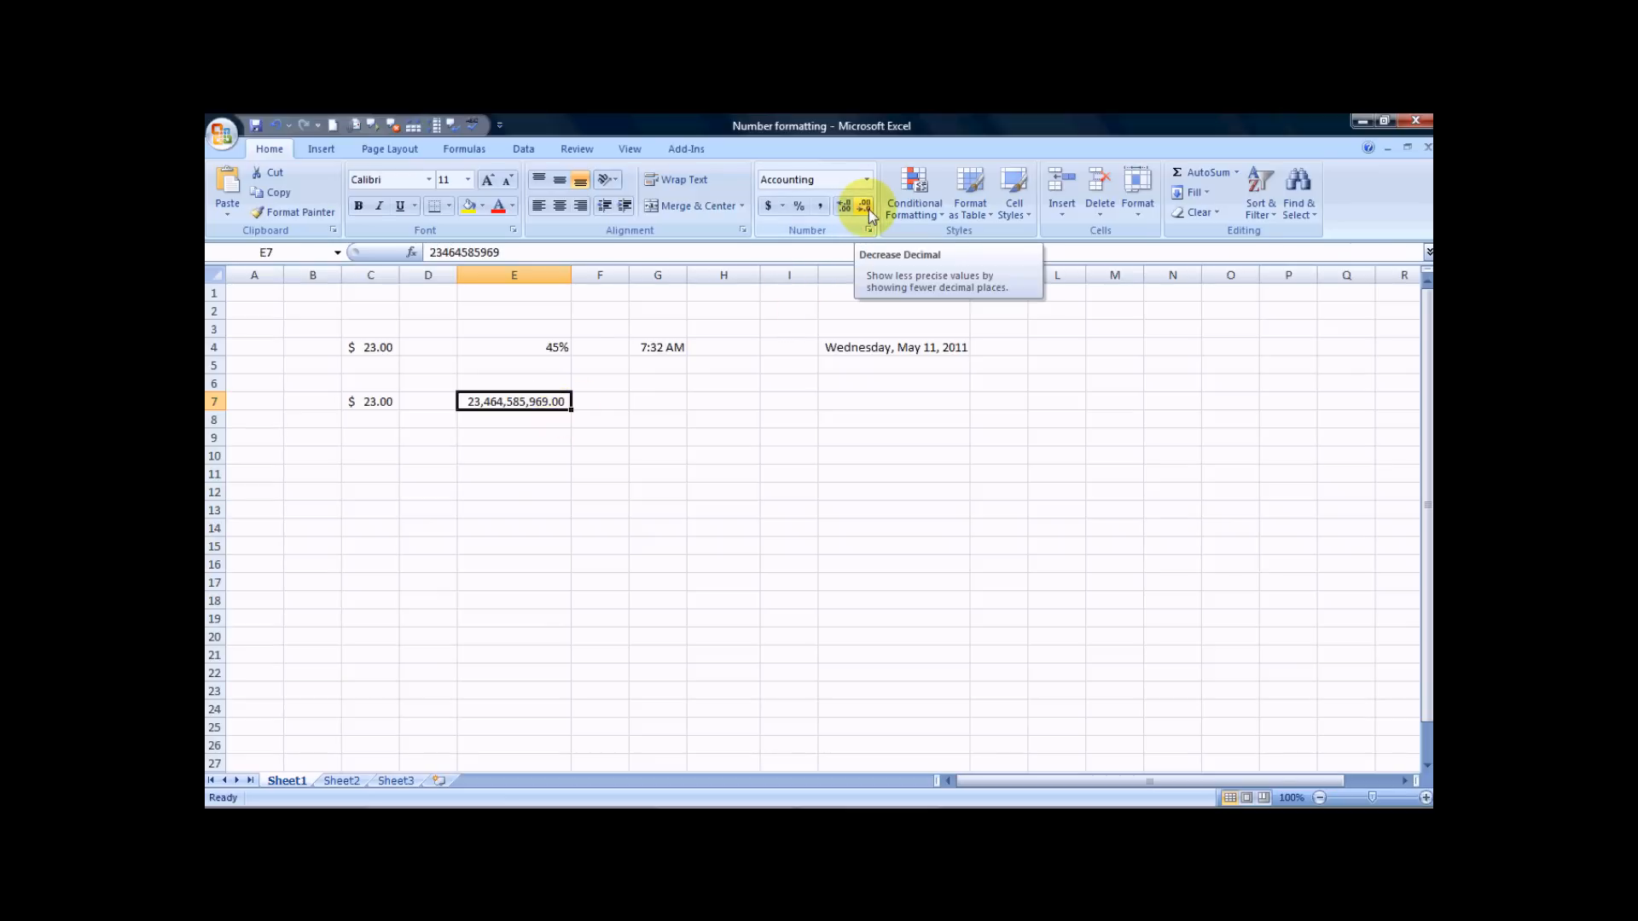
click(864, 206)
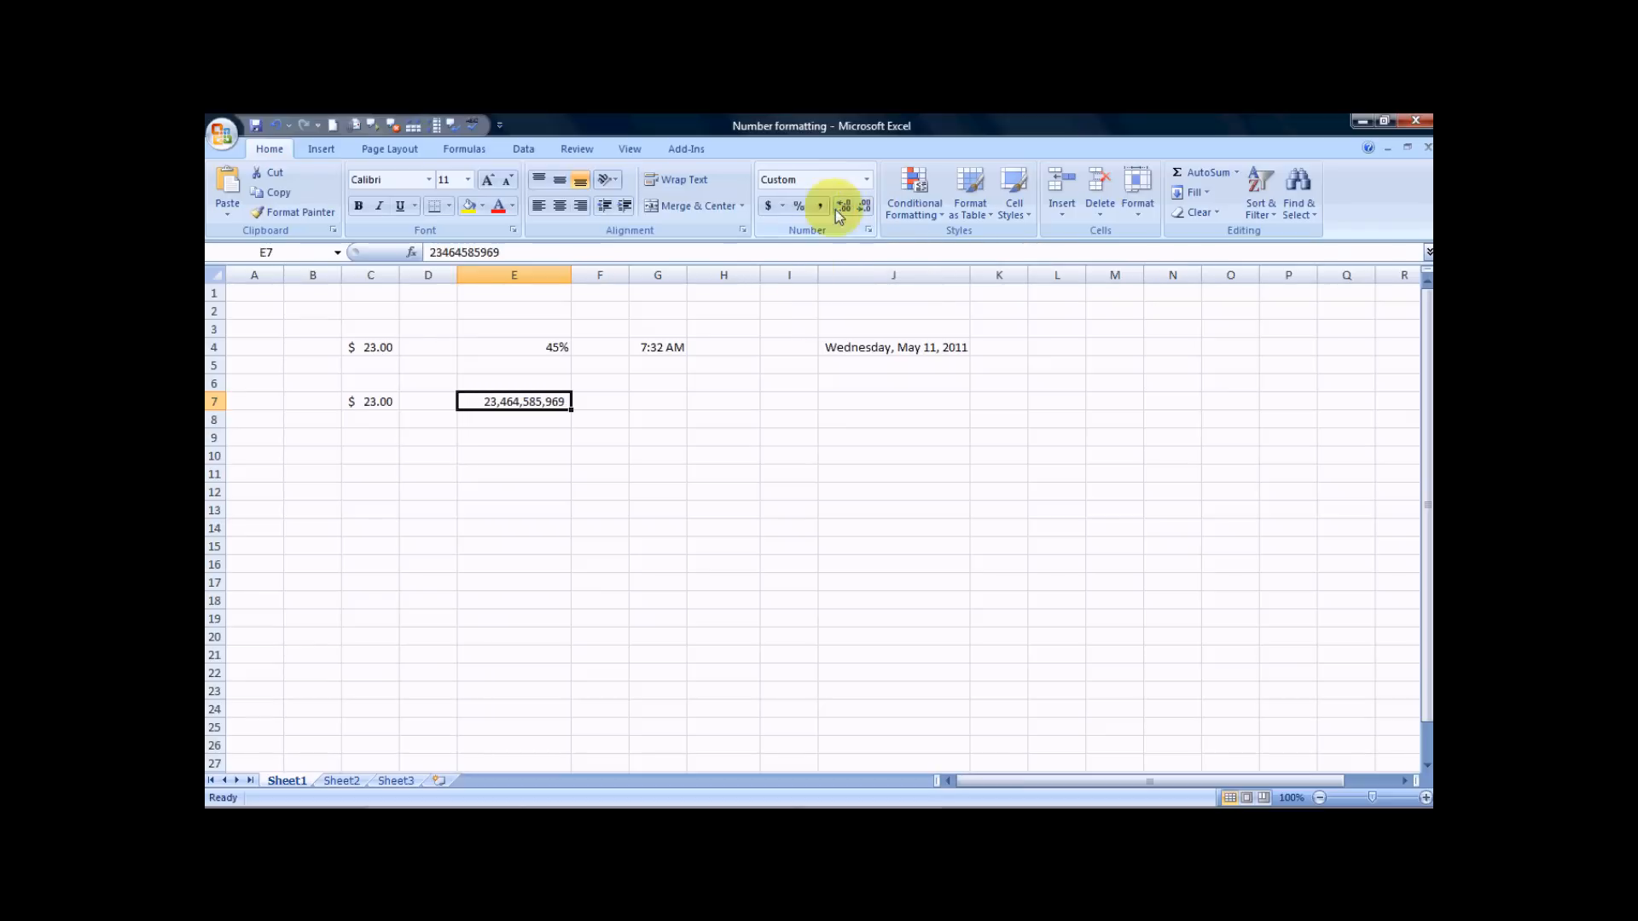
click(843, 205)
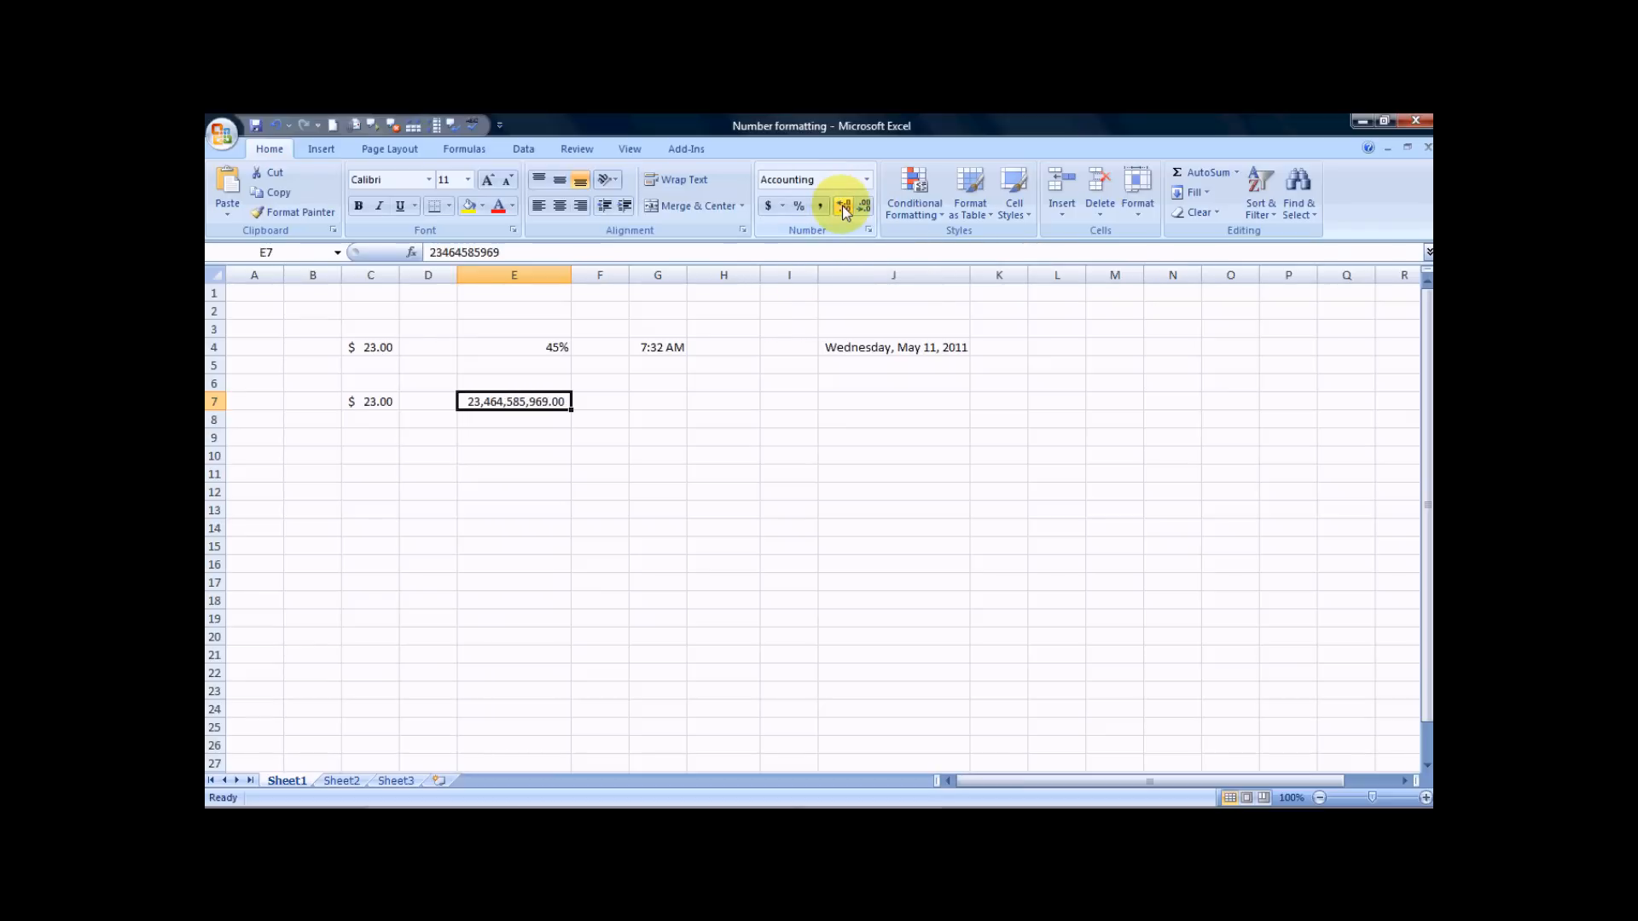
click(844, 205)
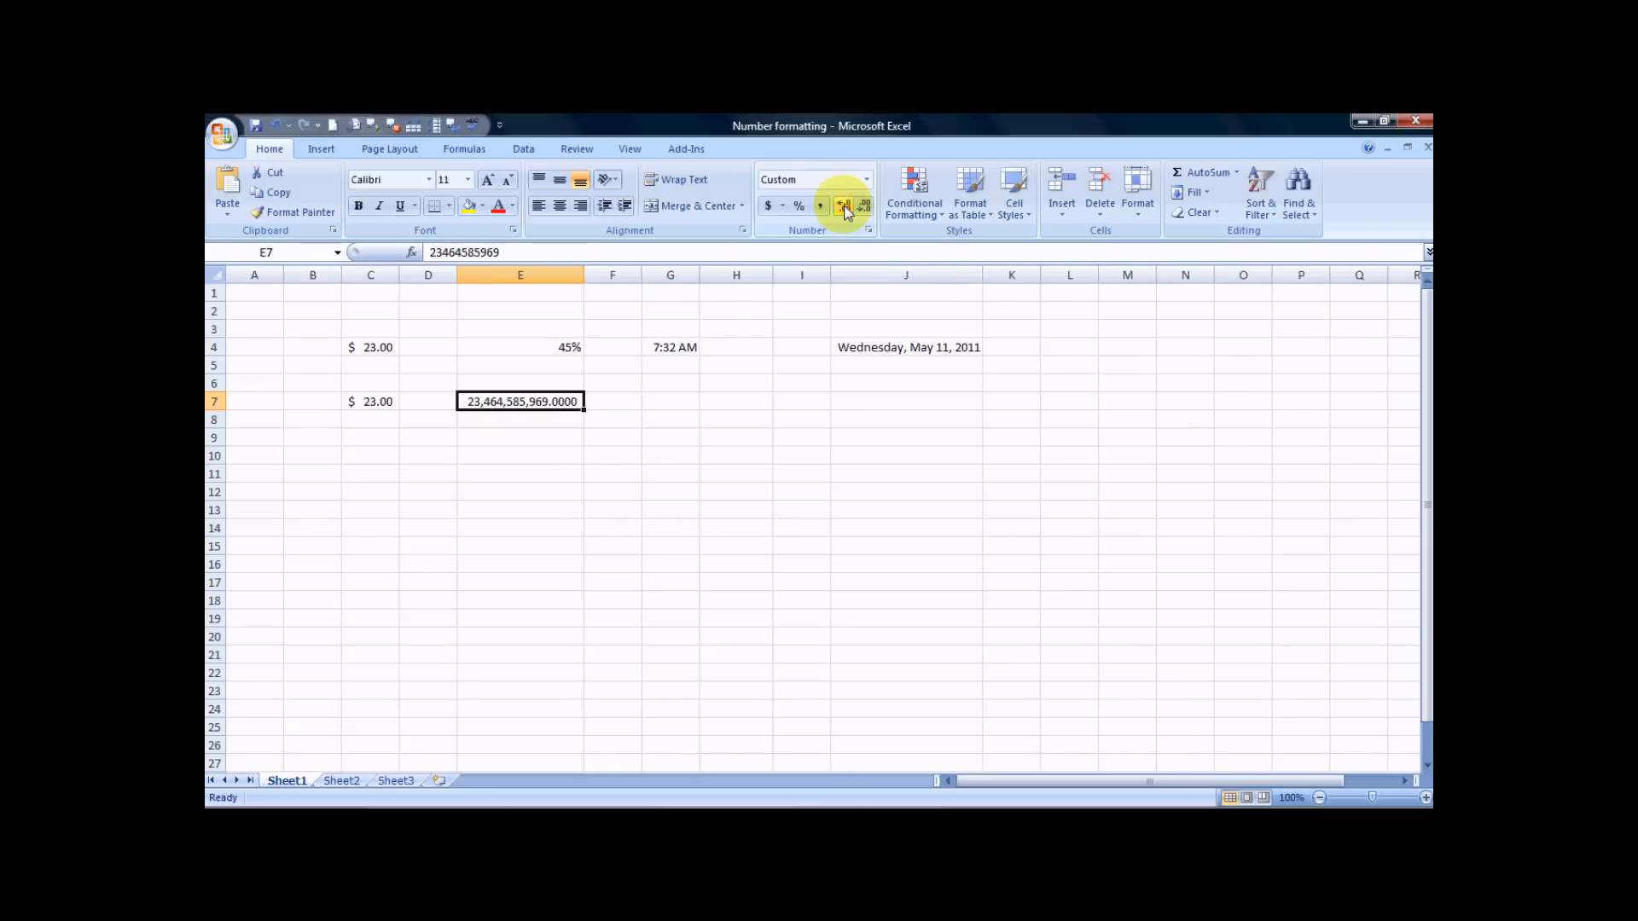
click(862, 205)
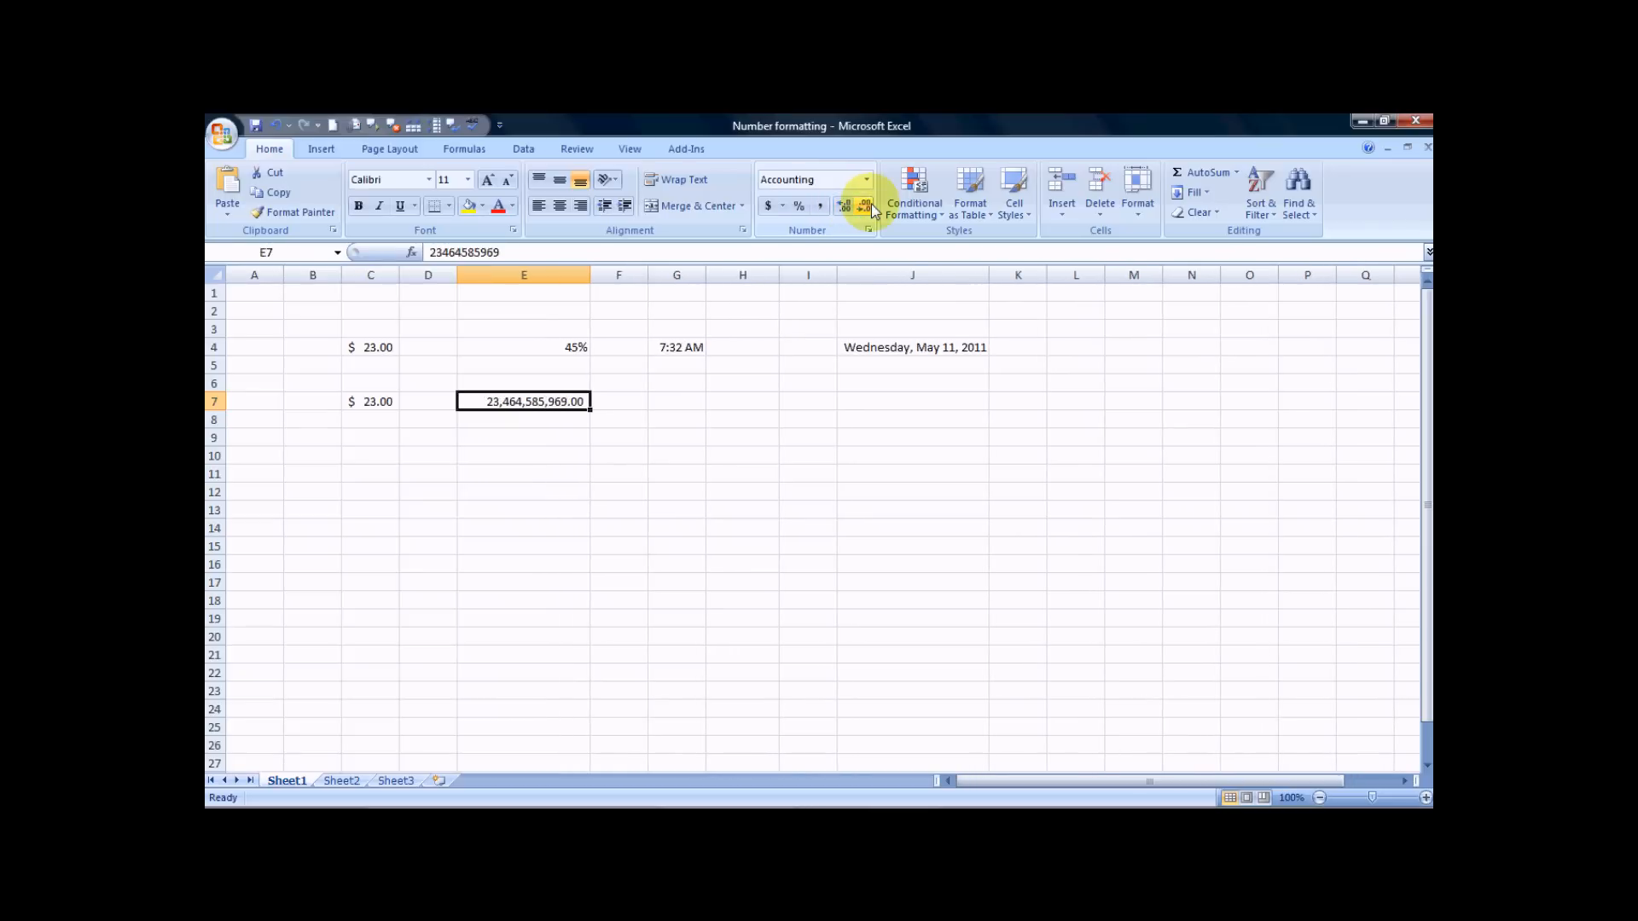
click(865, 206)
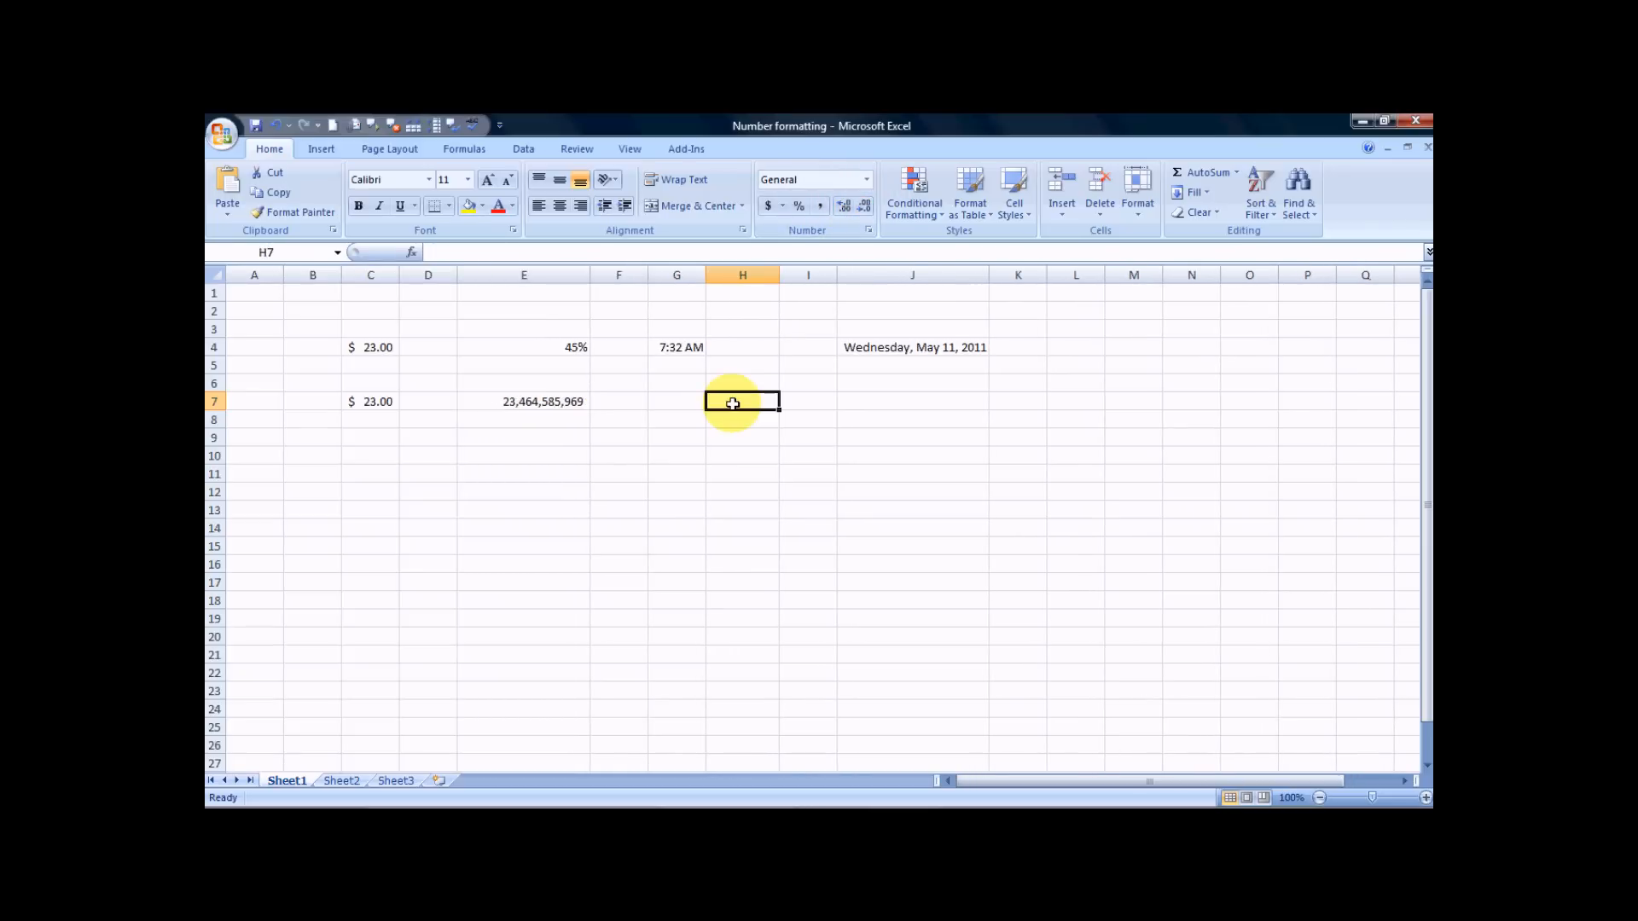
Step: Enter the test value 123 in H11
click(742, 364)
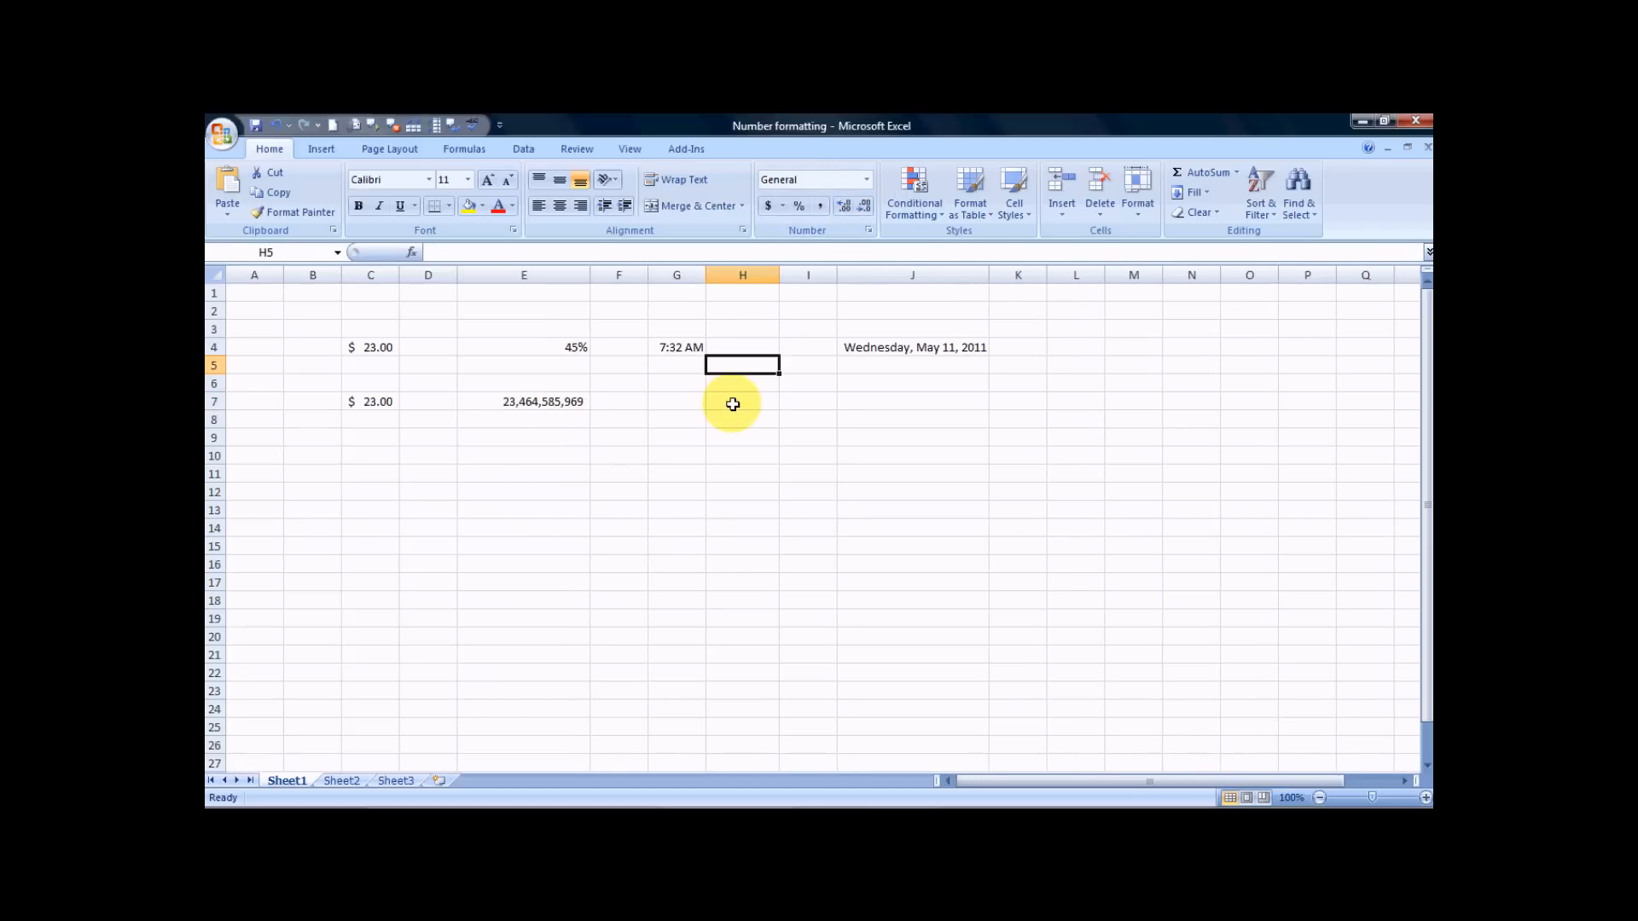
click(743, 347)
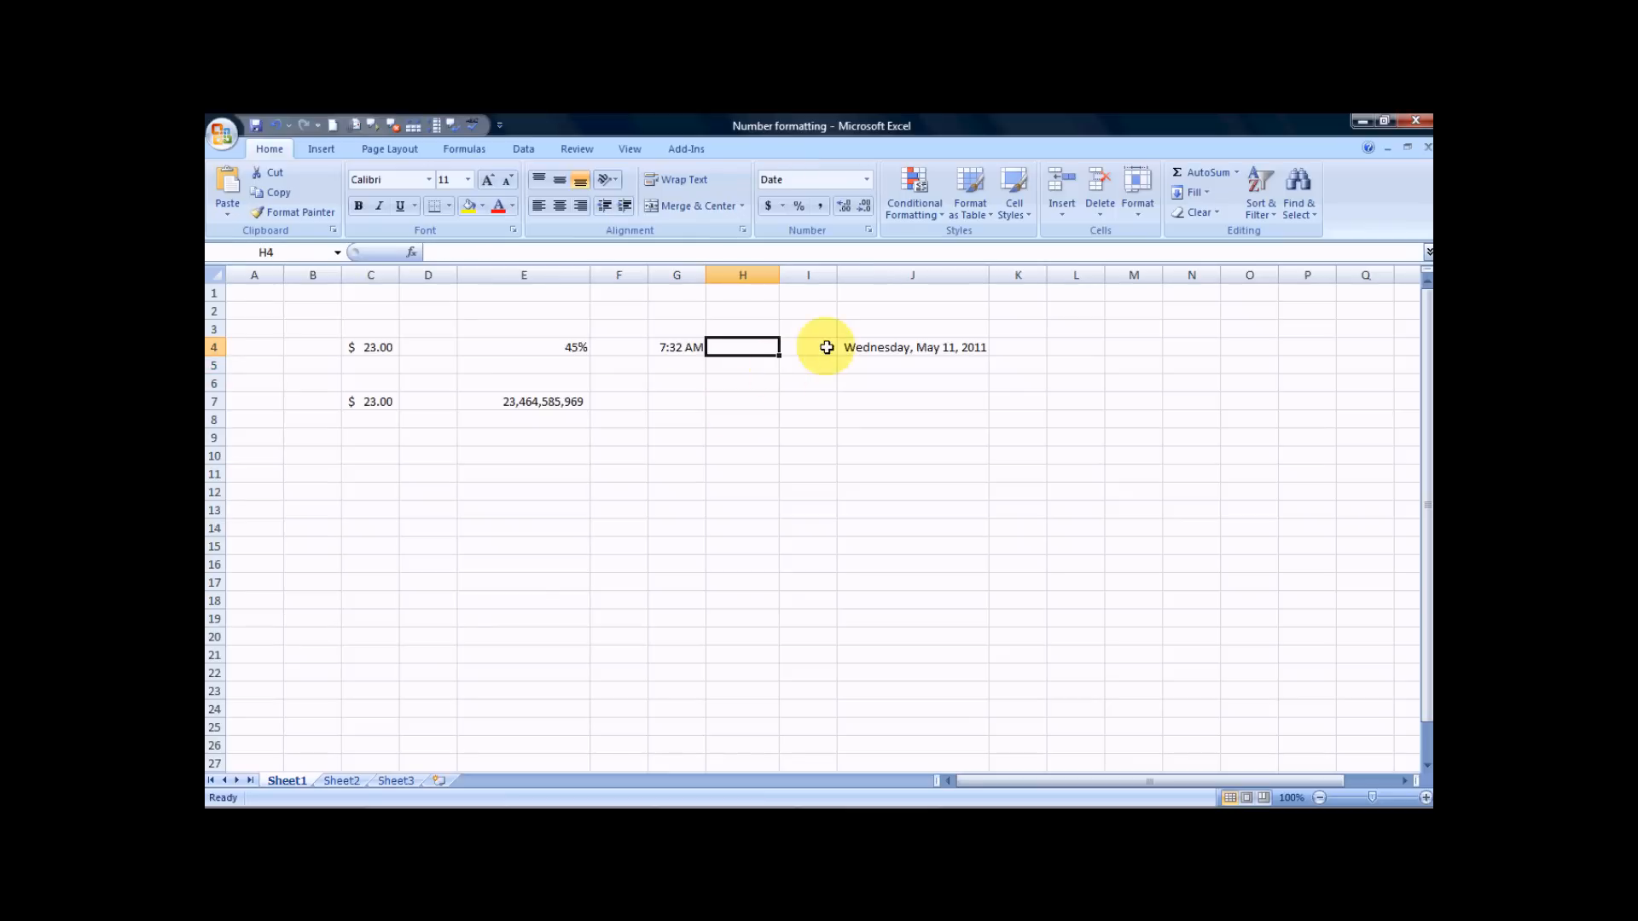
click(865, 180)
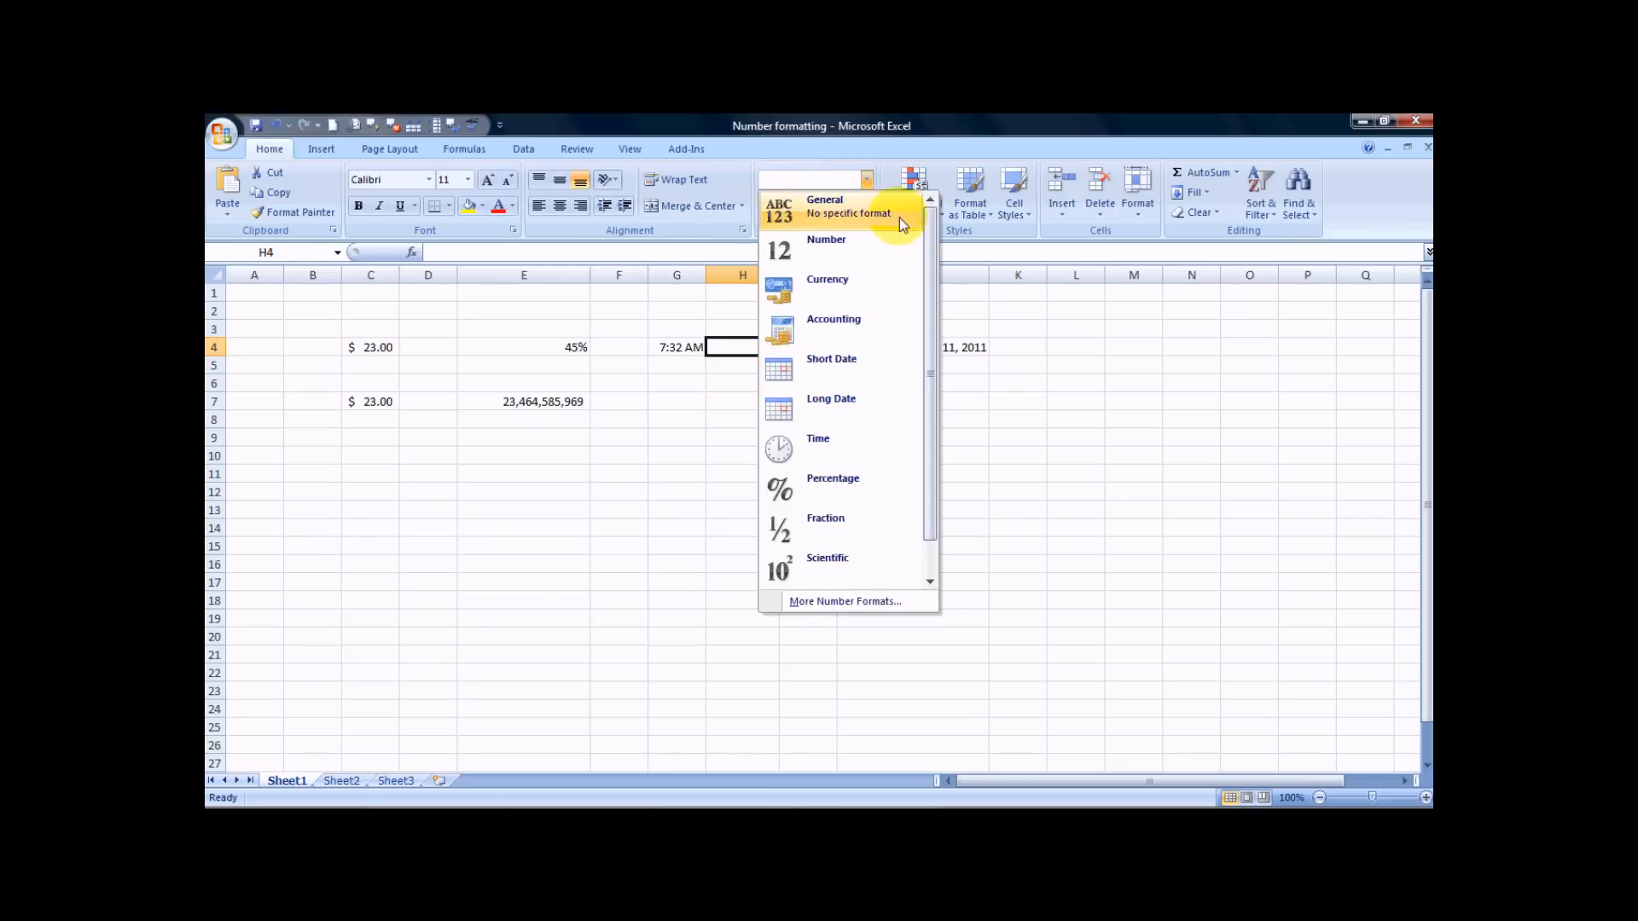
mouse_move(836, 214)
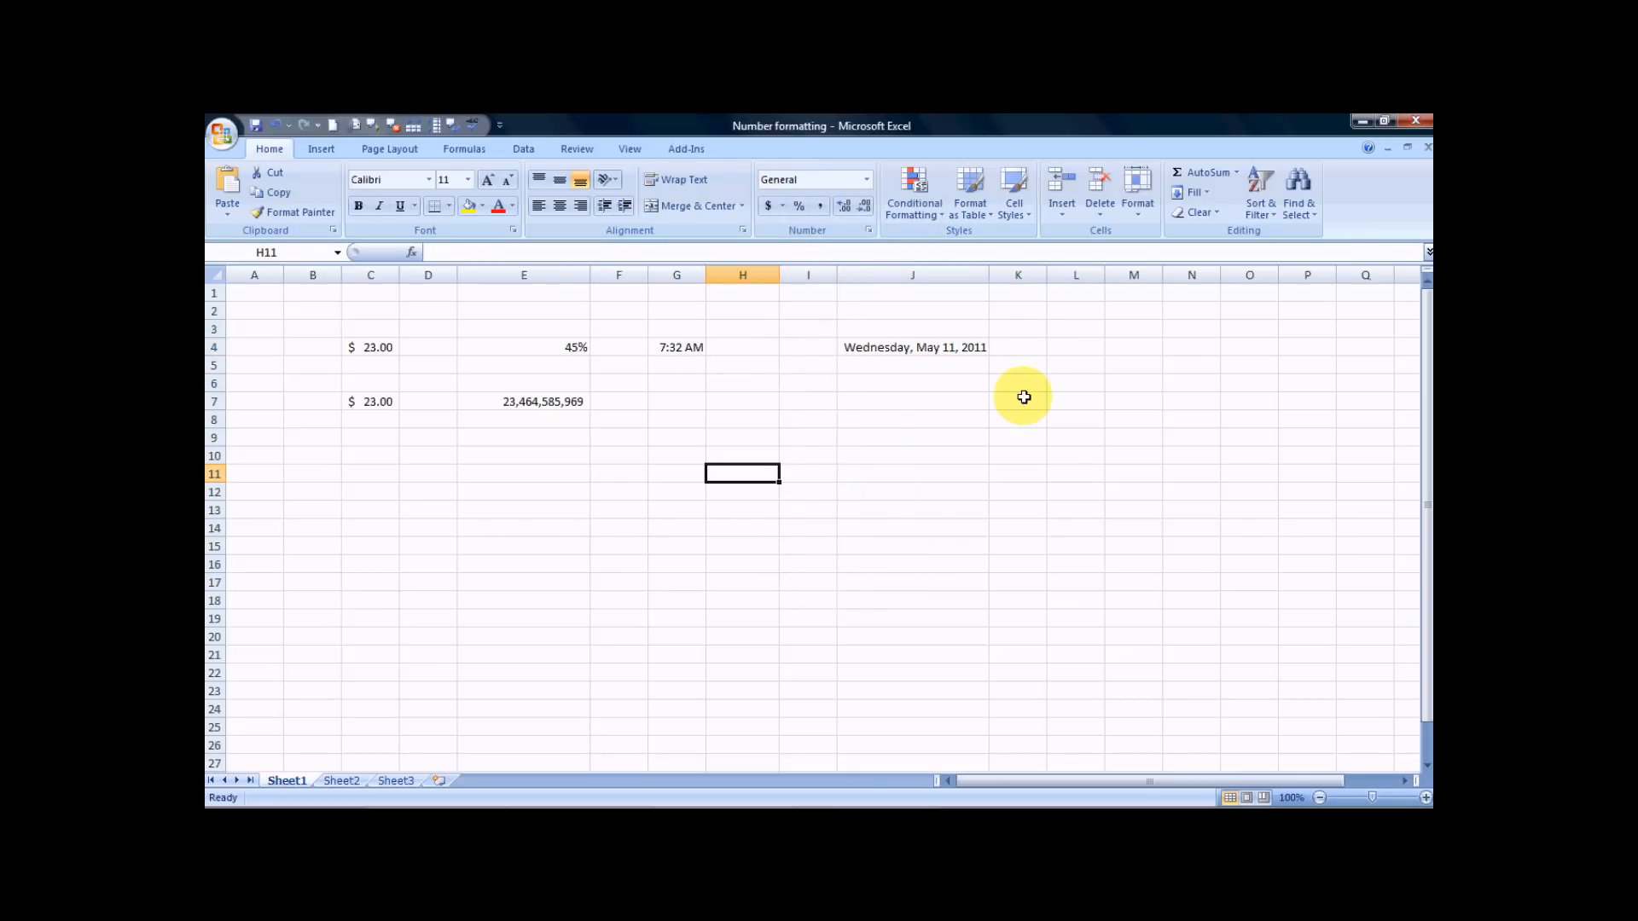
text(123)
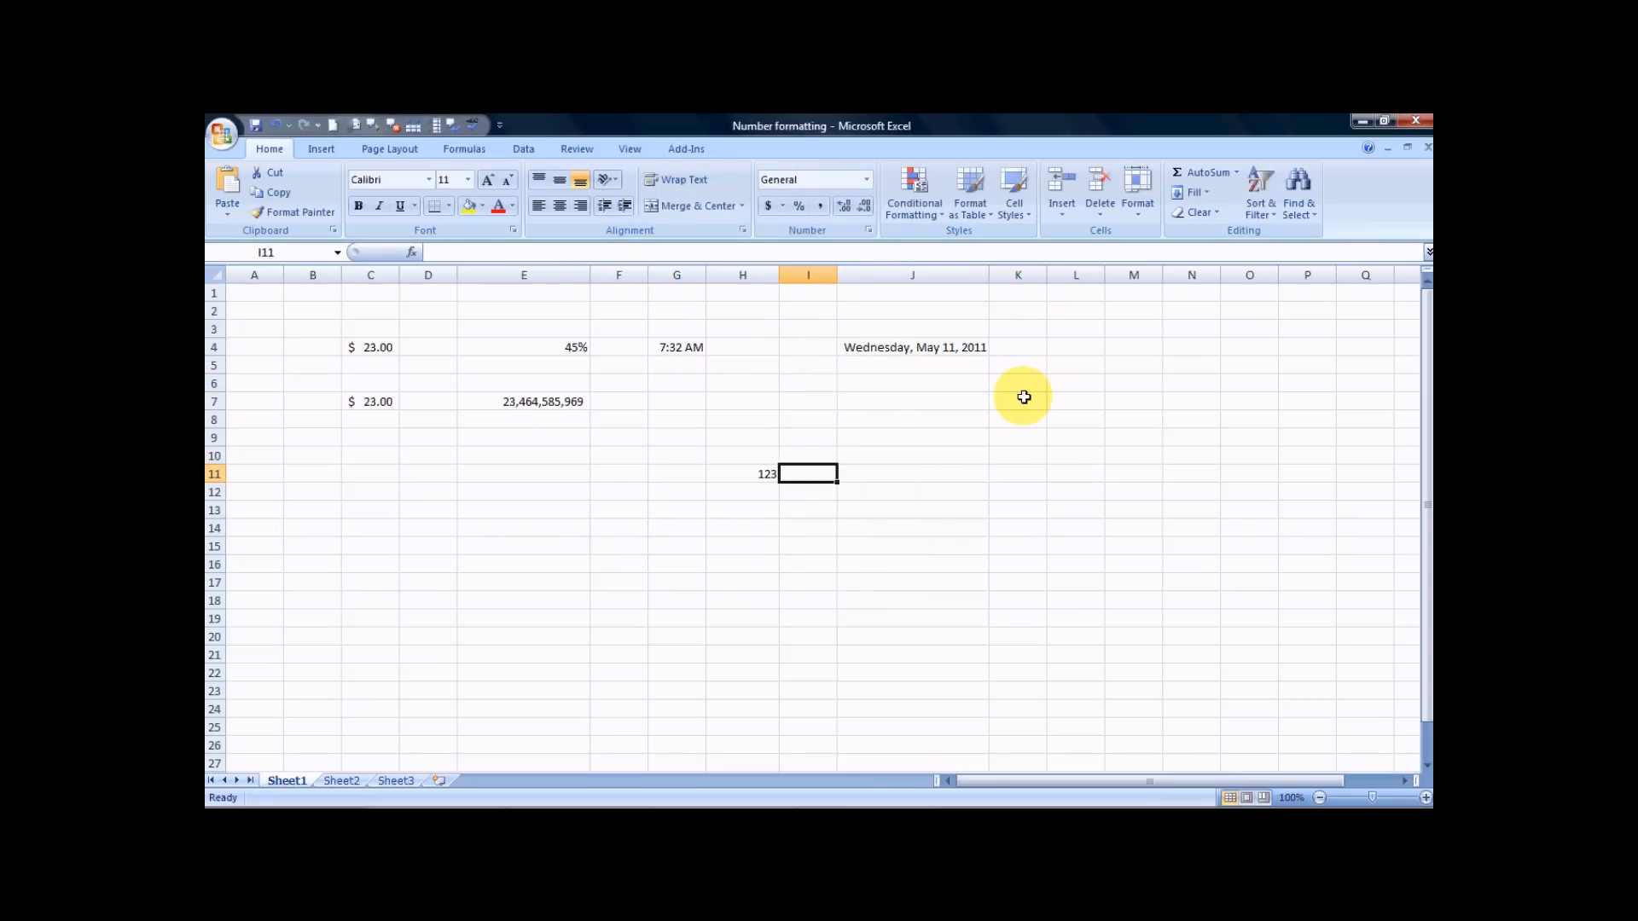
mouse_move(748, 485)
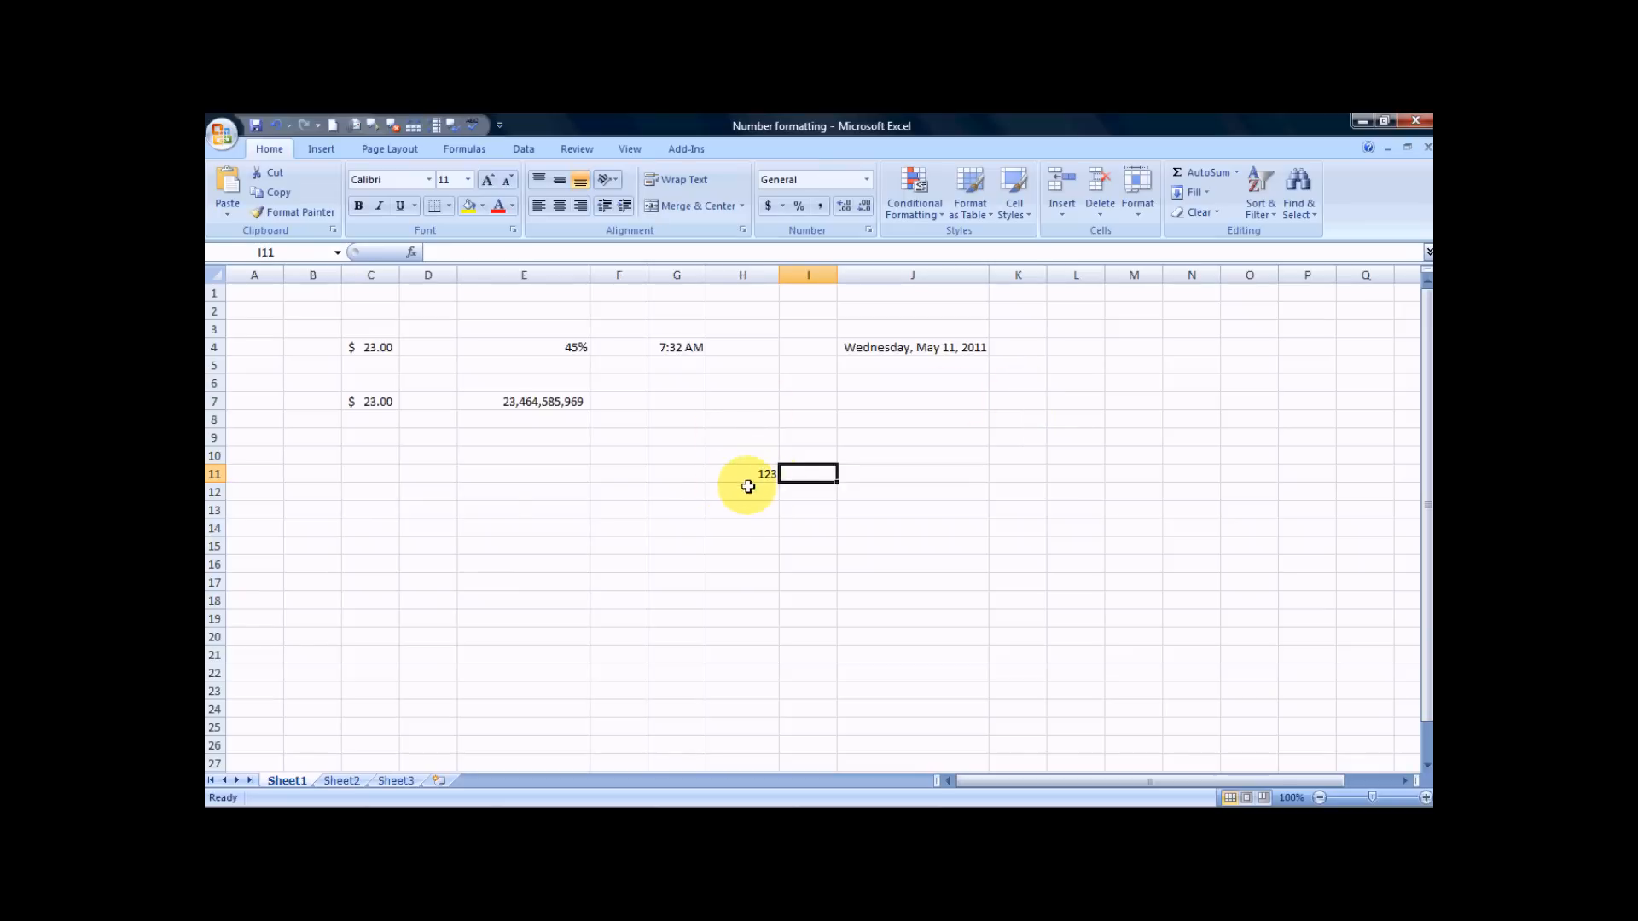
Step: Enter the text abs in H12 and try the Number format on it
click(742, 492)
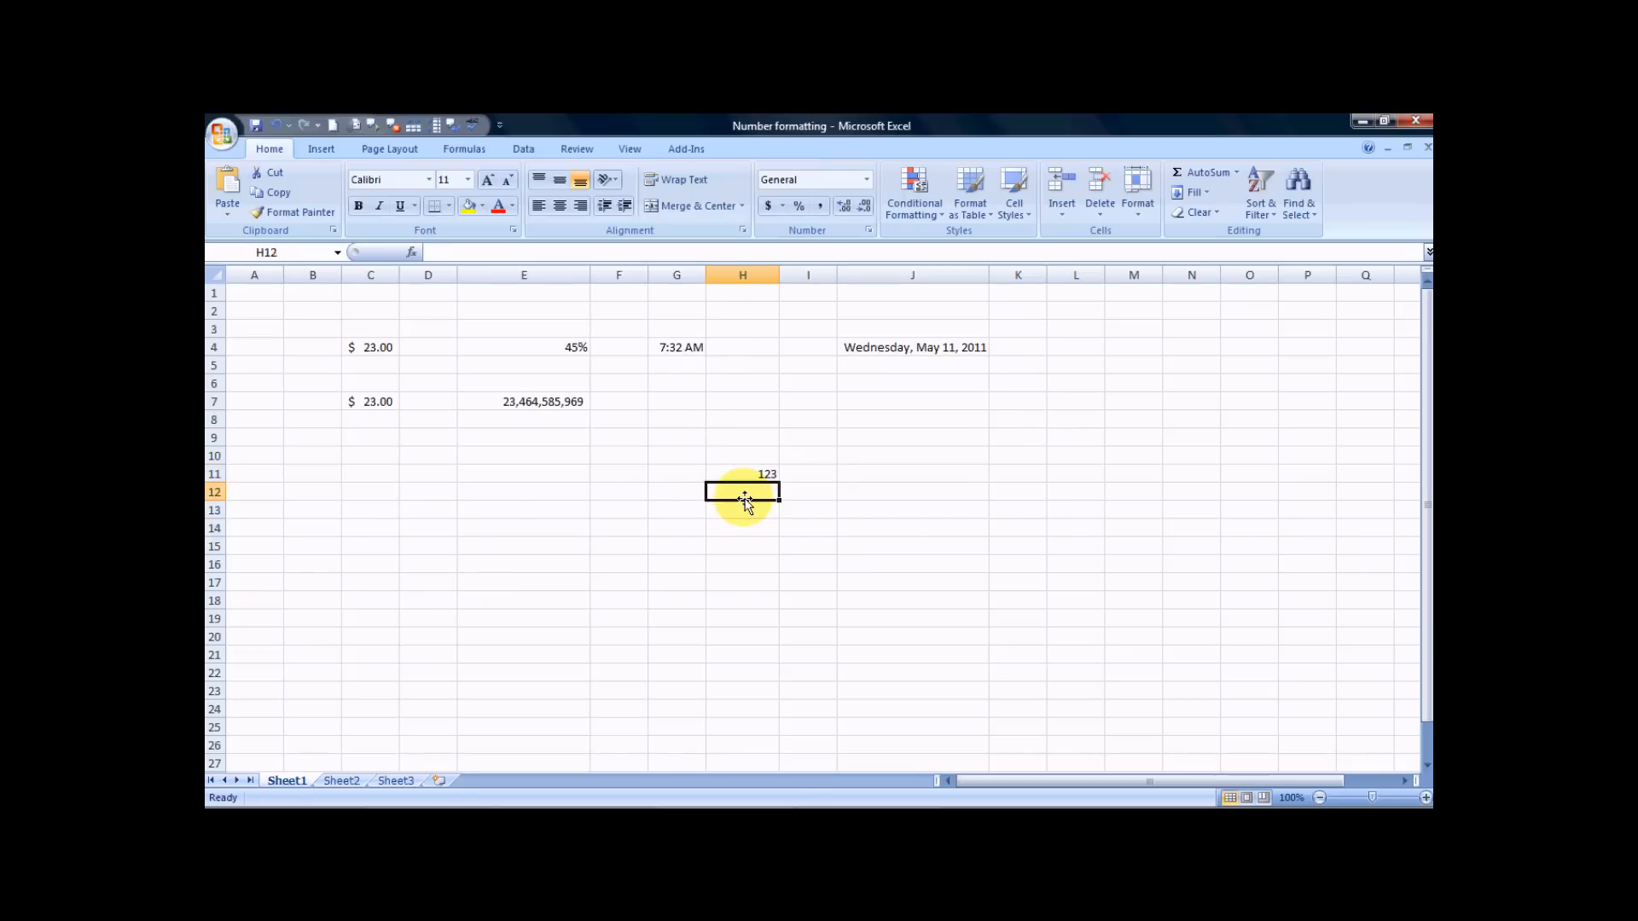
text(abs)
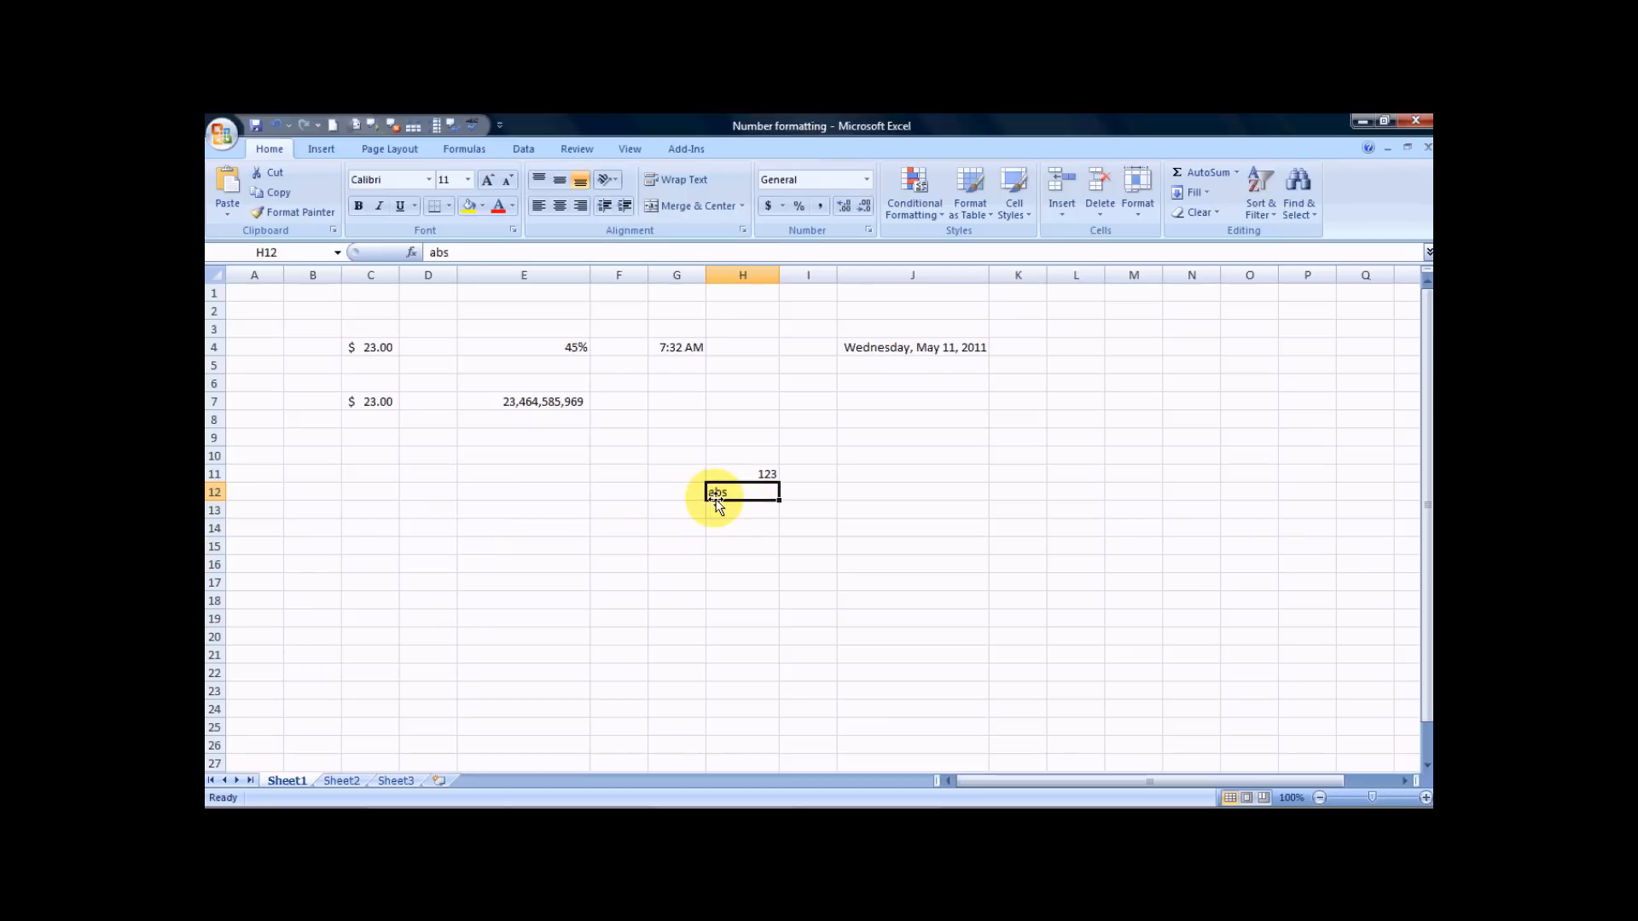
click(865, 180)
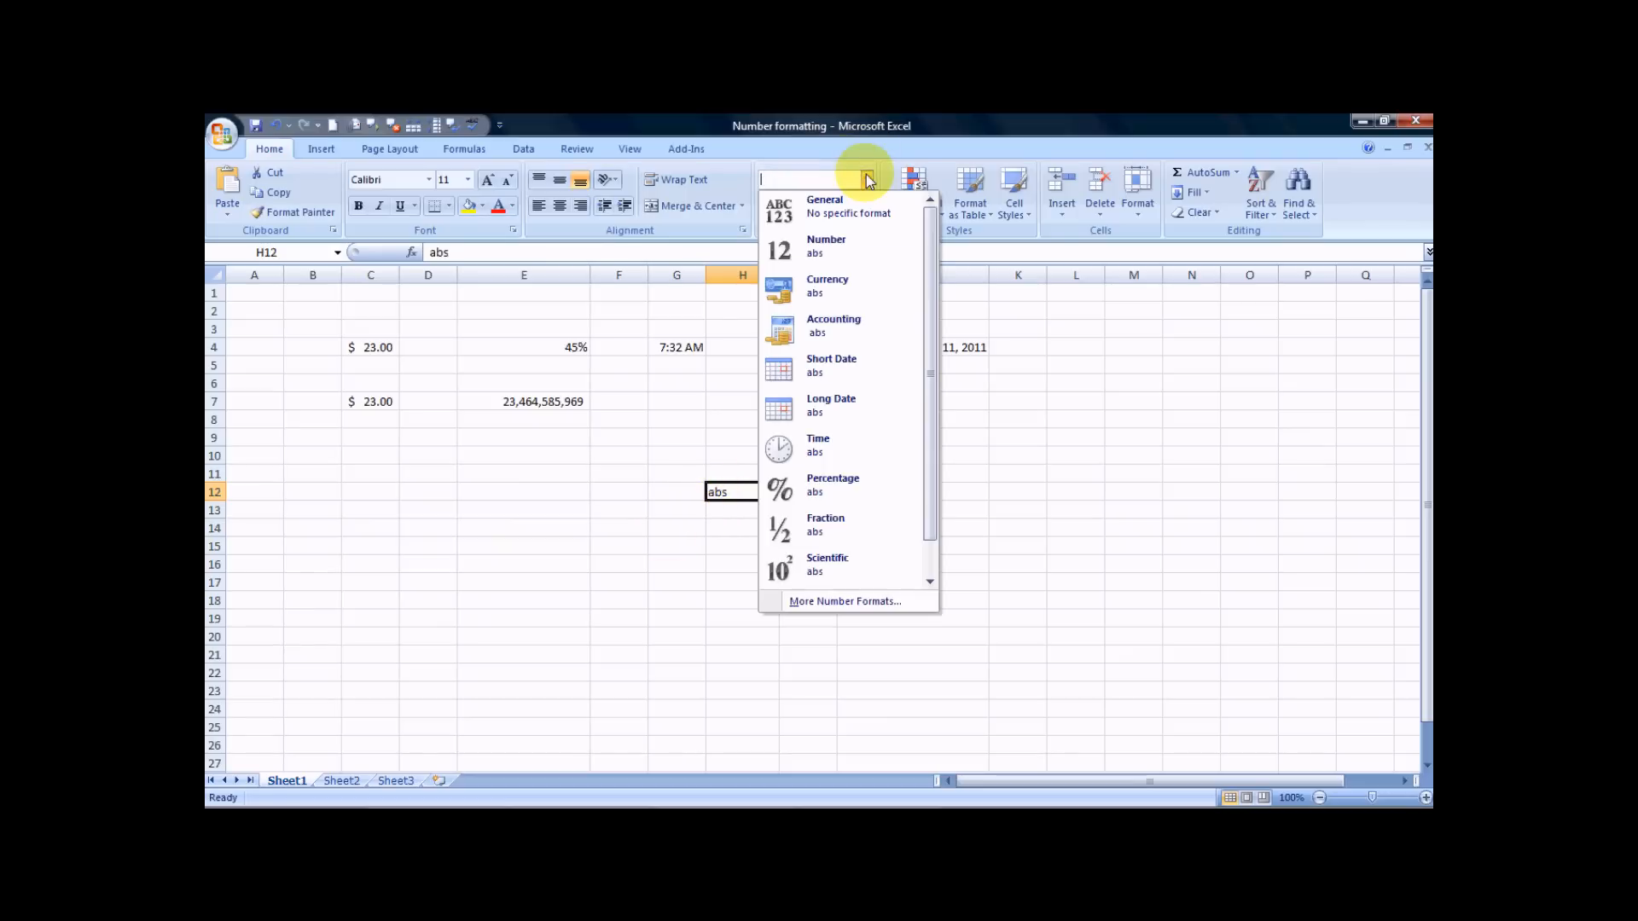
mouse_move(822, 251)
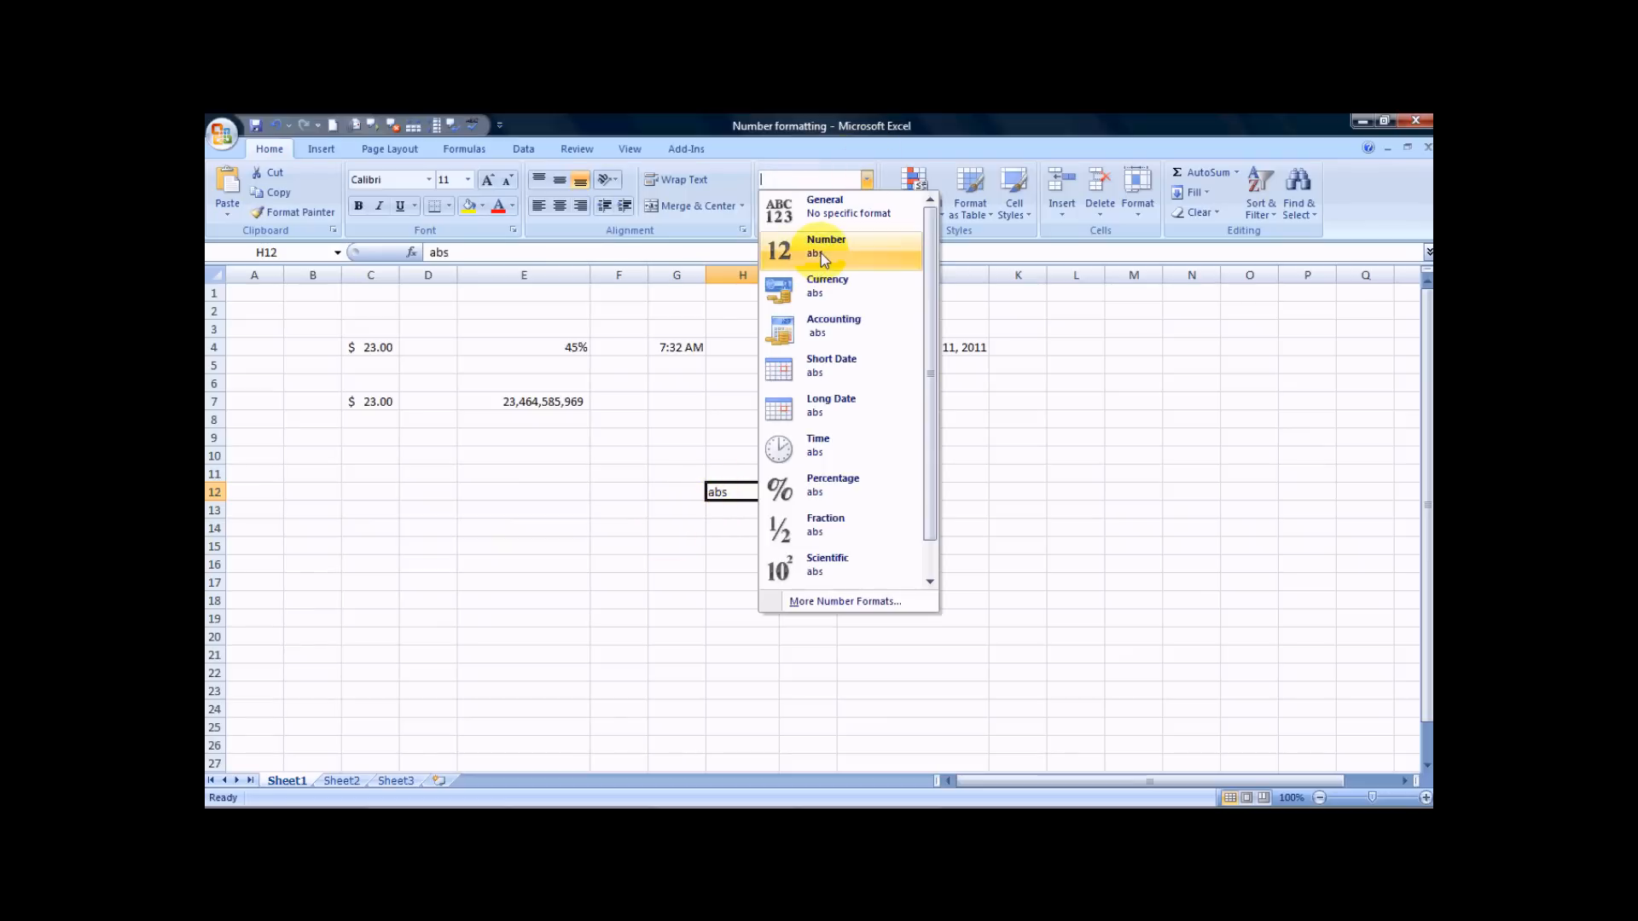
click(827, 246)
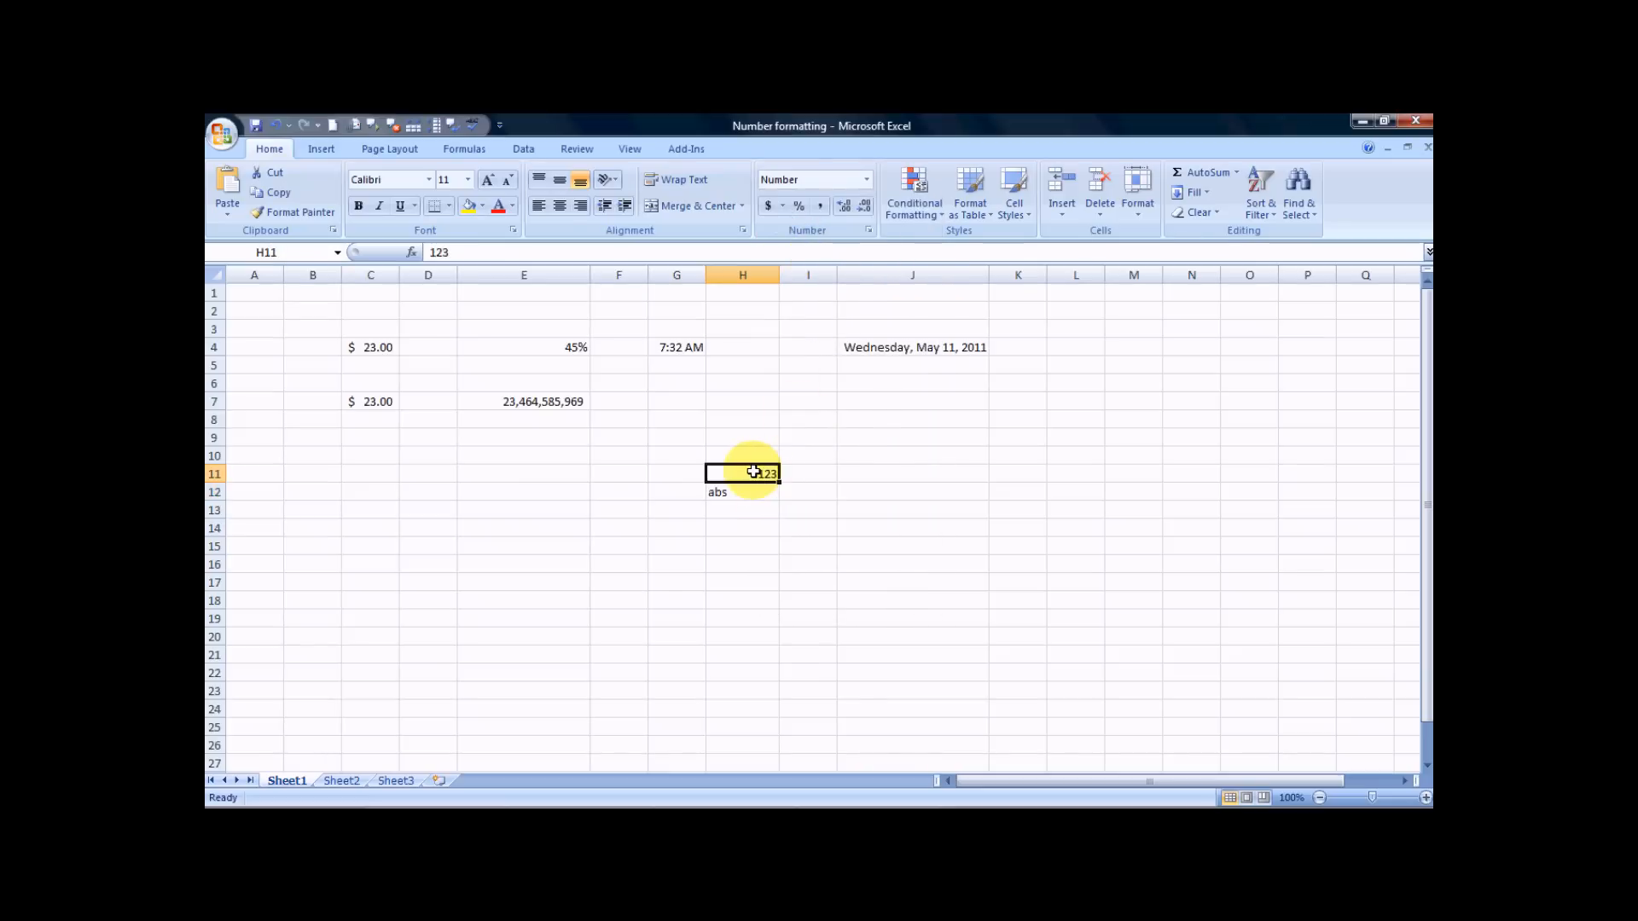
Step: Show H11's 123 as Number, then Currency, then Accounting ($ 123.00)
click(865, 178)
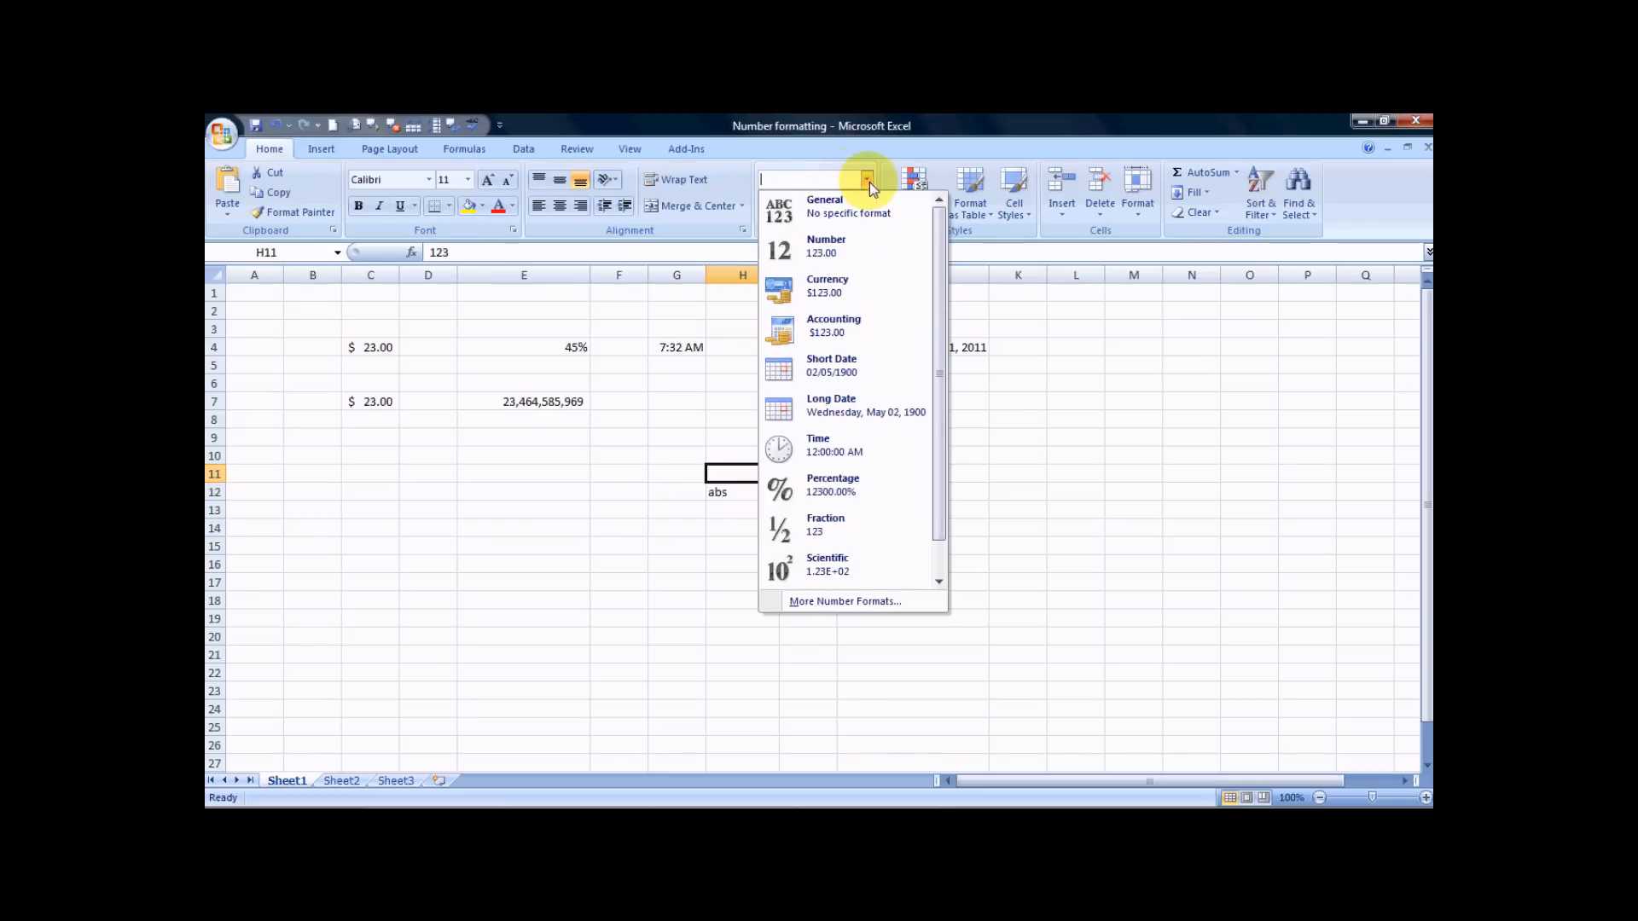
click(825, 246)
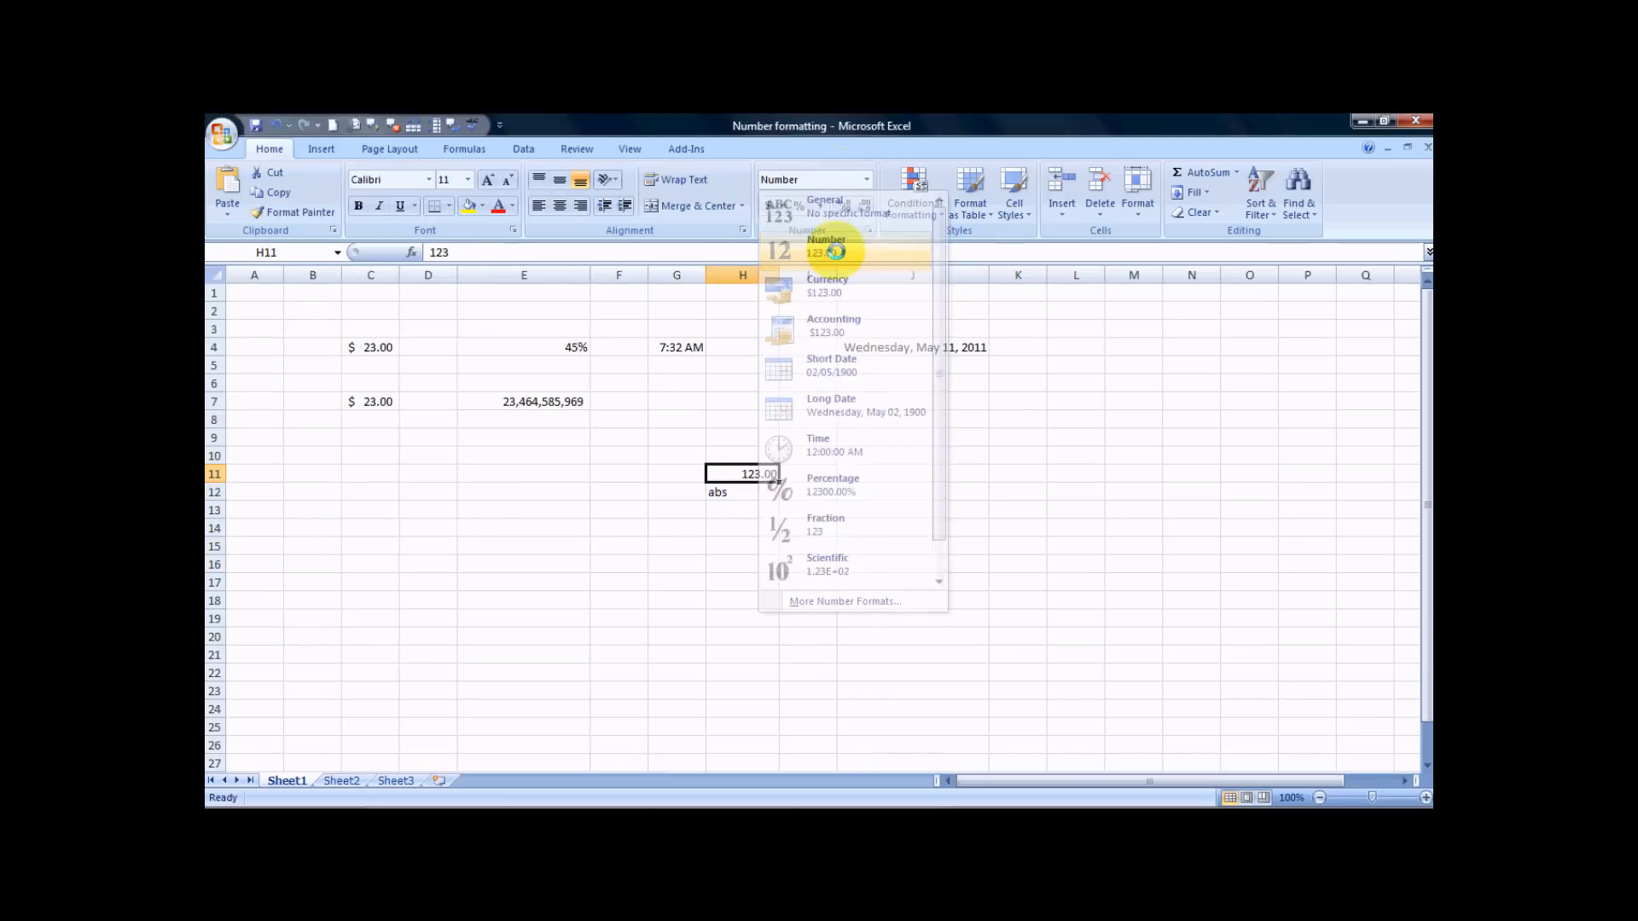
click(825, 250)
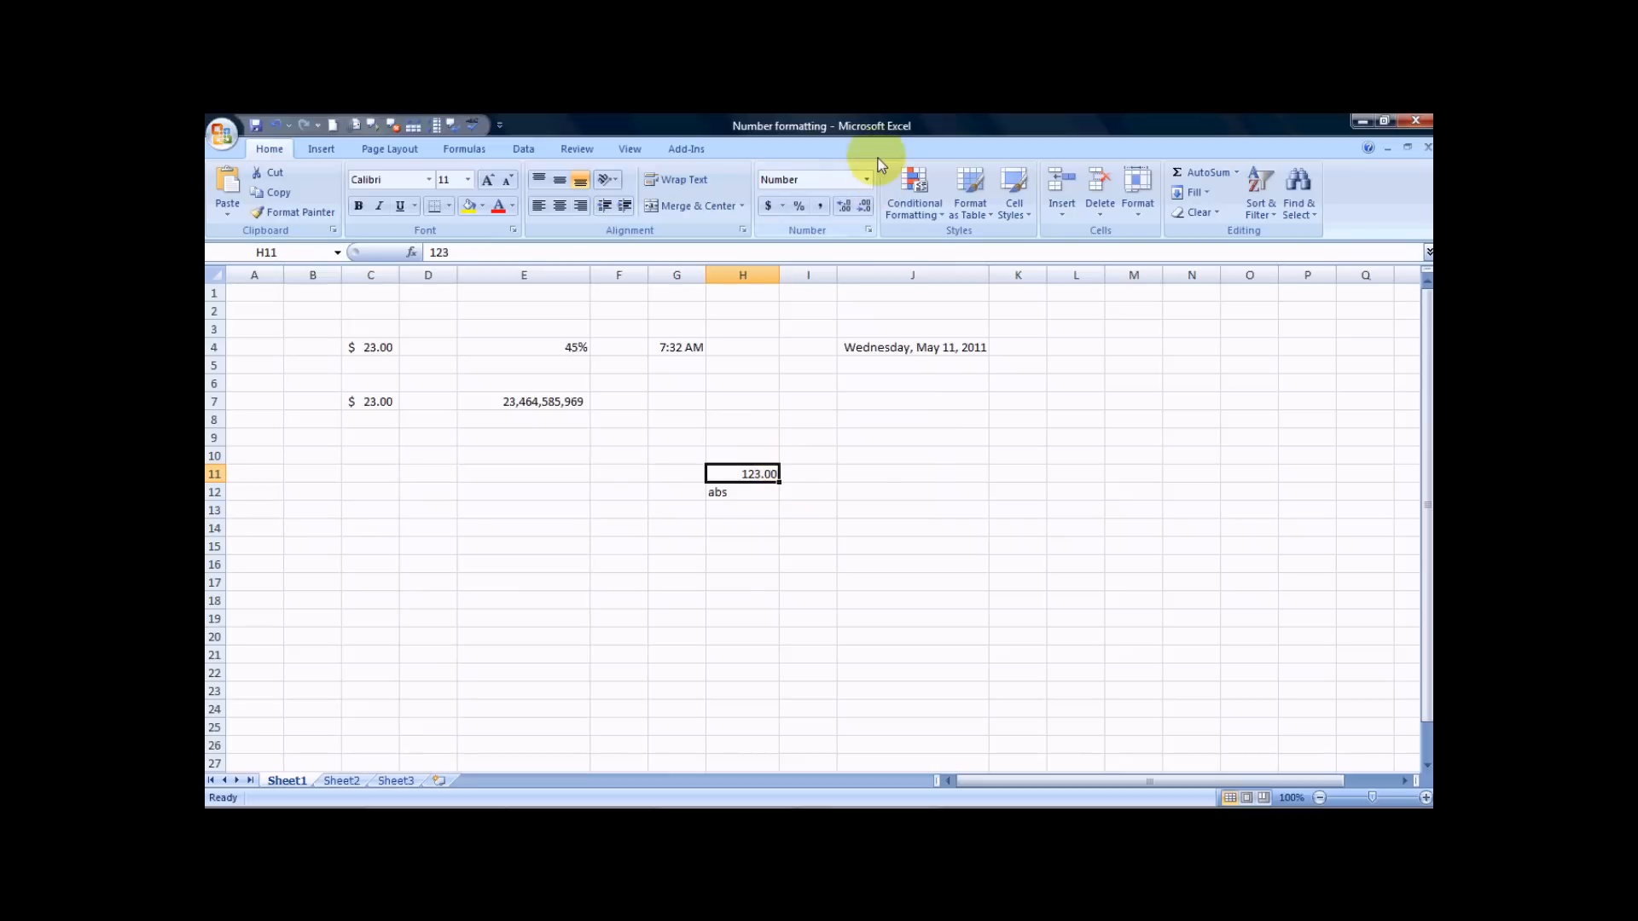
click(866, 178)
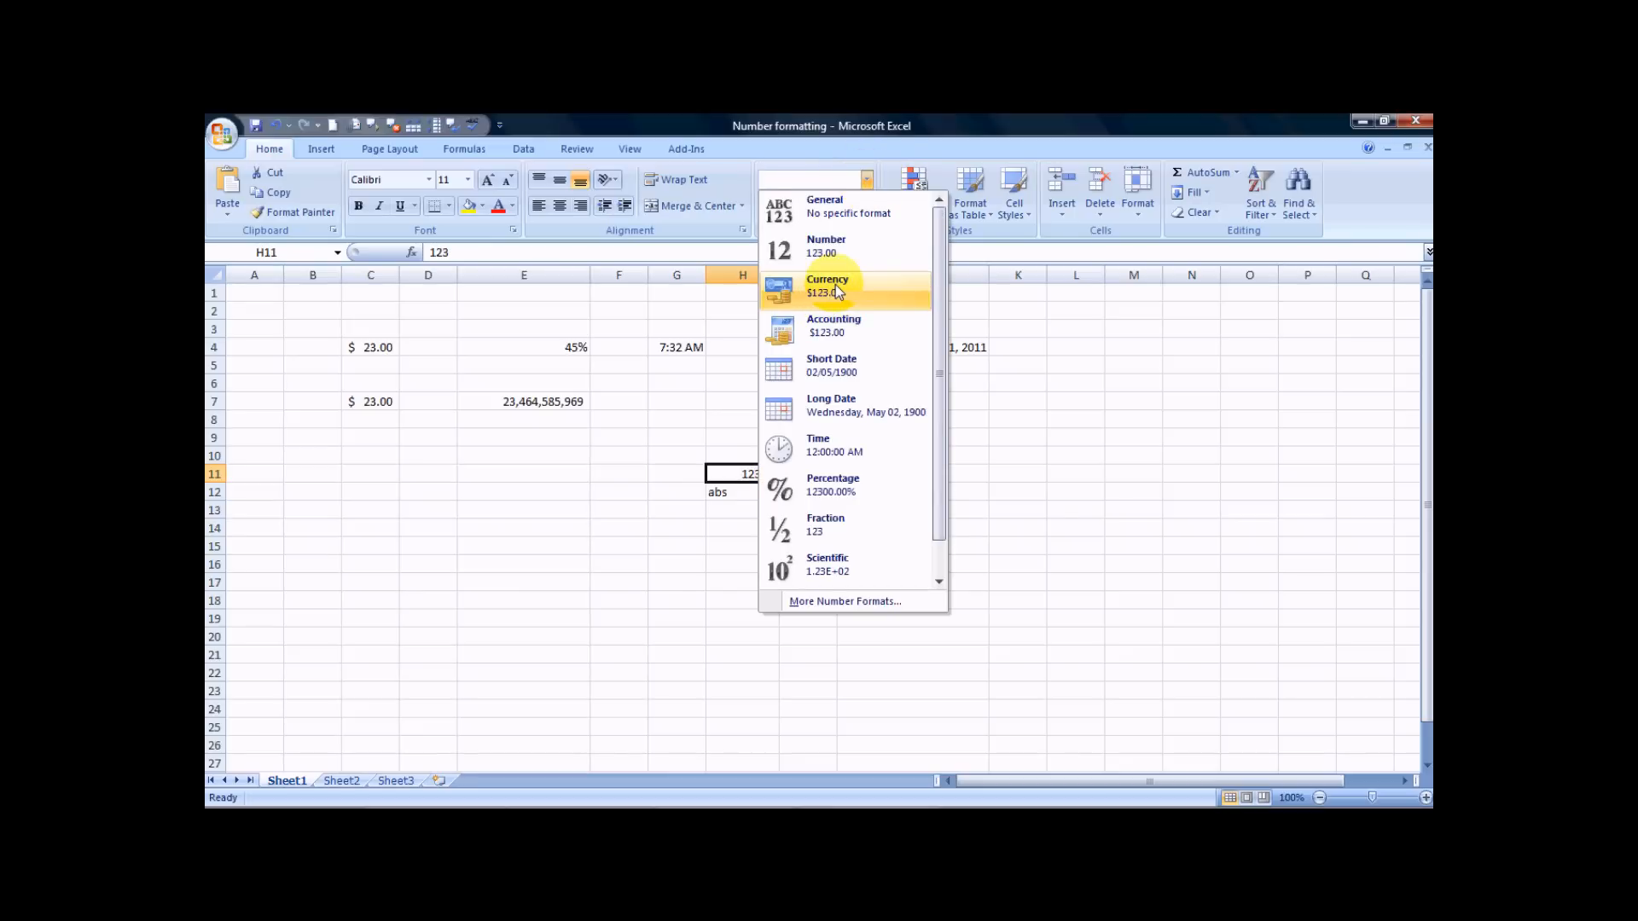
click(828, 284)
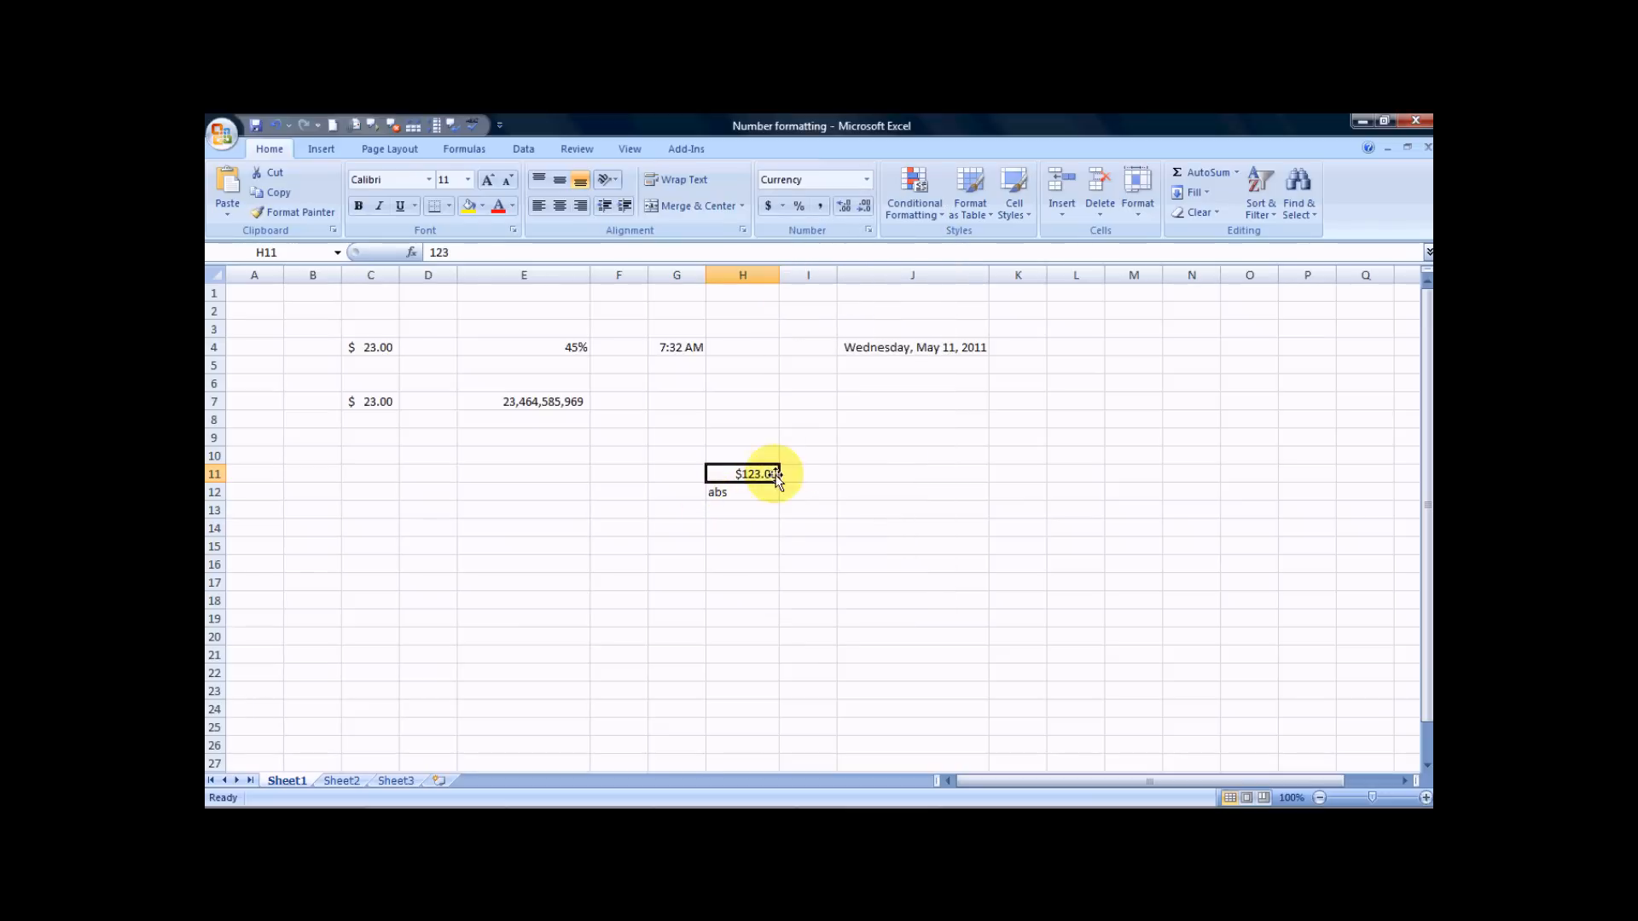
click(865, 179)
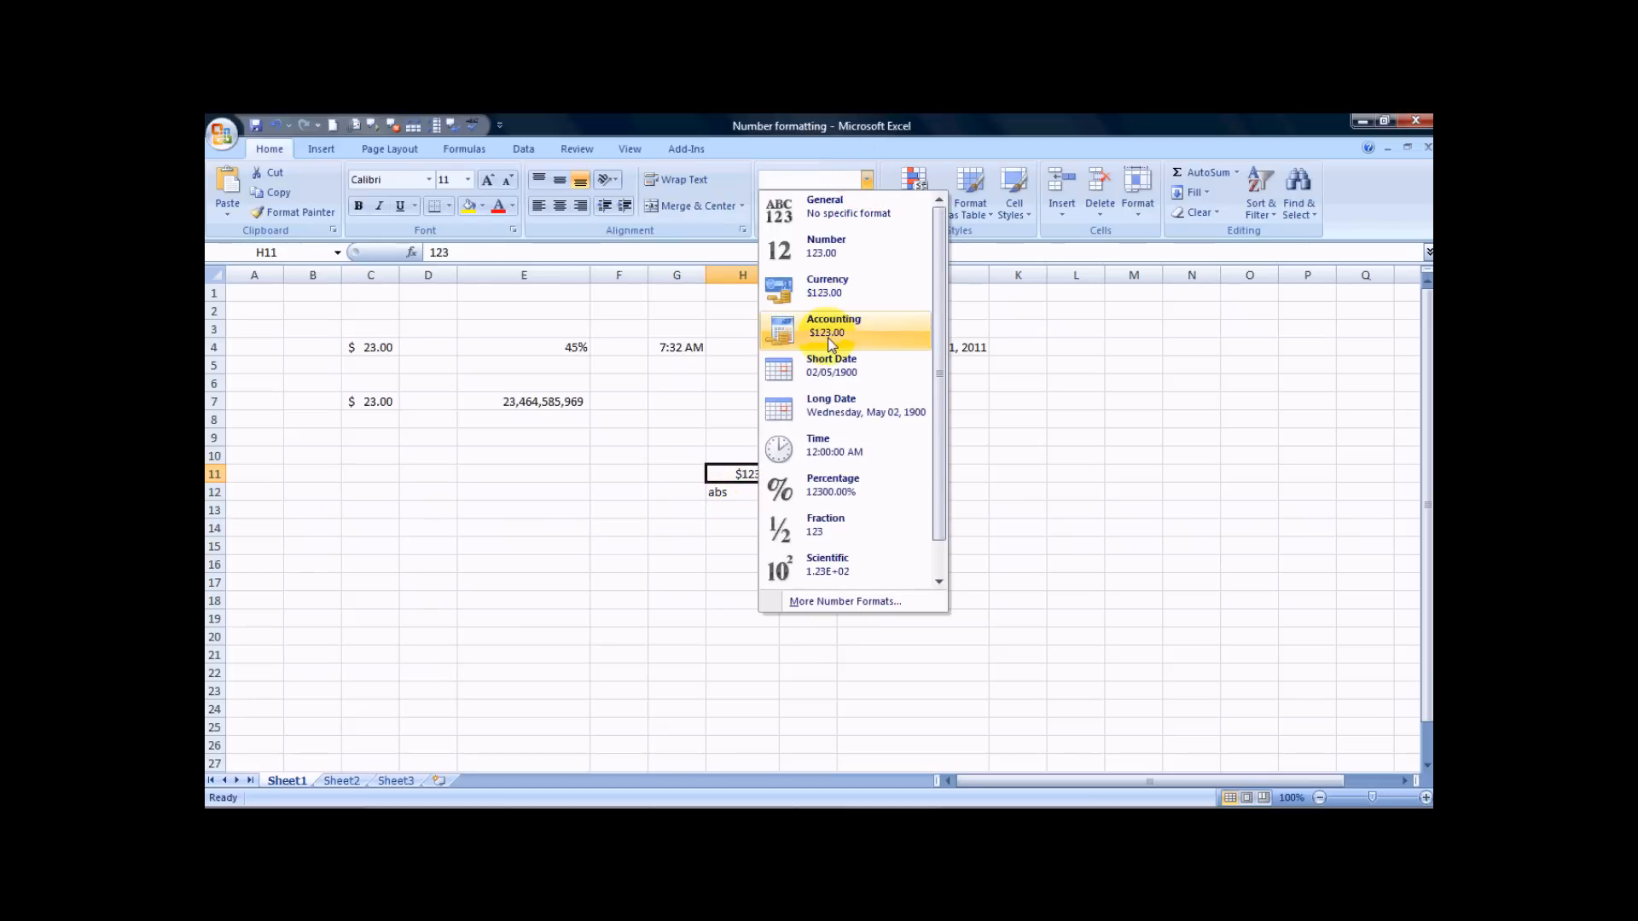
click(833, 326)
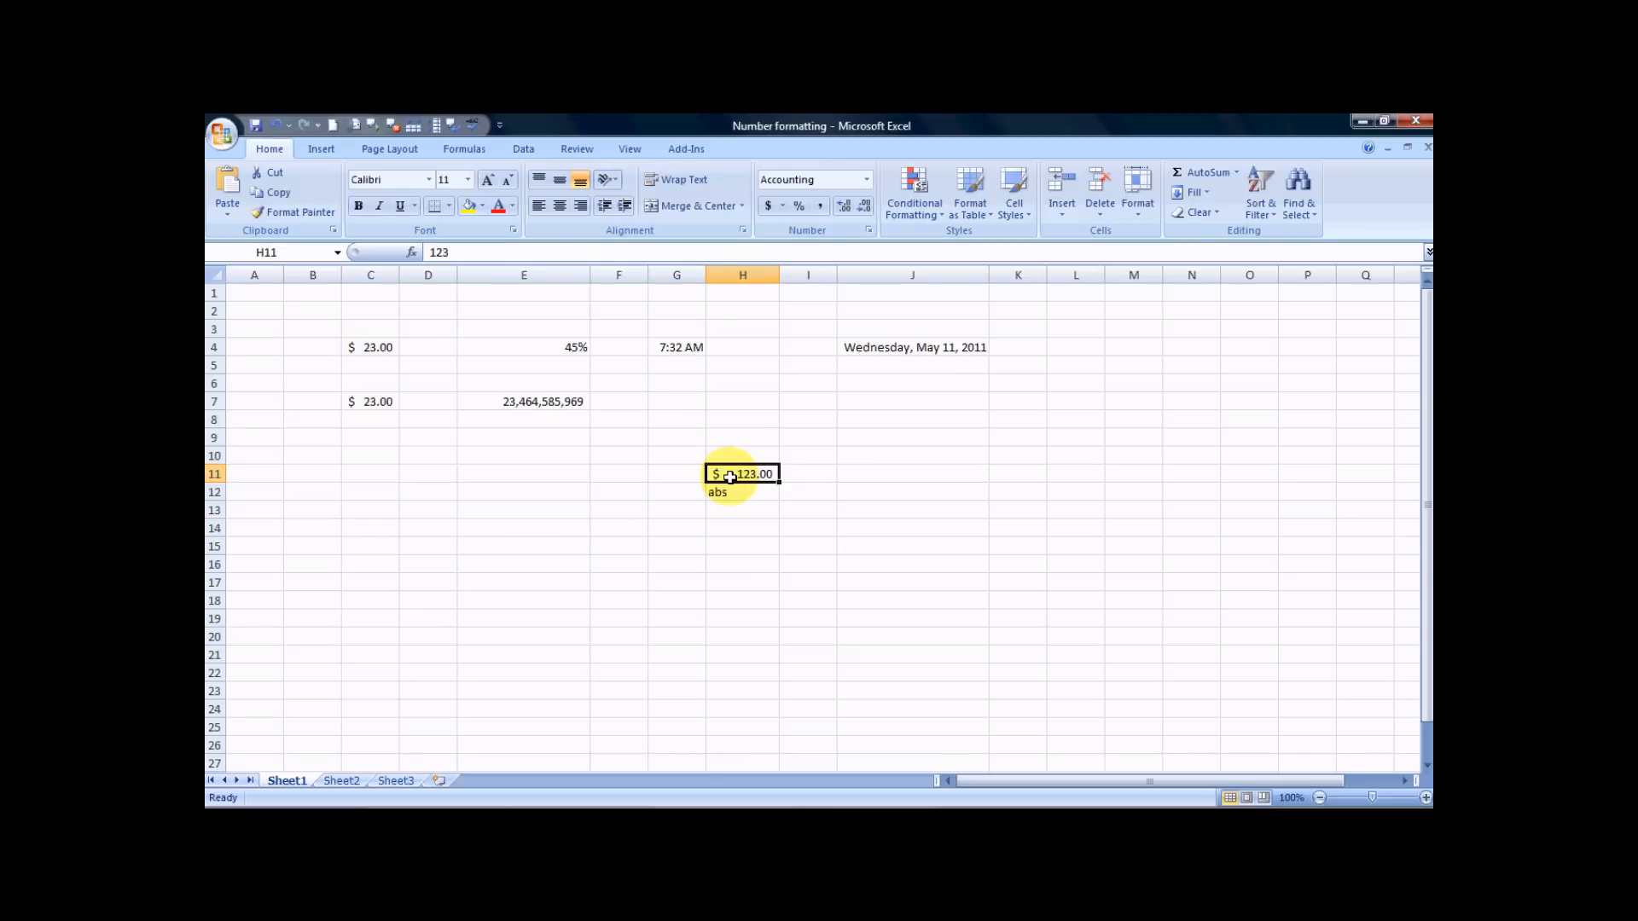
mouse_move(788, 442)
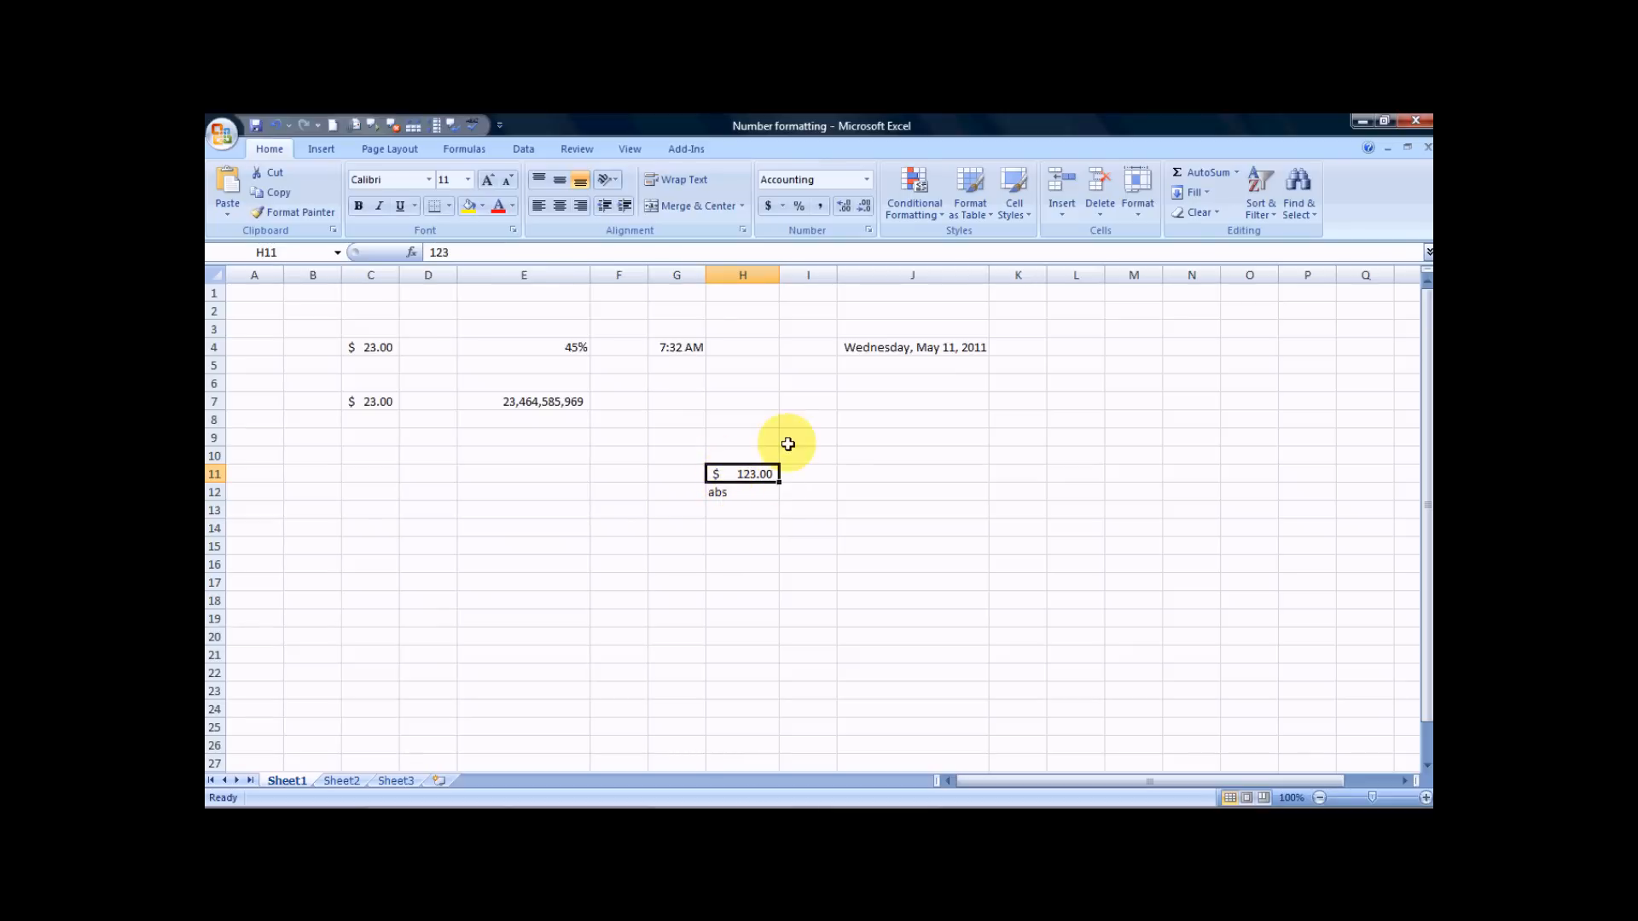
click(865, 178)
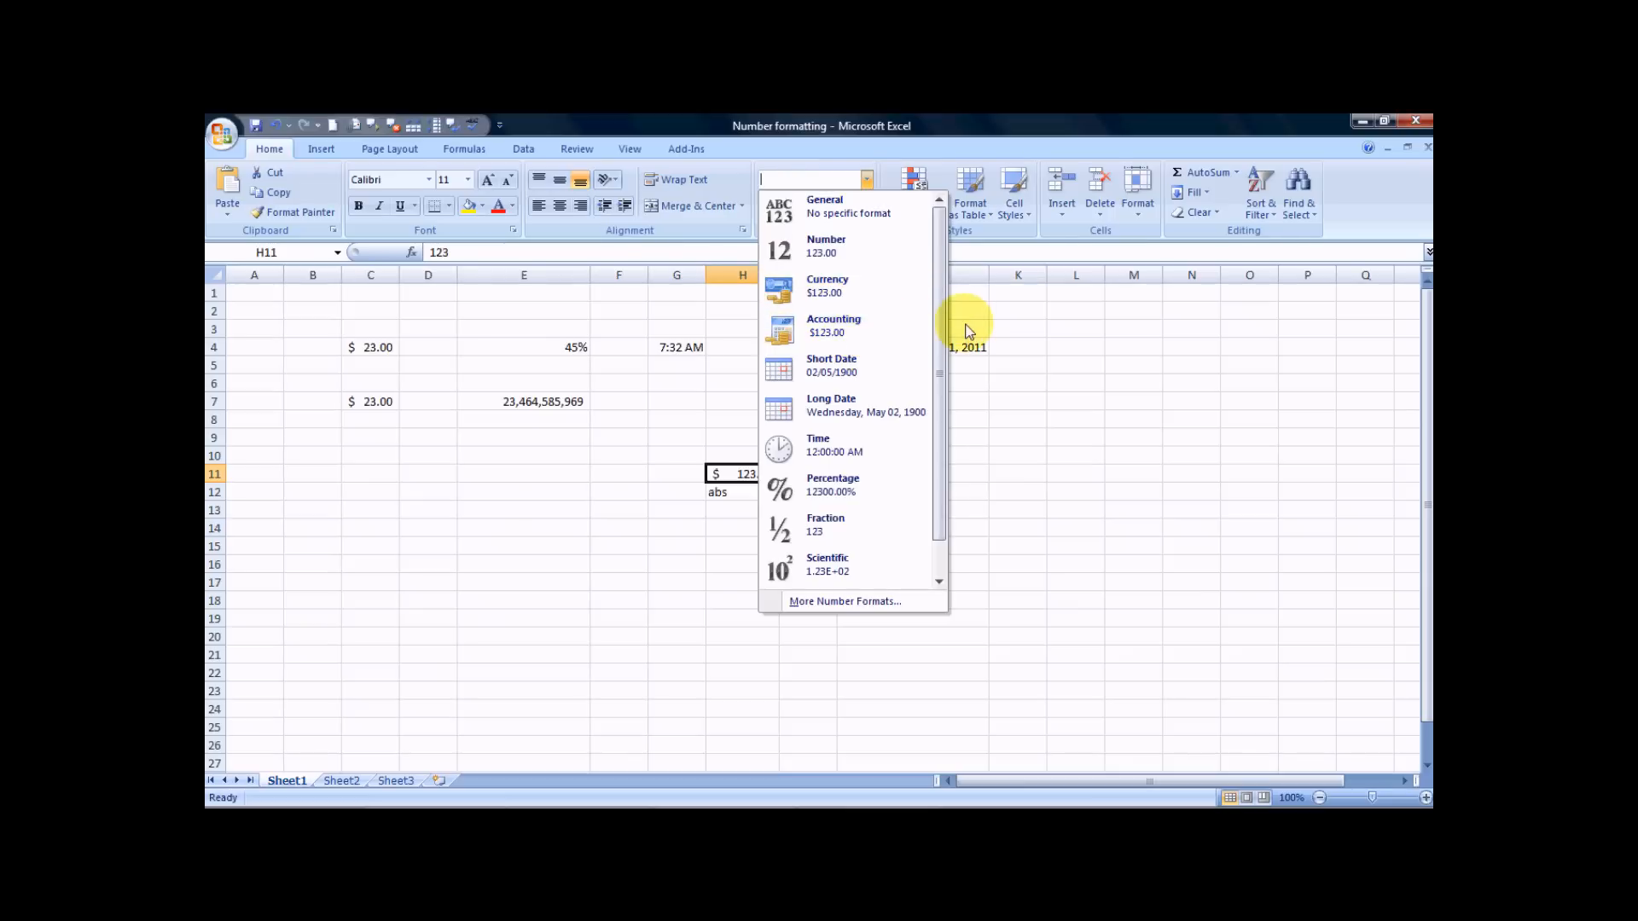
Step: Enter 11/05/2011 in L4 and switch J4's date to Short Date
click(830, 405)
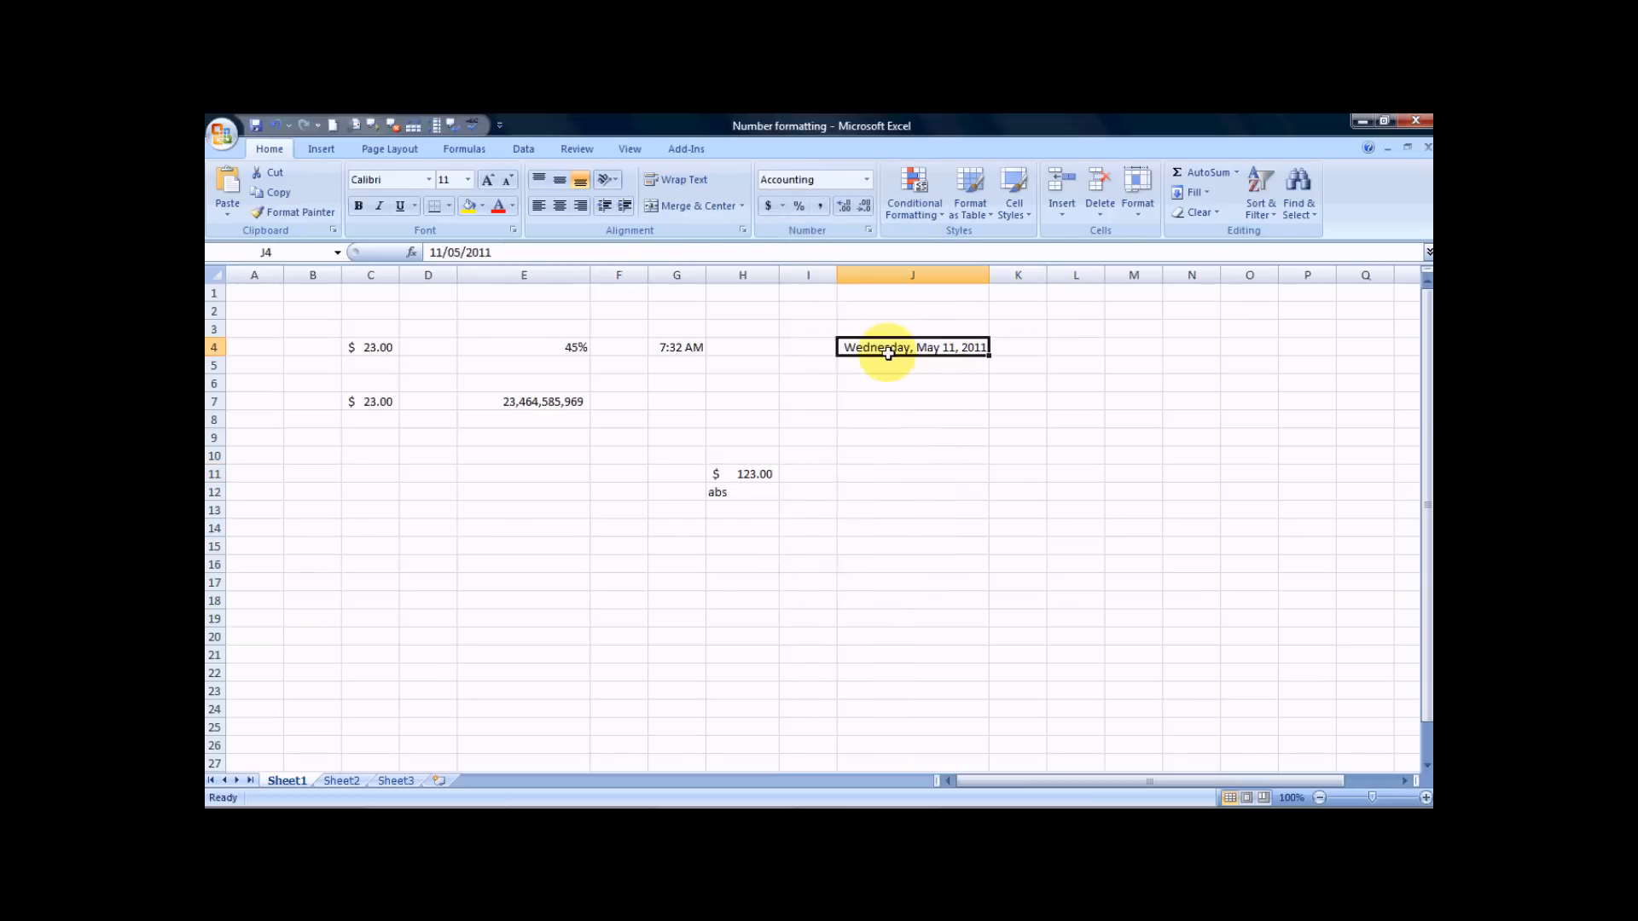
click(808, 347)
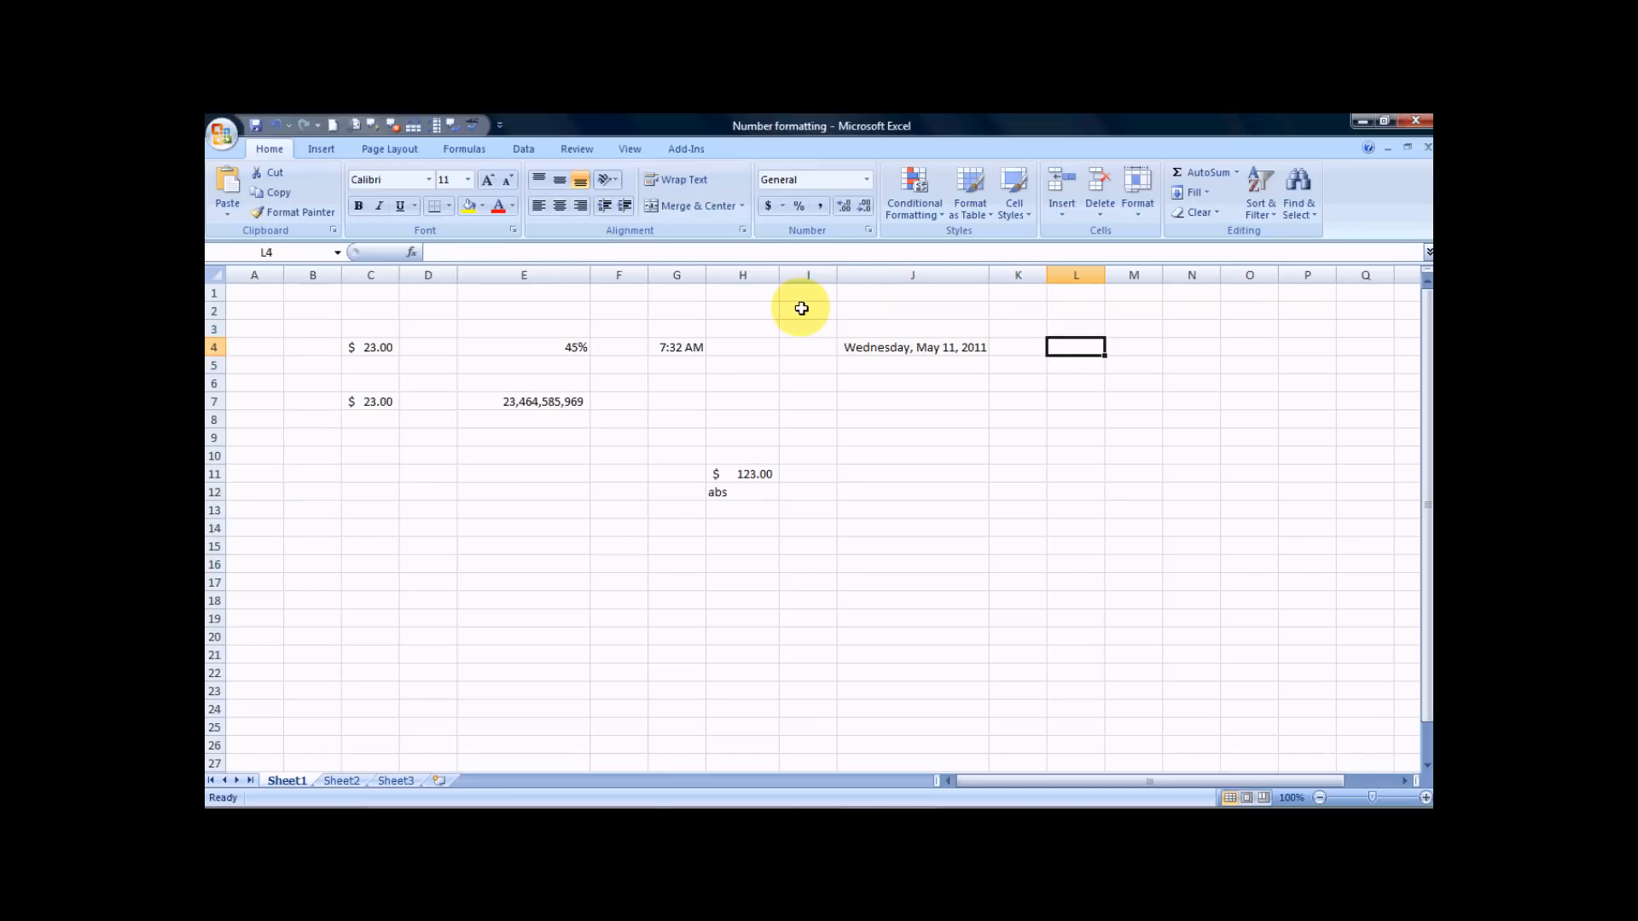
text(11/05/2011)
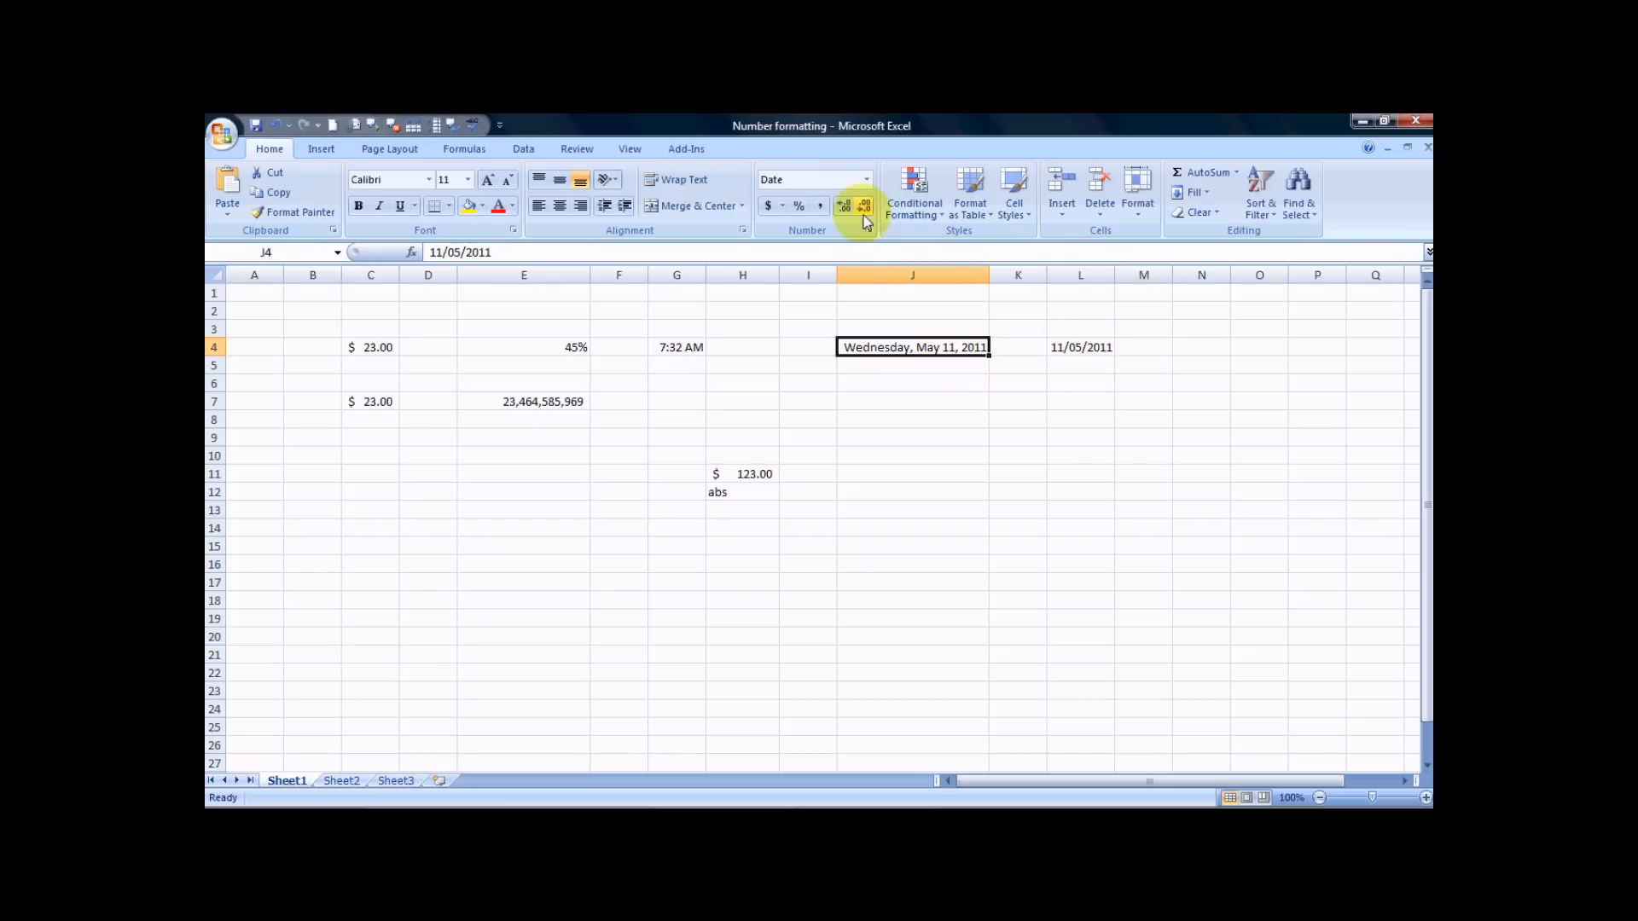
click(865, 178)
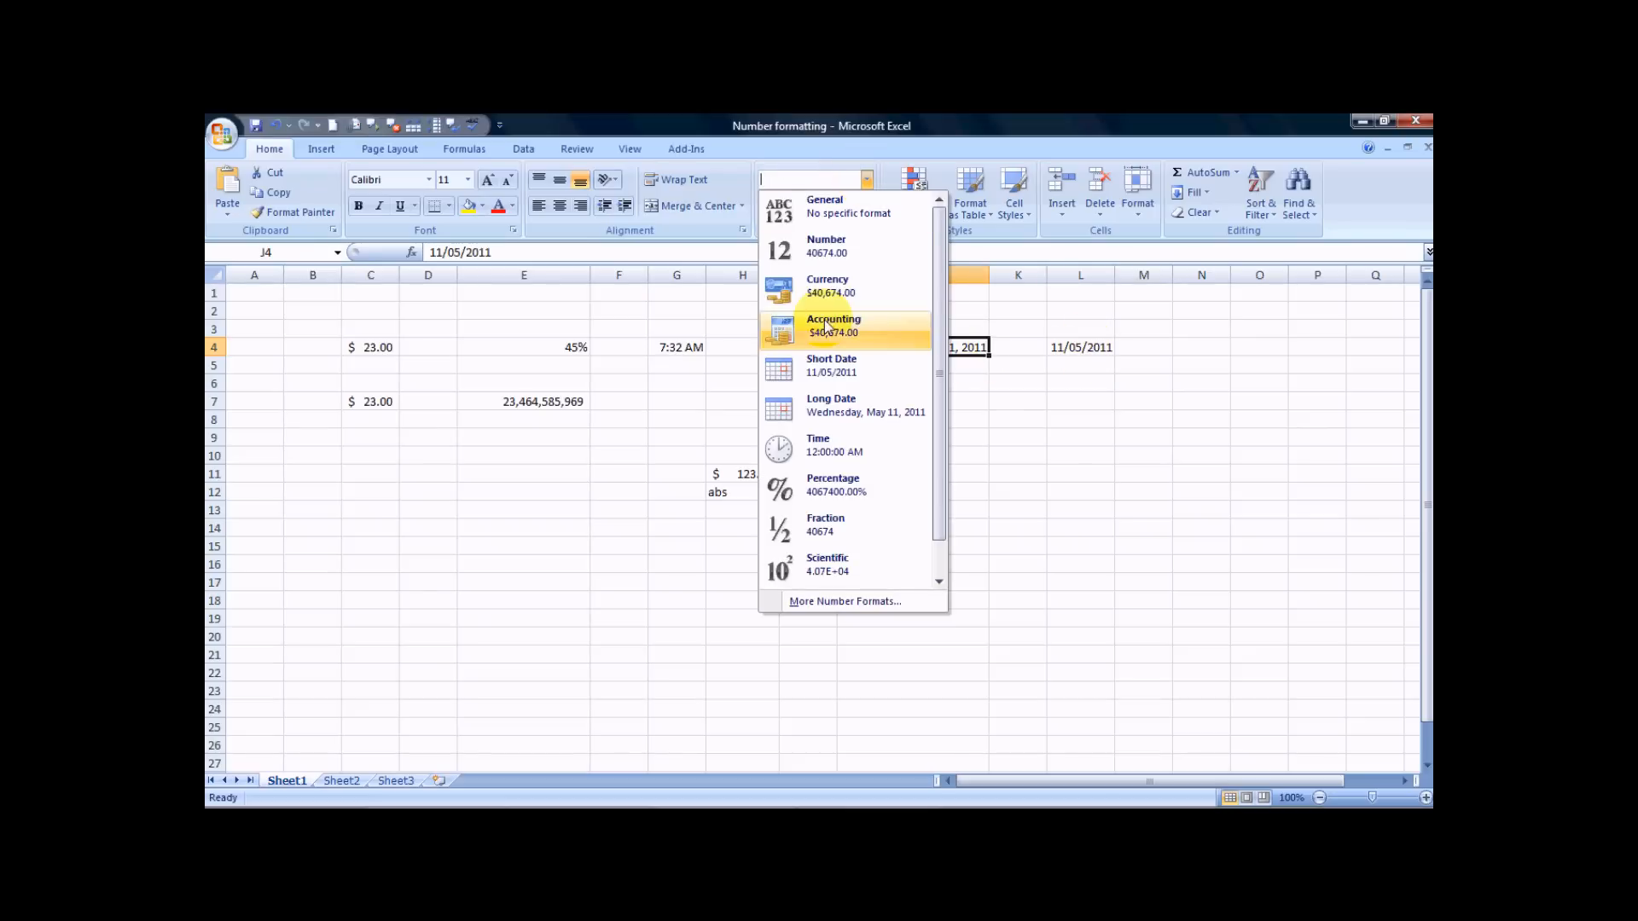
mouse_move(830, 366)
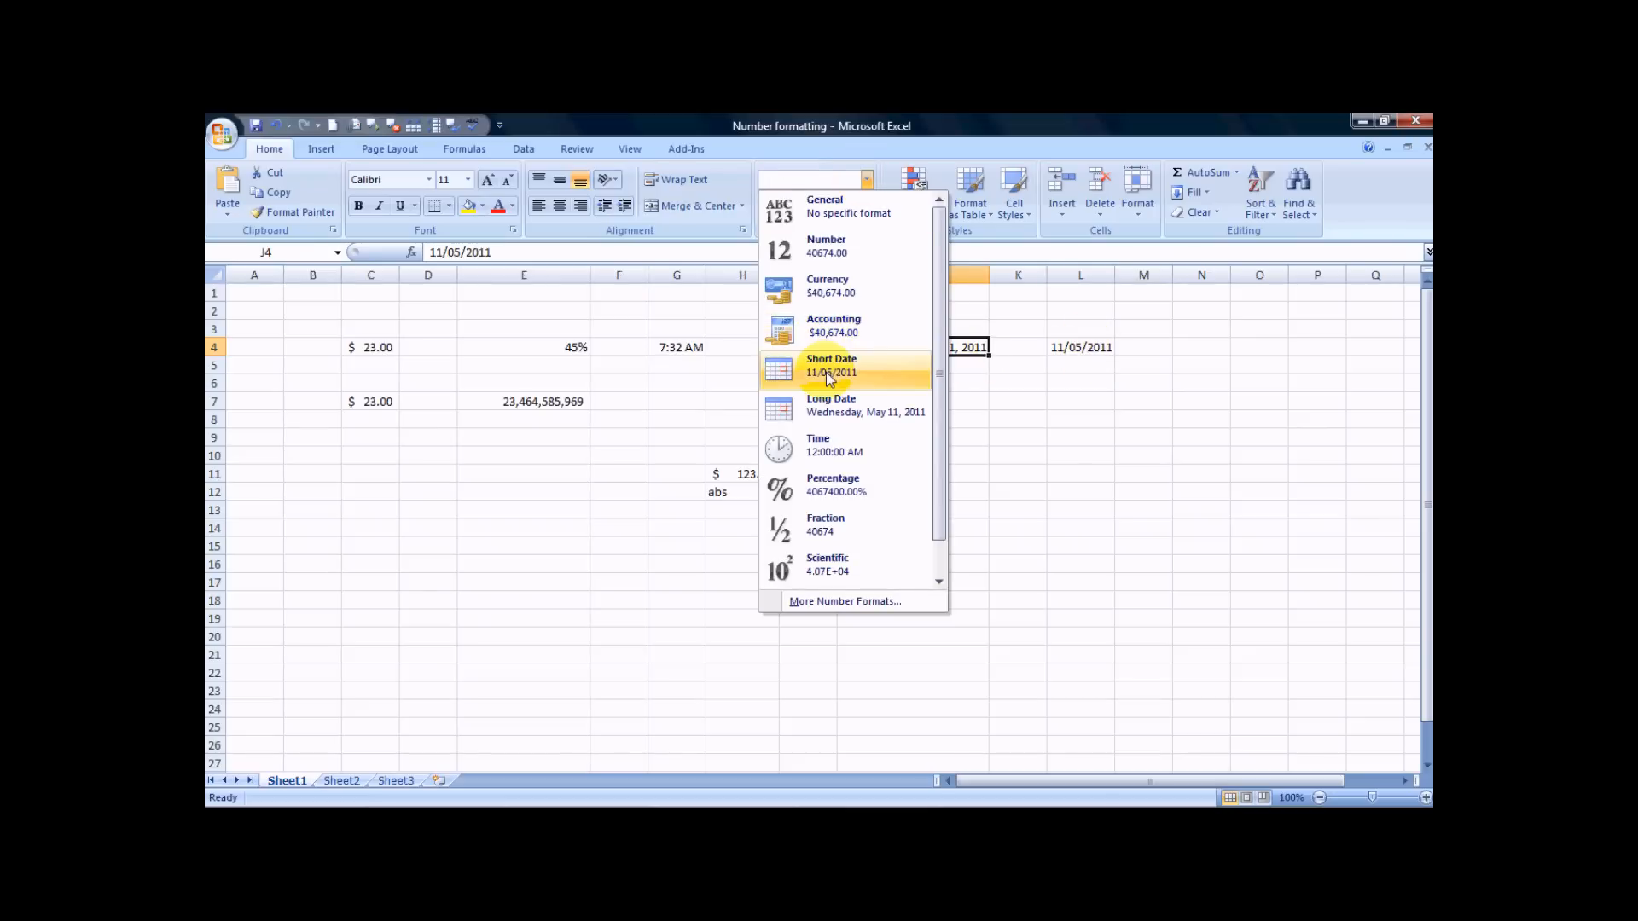
click(830, 366)
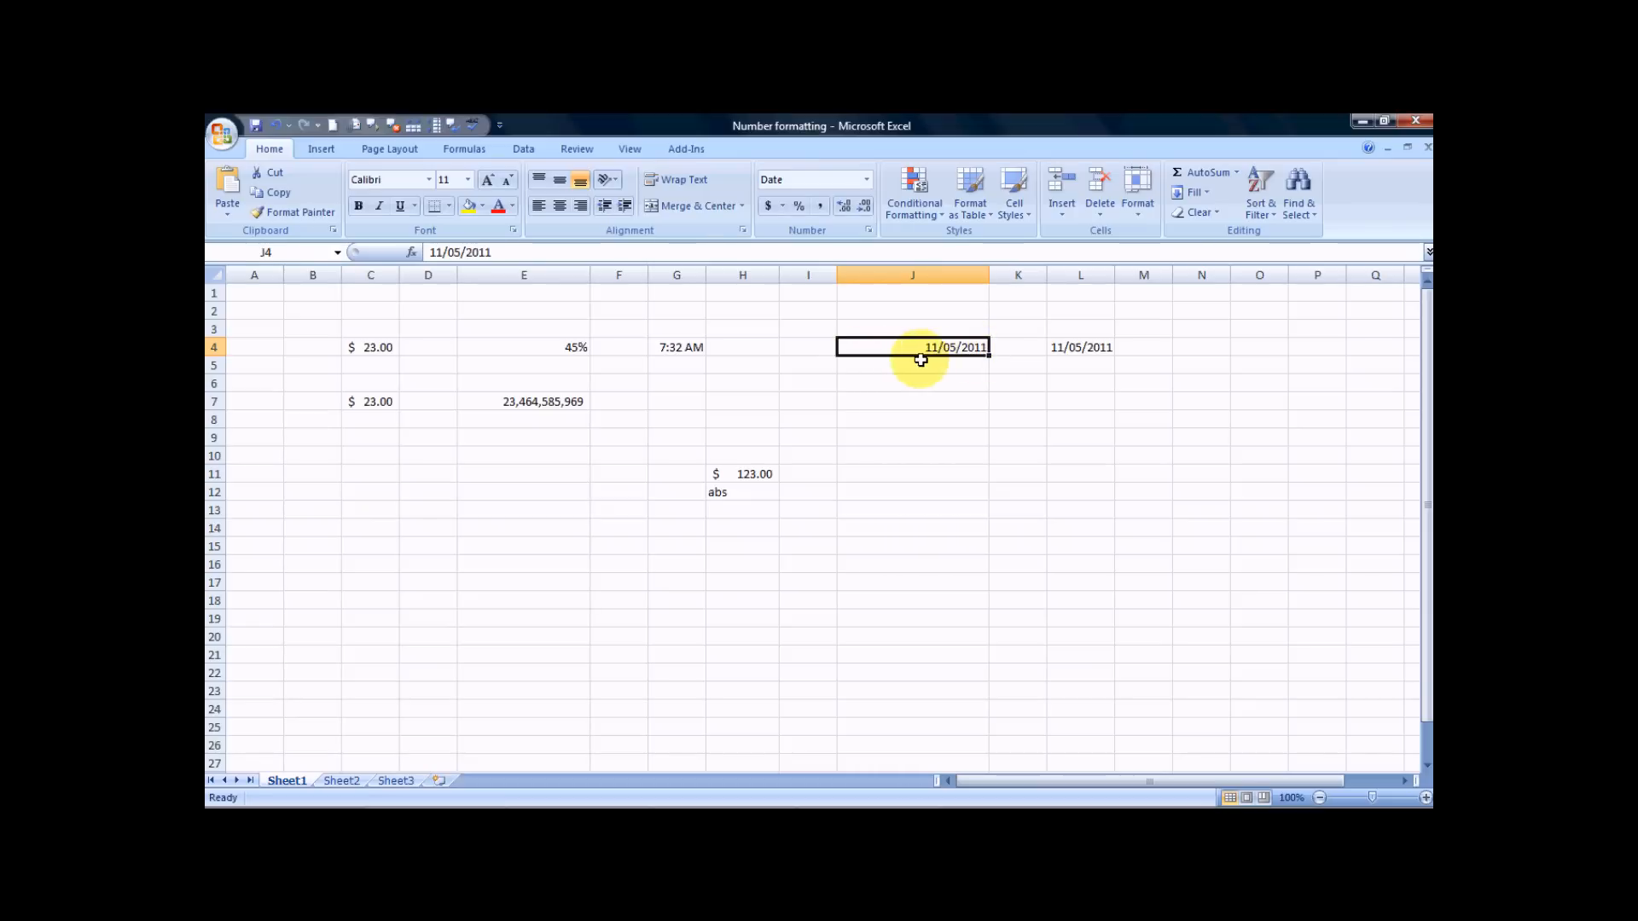
mouse_move(995, 355)
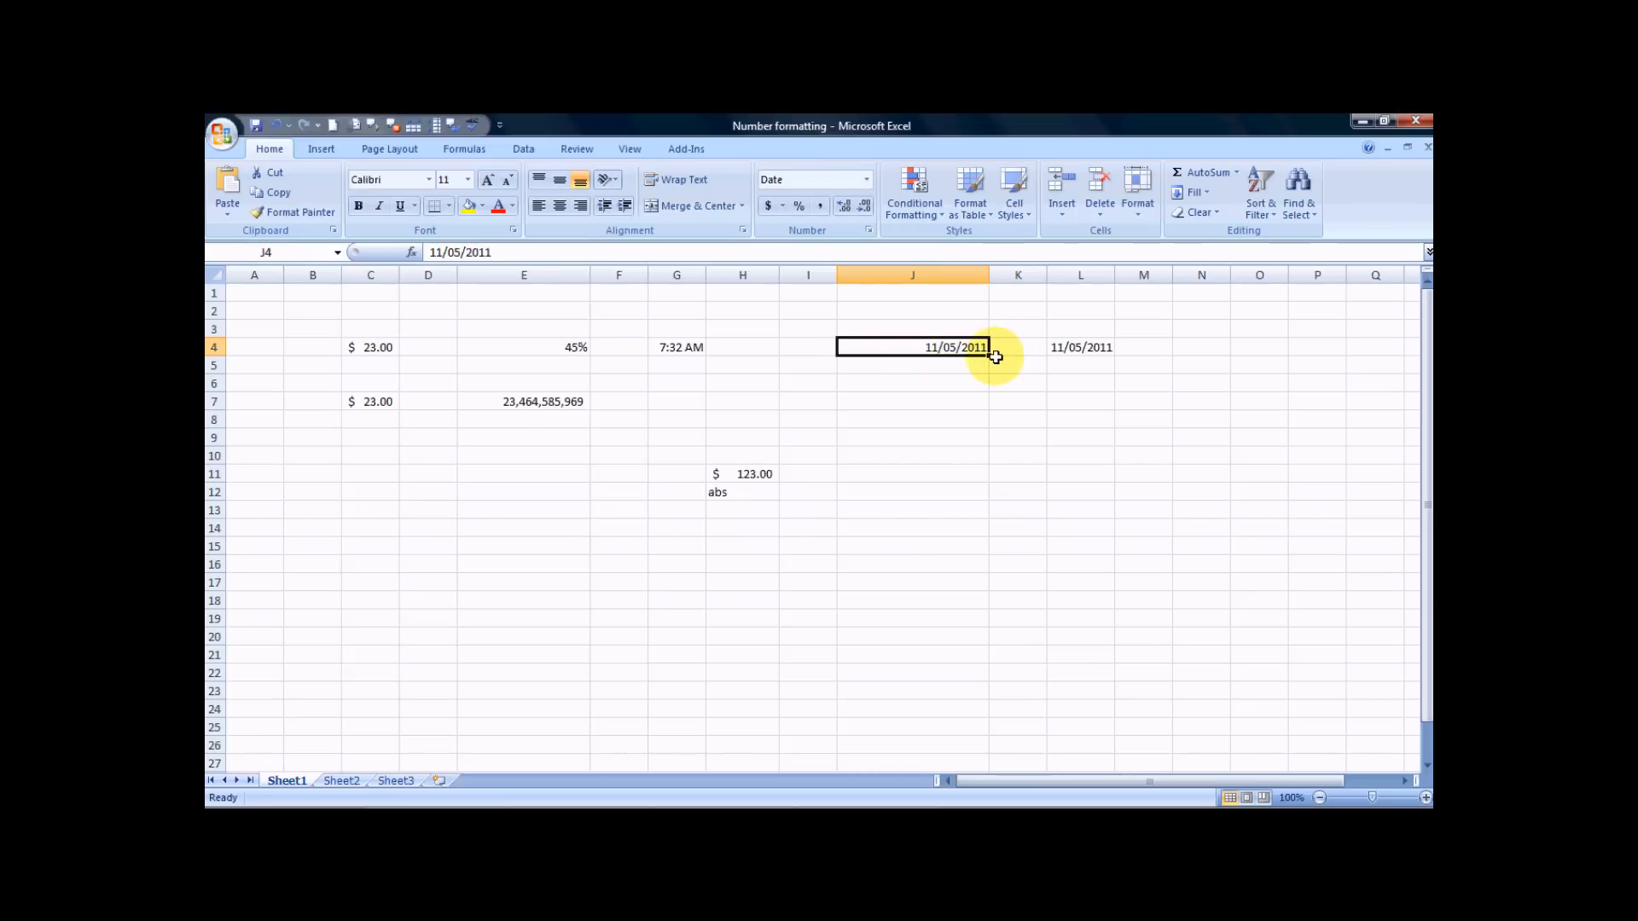
Step: Return J4 to Long Date (Wednesday, May 11, 2011) and try a date format on L4
click(862, 178)
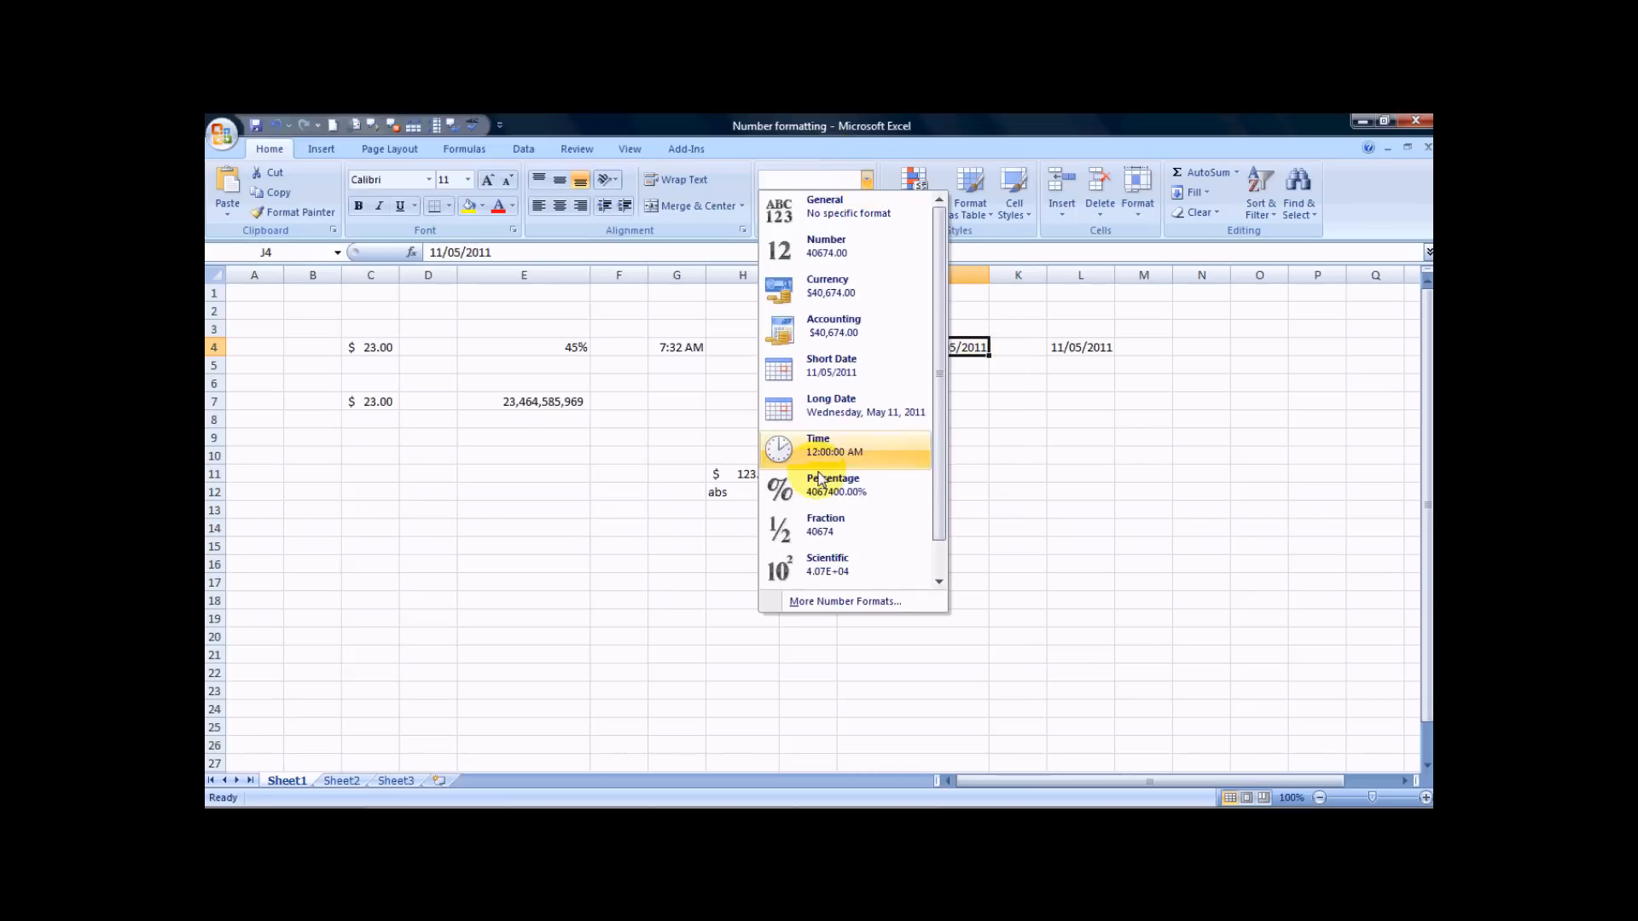
click(830, 405)
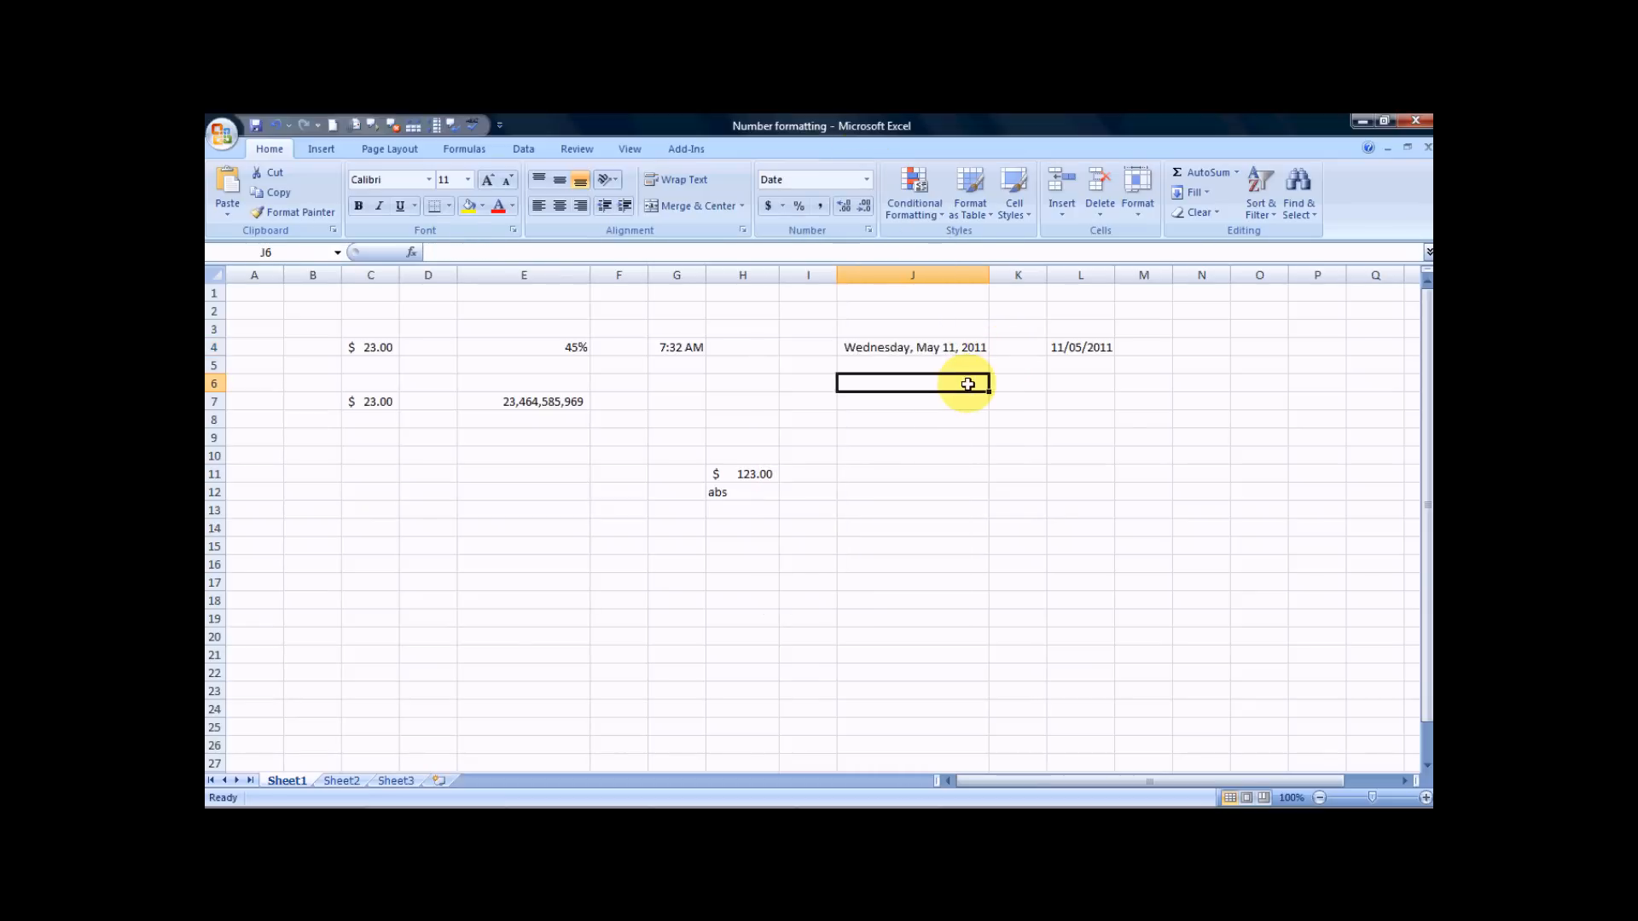
click(1081, 347)
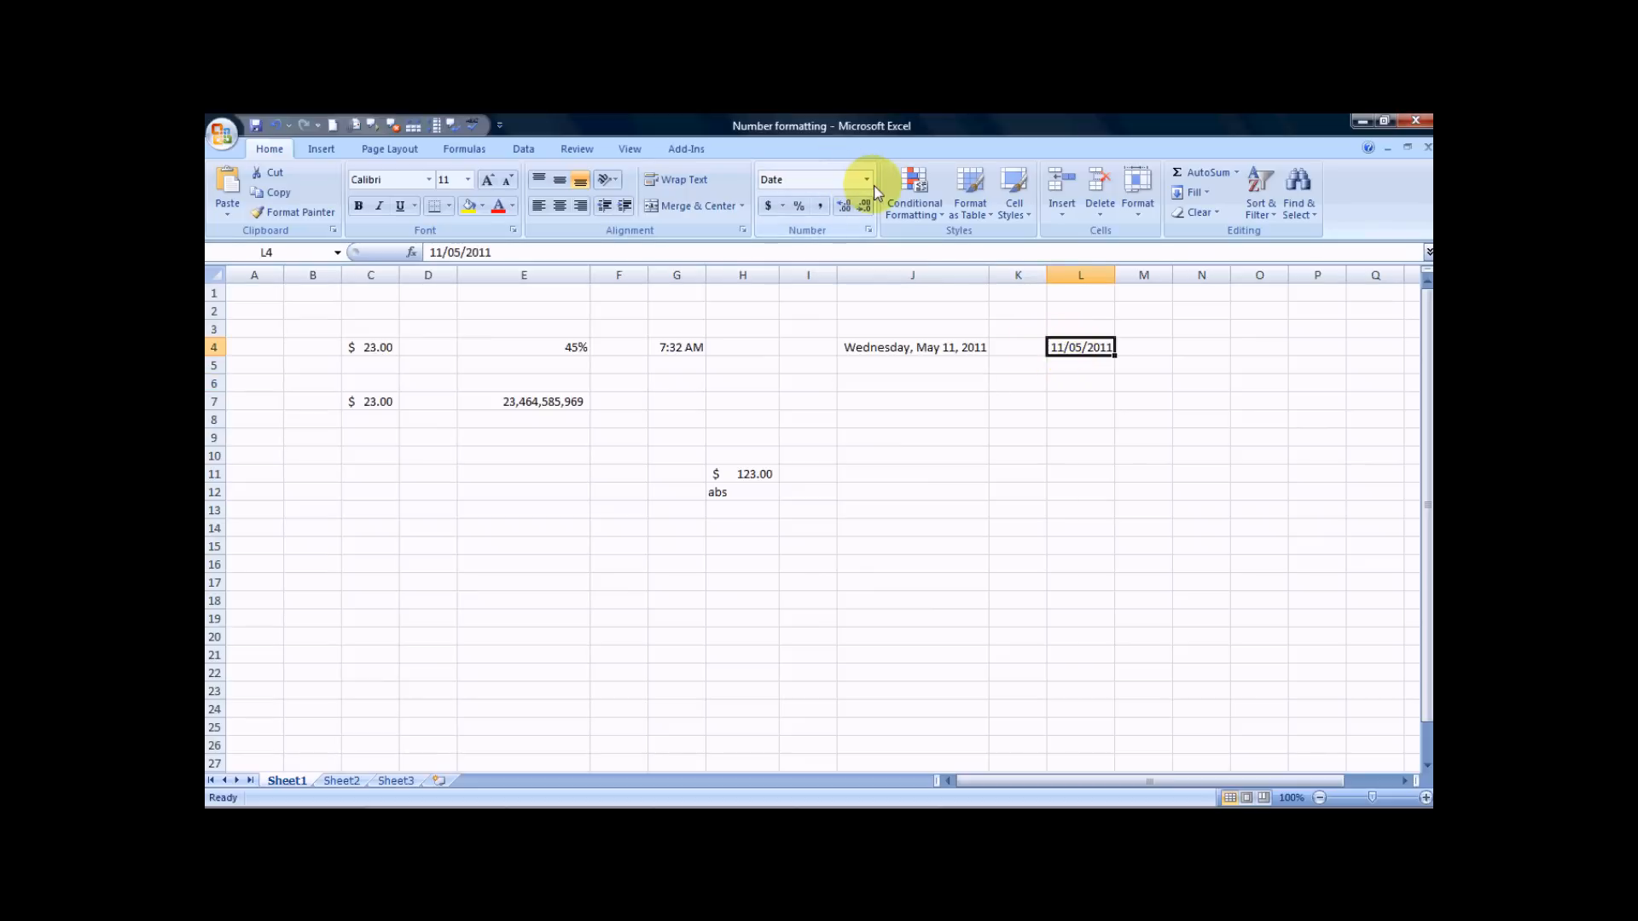
click(867, 178)
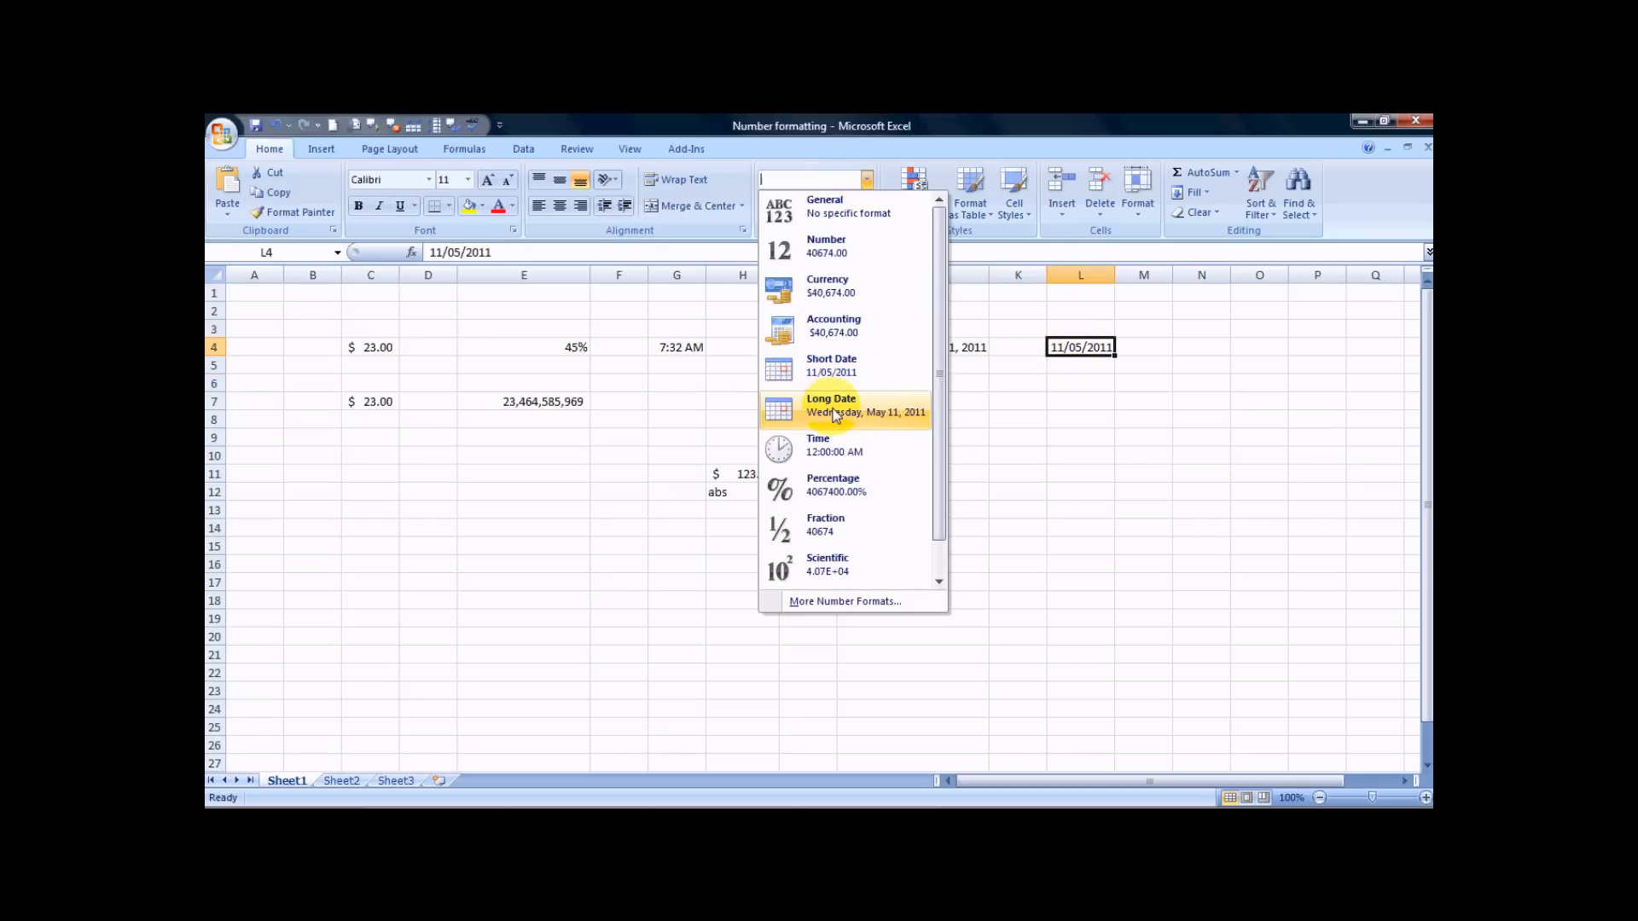
click(830, 405)
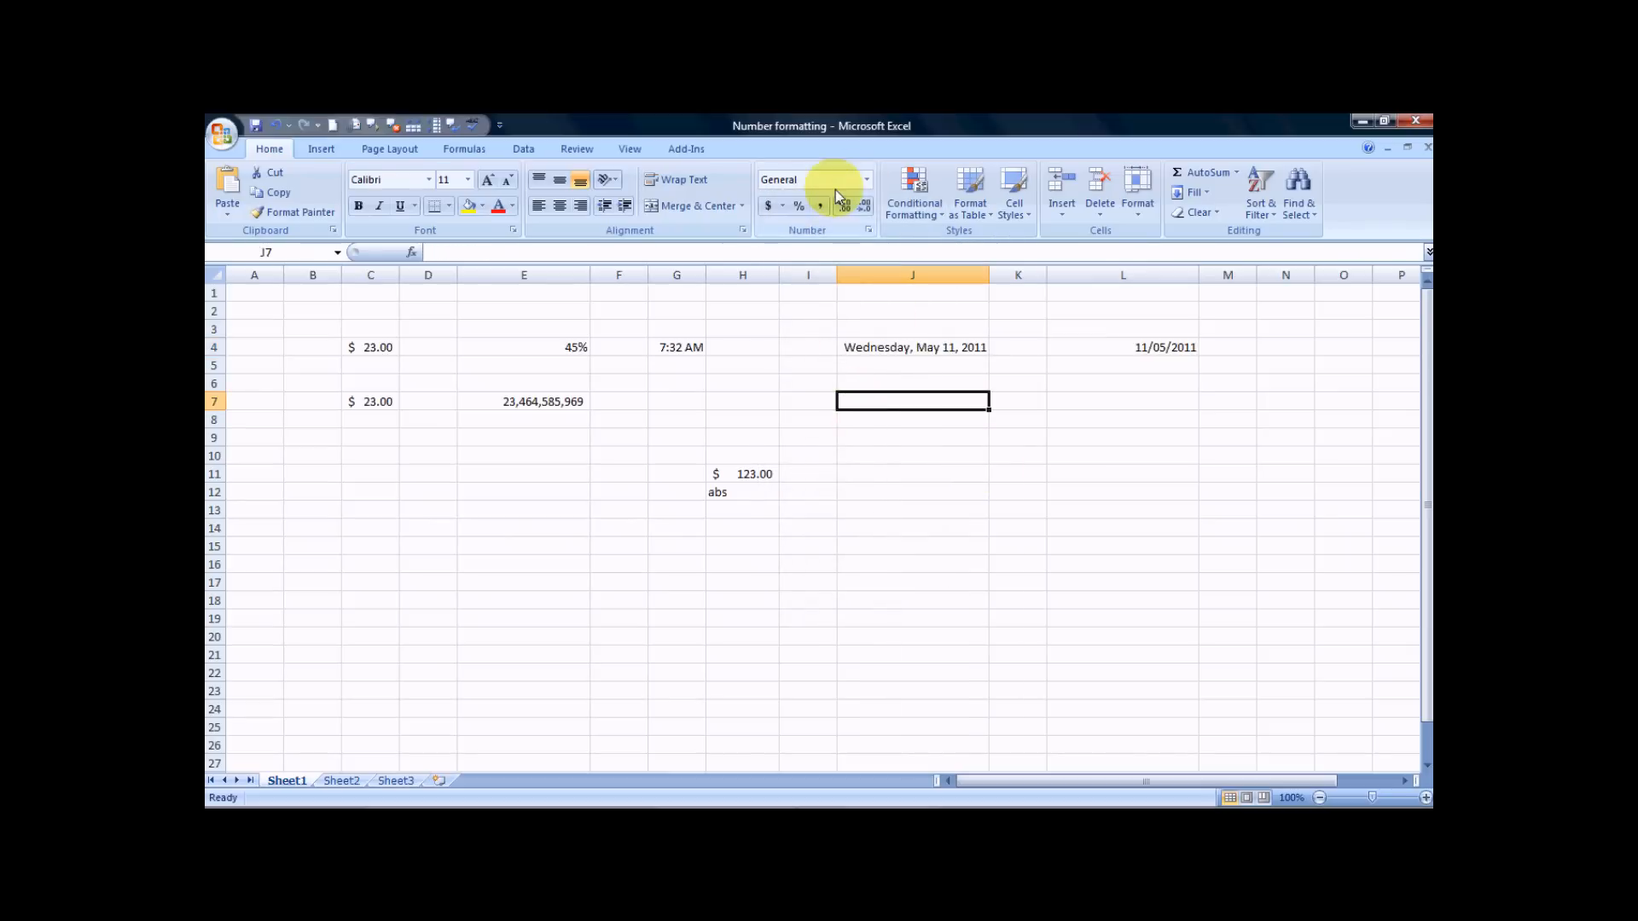
Step: Apply the Time format to G4 so it shows 7:32:00 AM
click(865, 178)
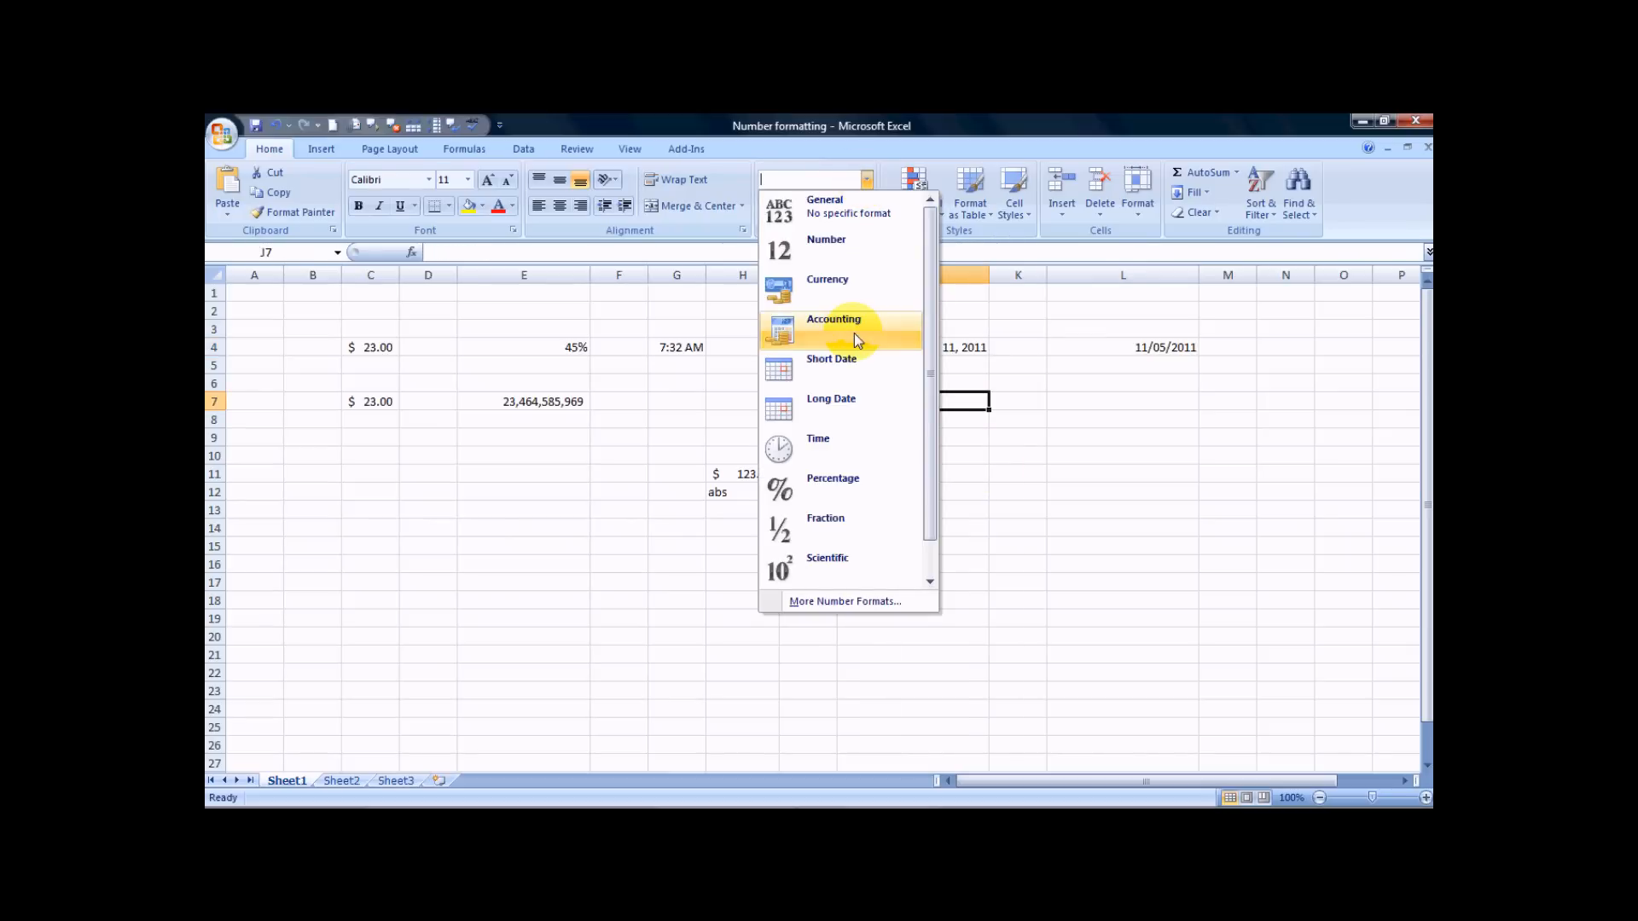
mouse_move(824, 447)
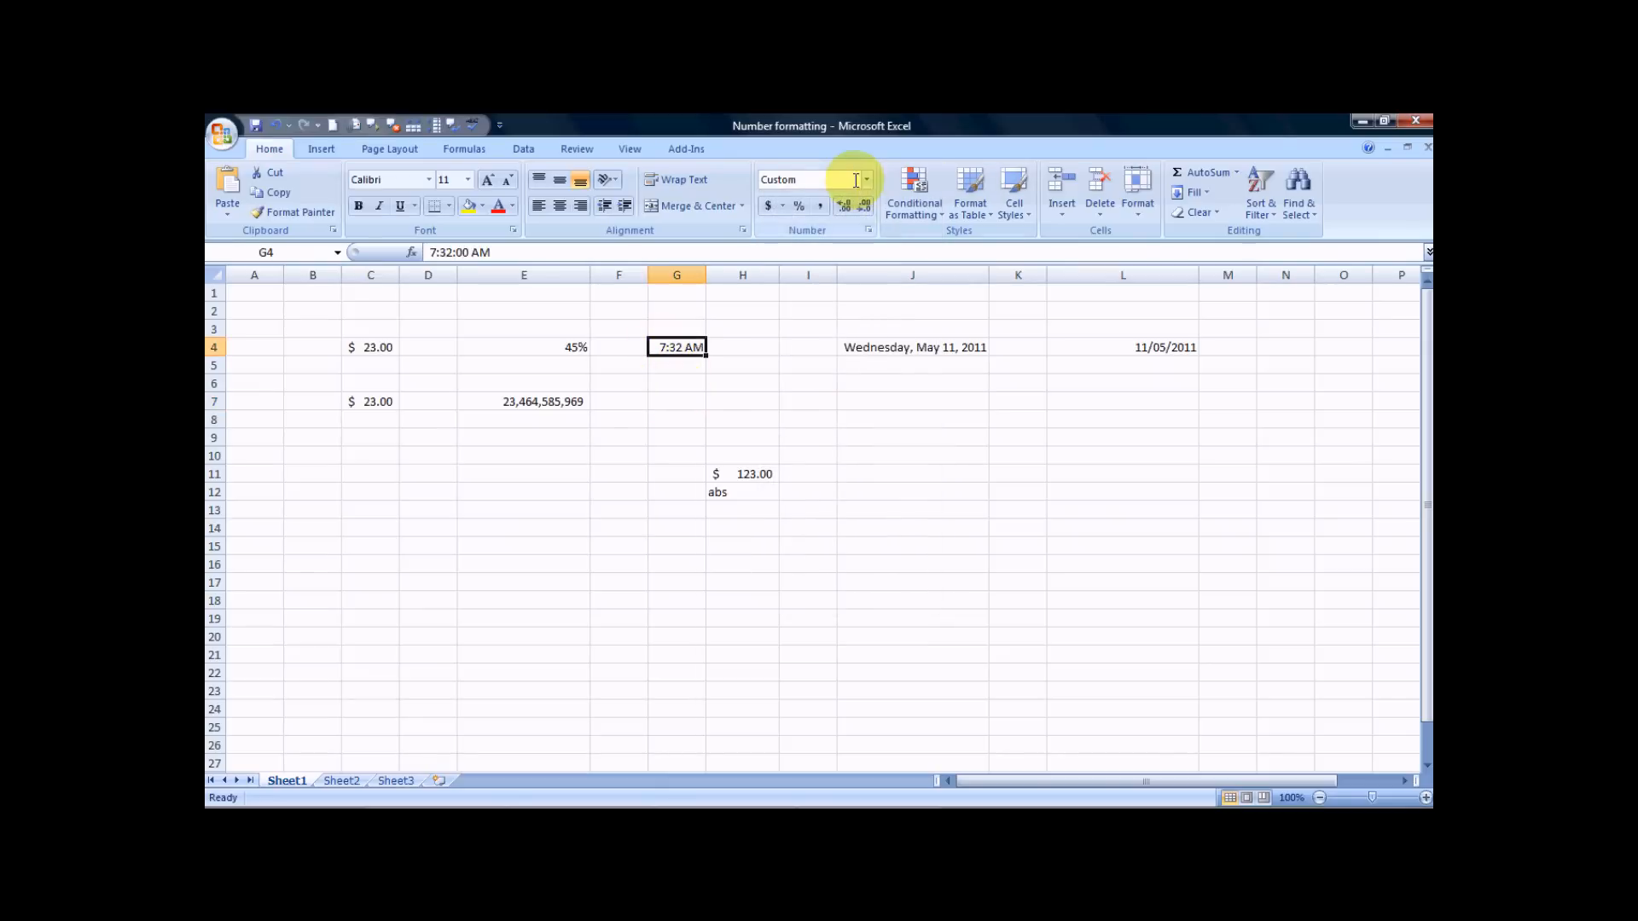
click(865, 178)
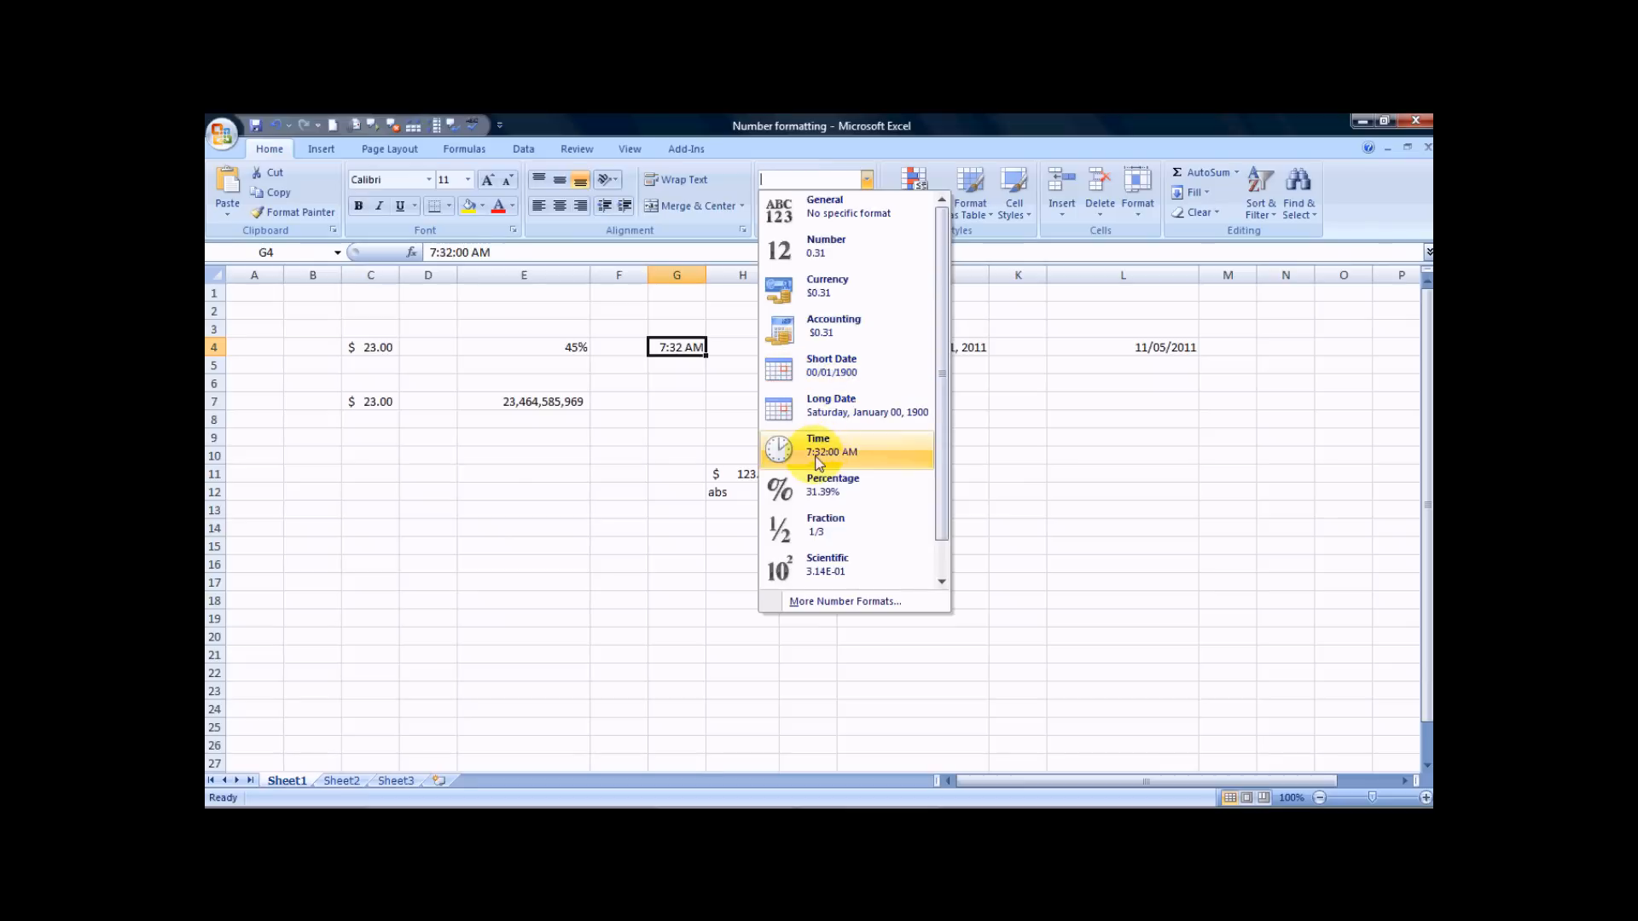
click(818, 443)
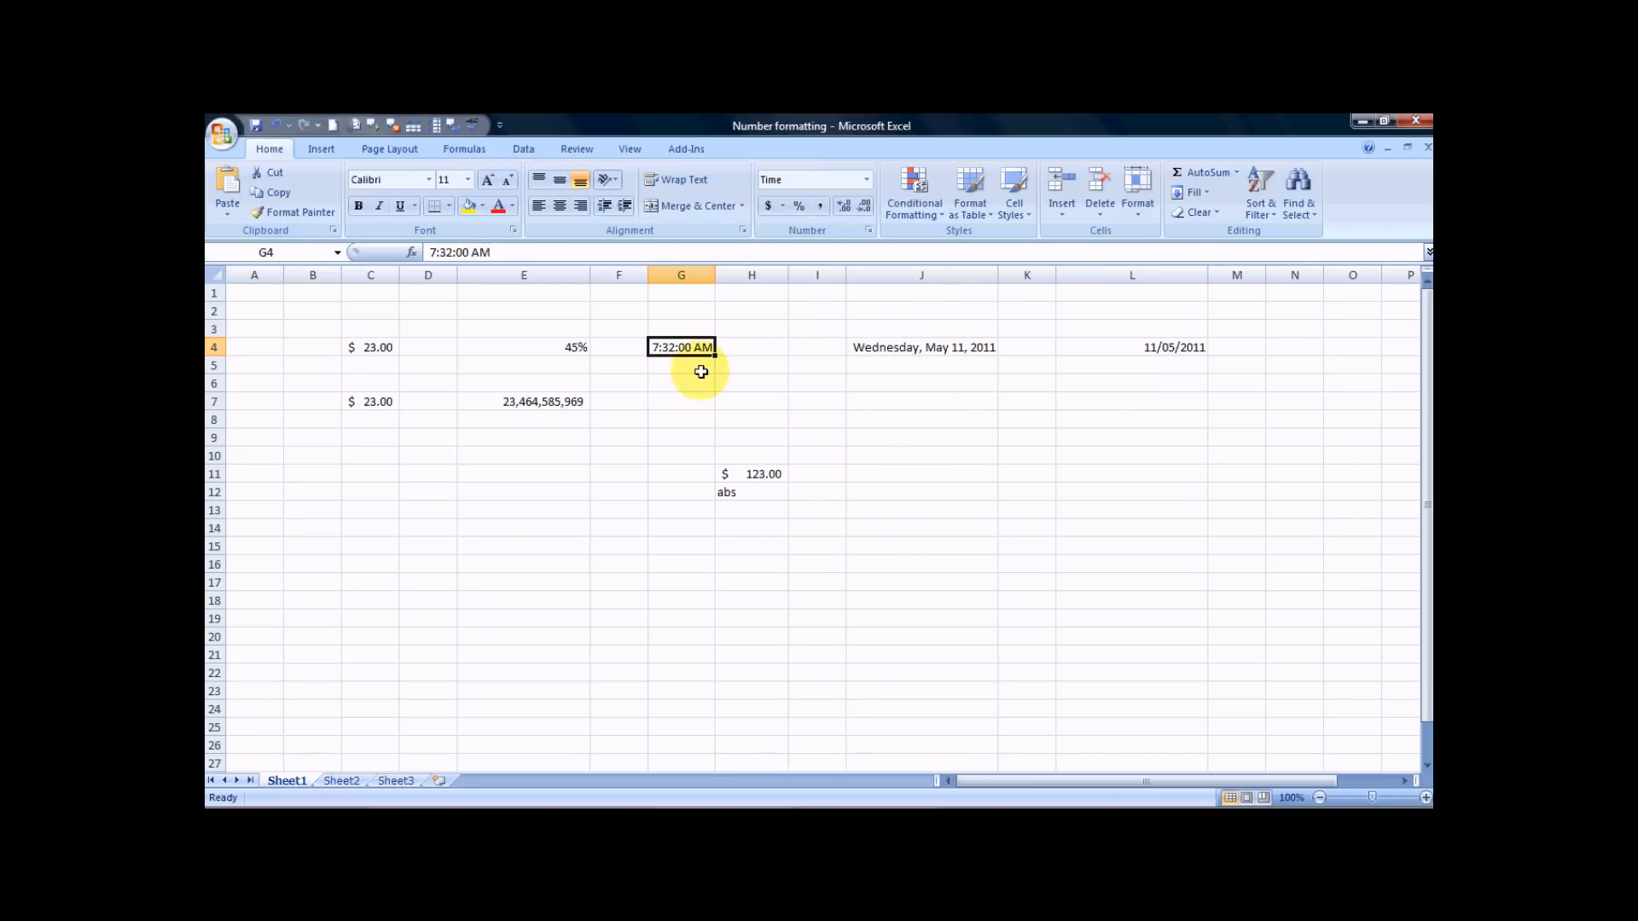
mouse_move(725, 360)
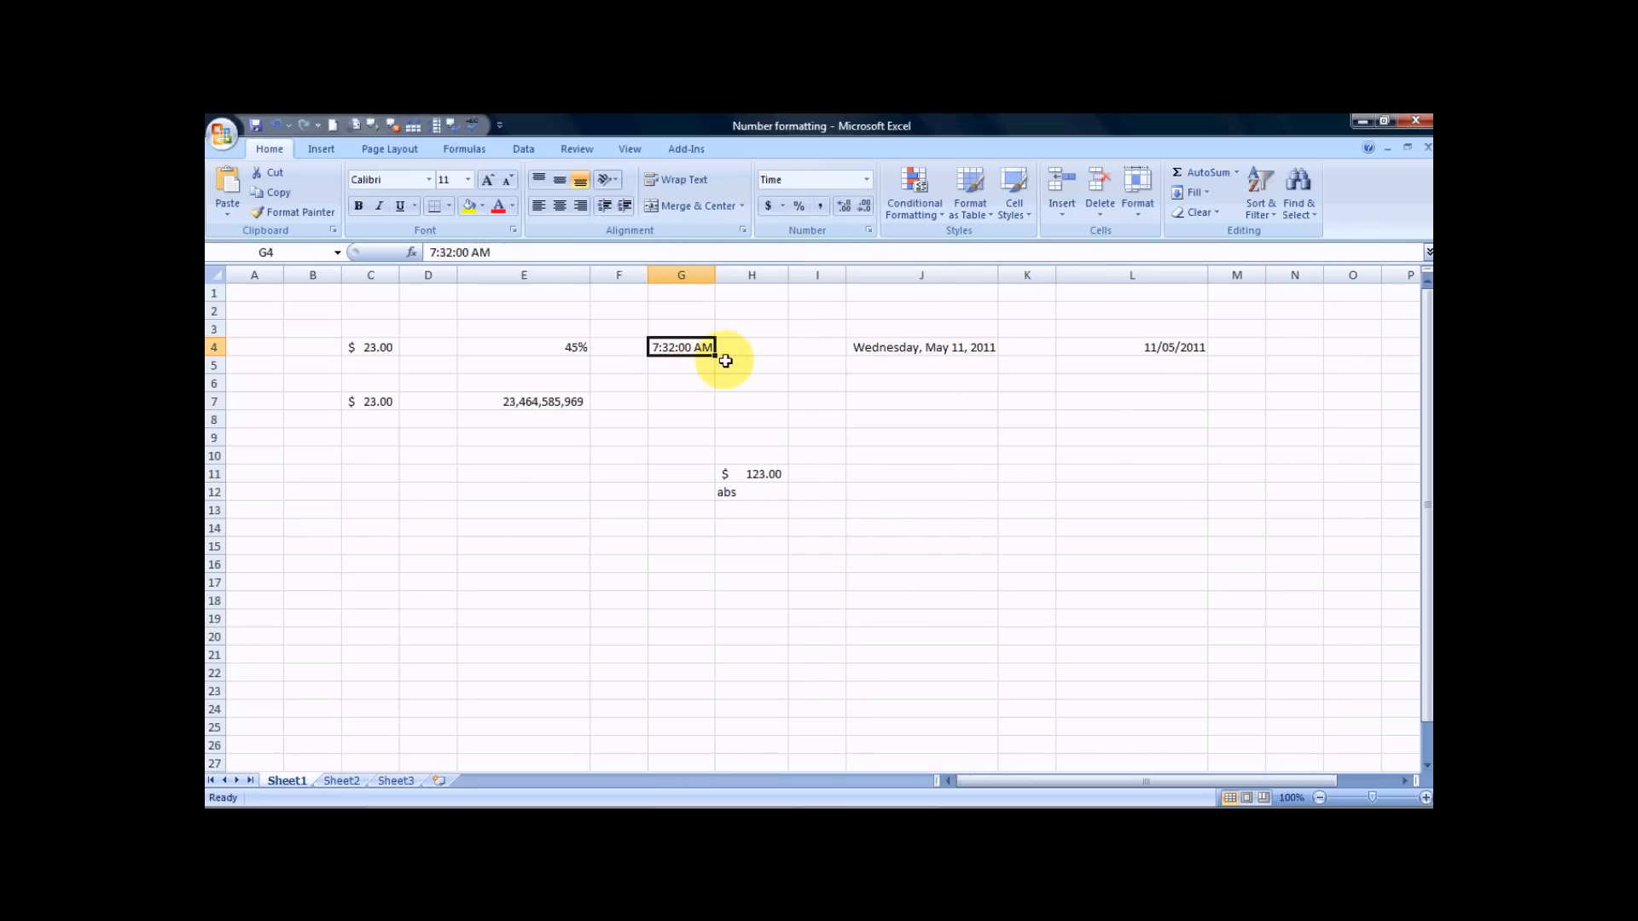
click(681, 382)
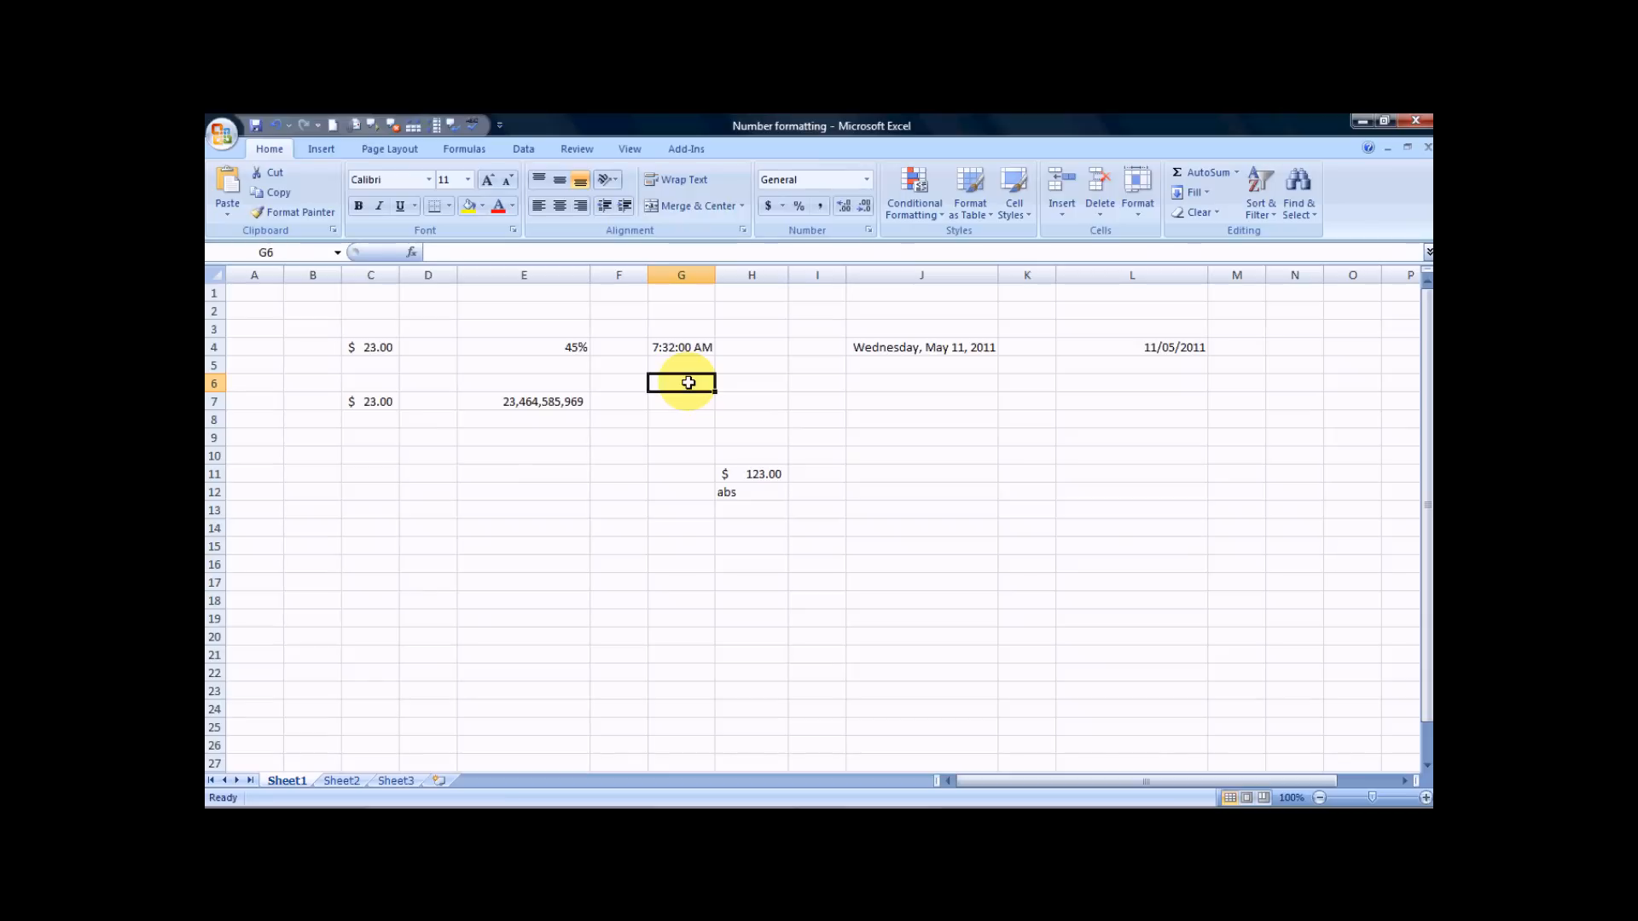
Step: Enter 7:43 AM in G6 and apply Time format to show 7:43:00 AM
click(750, 401)
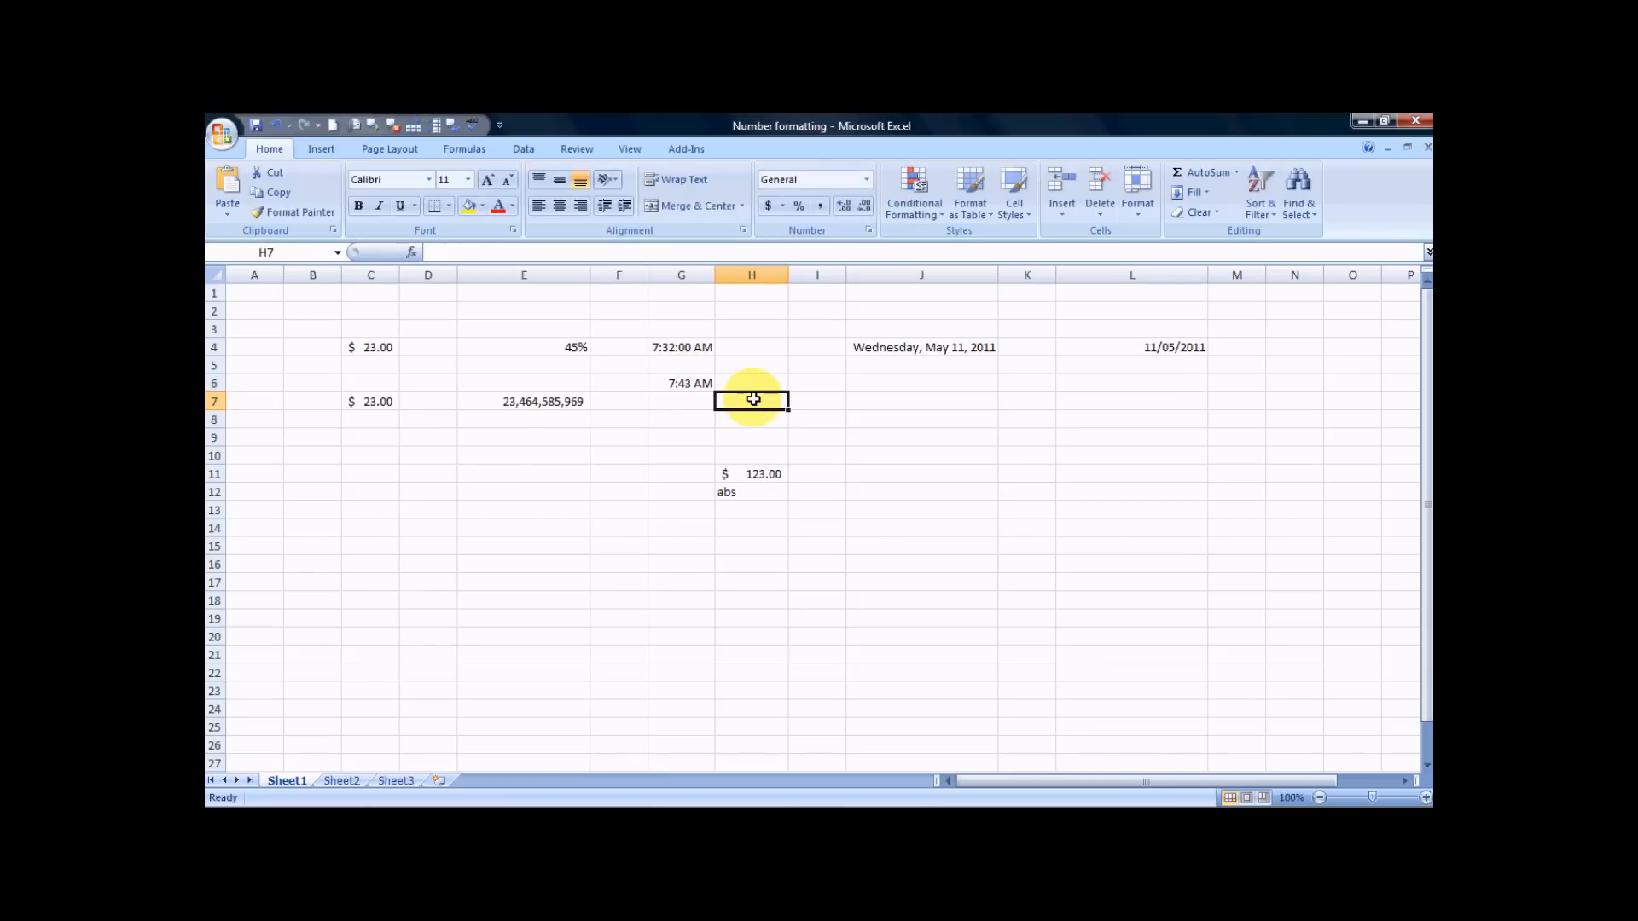
click(866, 179)
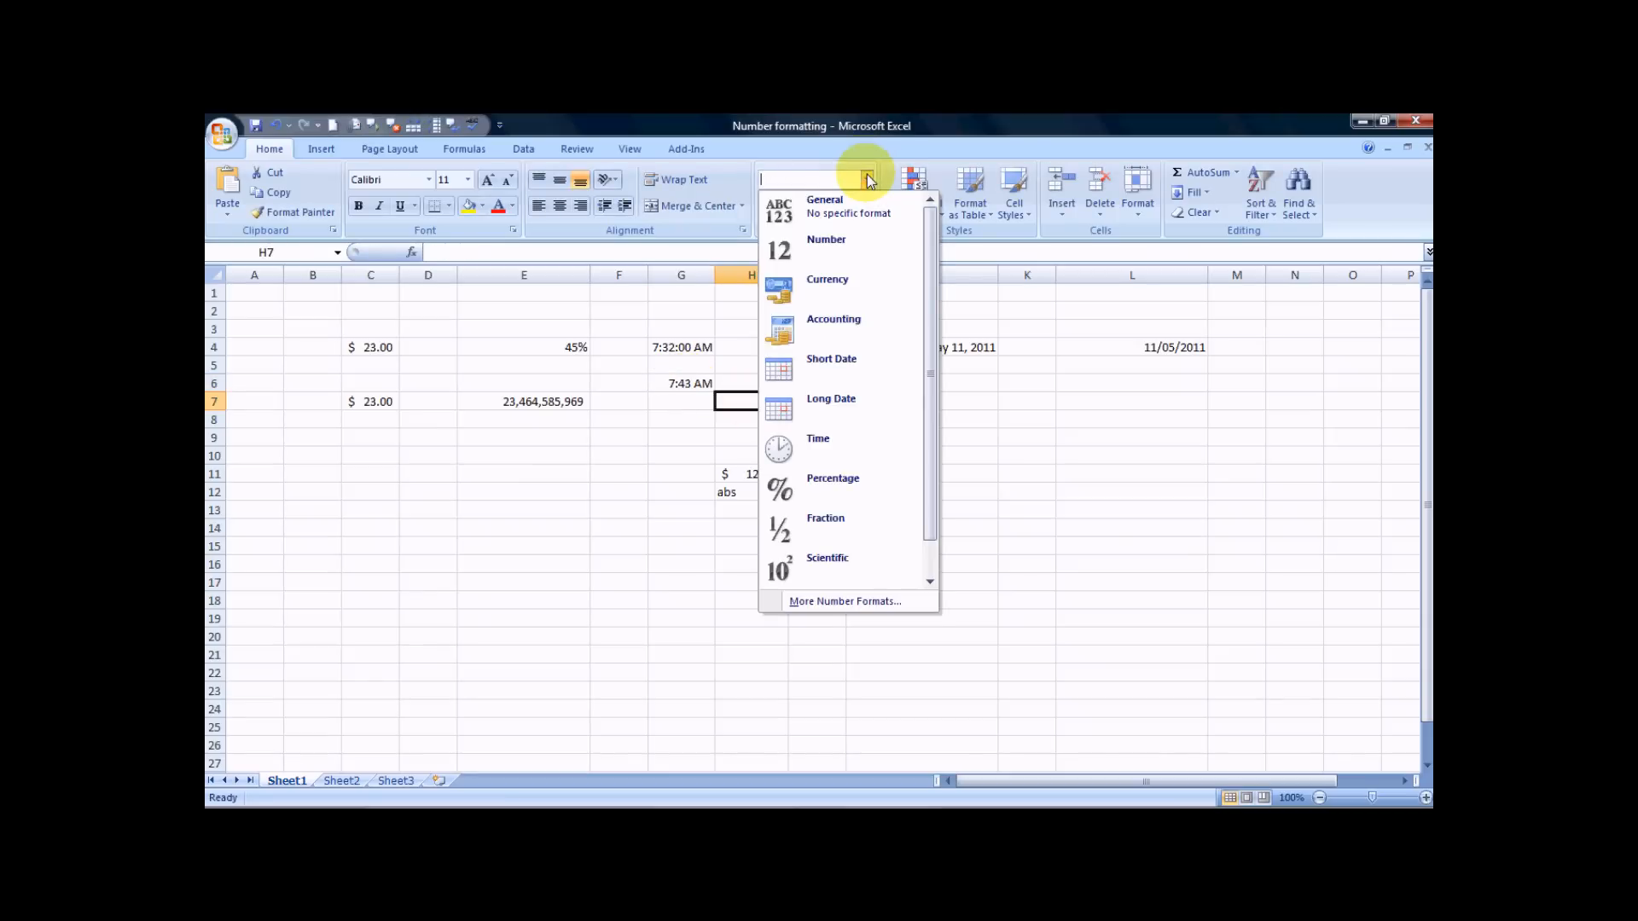
click(819, 438)
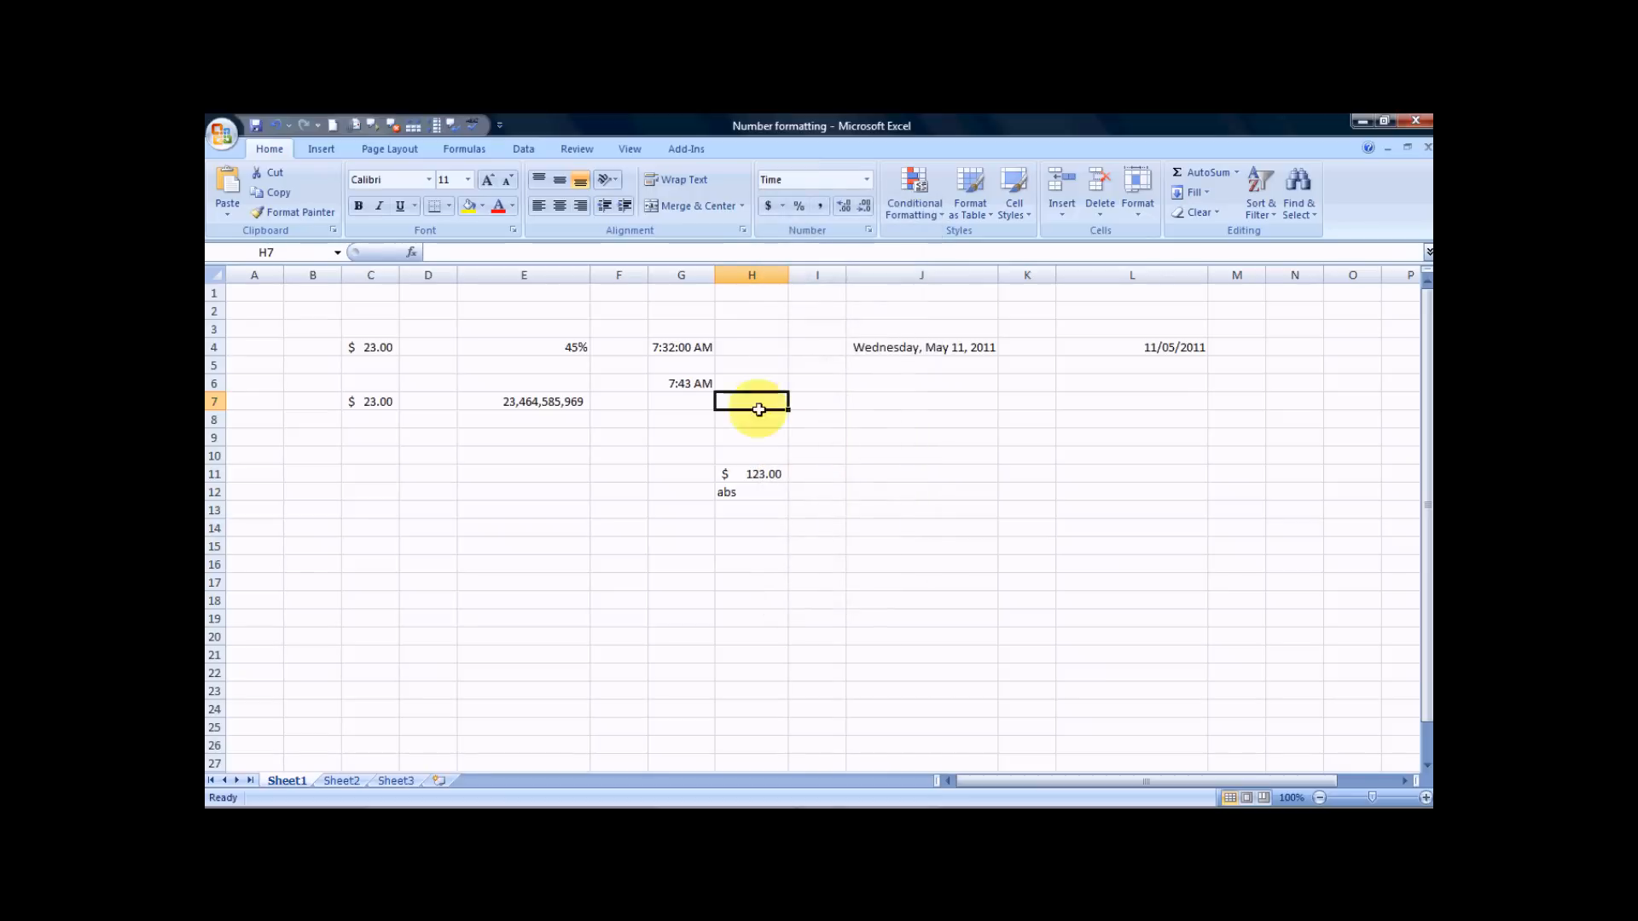
click(814, 178)
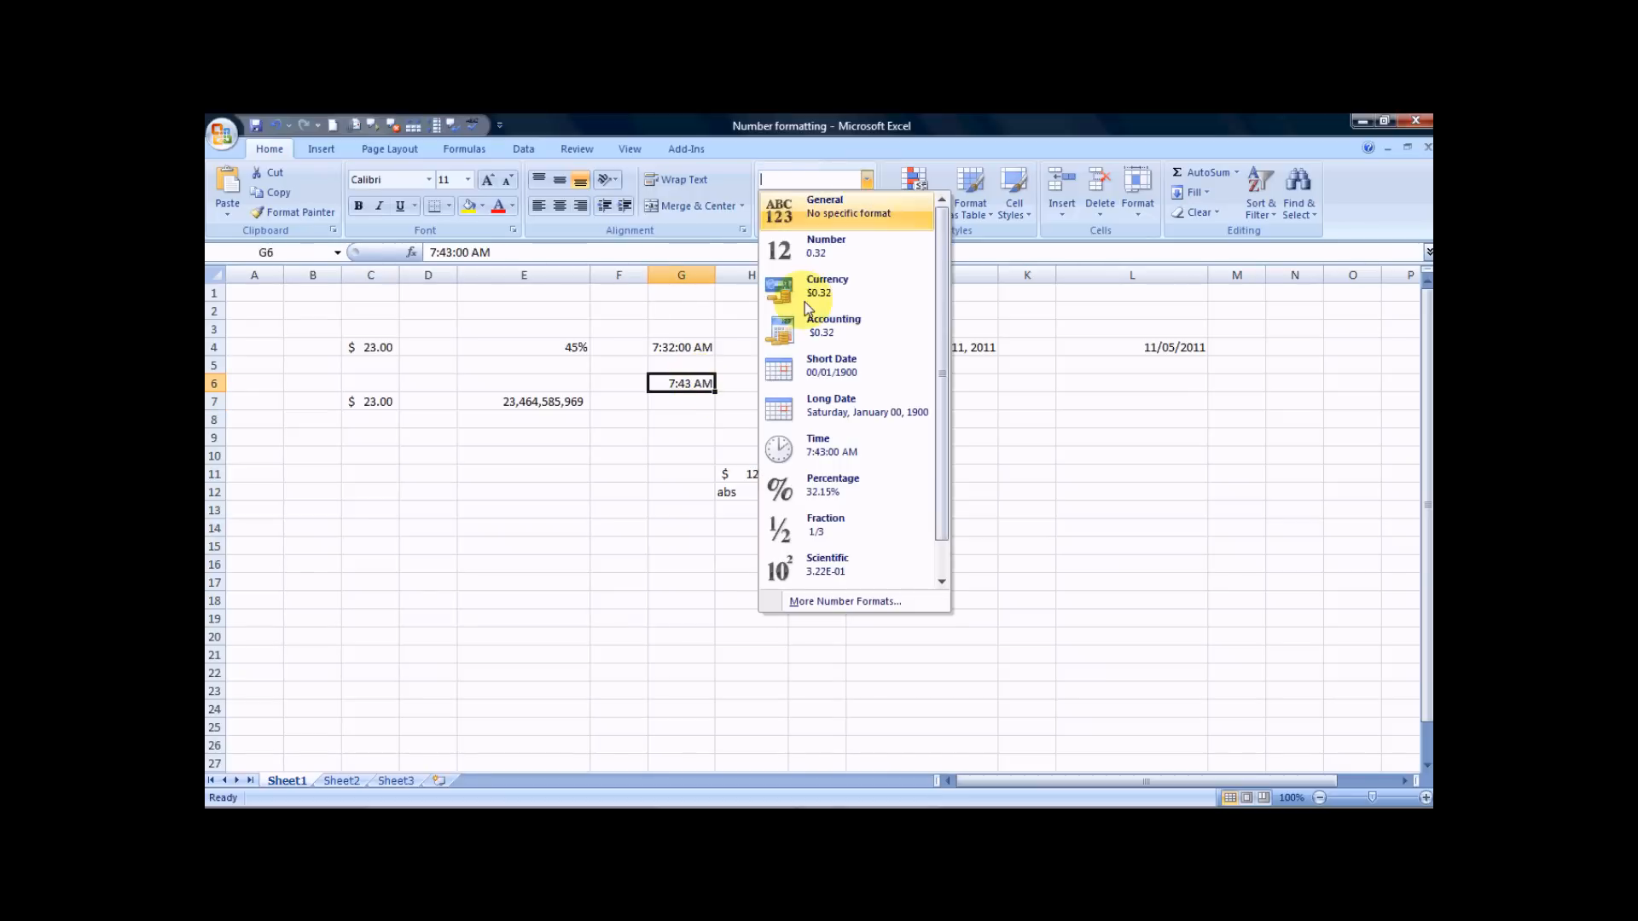
click(830, 451)
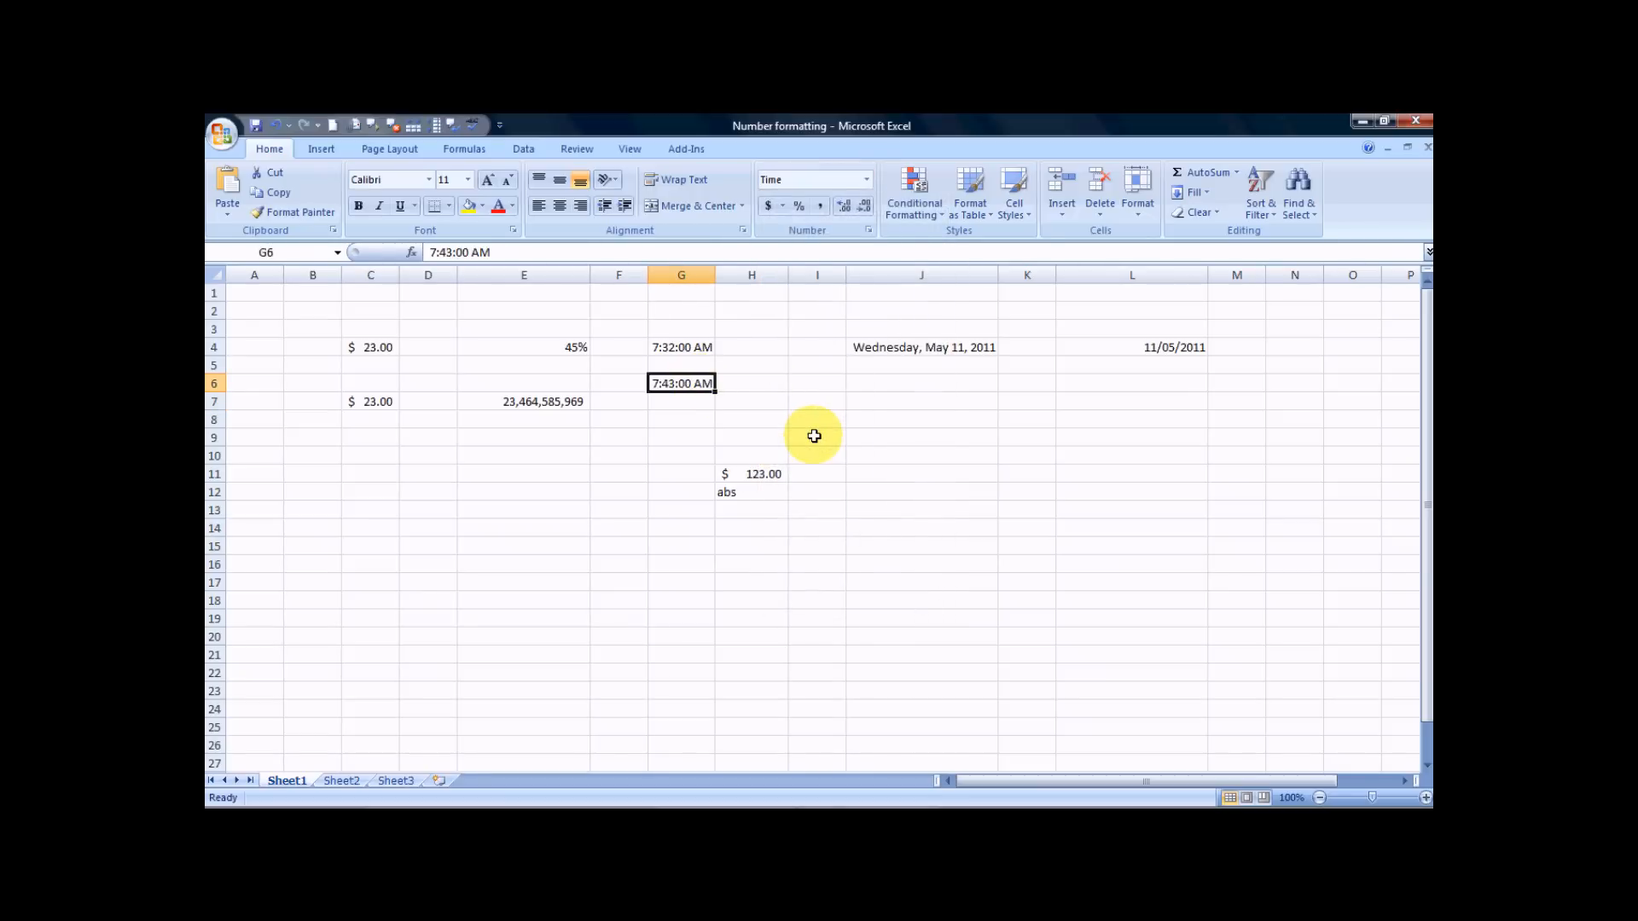
click(866, 179)
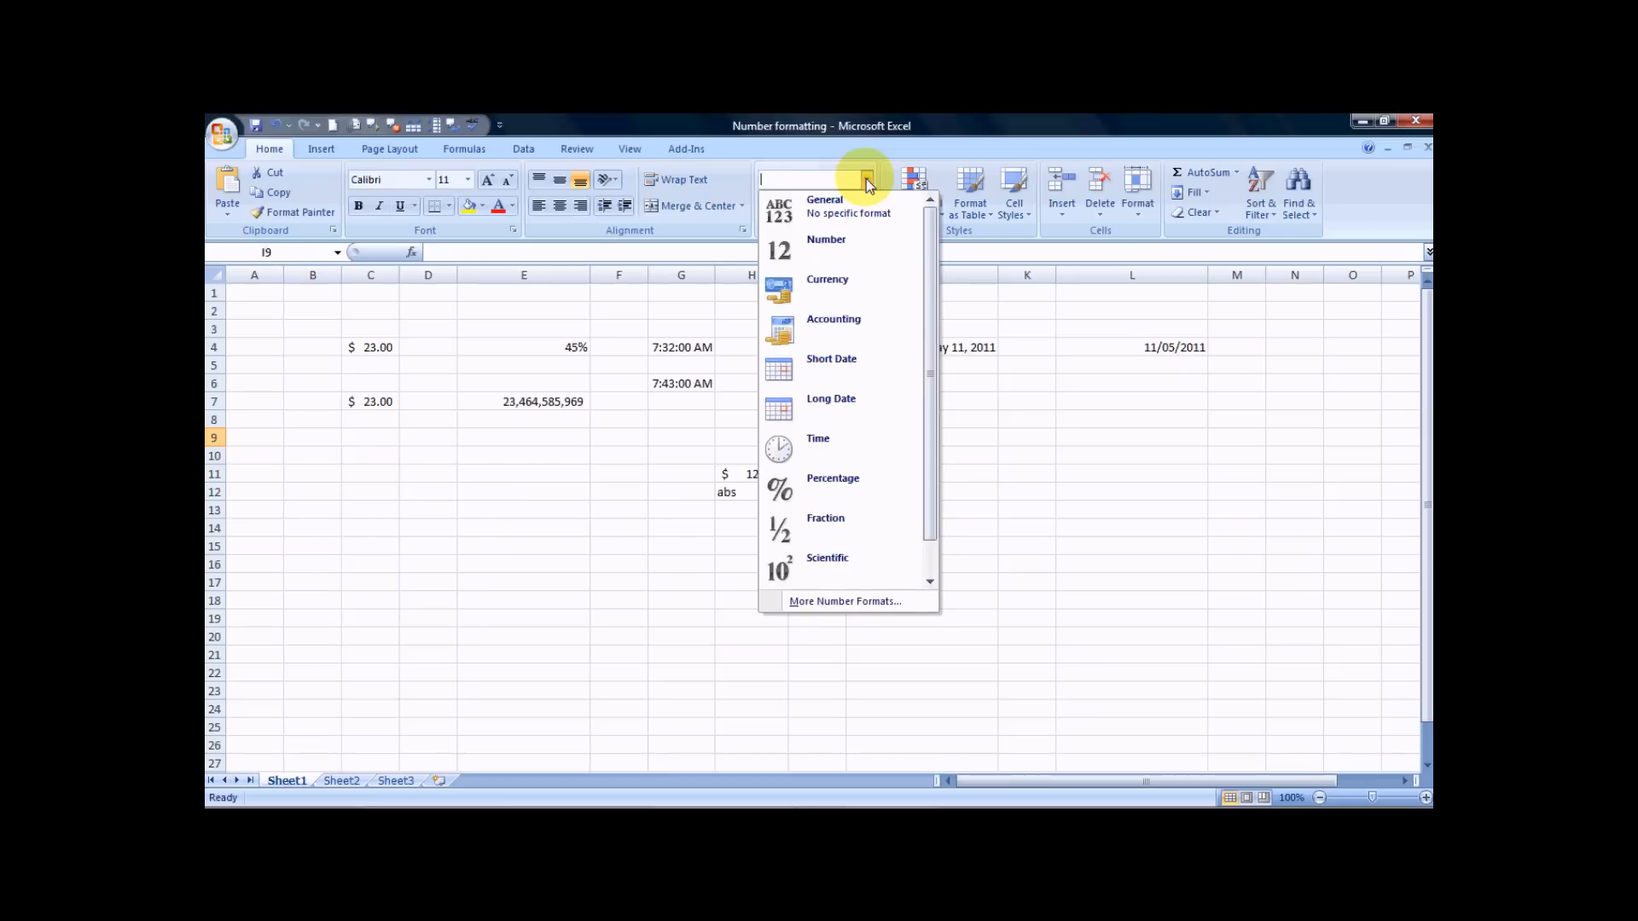
mouse_move(841, 491)
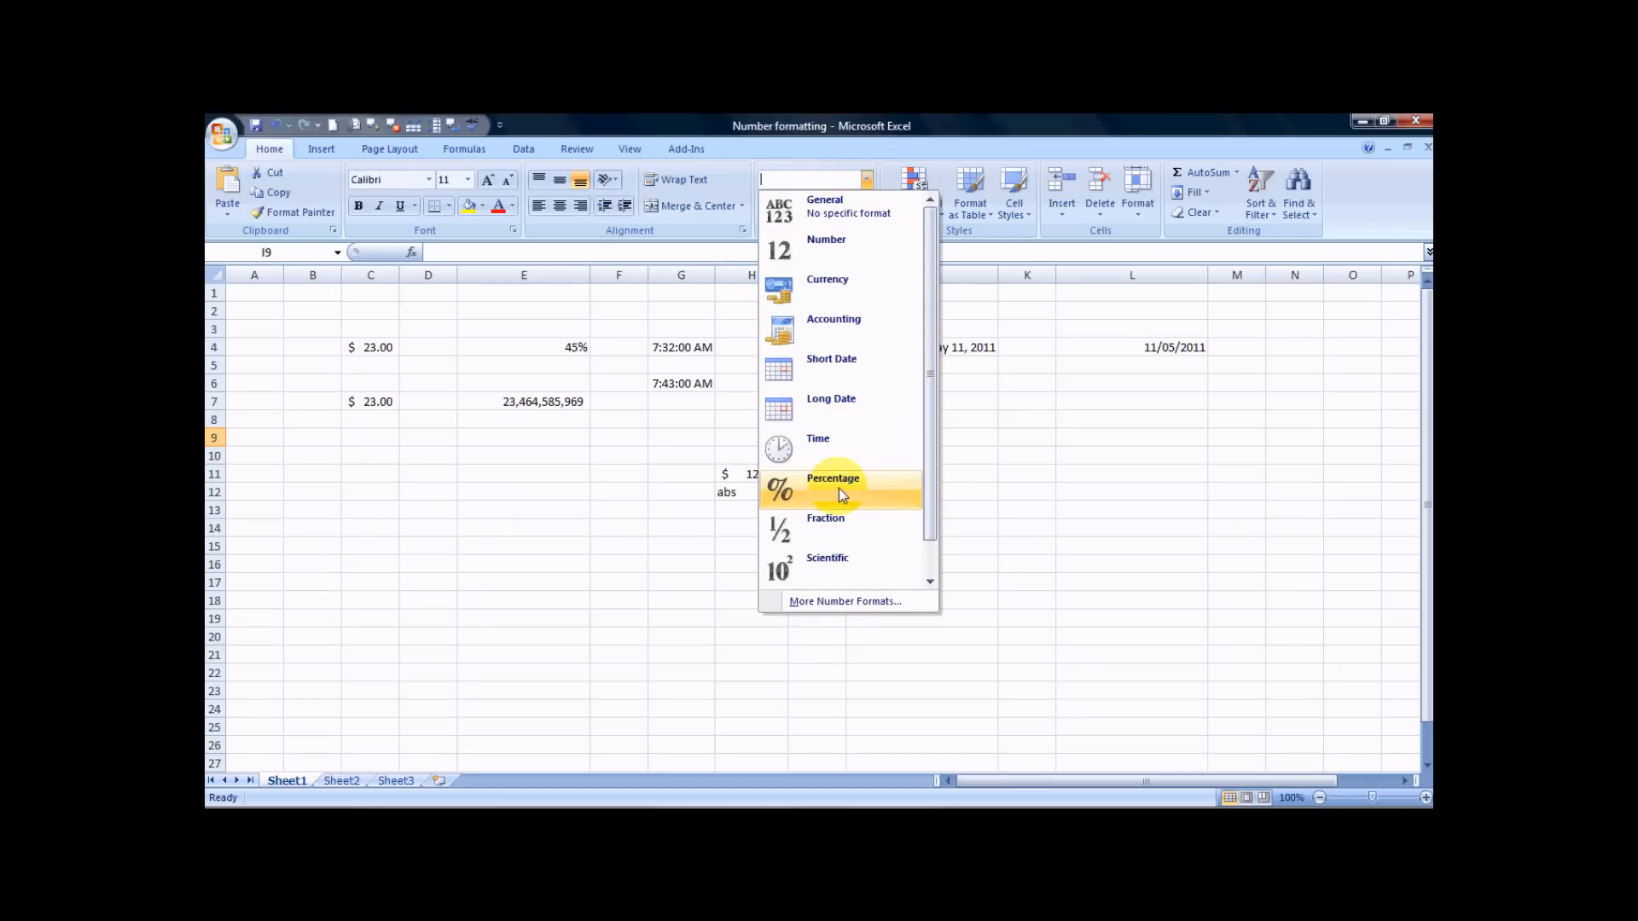
mouse_move(833, 527)
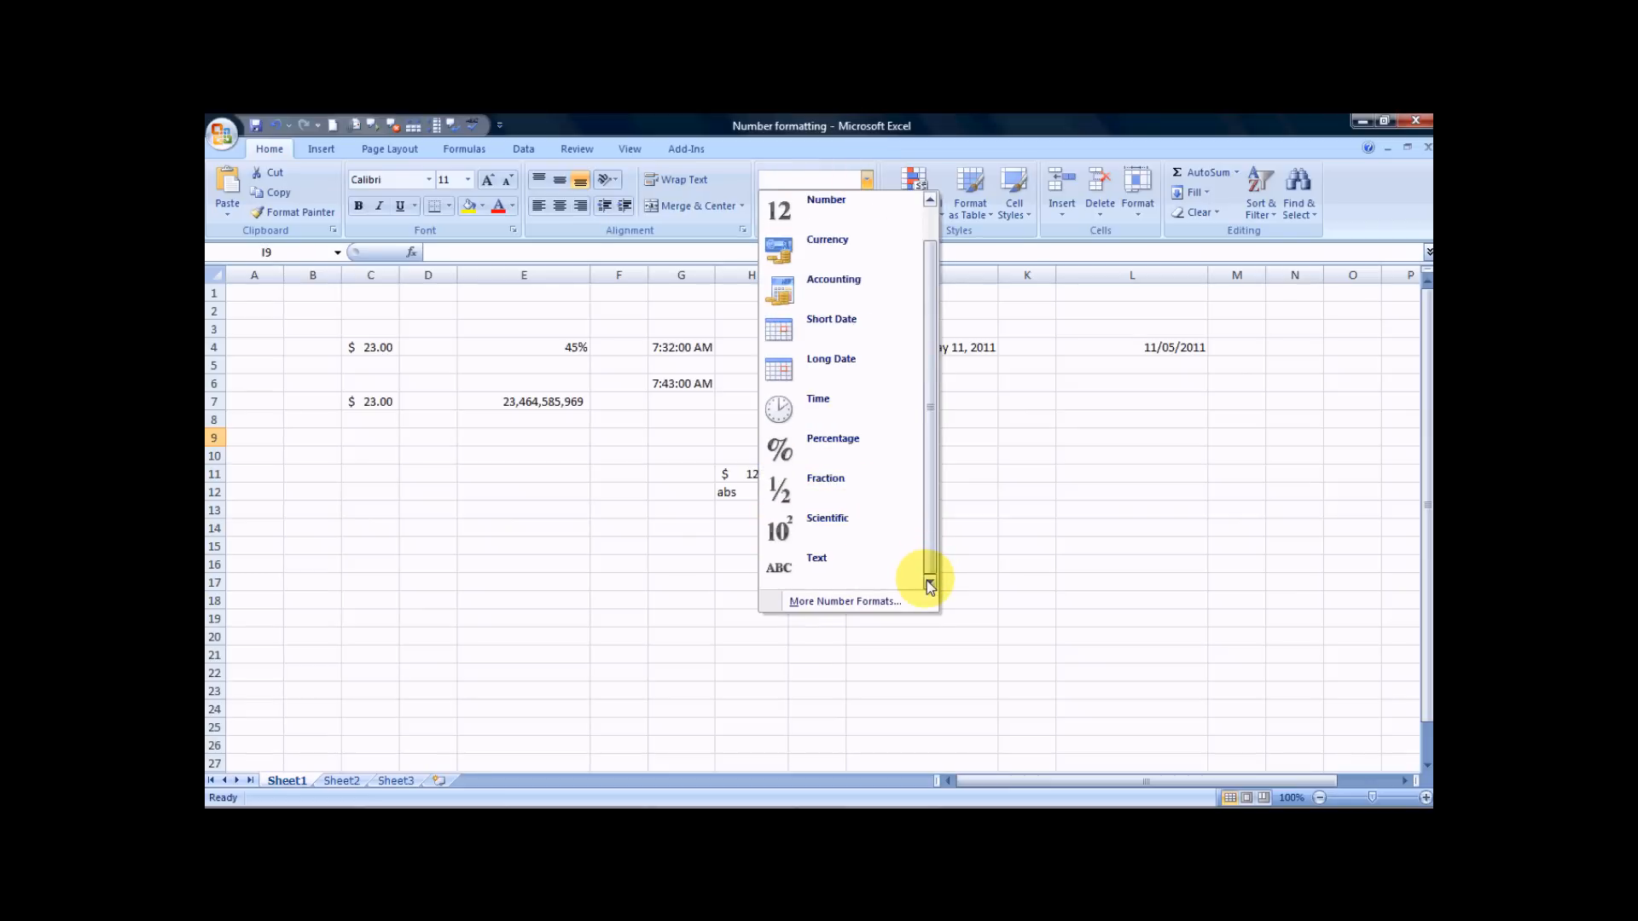
mouse_move(841, 528)
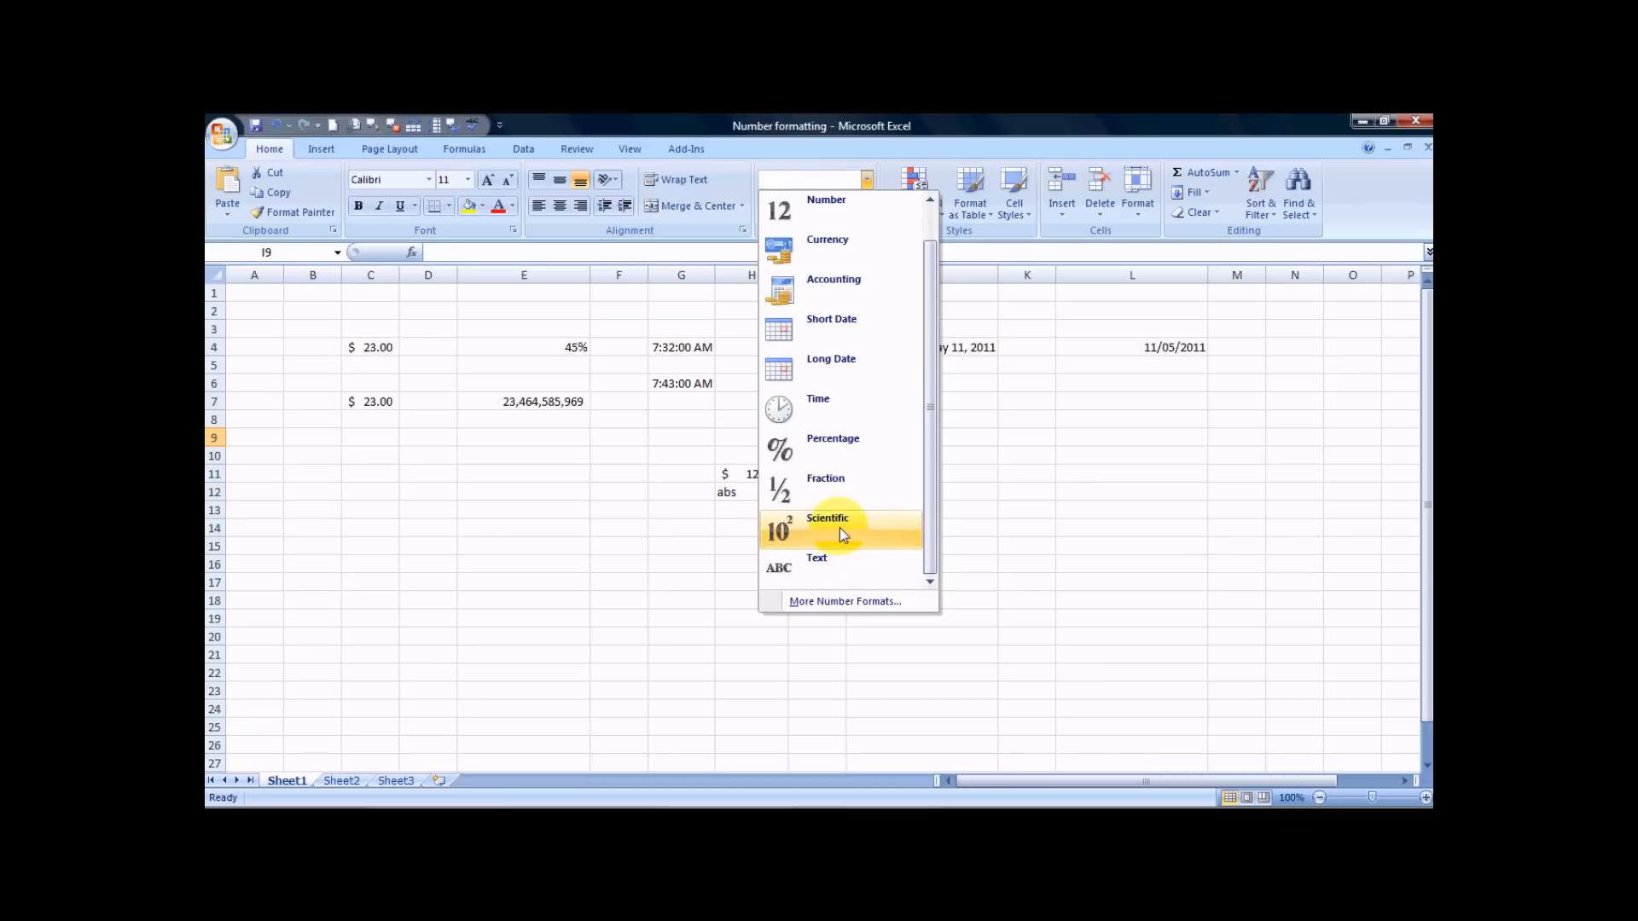
mouse_move(810, 567)
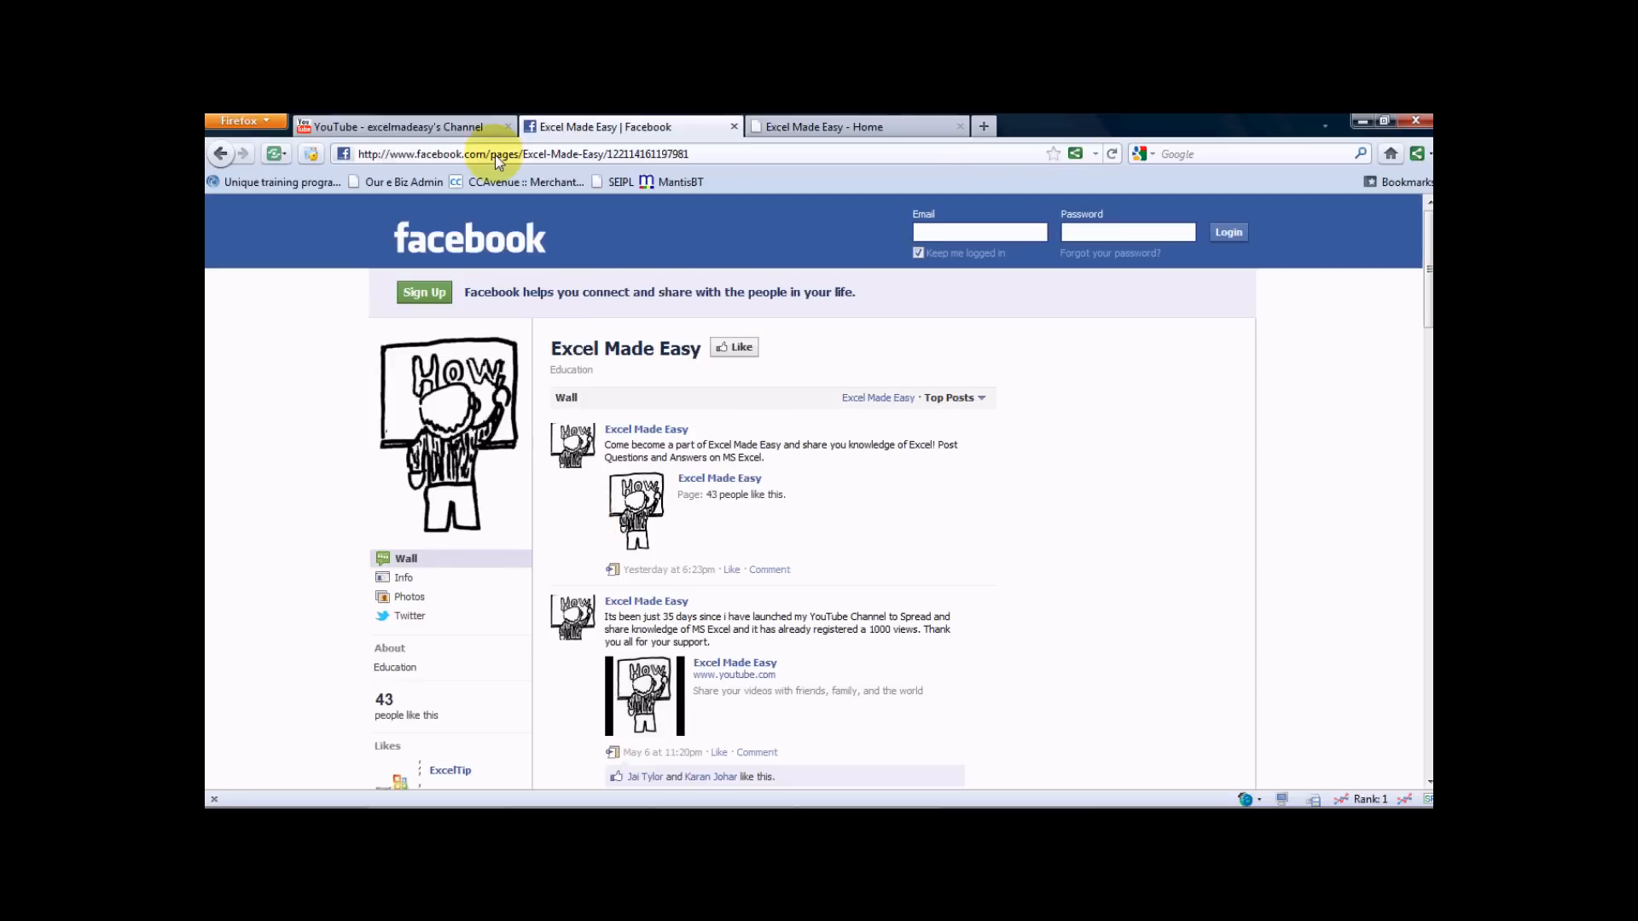
click(847, 126)
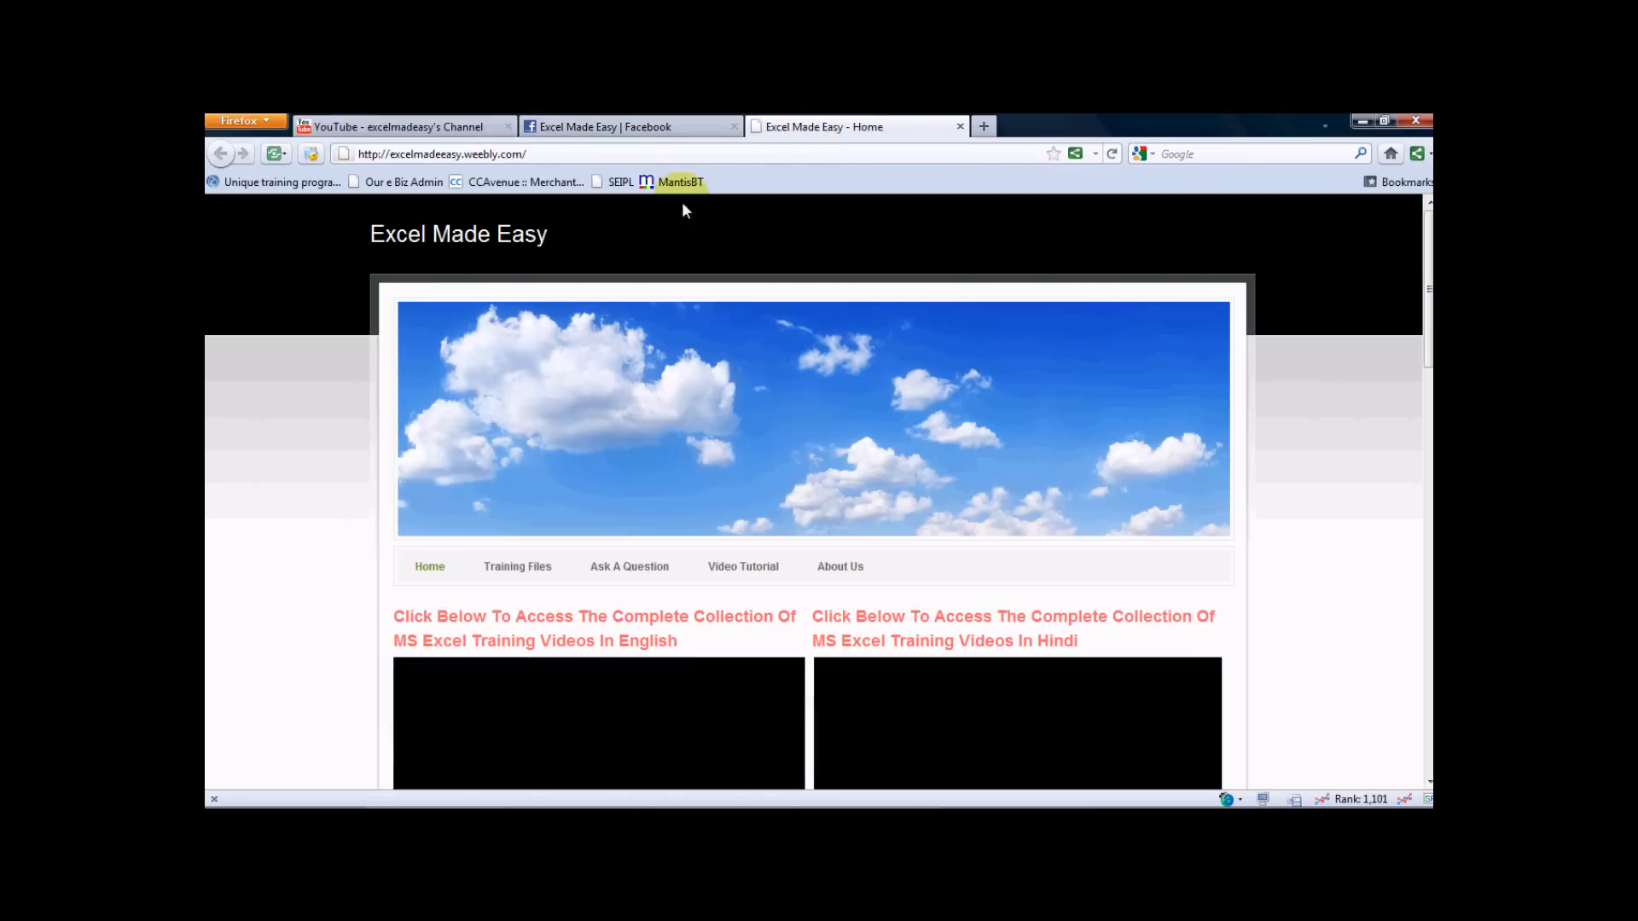
mouse_move(517, 580)
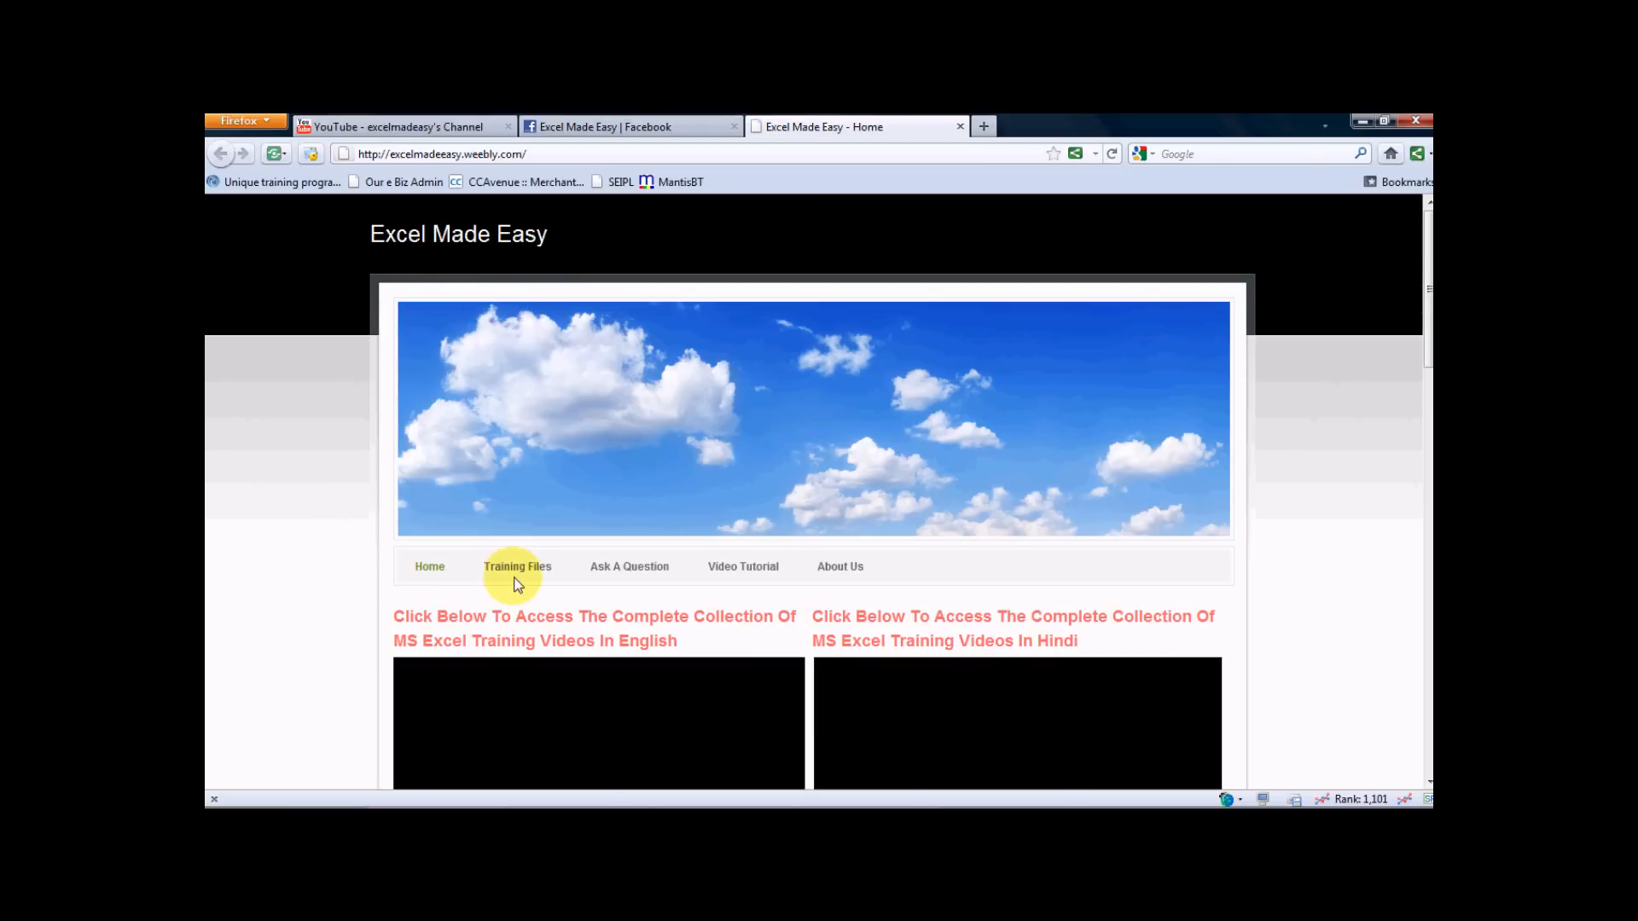
mouse_move(548, 573)
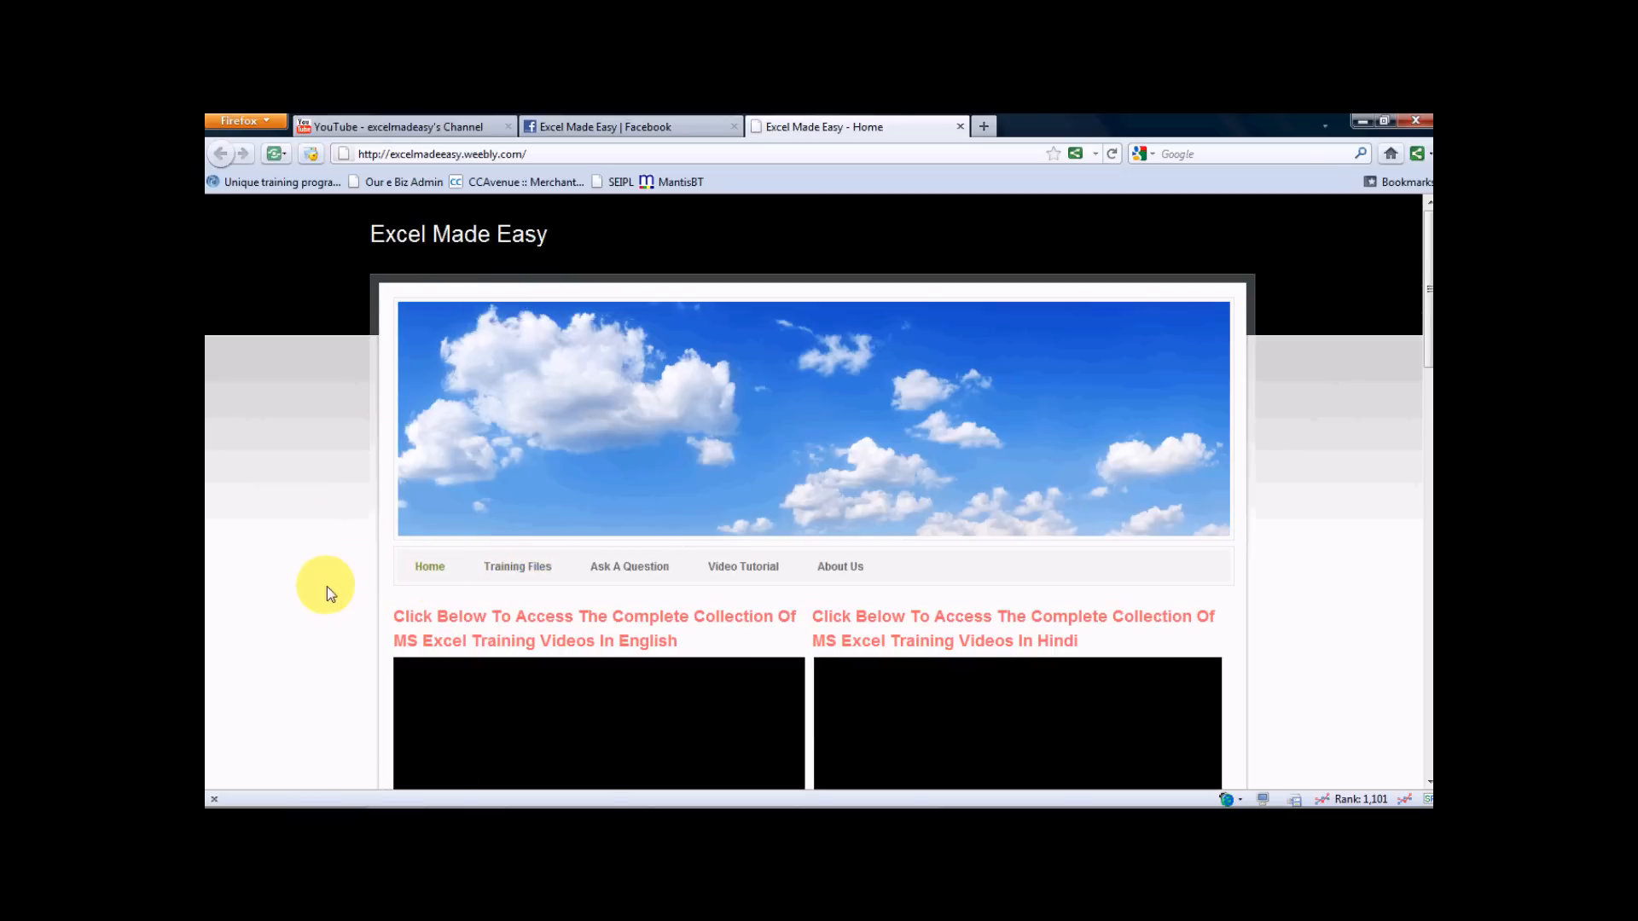
scroll(down, 3)
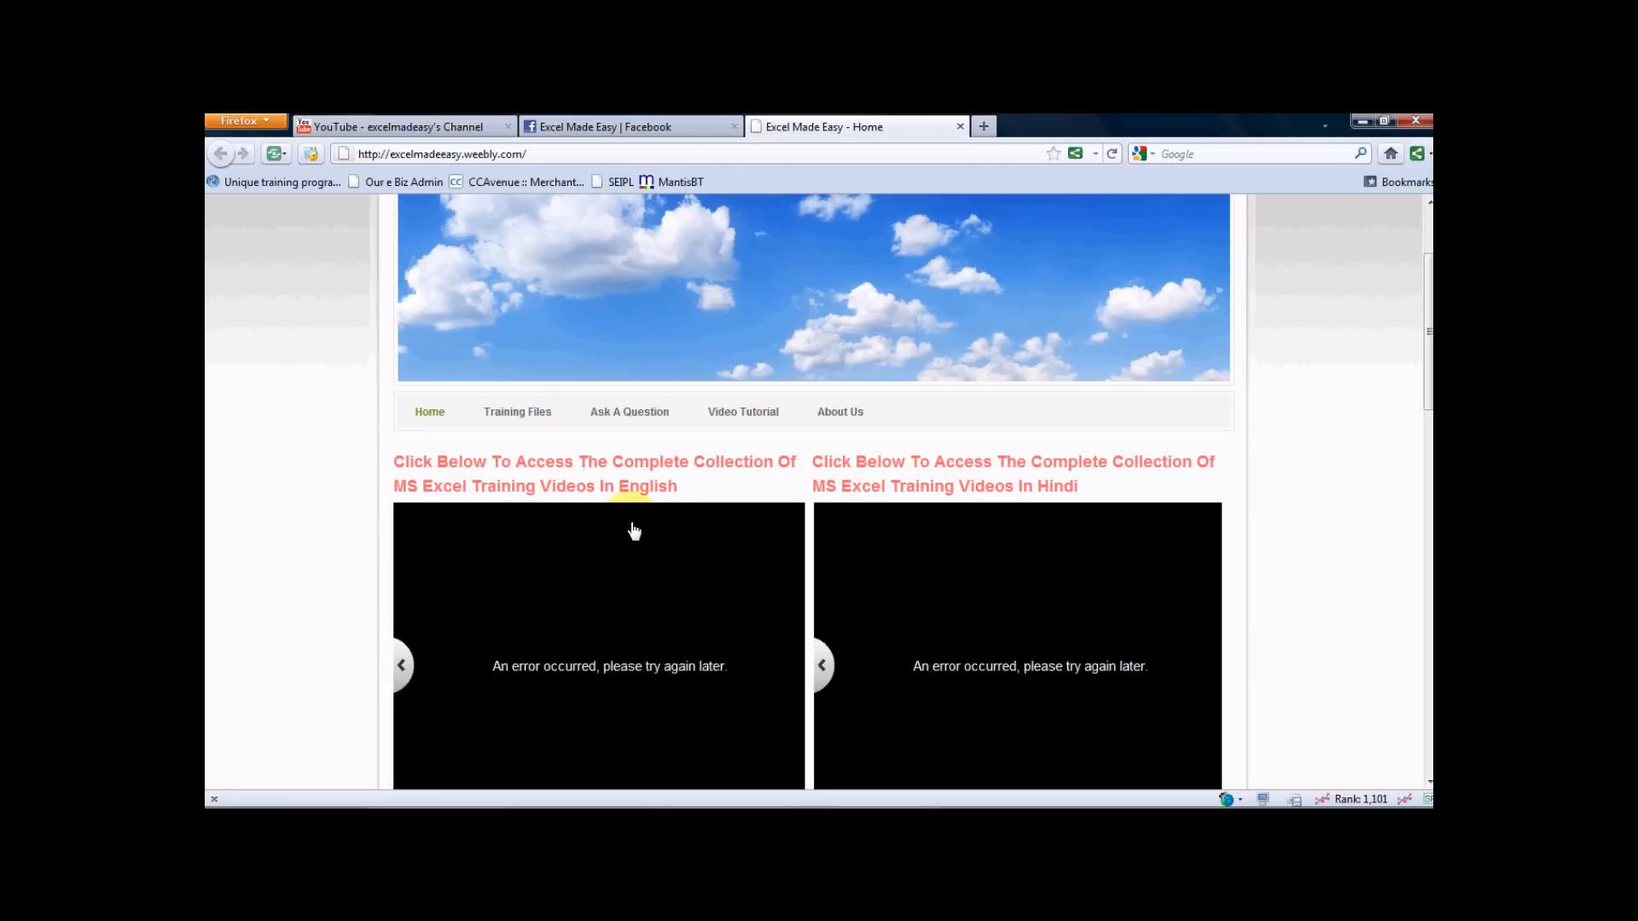
mouse_move(667, 508)
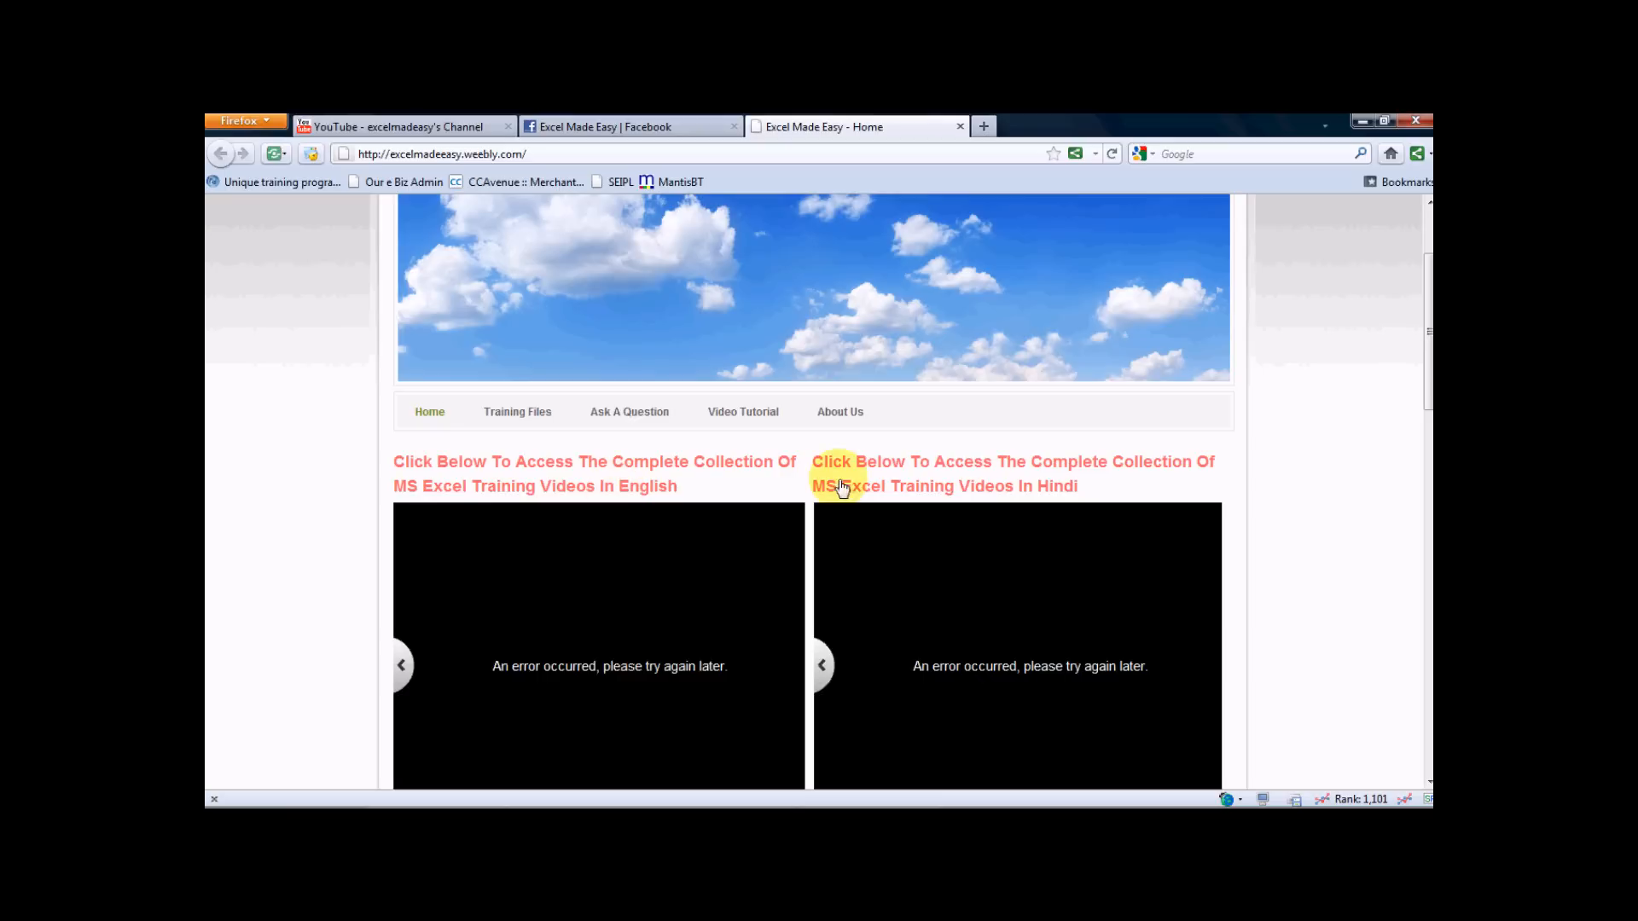
mouse_move(1085, 590)
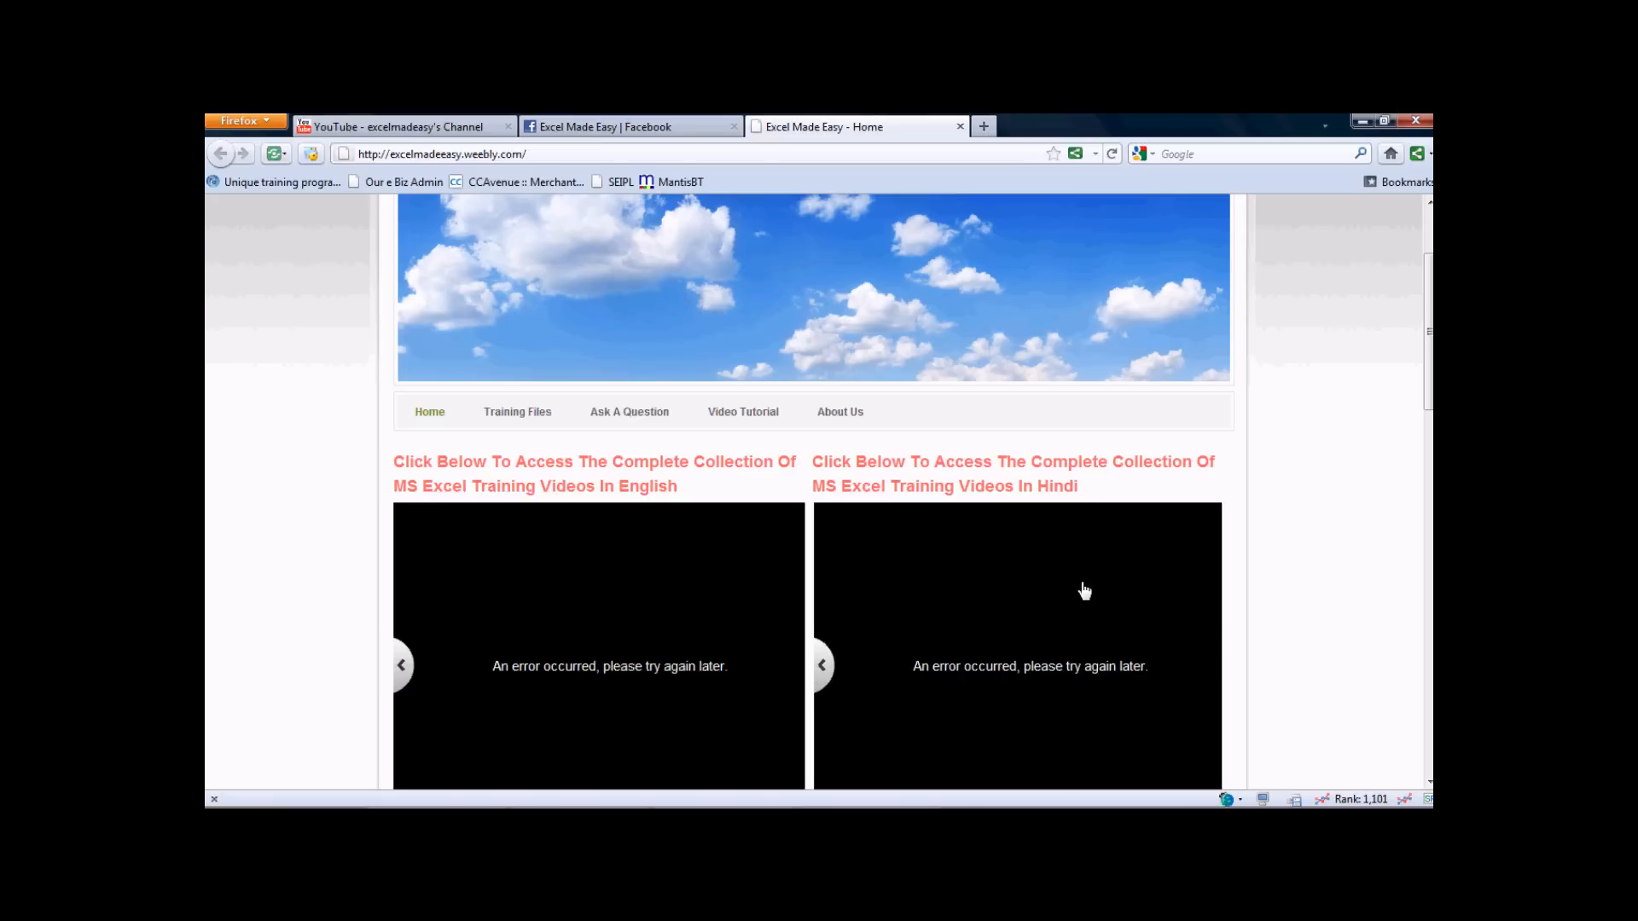
scroll(down, 3)
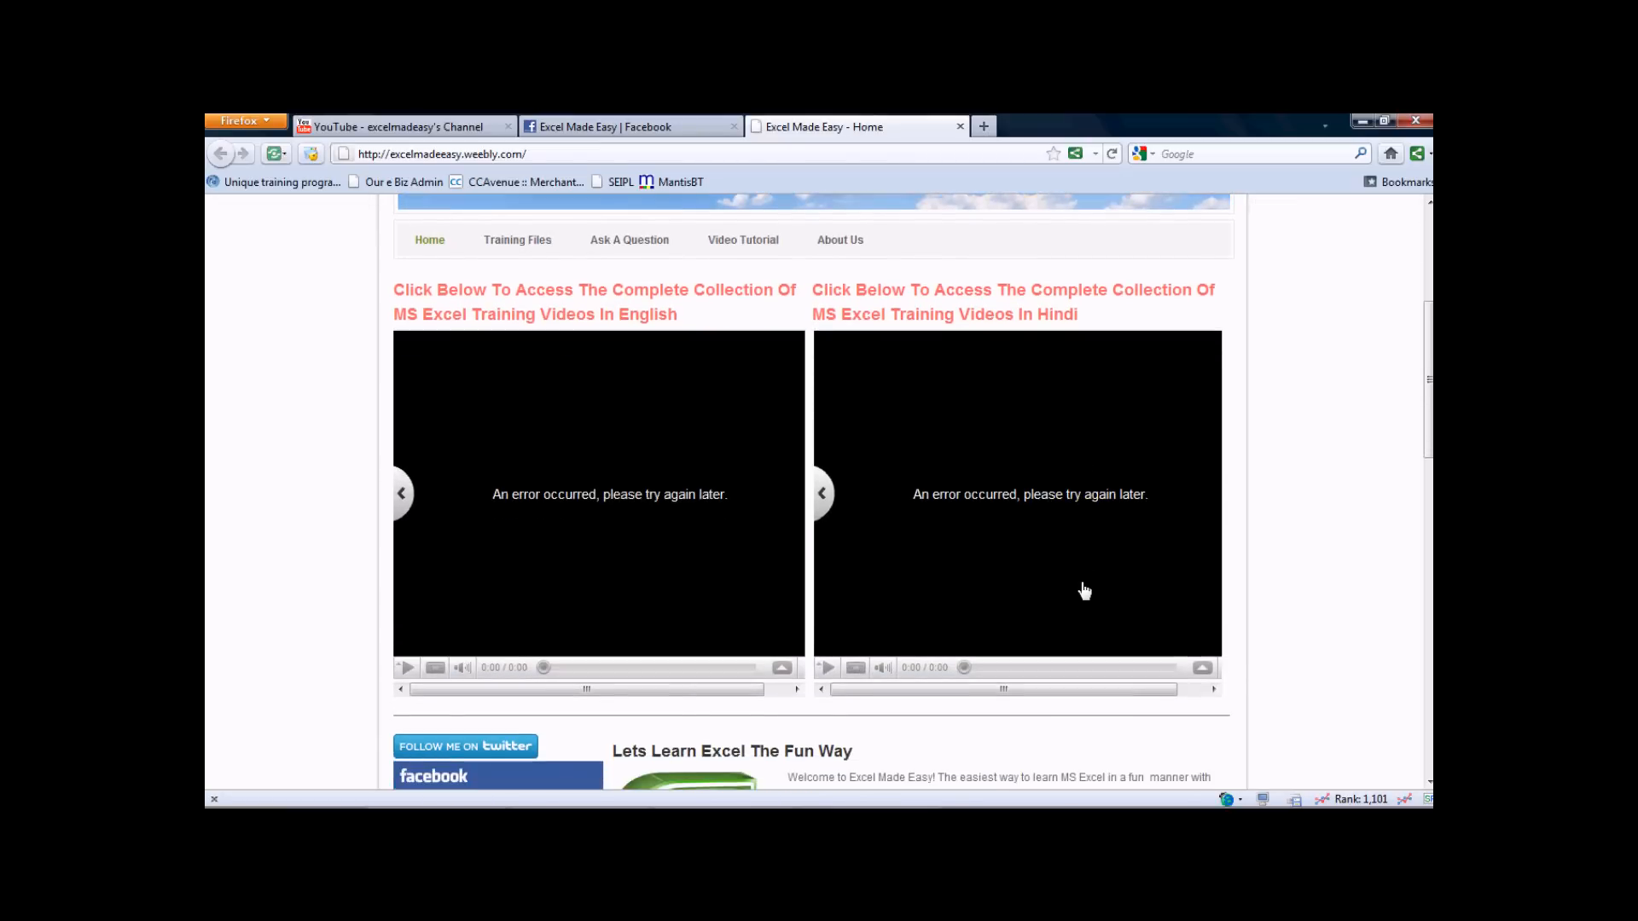
scroll(down, 3)
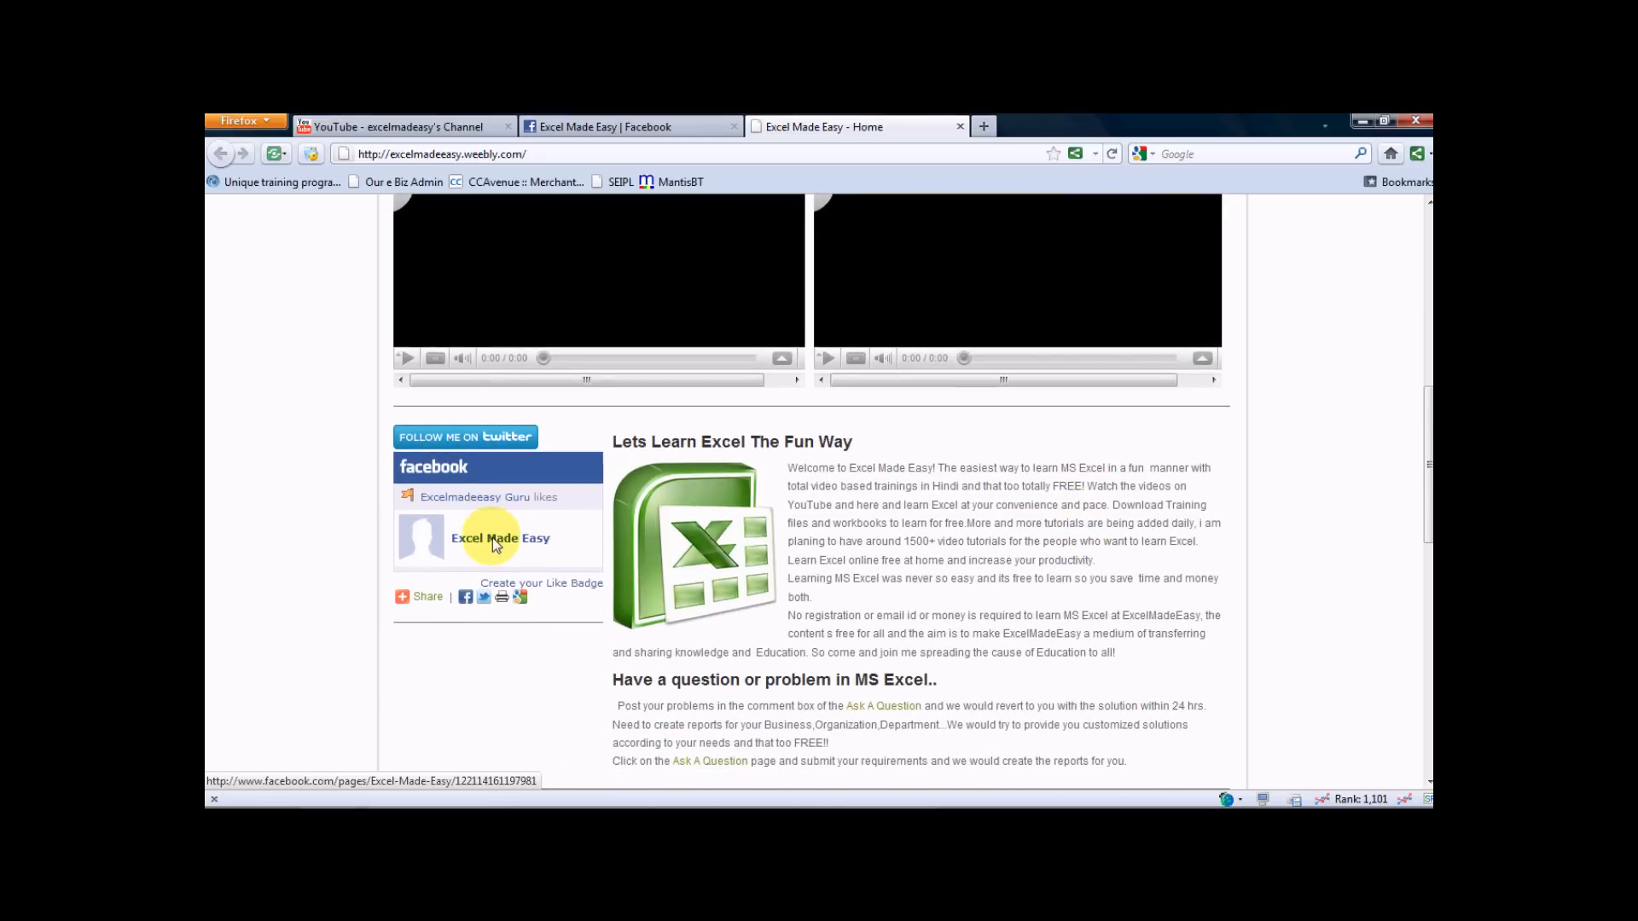
scroll(down, 3)
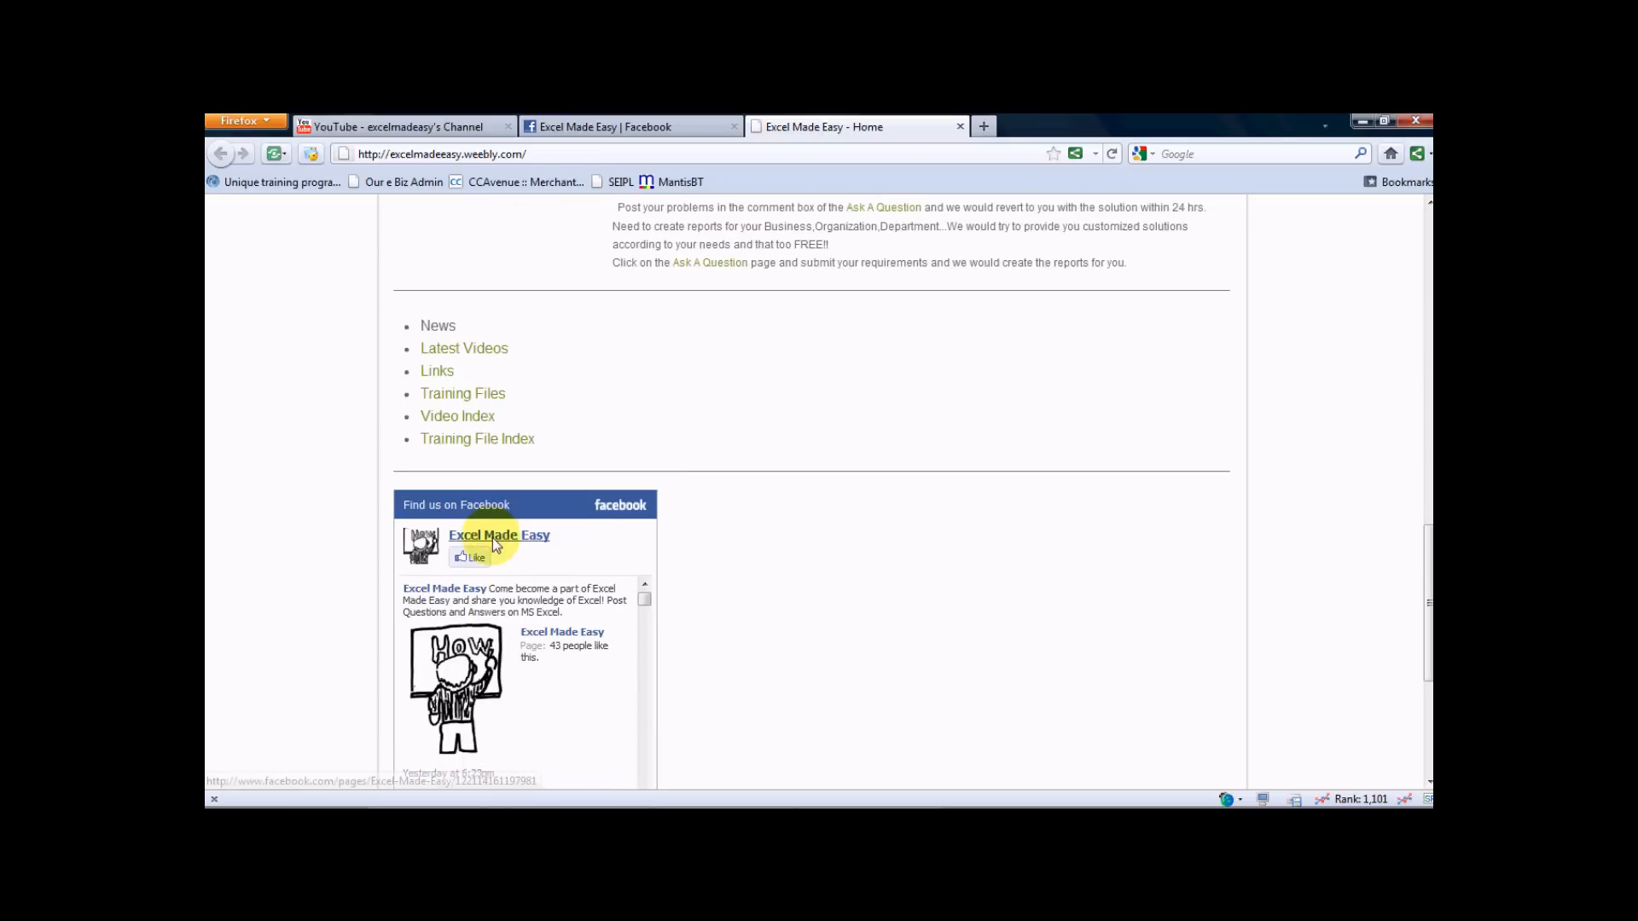
scroll(down, 3)
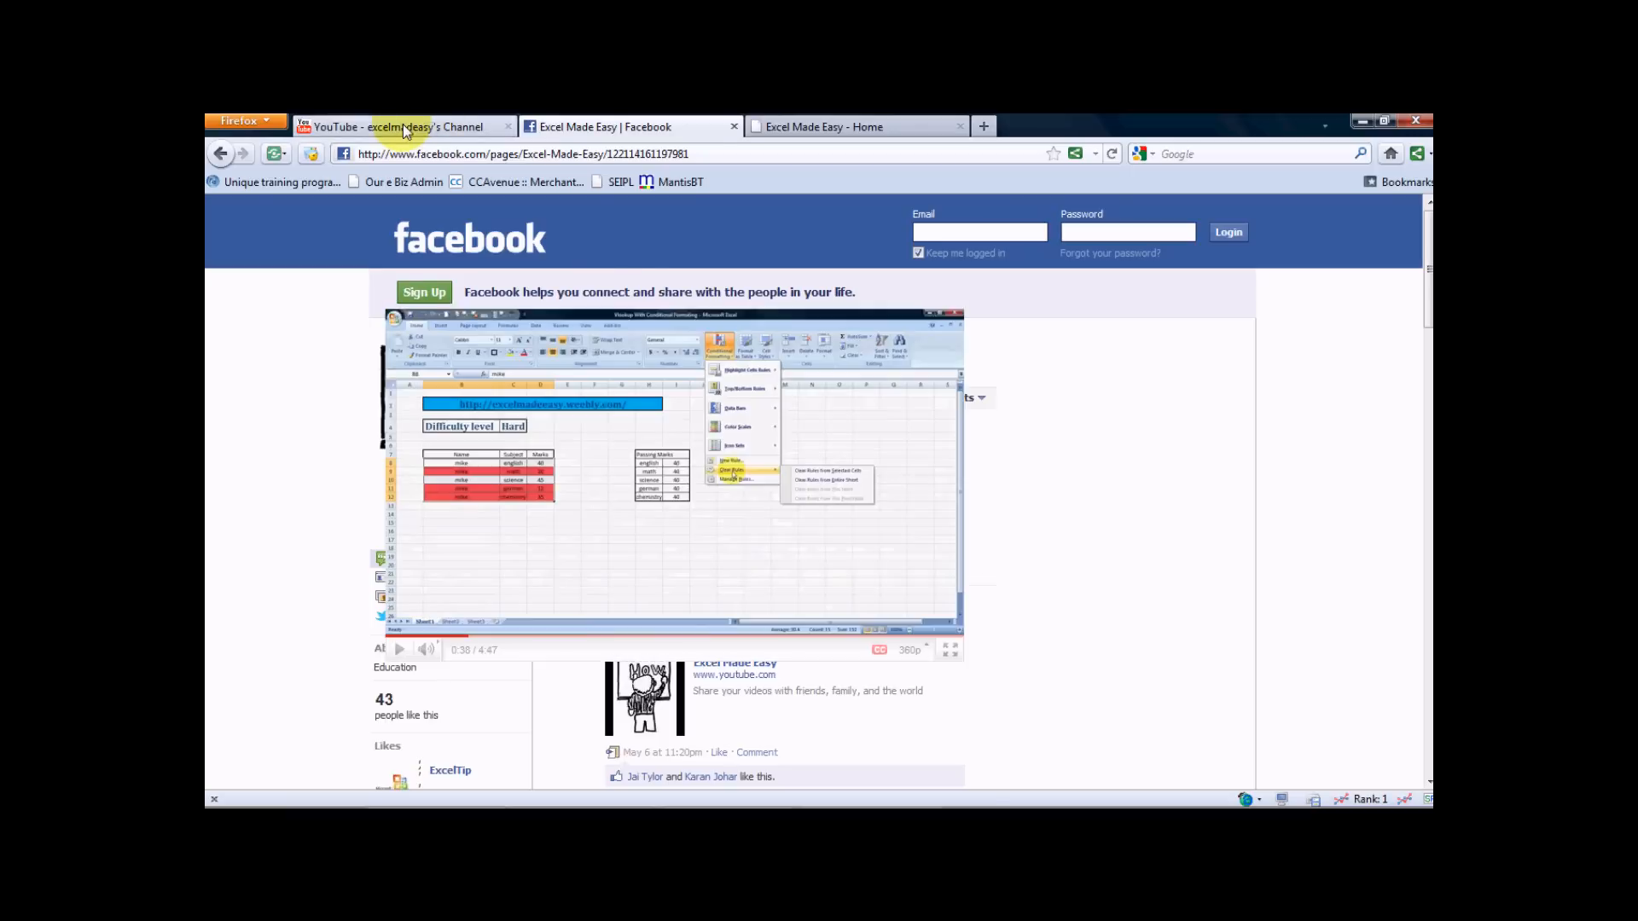
Step: Show the excelmadeasy YouTube channel and scroll down to its comments and profile details
click(408, 127)
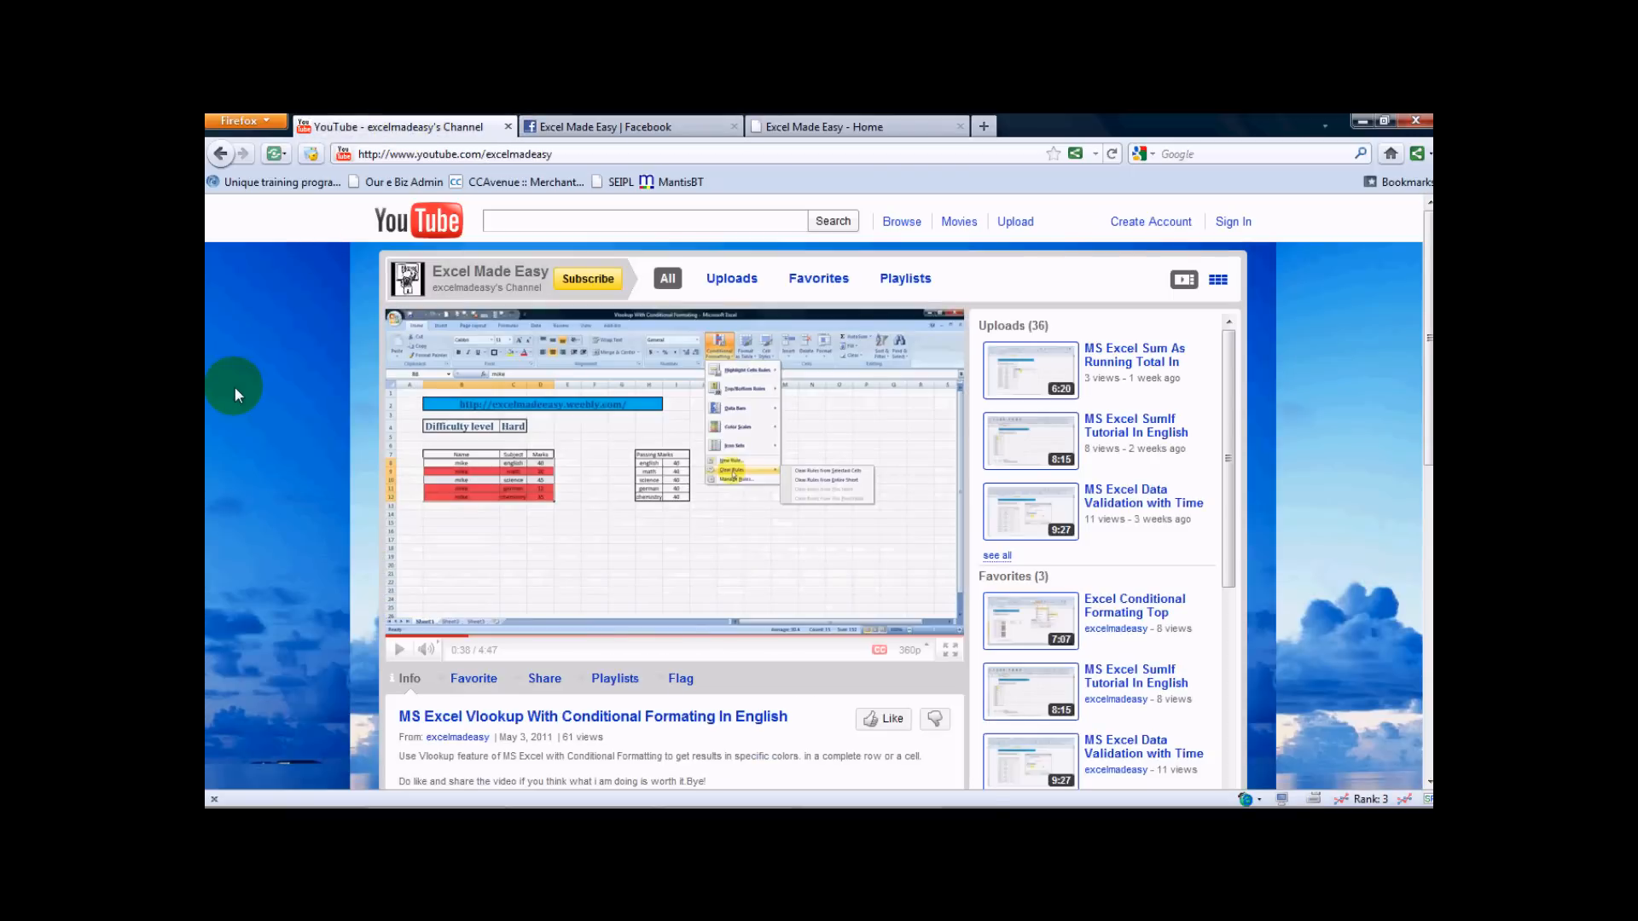
mouse_move(1123, 410)
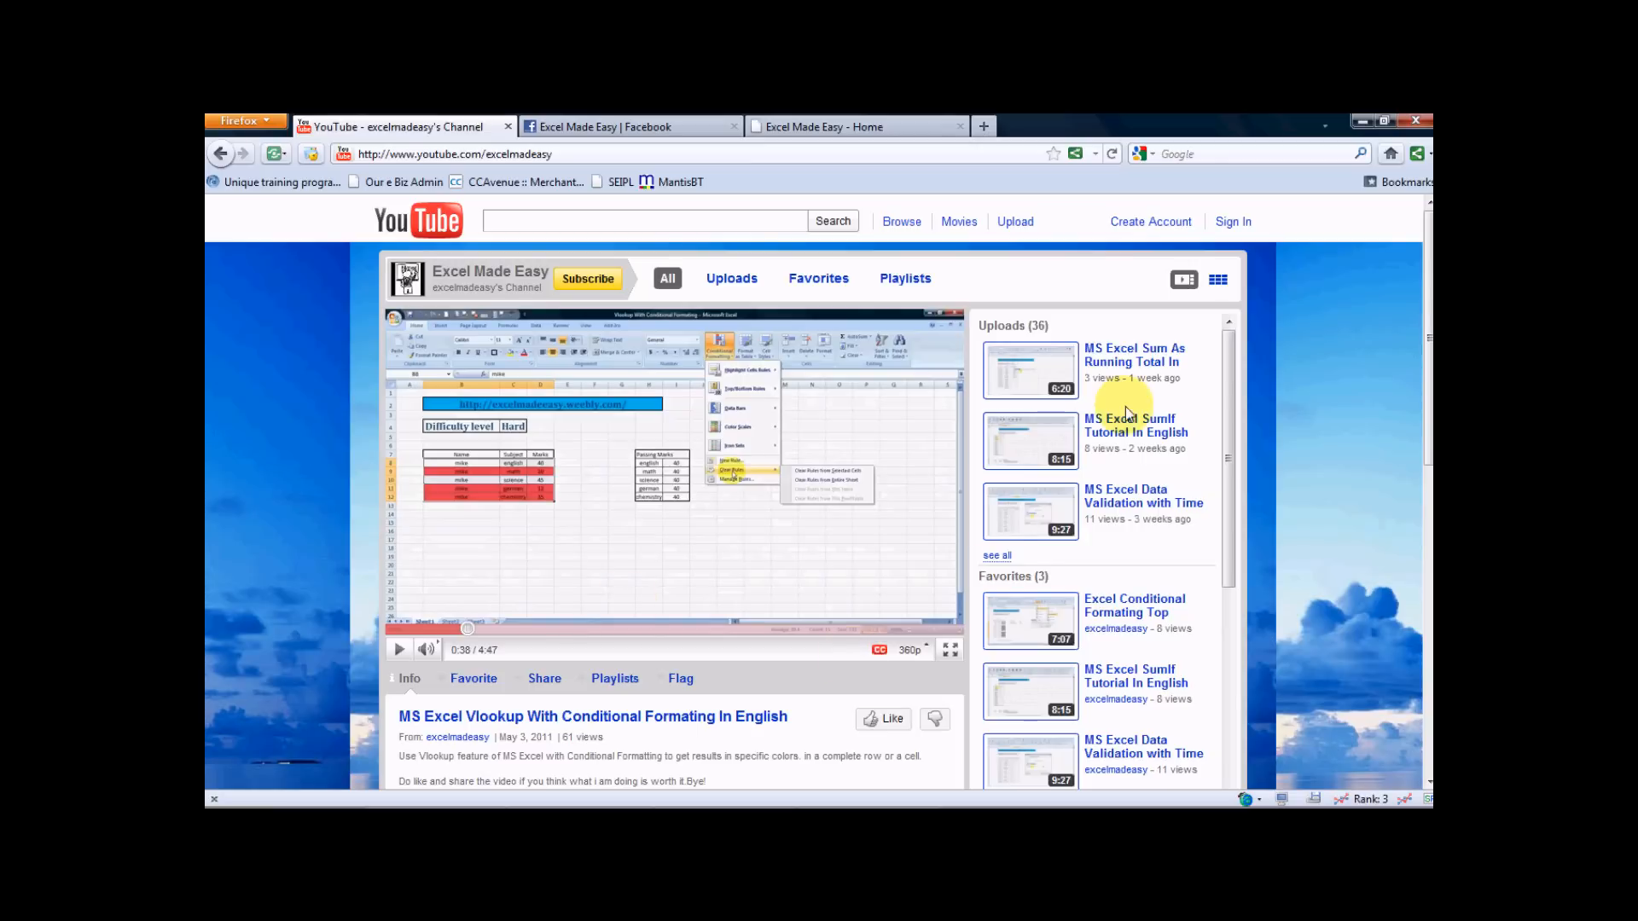
mouse_move(967, 264)
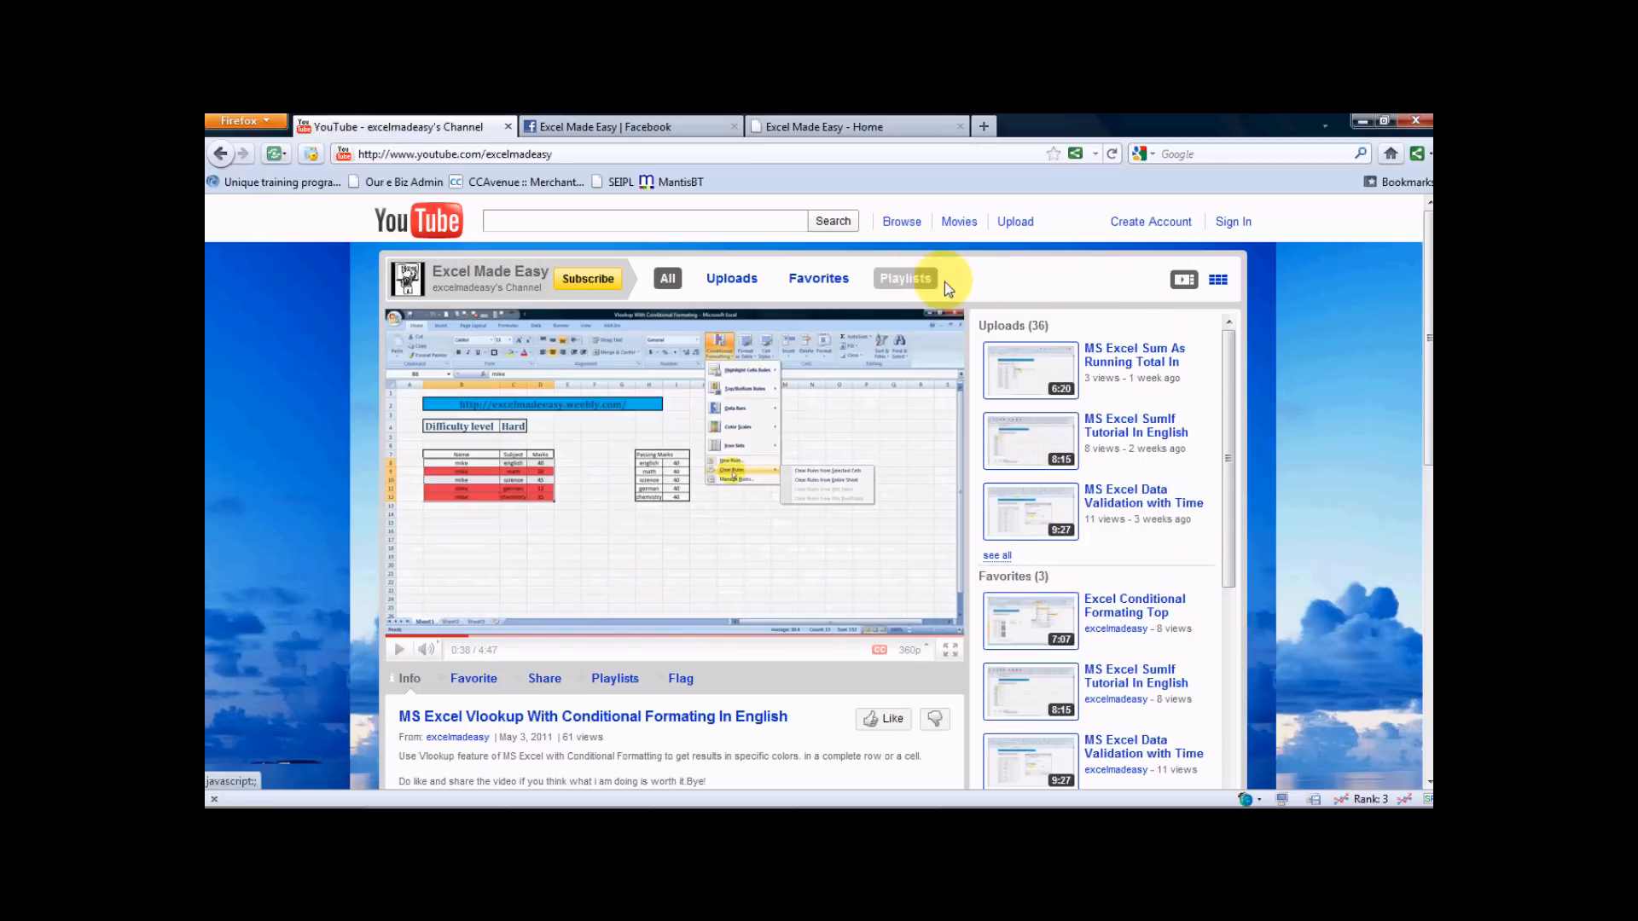
mouse_move(993, 294)
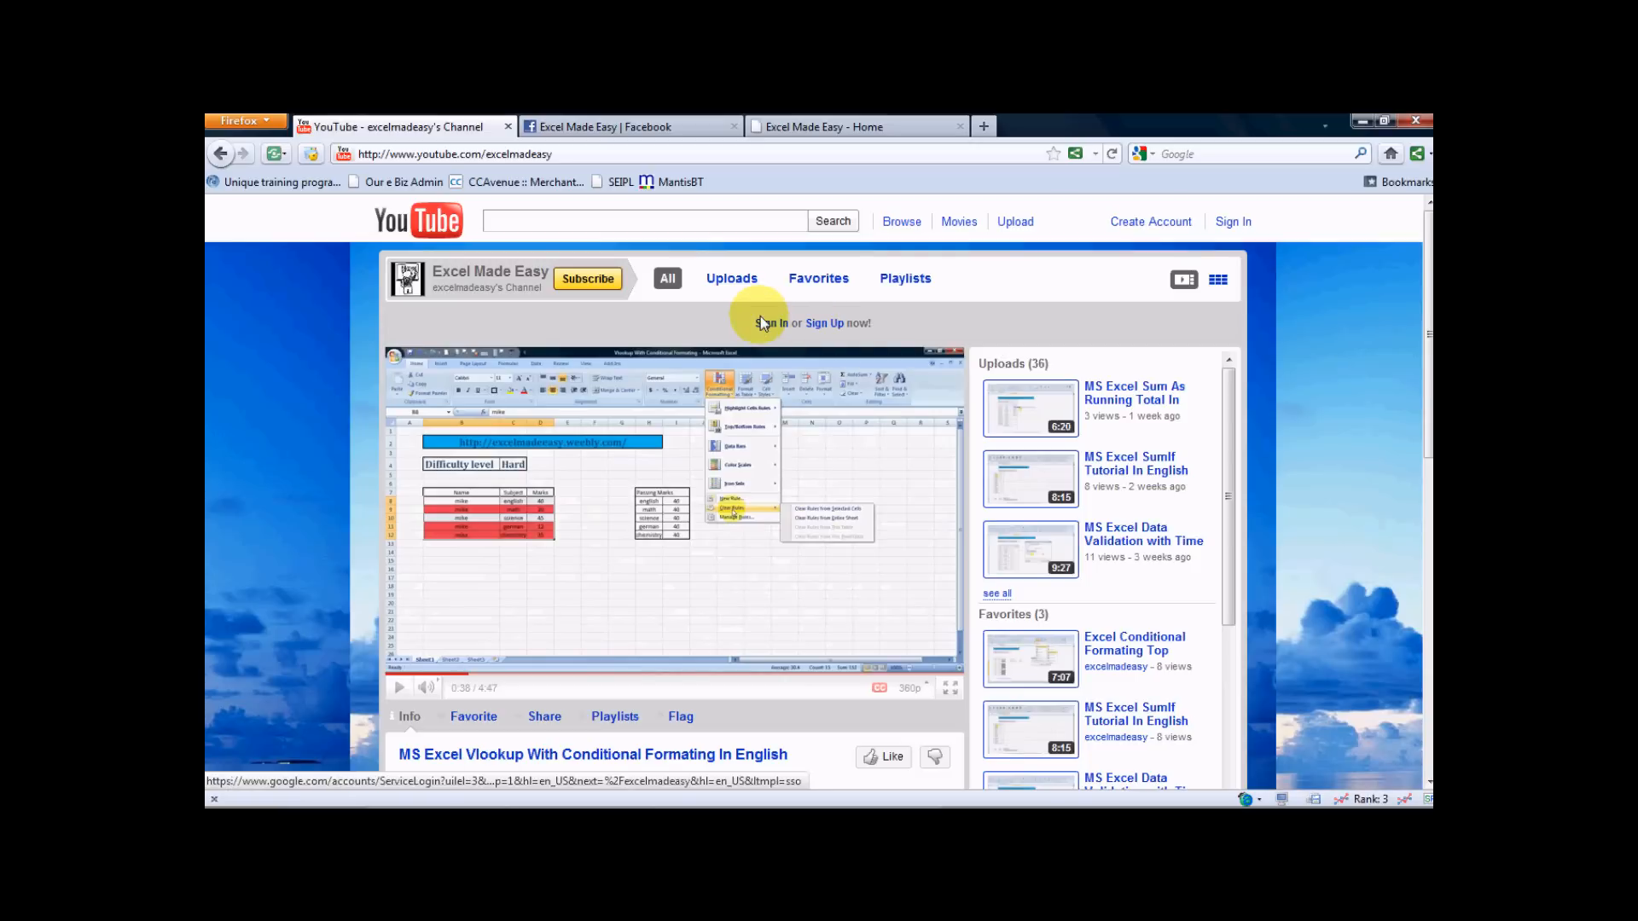
mouse_move(736, 339)
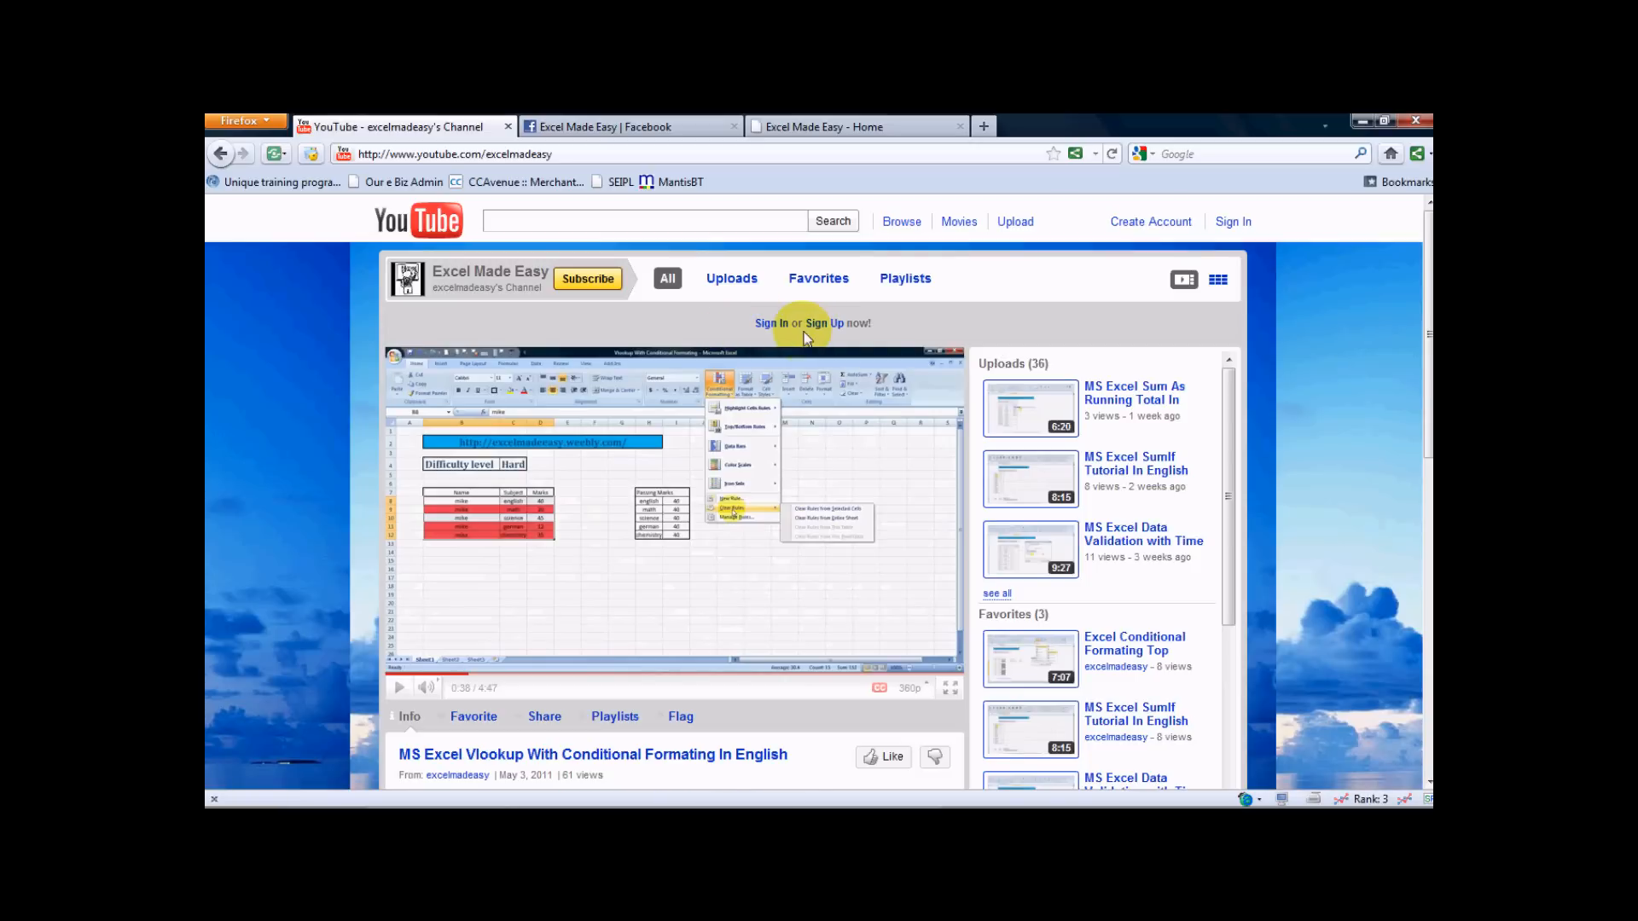
mouse_move(824, 322)
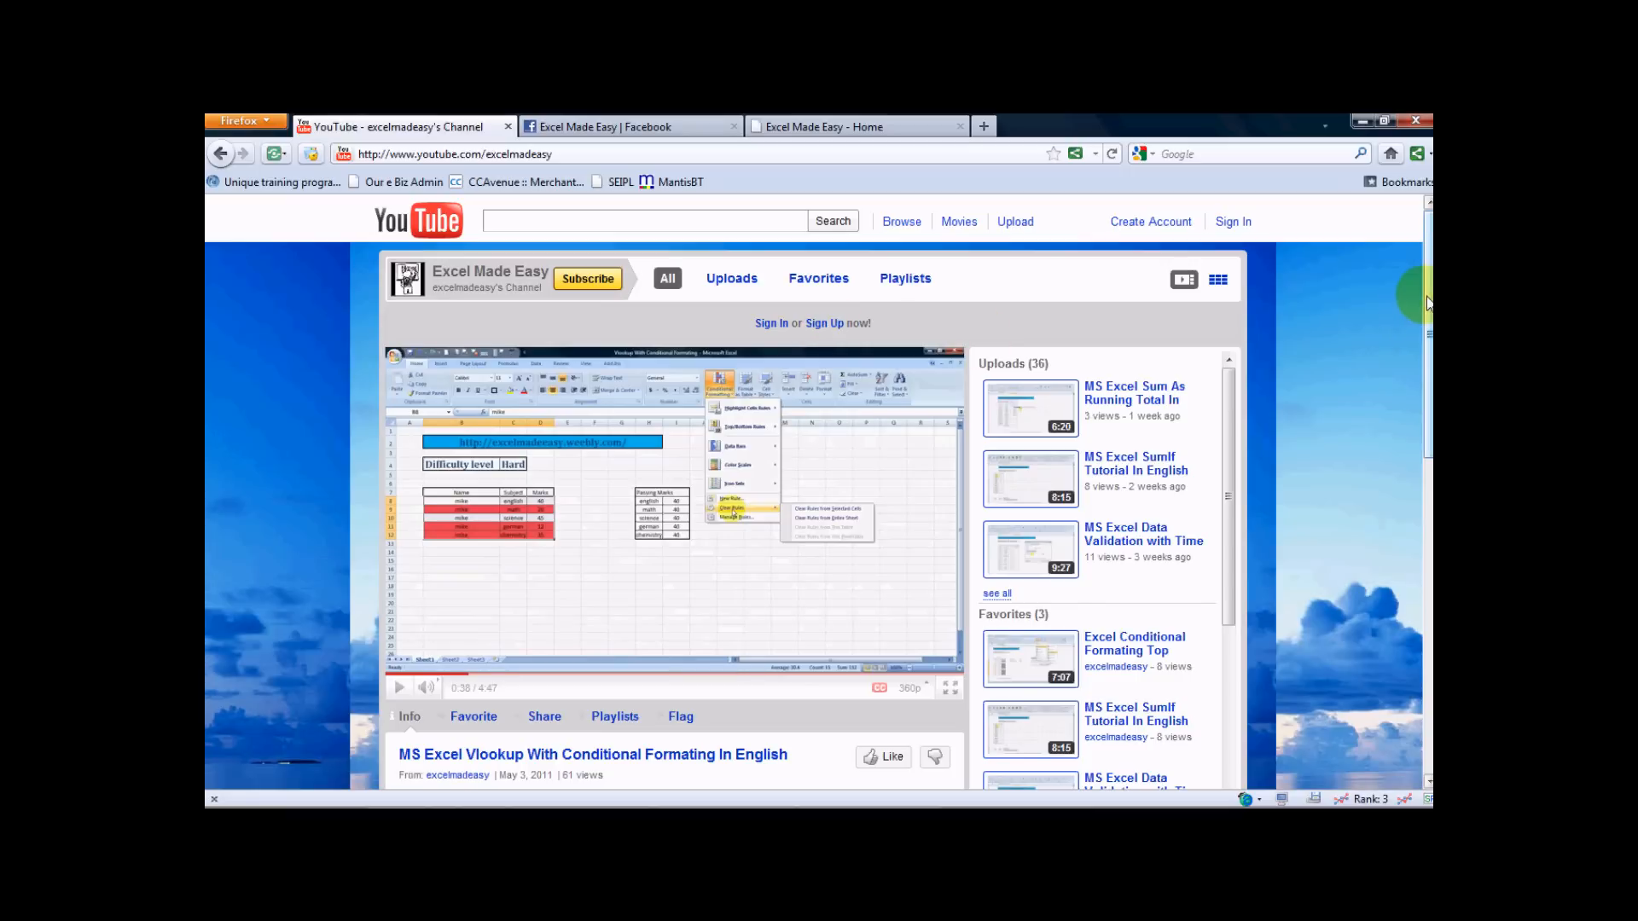
scroll(down, 3)
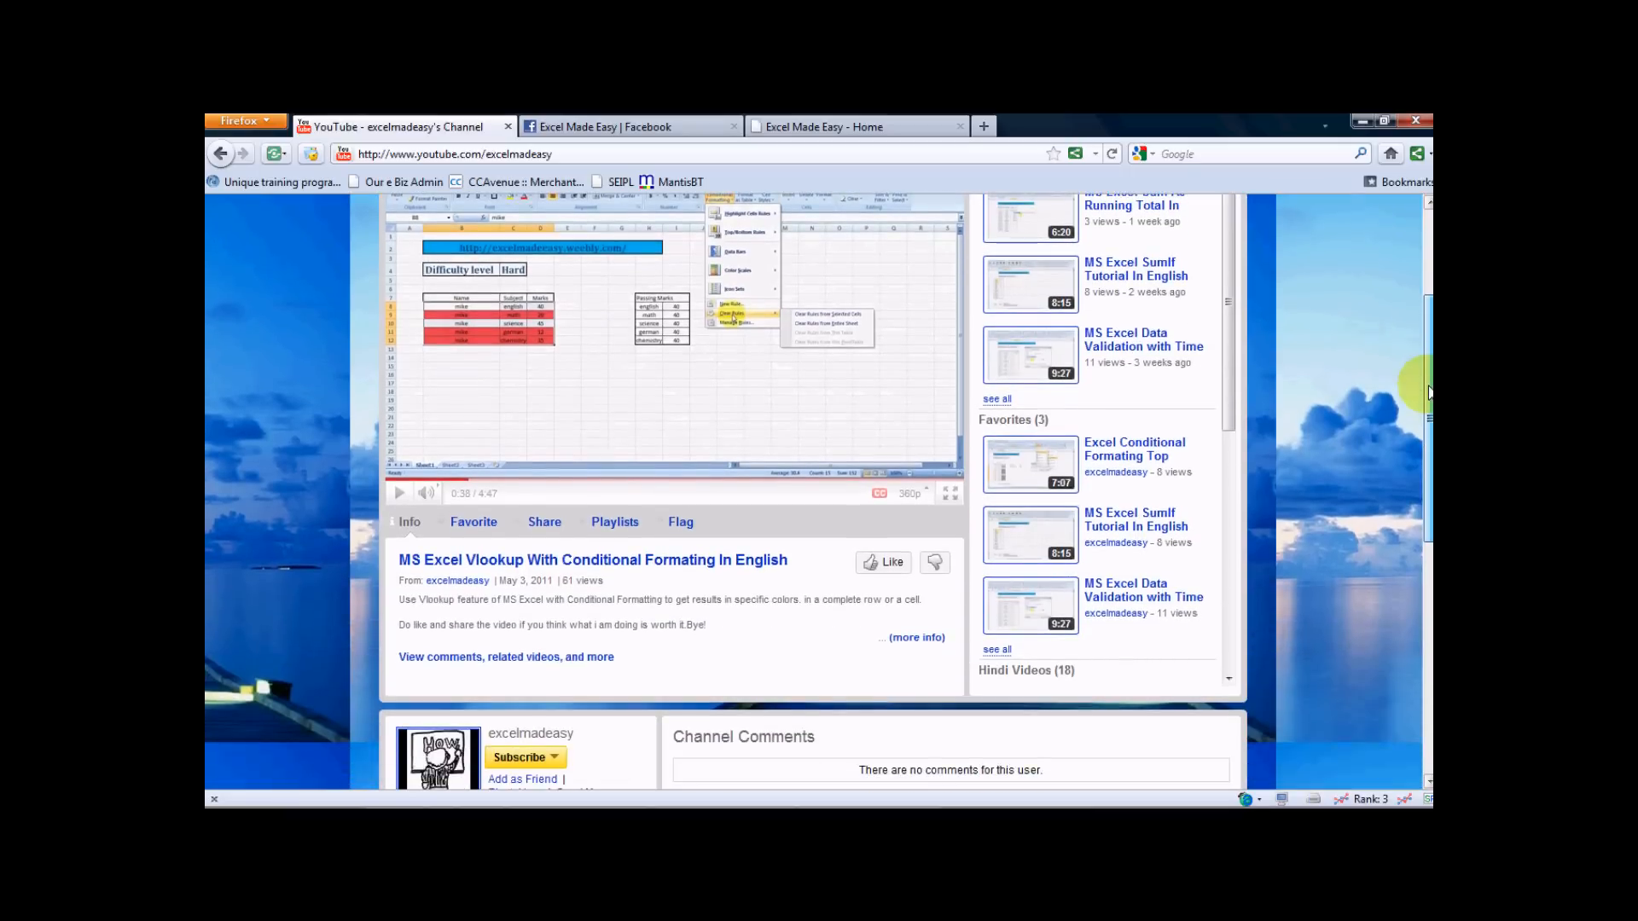
scroll(down, 3)
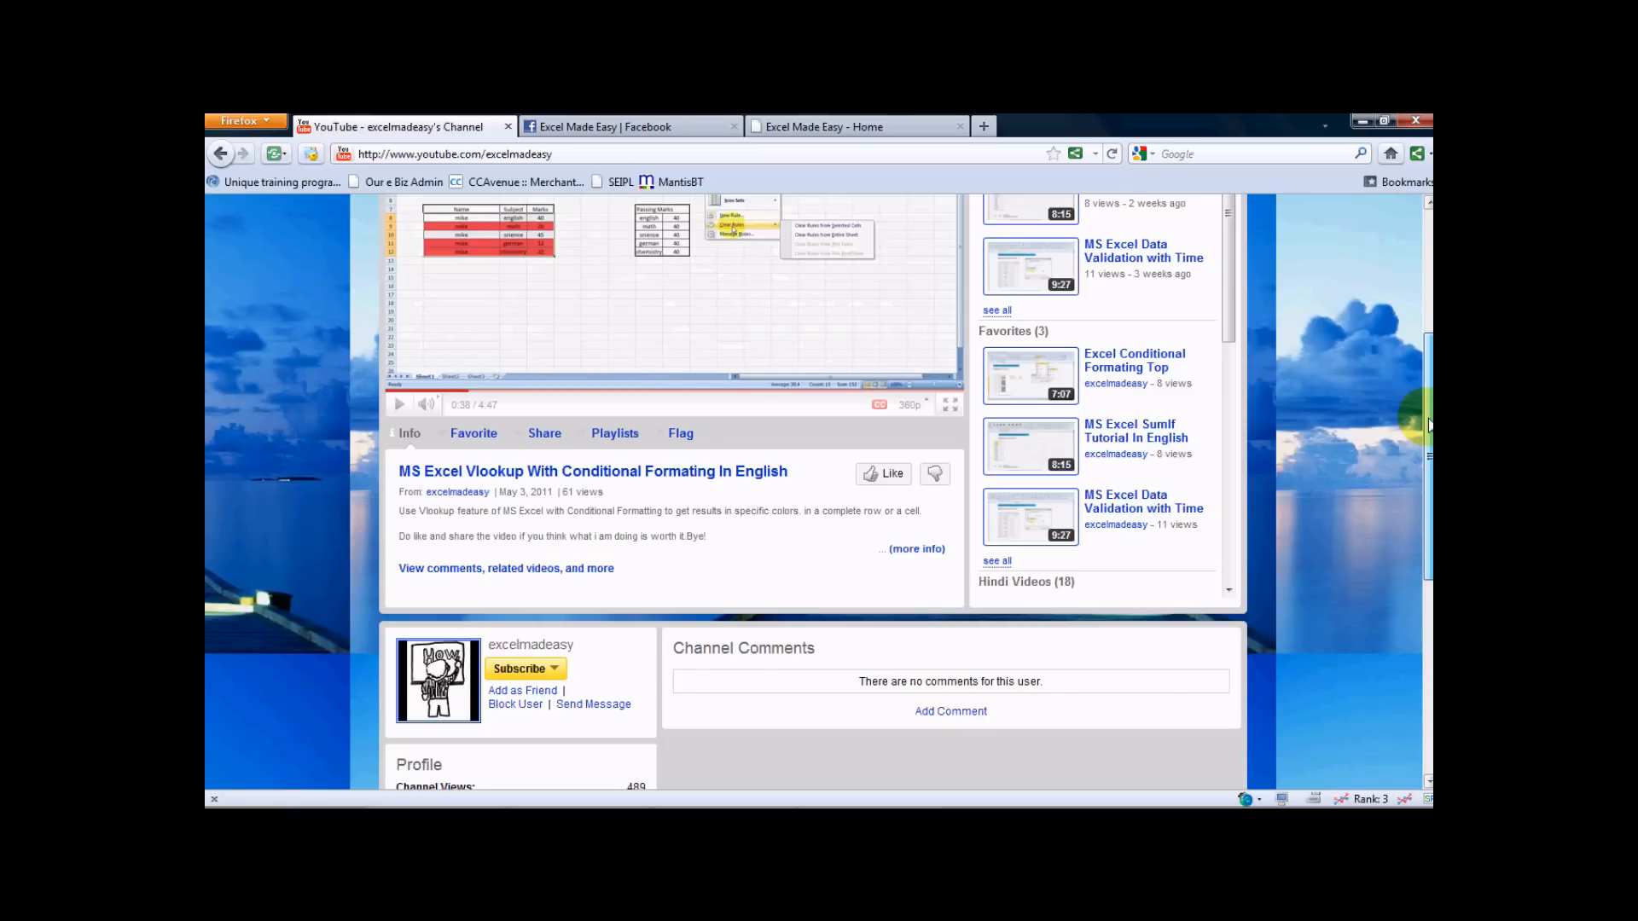
scroll(down, 3)
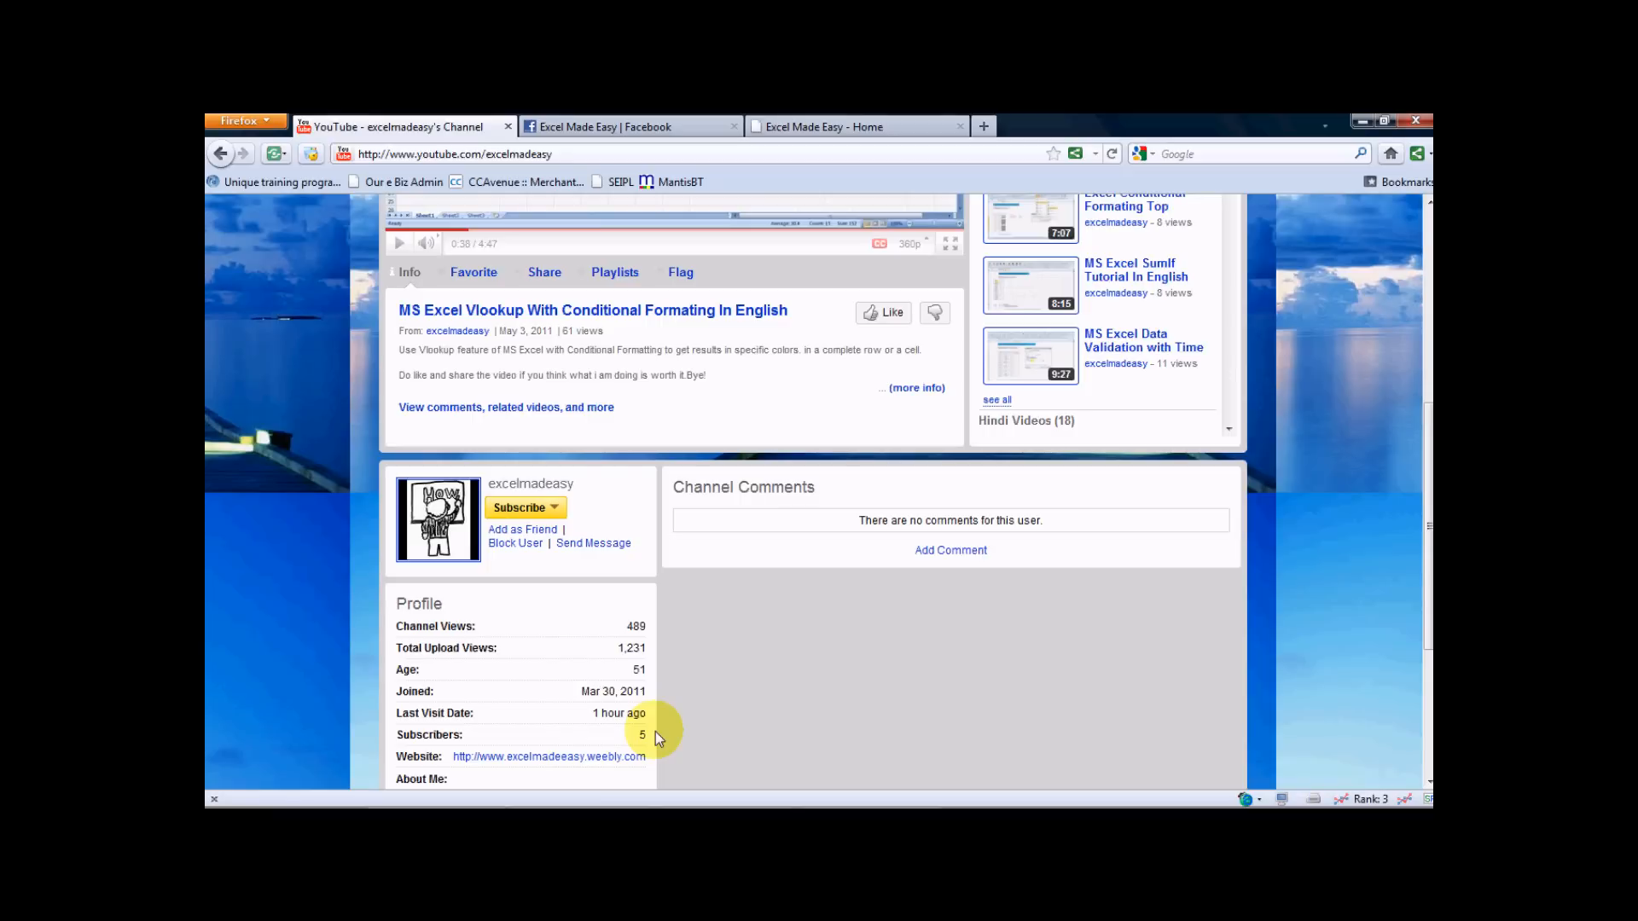
mouse_move(1424, 558)
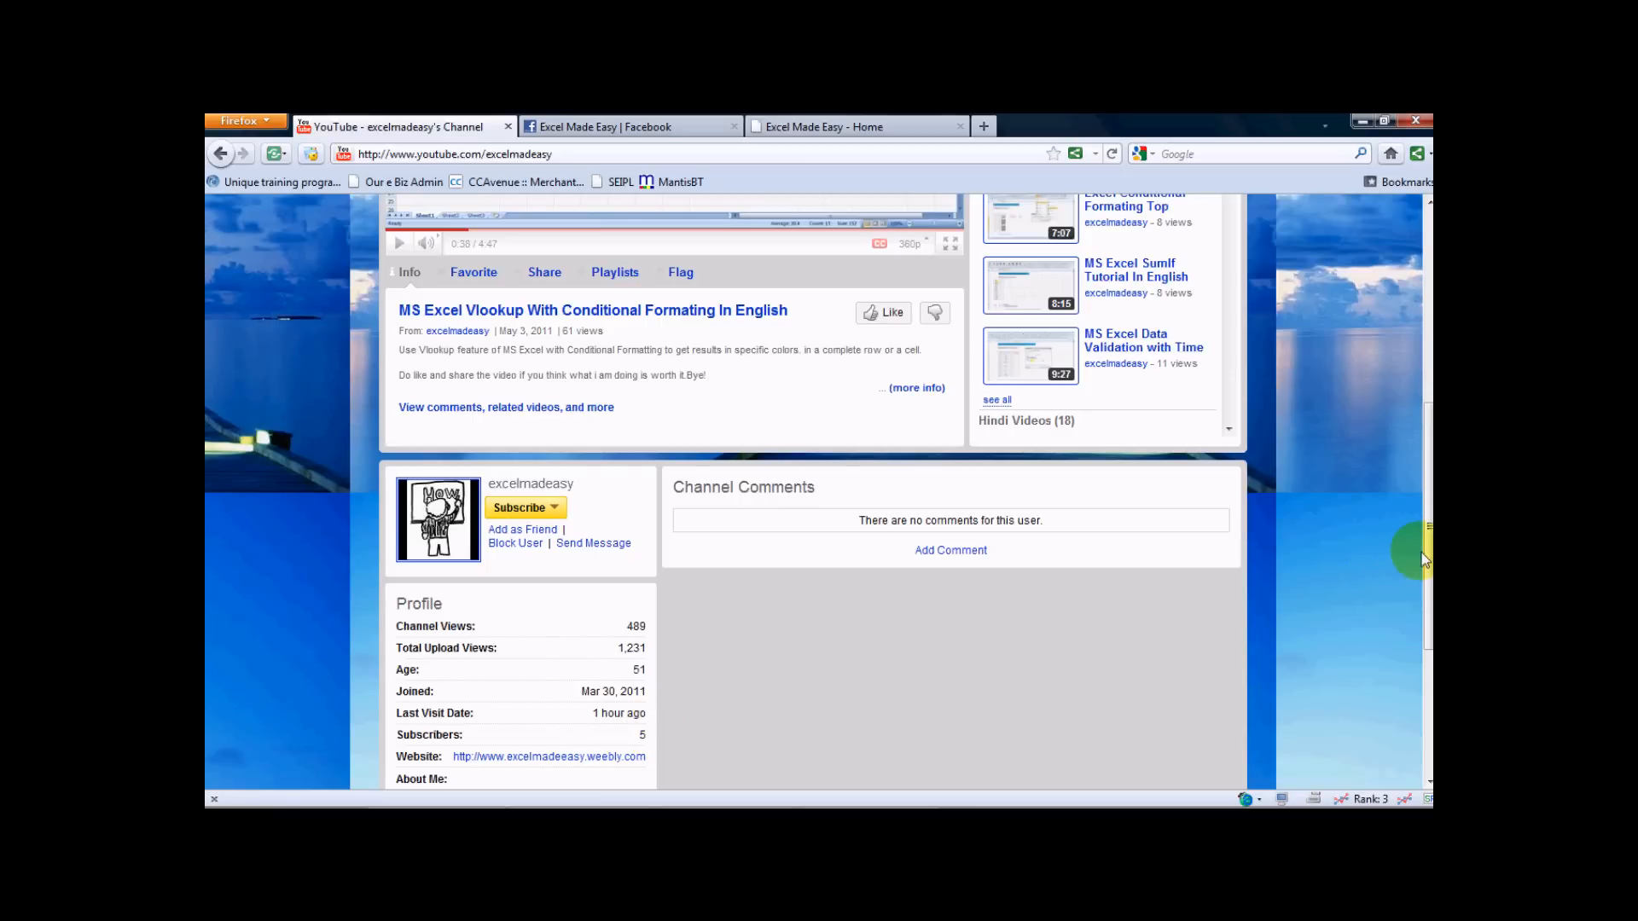